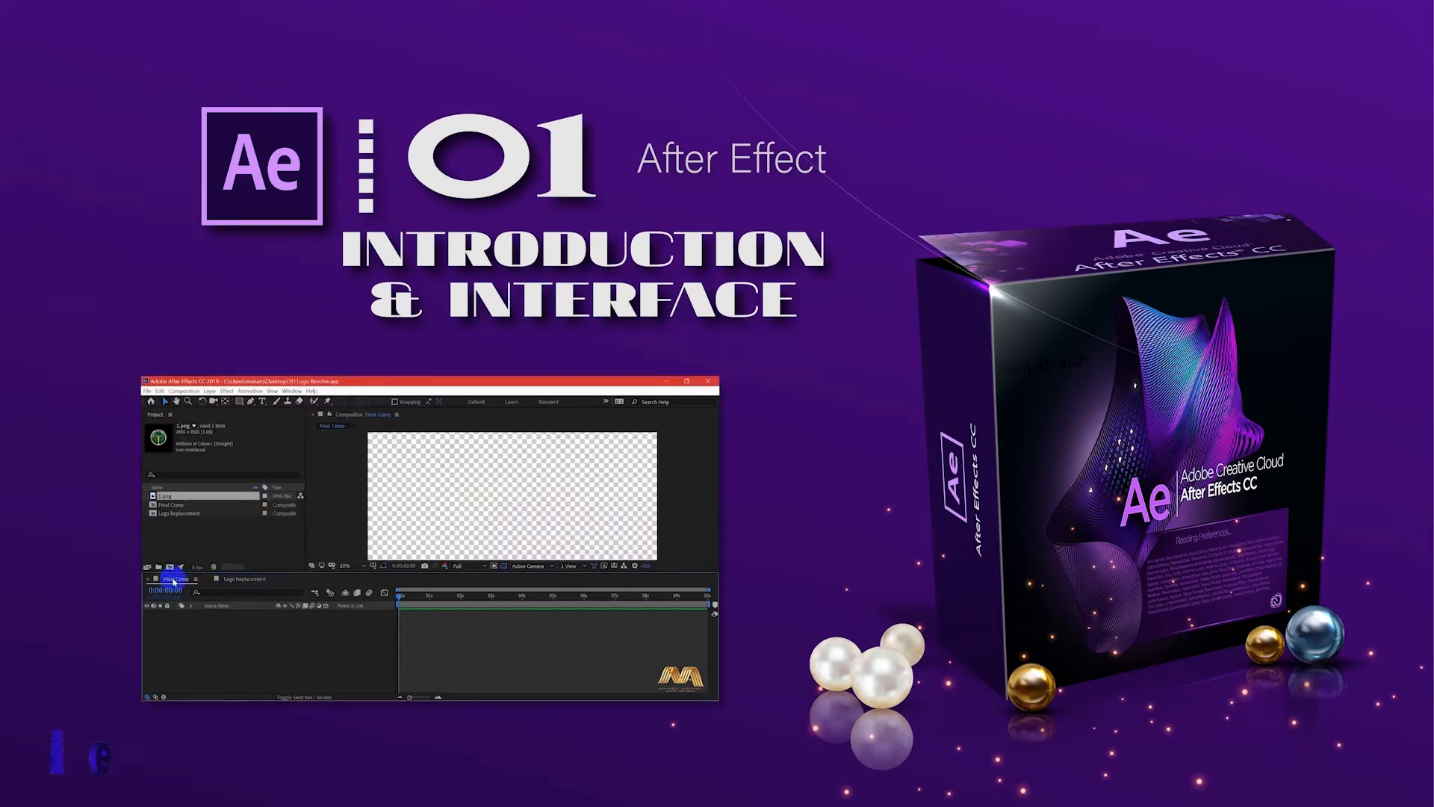
- Launch Adobe After Effects CC 2019 from the Ae icon on the desktop dock
left_click(292, 390)
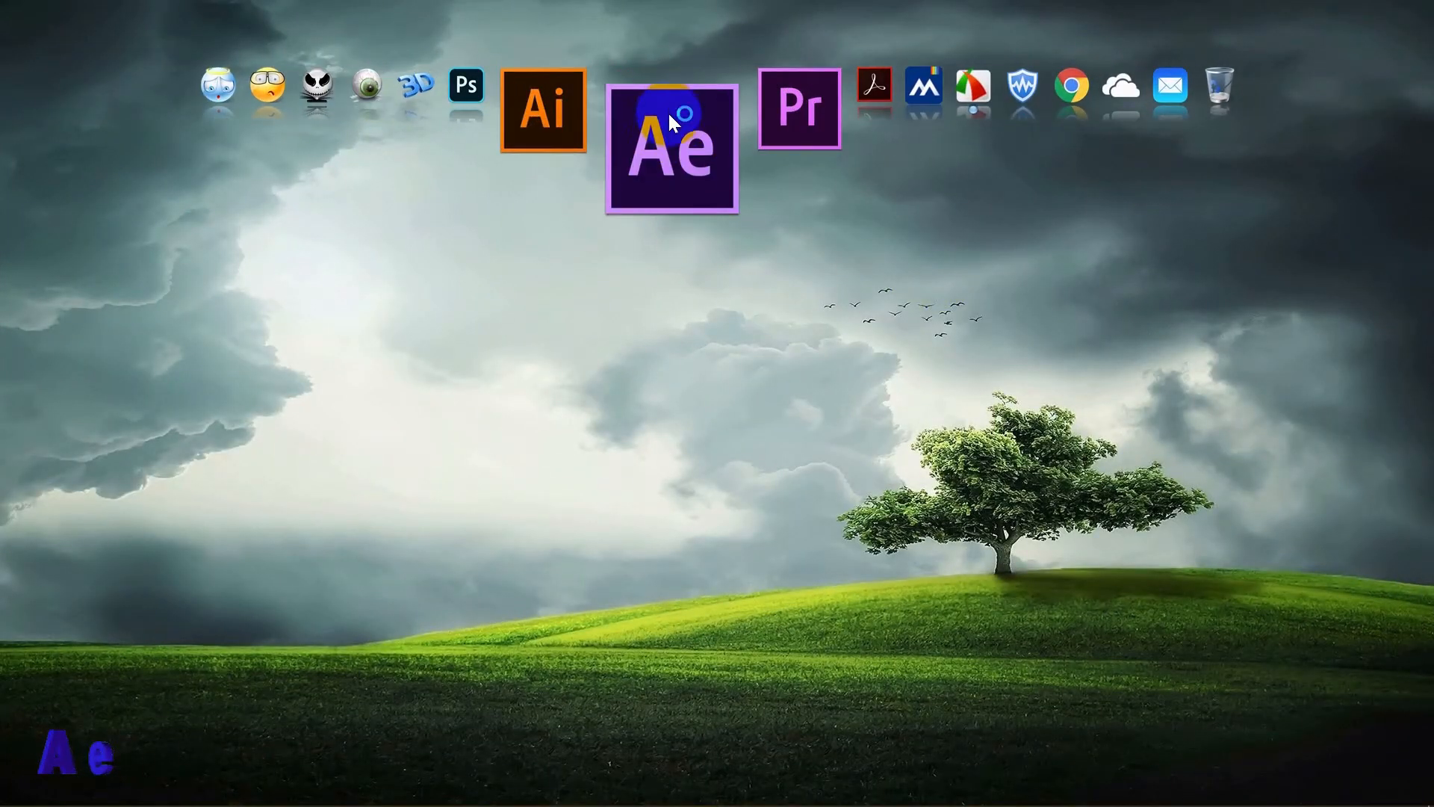
left_click(669, 147)
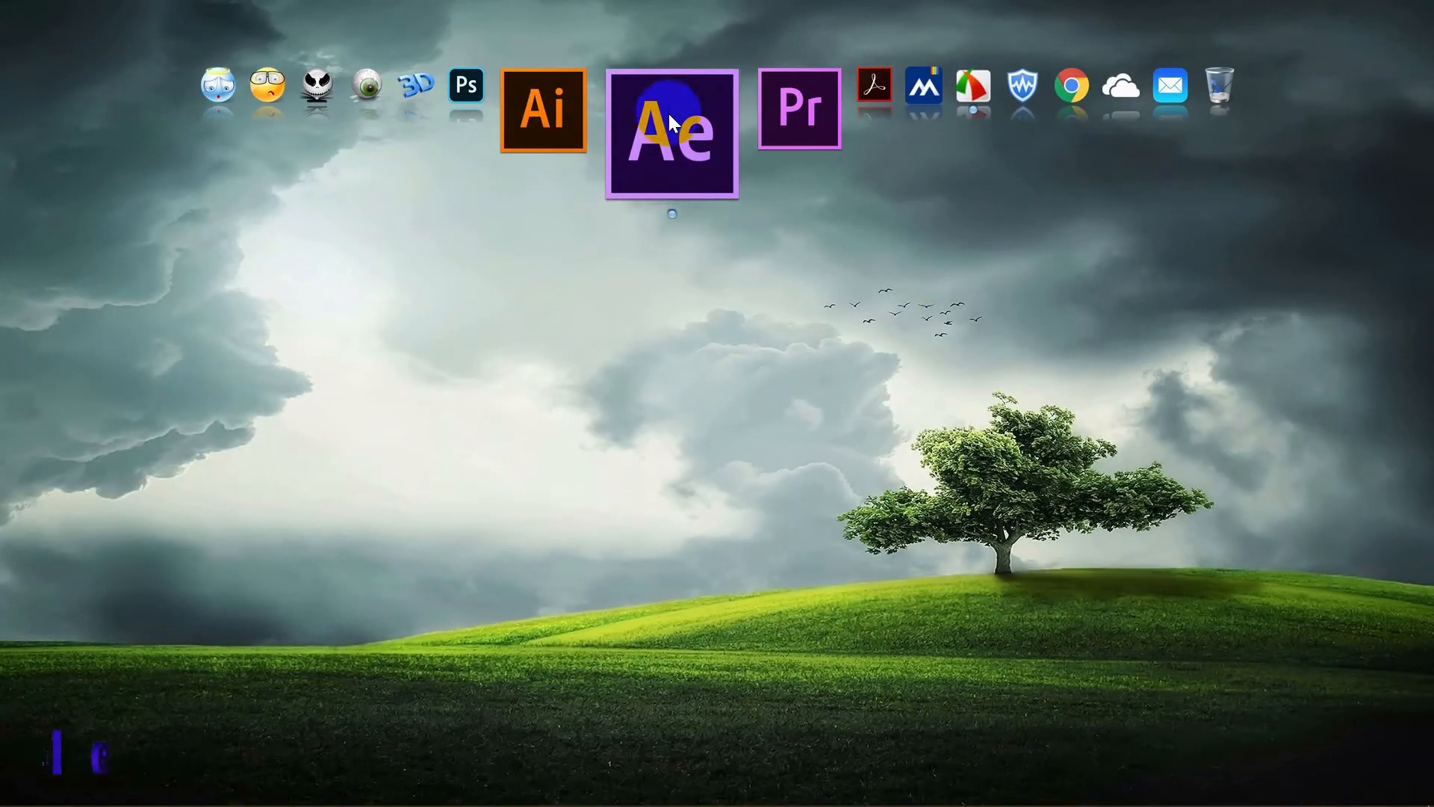
left_click(671, 128)
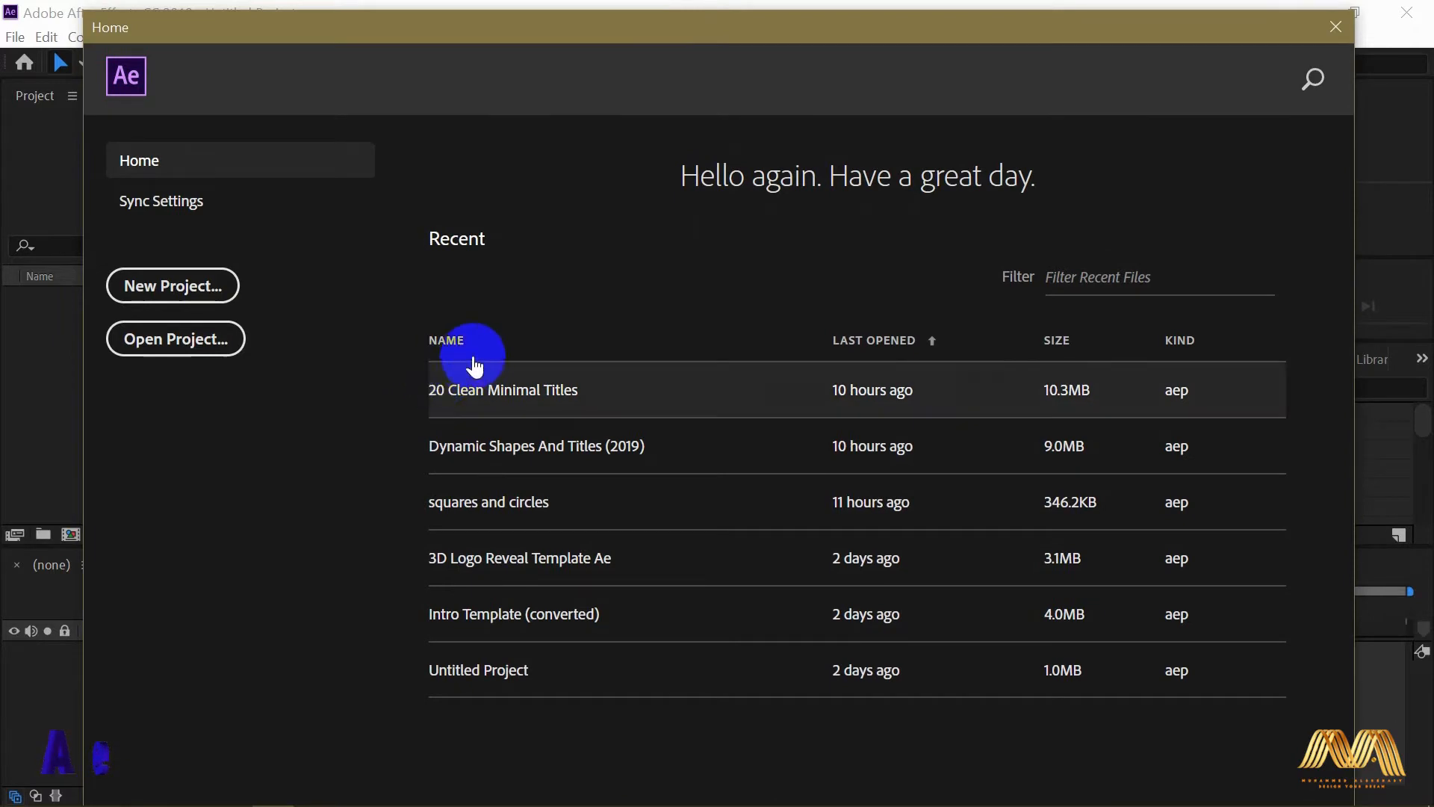
mouse_move(777, 614)
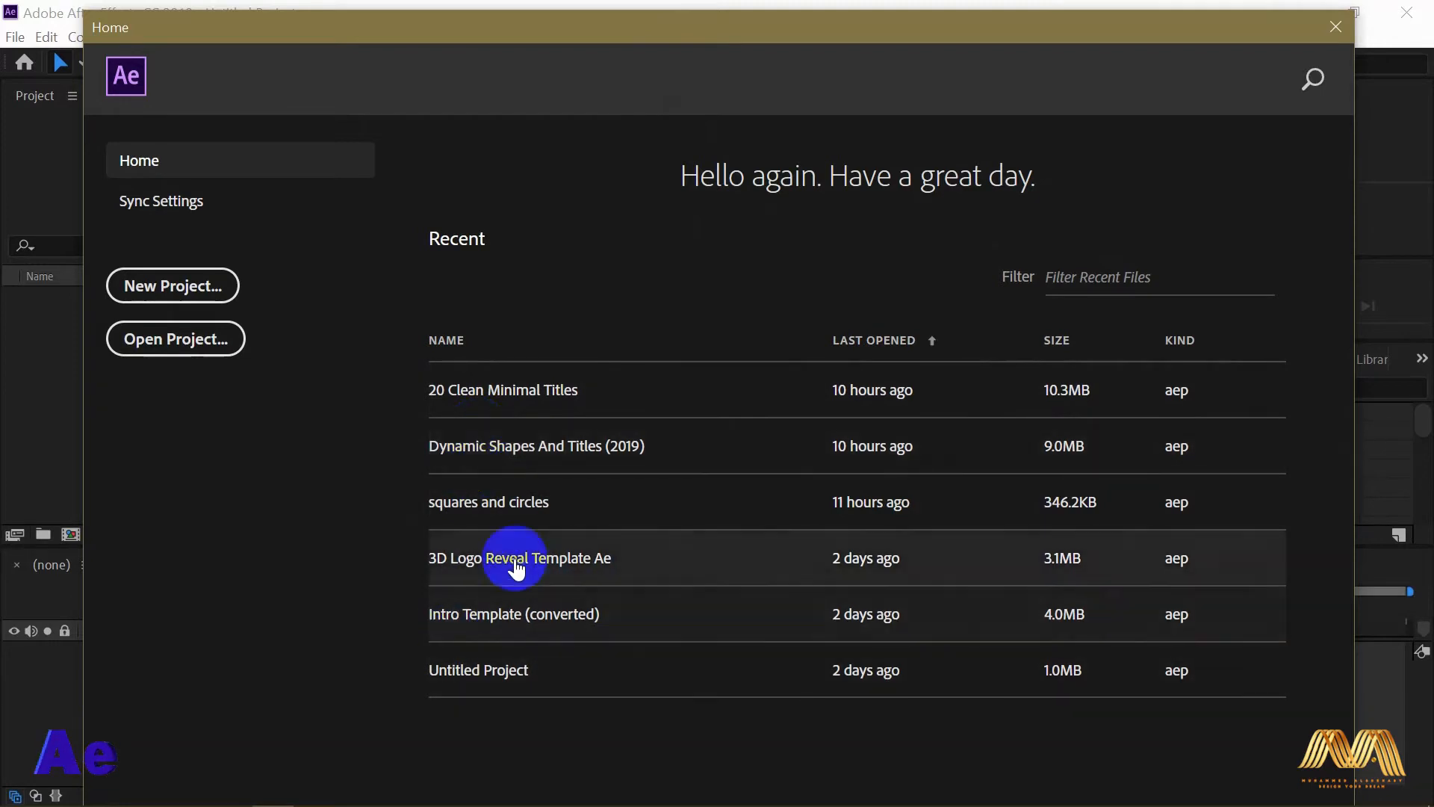
mouse_move(576, 341)
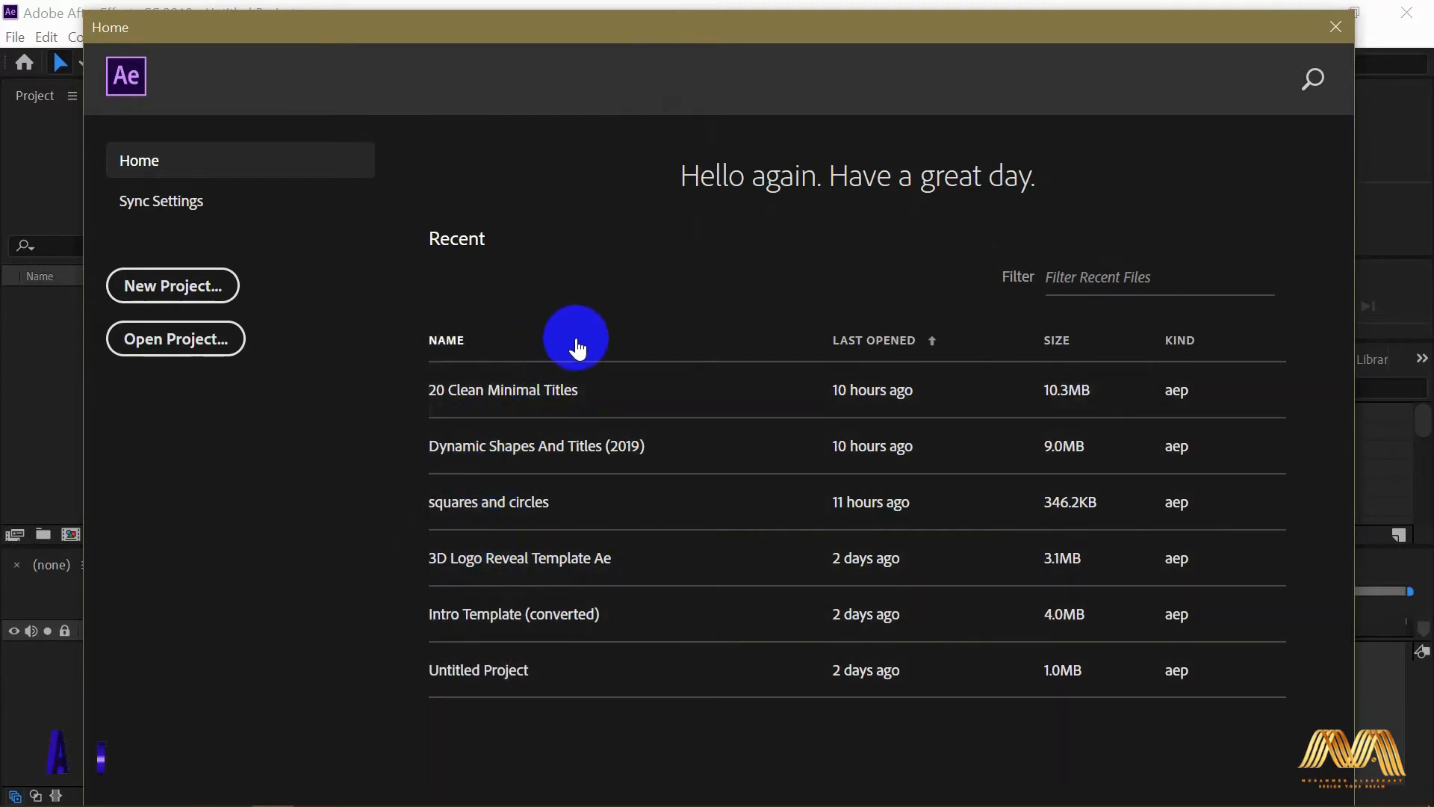
mouse_move(365, 418)
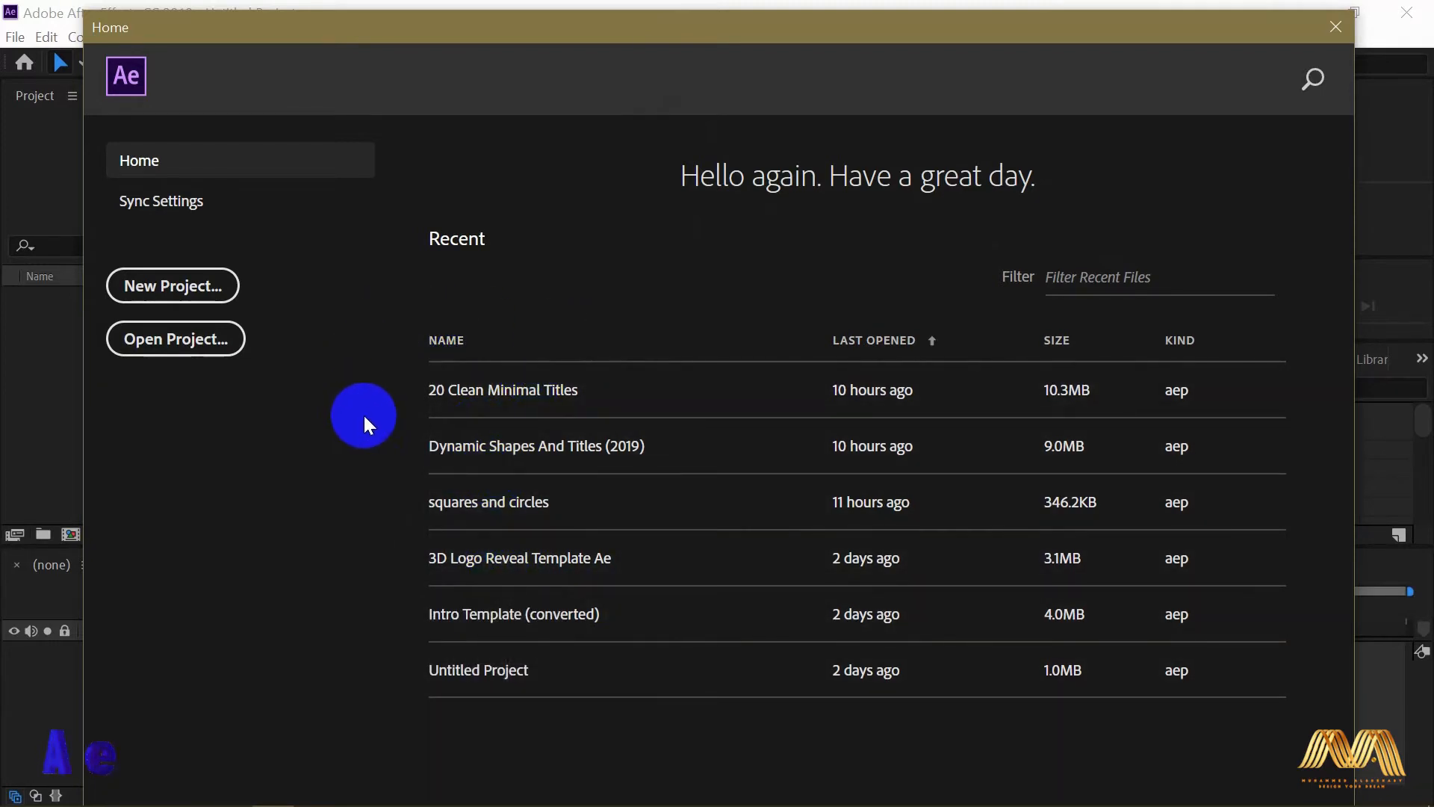
mouse_move(523, 445)
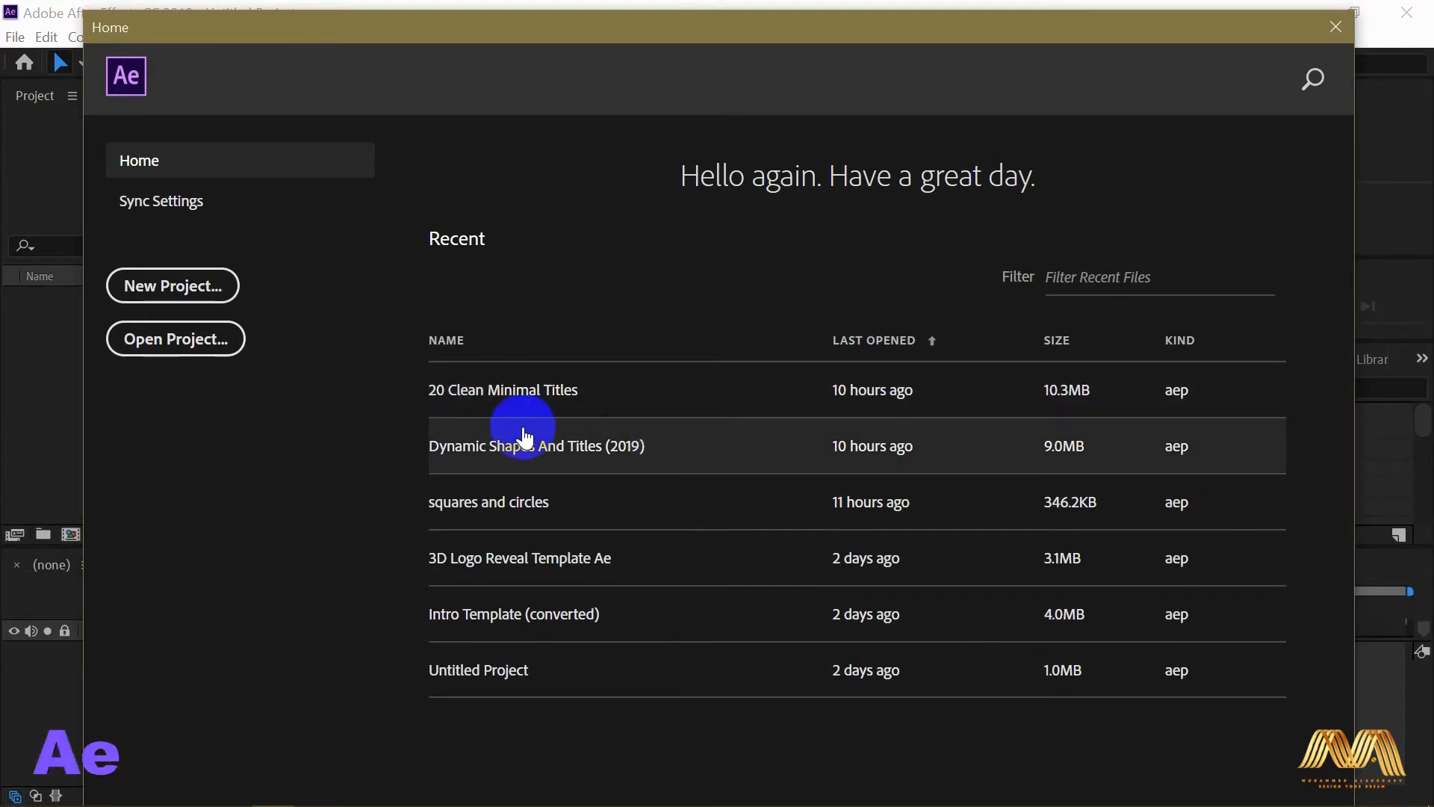
mouse_move(478, 669)
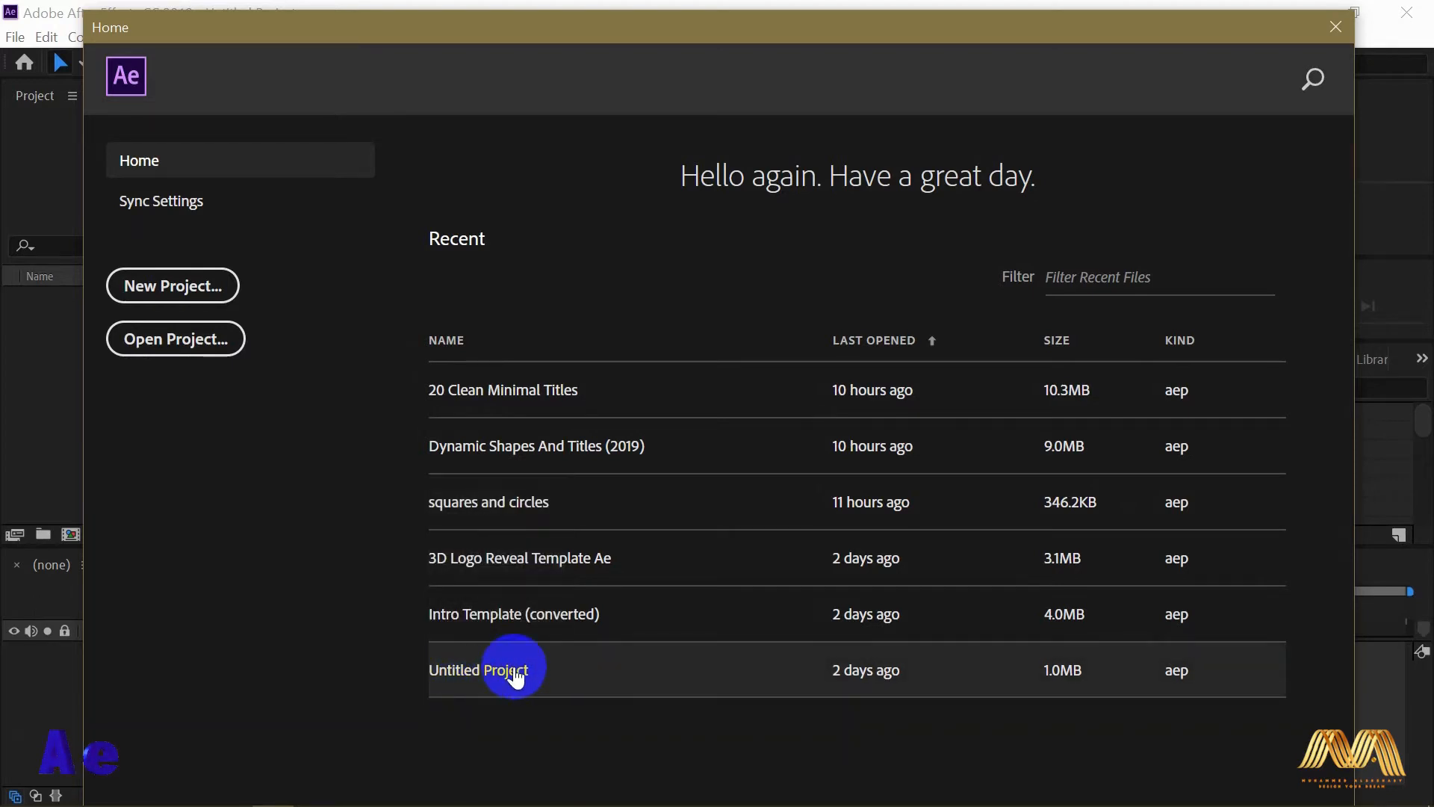
mouse_move(513, 670)
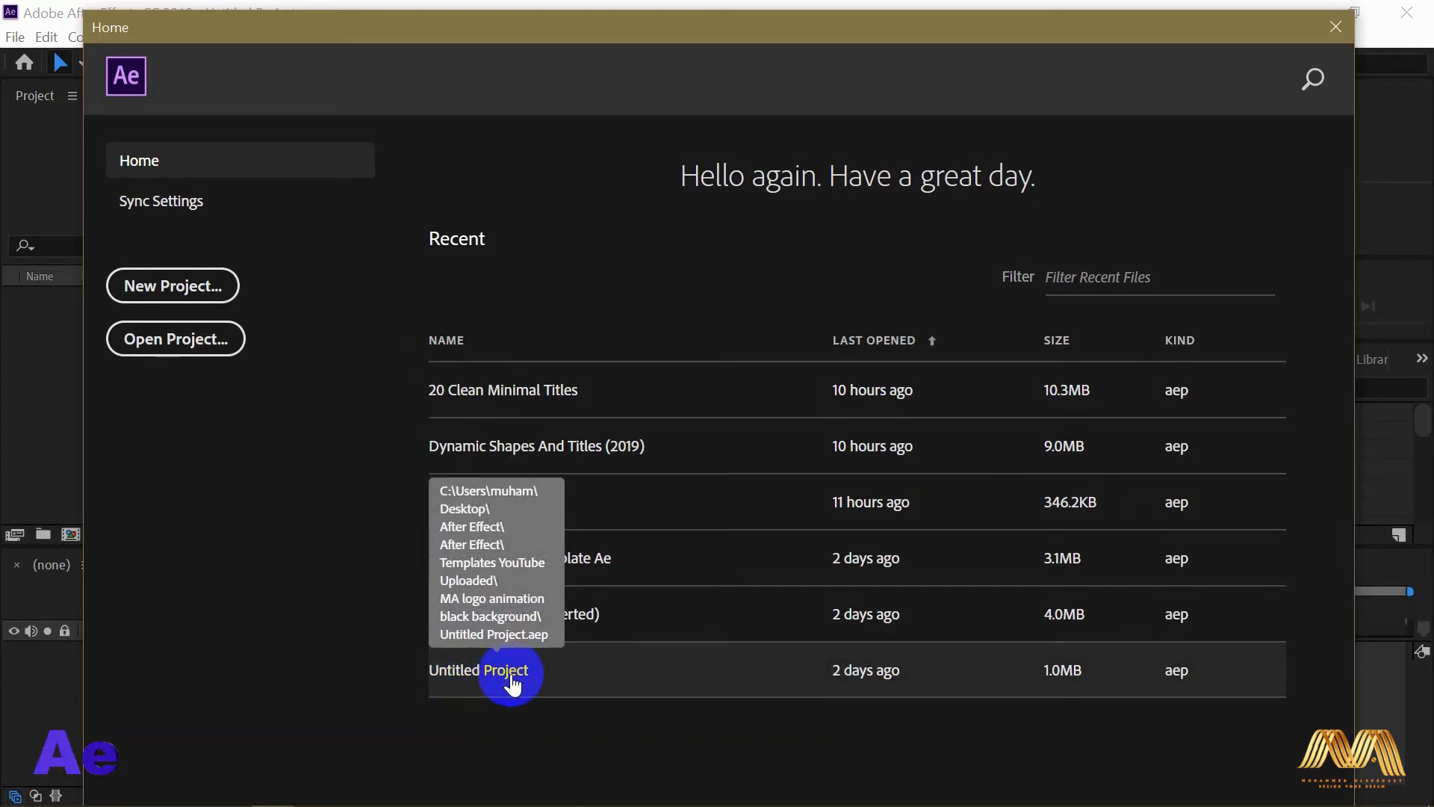
mouse_move(607, 540)
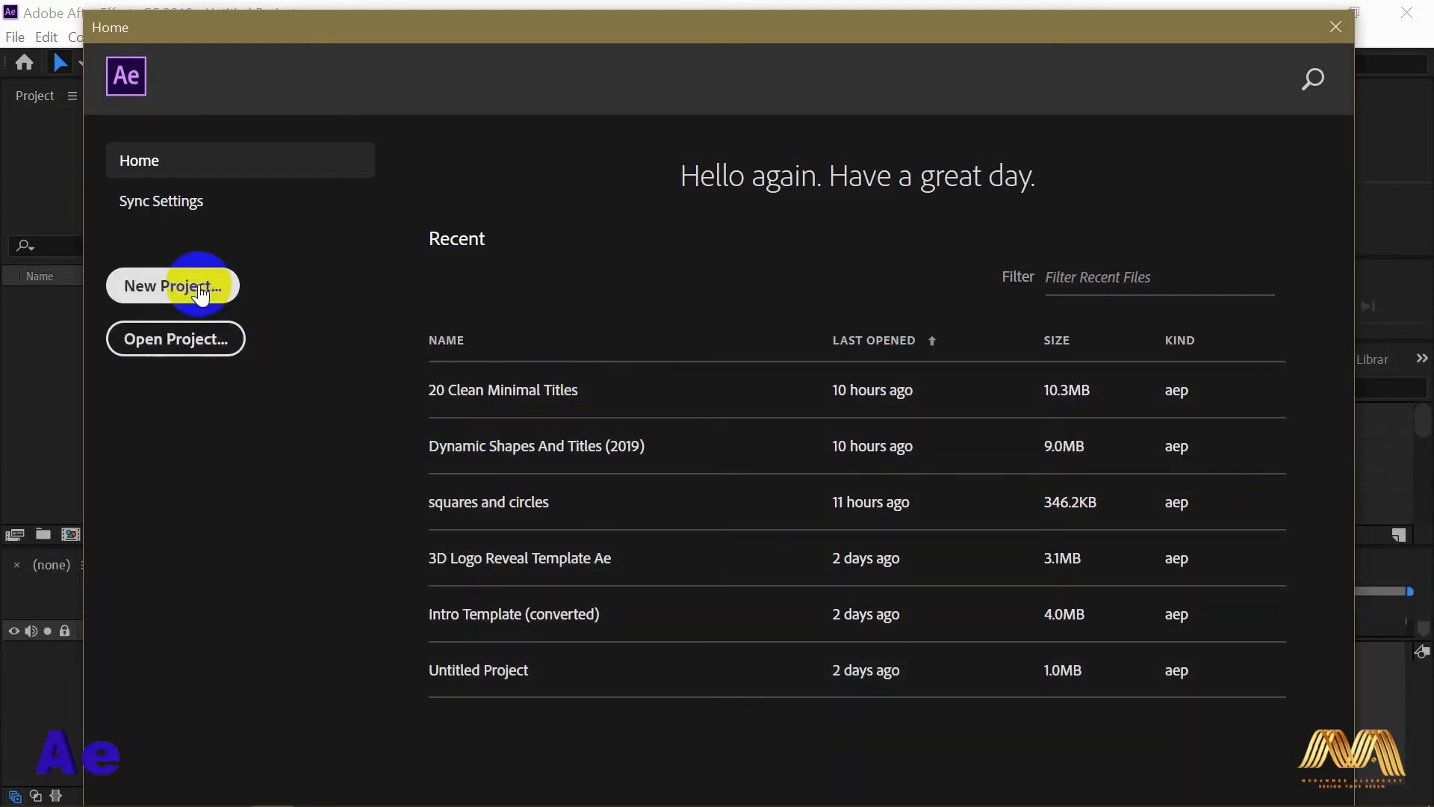
mouse_move(211, 292)
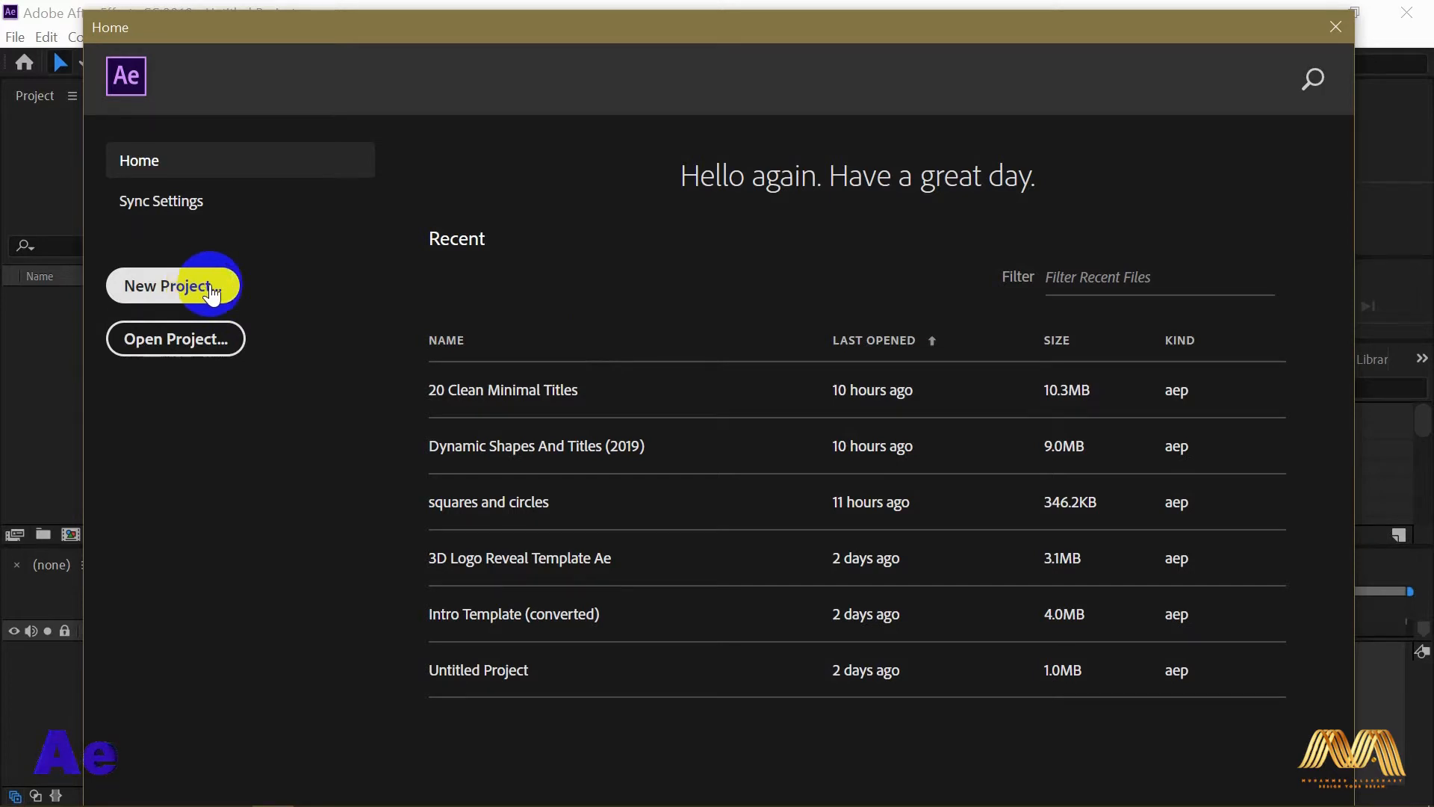
mouse_move(220, 350)
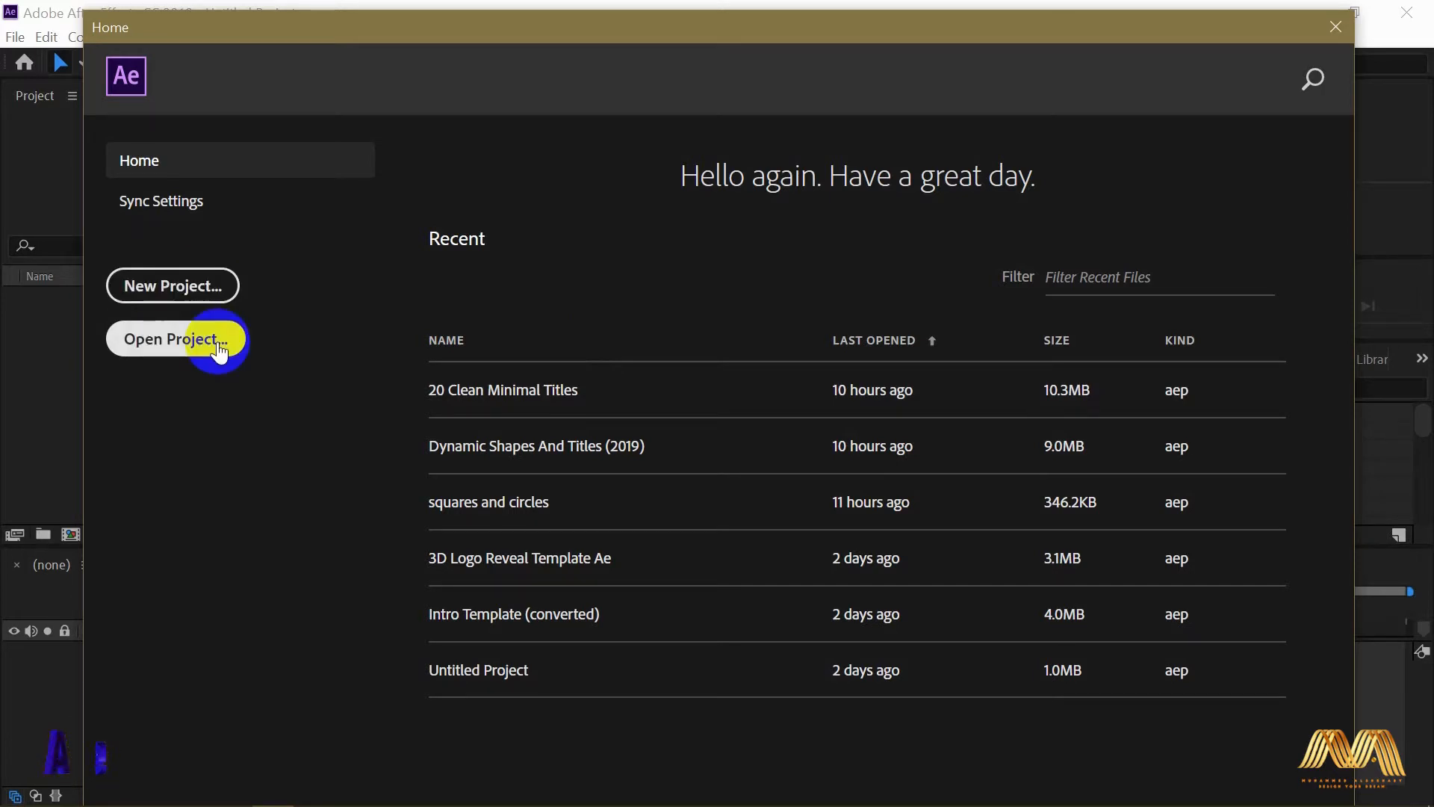
mouse_move(206, 298)
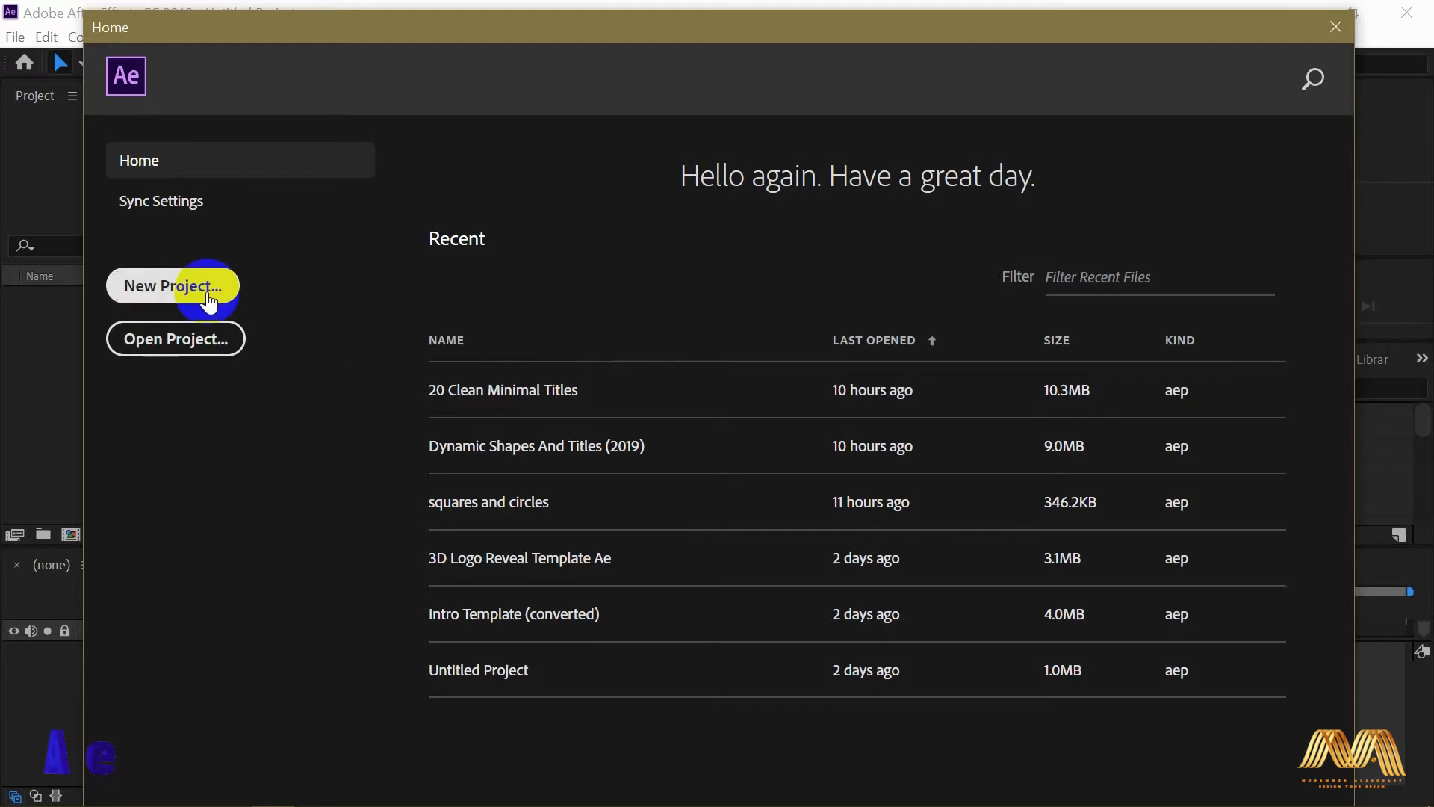
- Start a new empty Untitled Project from the Home screen
left_click(173, 286)
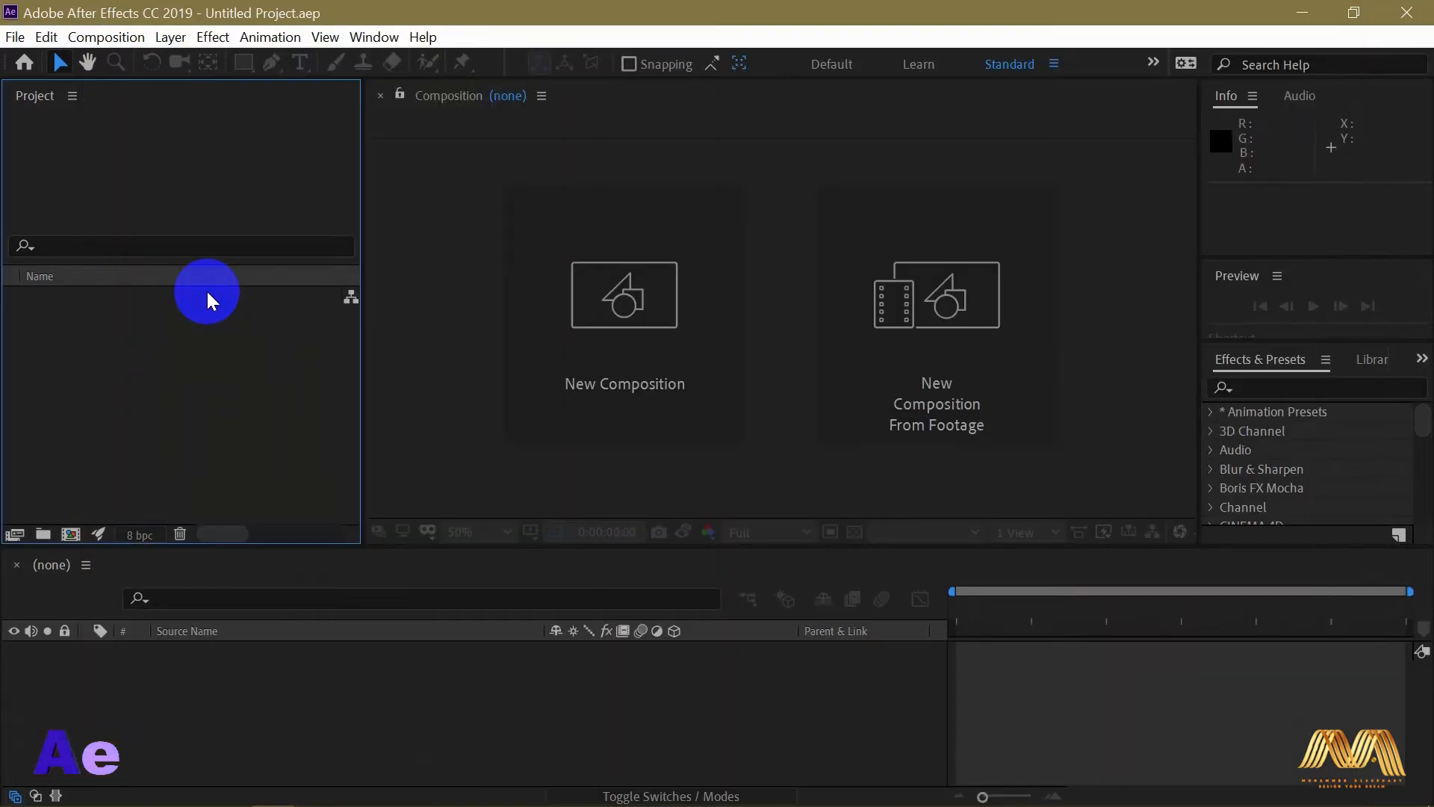
mouse_move(1017, 564)
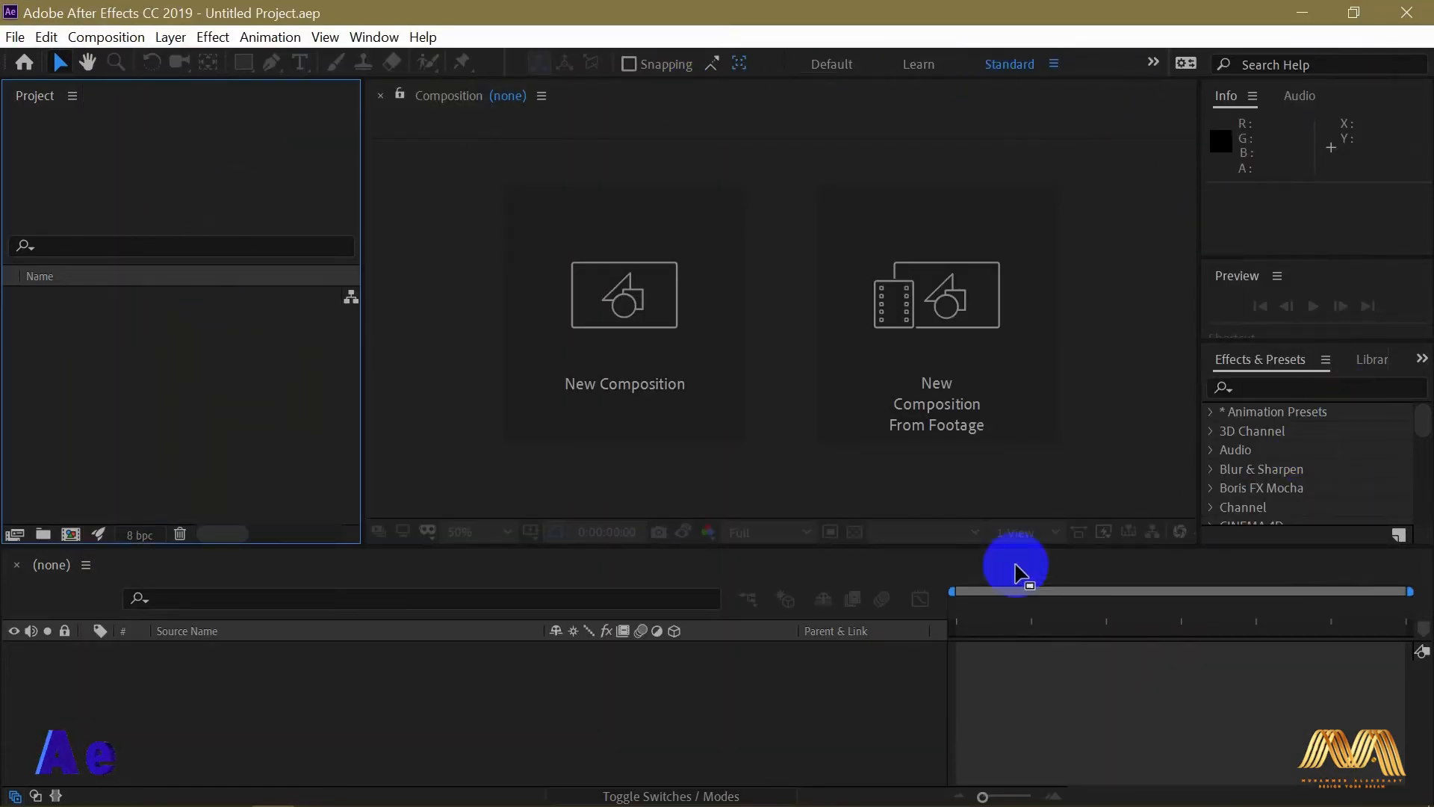
mouse_move(631, 492)
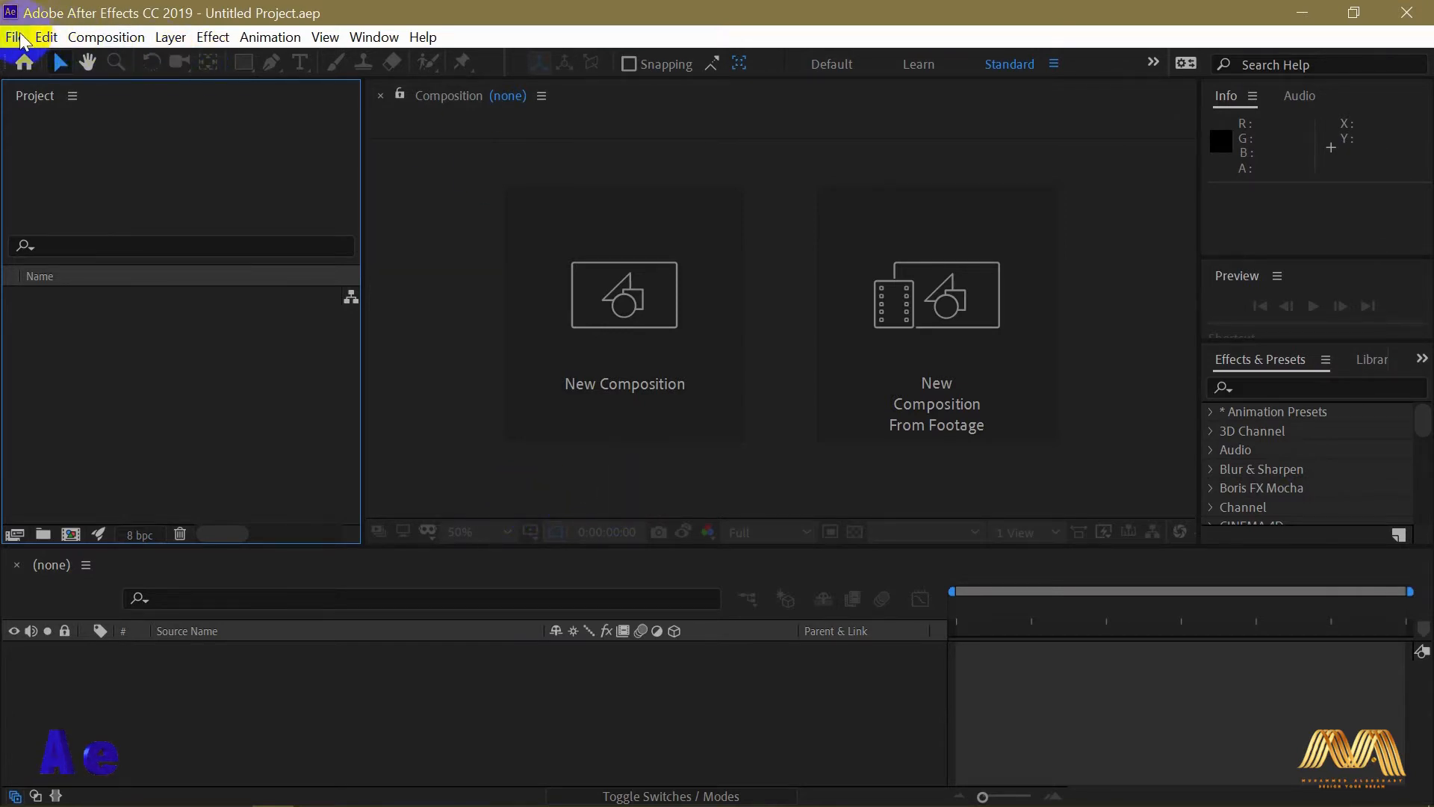
mouse_move(423, 35)
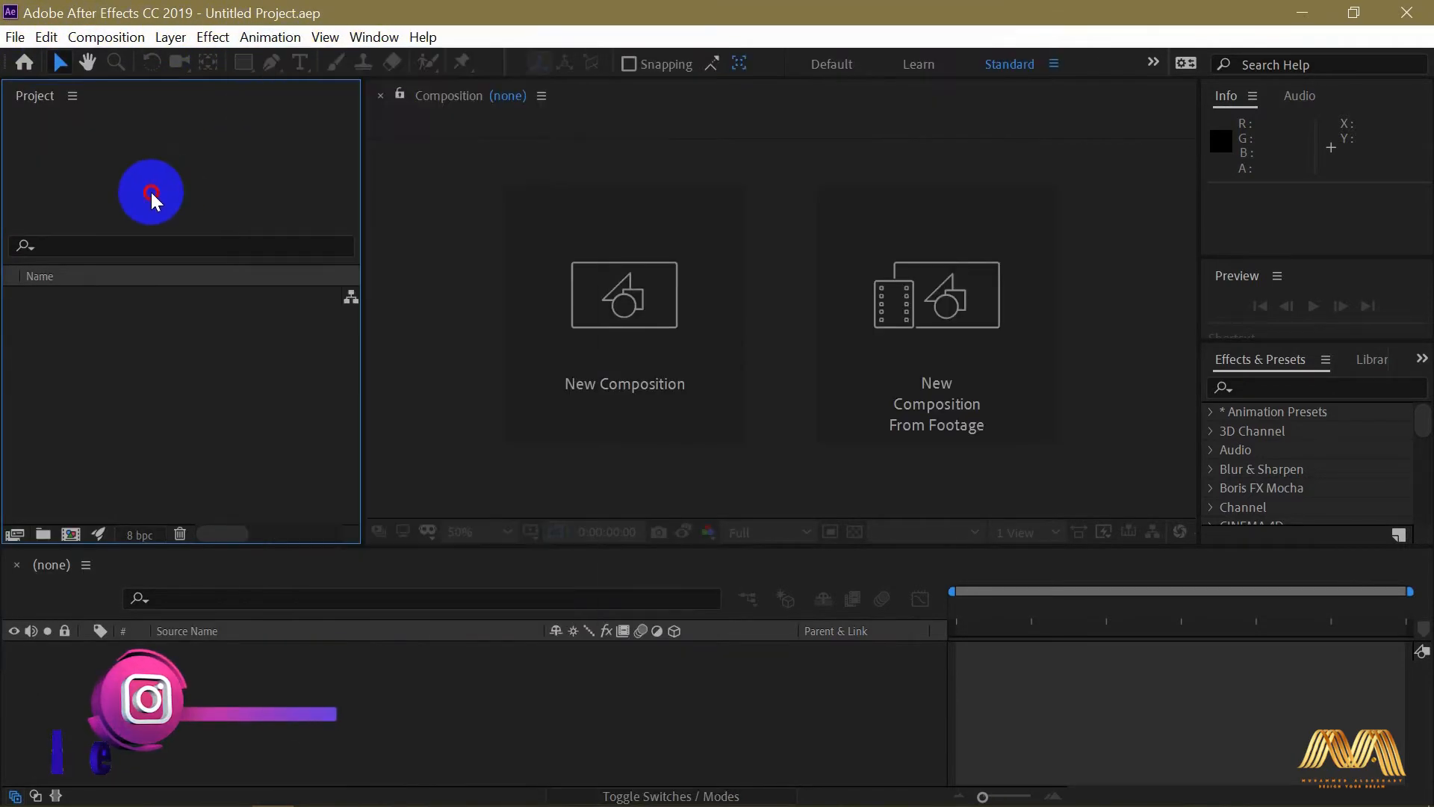
mouse_move(719, 375)
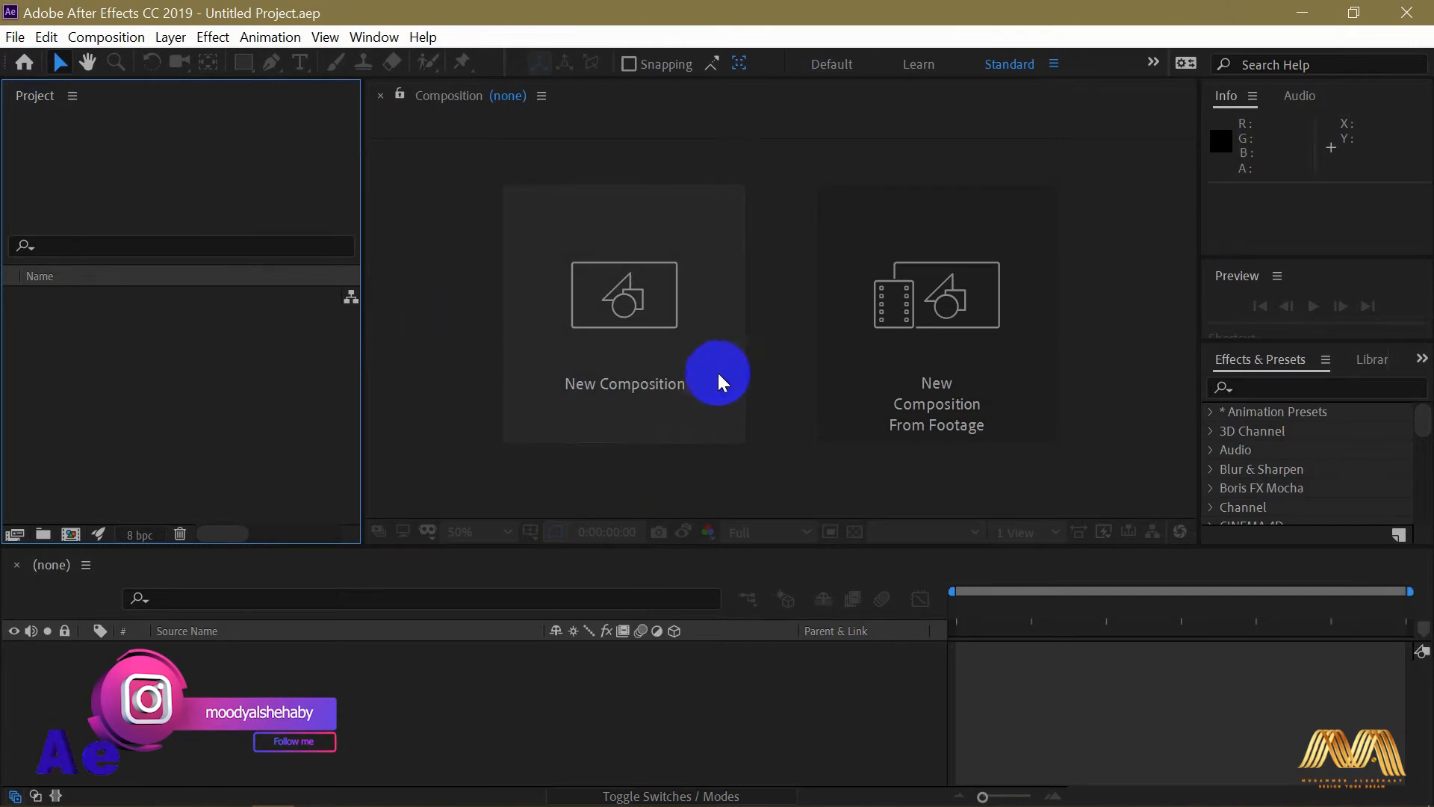
mouse_move(647, 357)
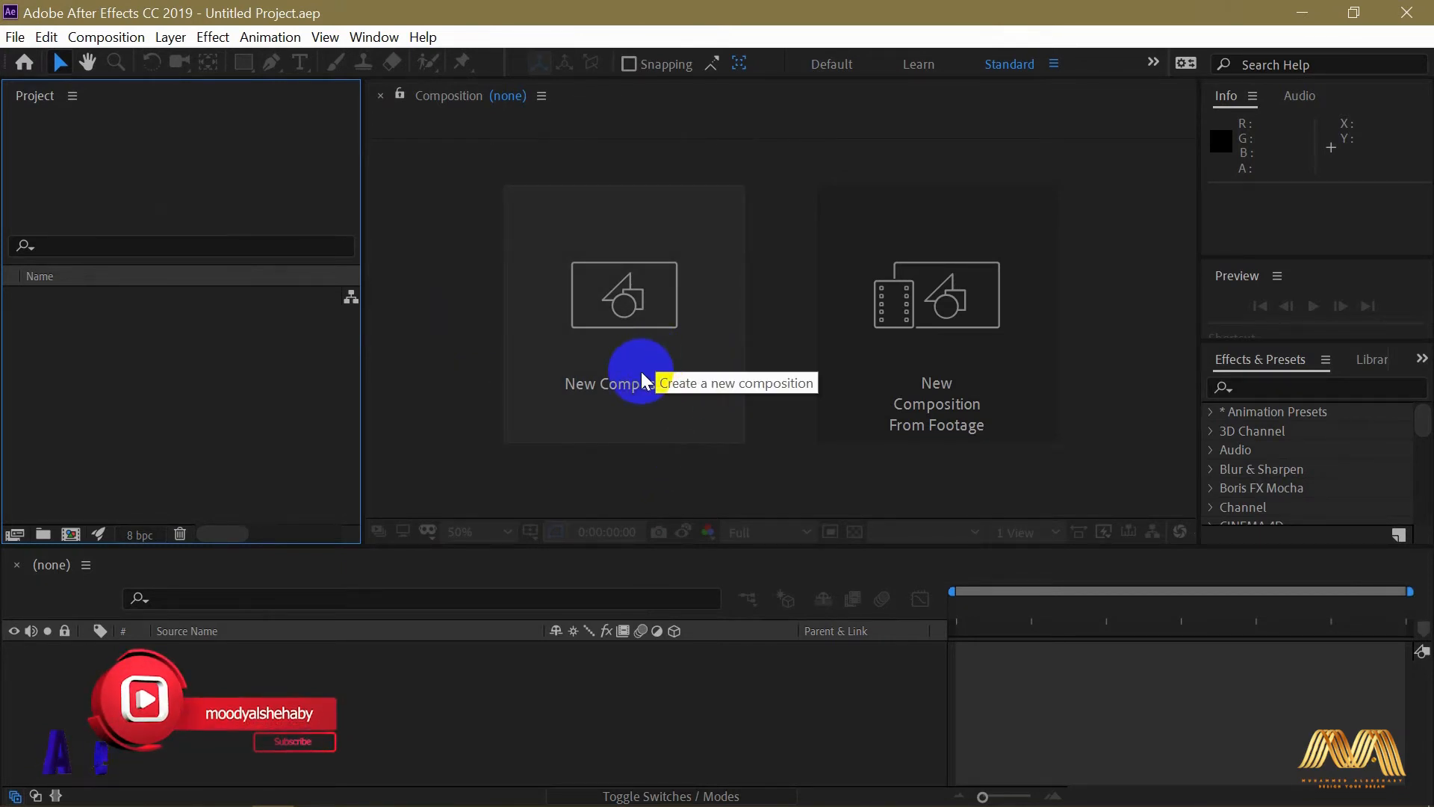
mouse_move(720, 366)
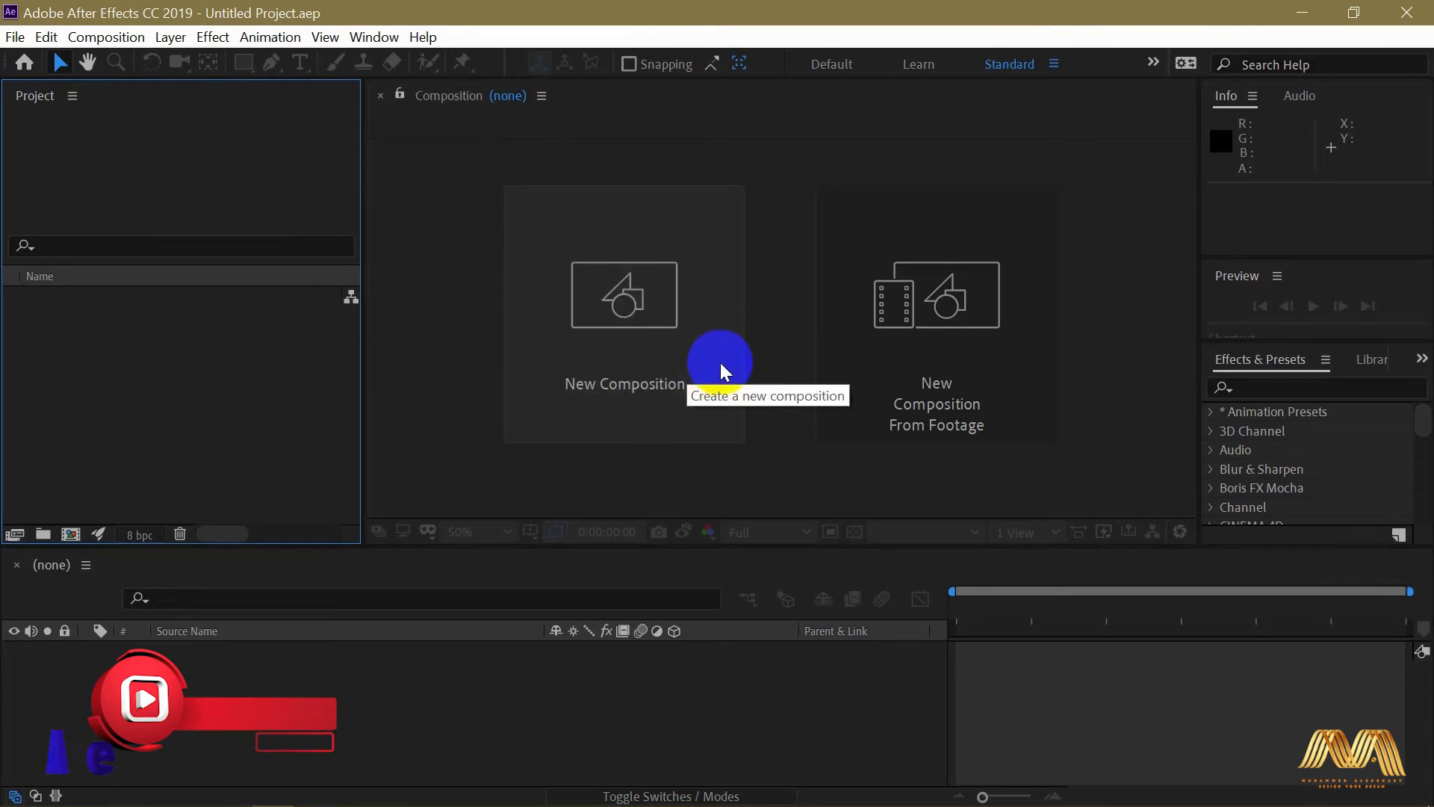
mouse_move(624, 384)
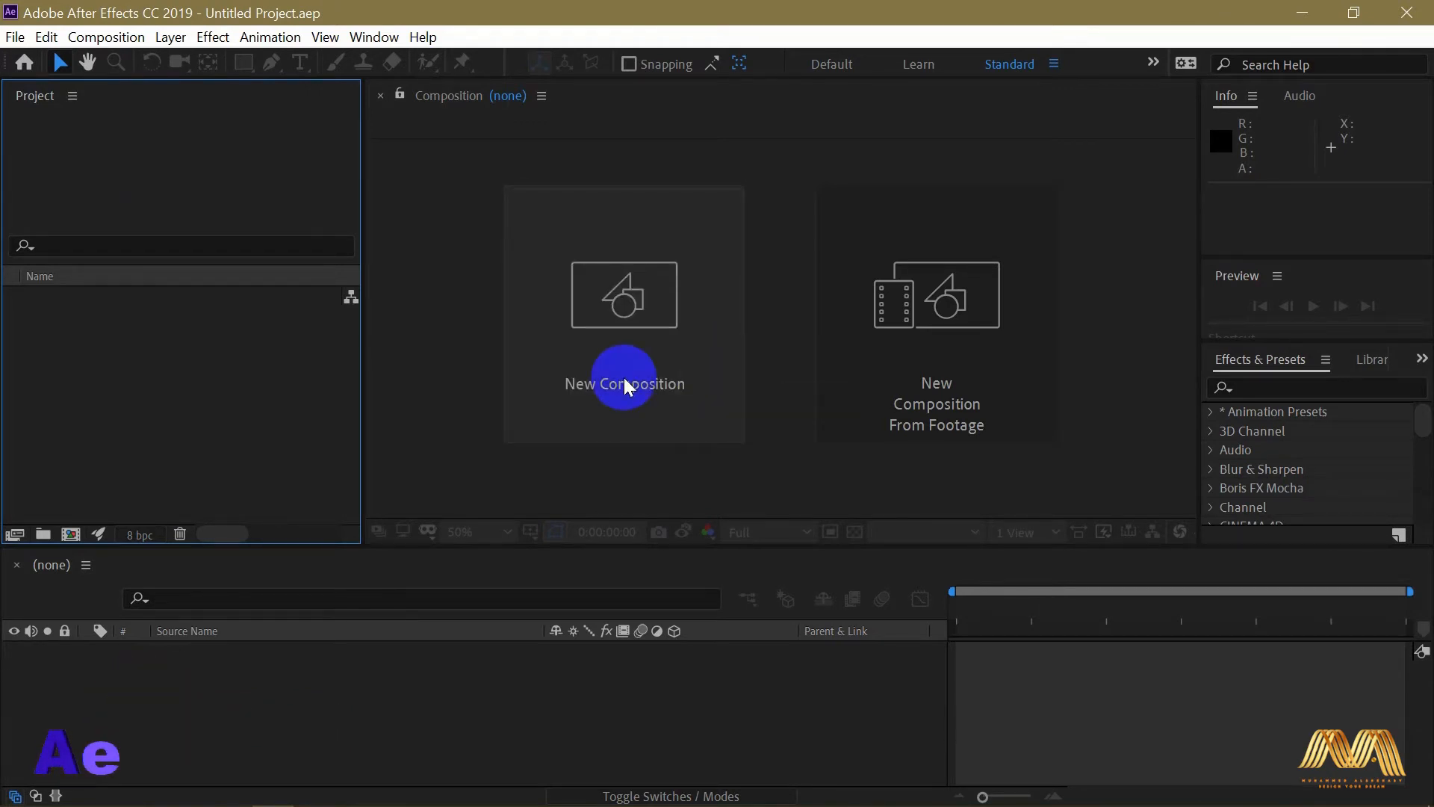
left_click(625, 384)
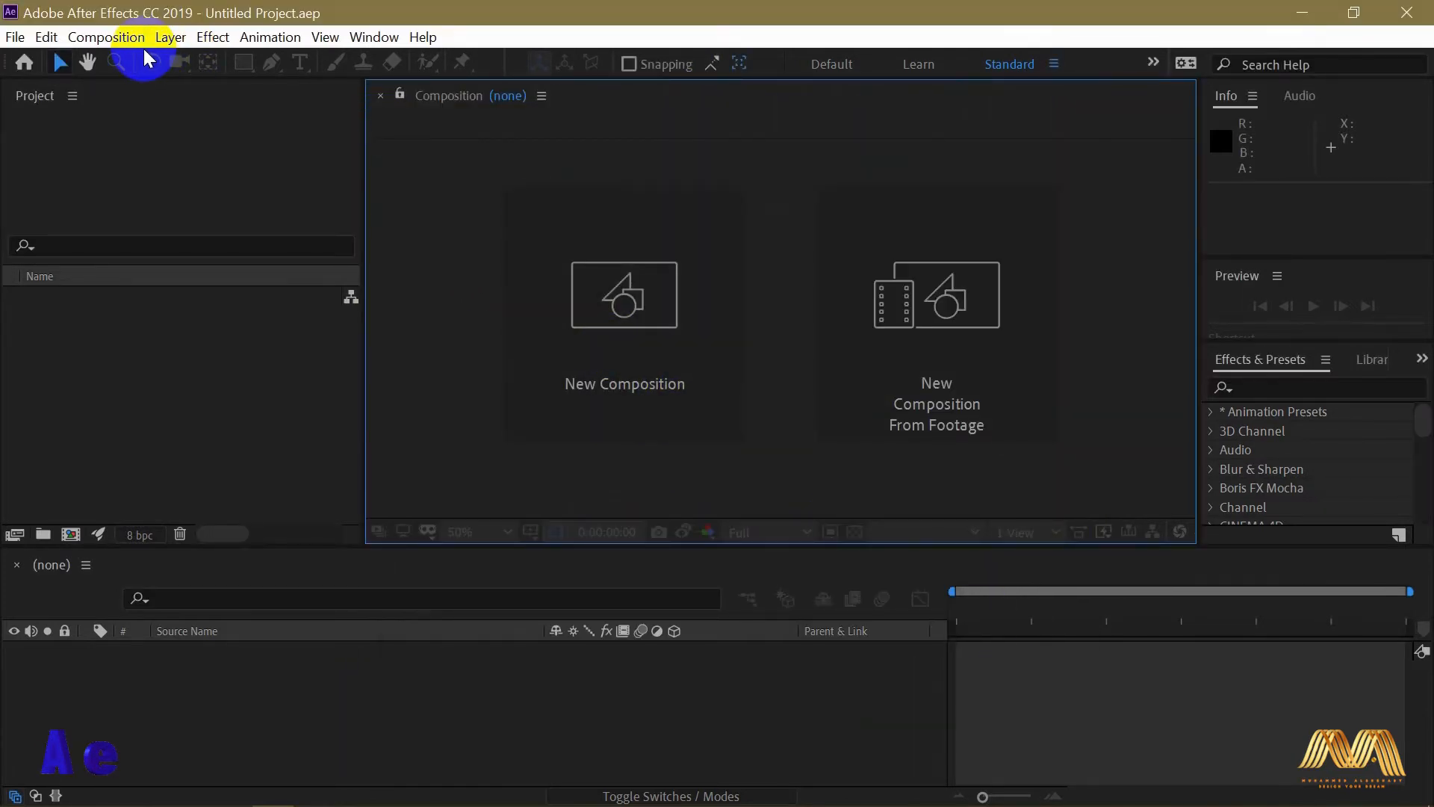
- Show the Composition menu with the New Composition (Ctrl+N) command
left_click(106, 35)
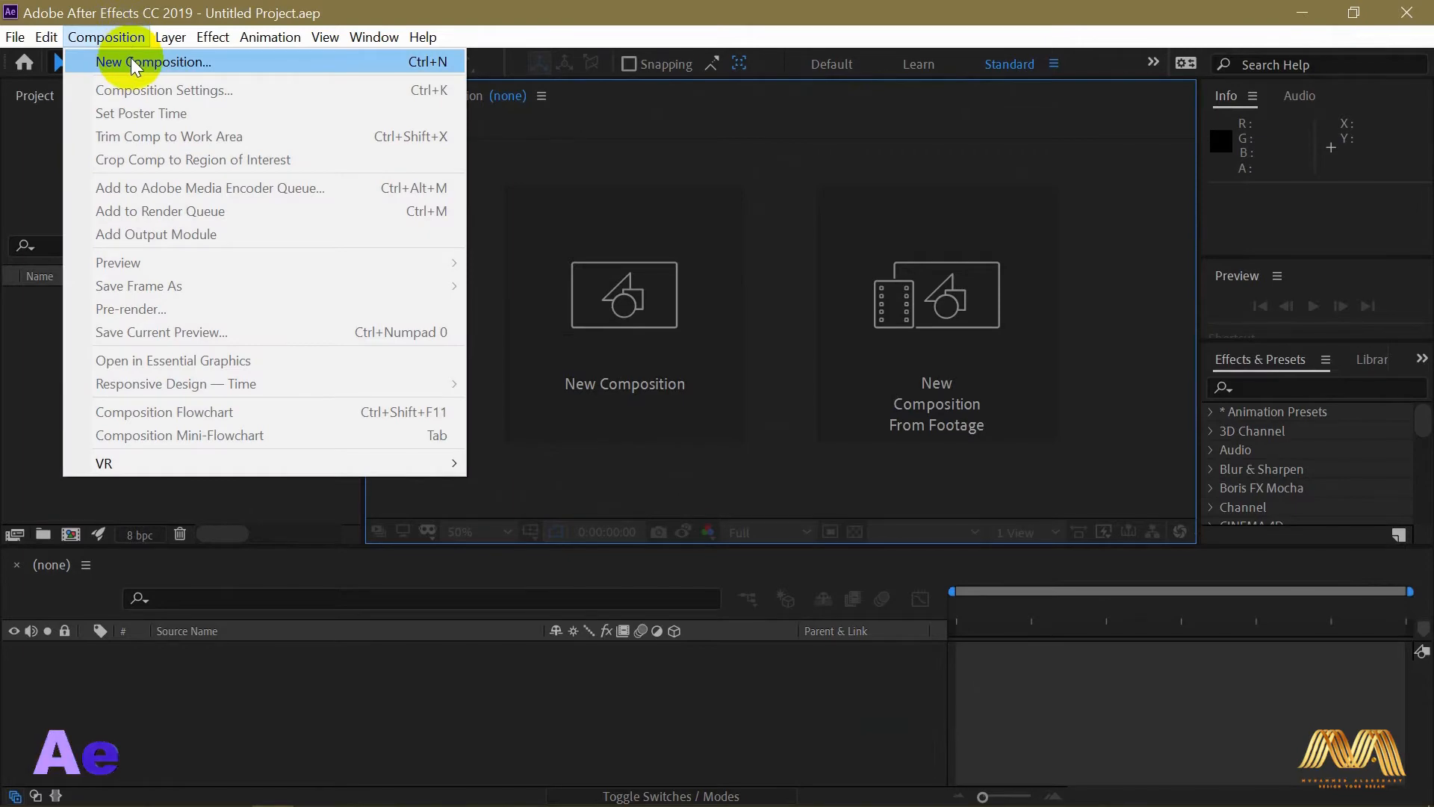
mouse_move(427, 71)
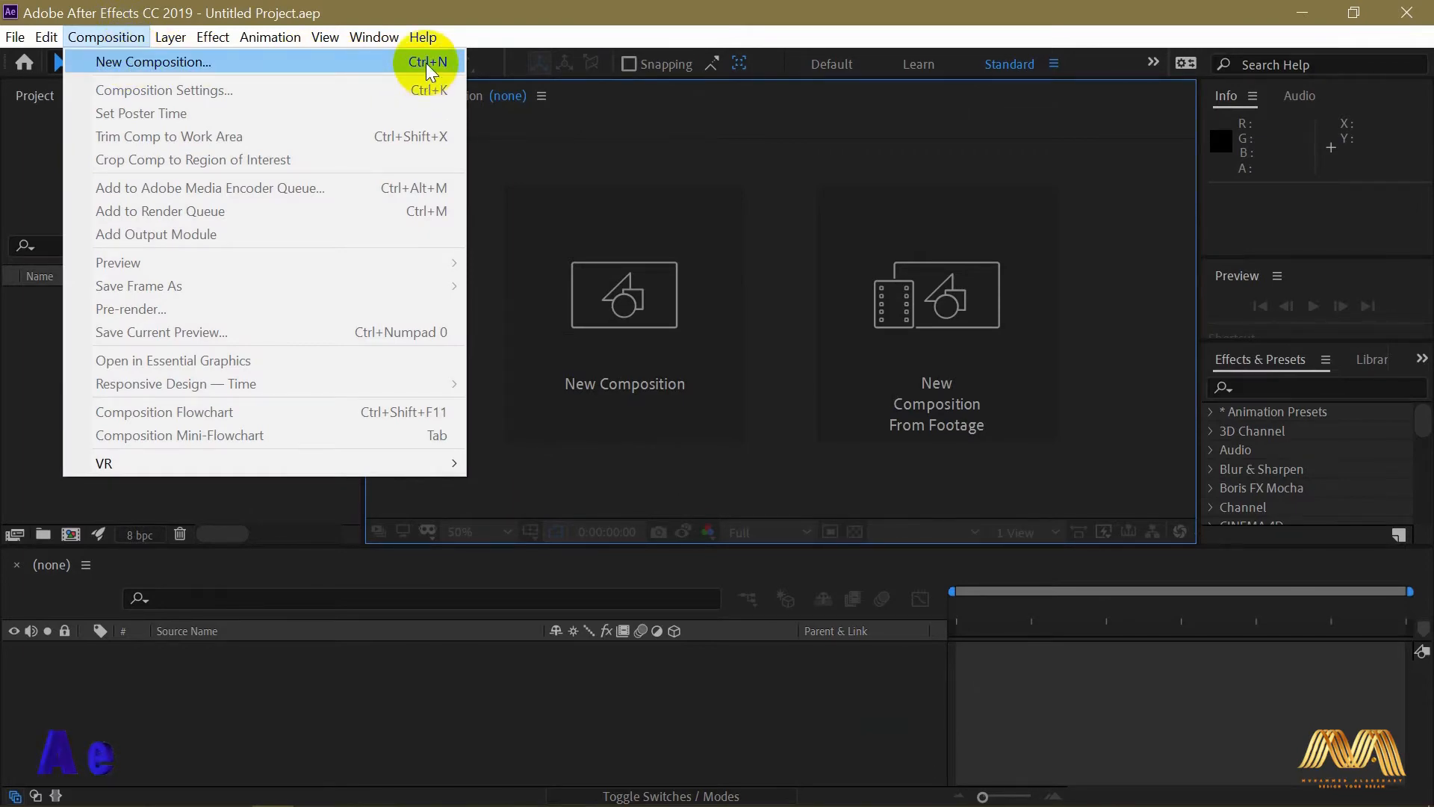
mouse_move(34, 410)
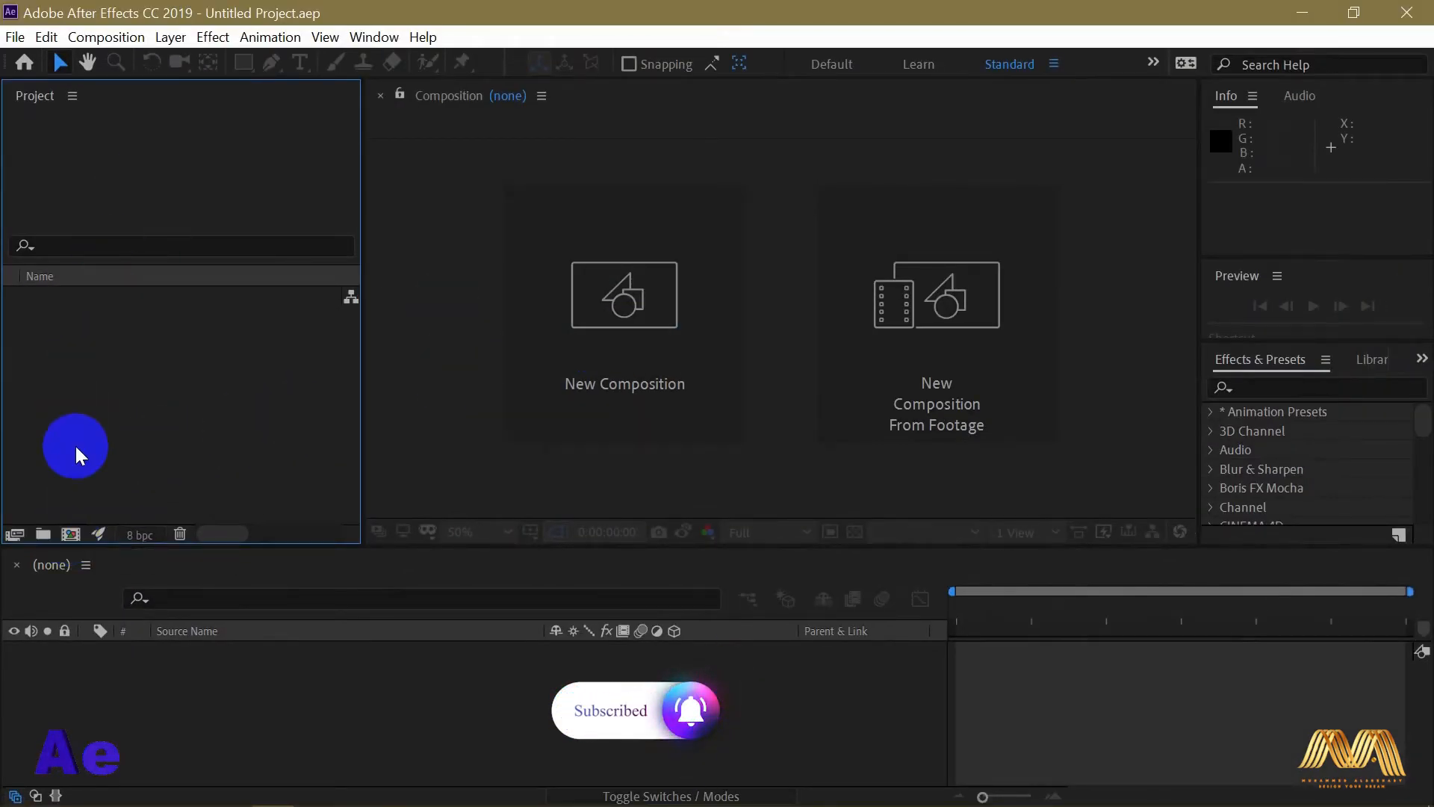
mouse_move(608, 357)
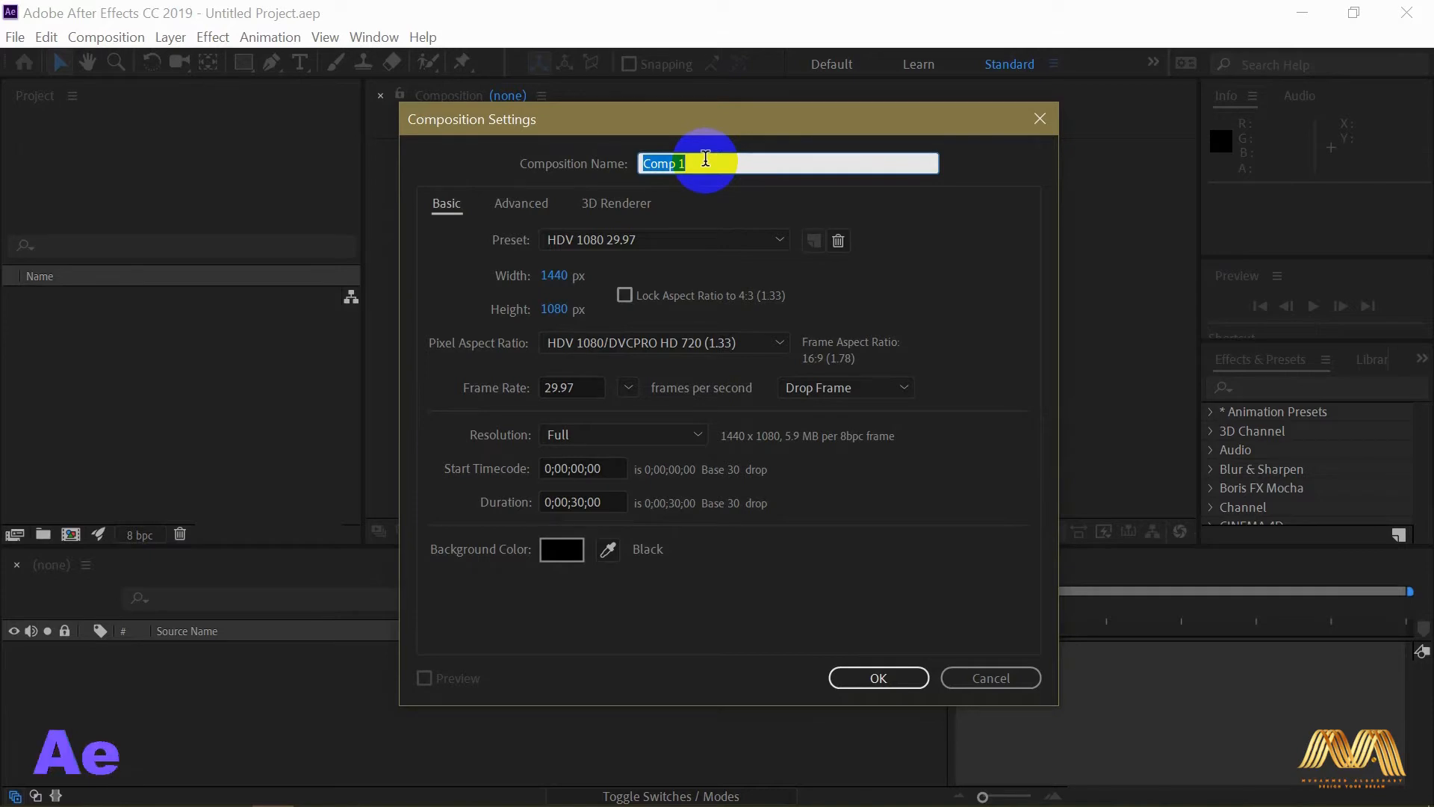
- Enter 'Introduction' as the Composition Name in Composition Settings
type("Introduct")
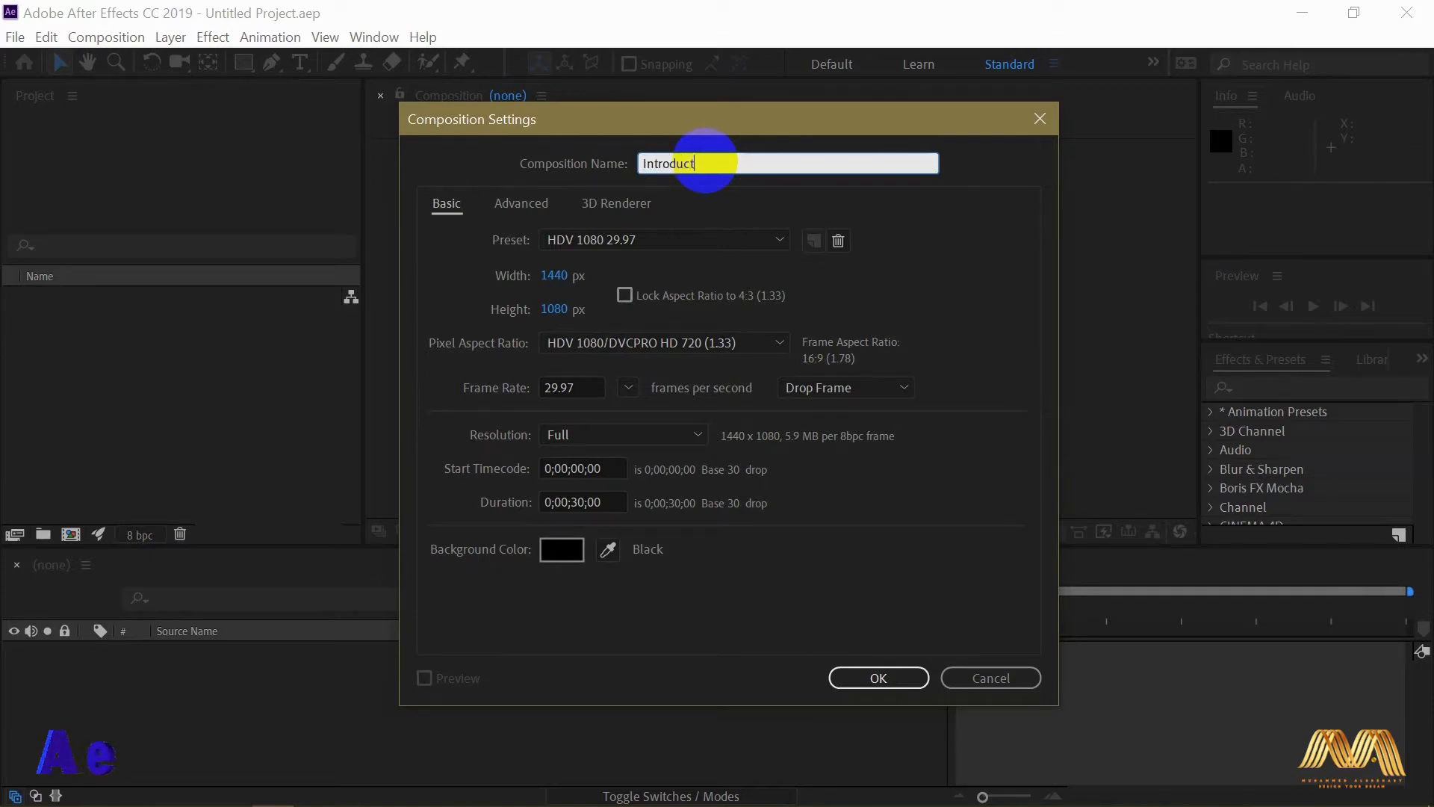
type("ion")
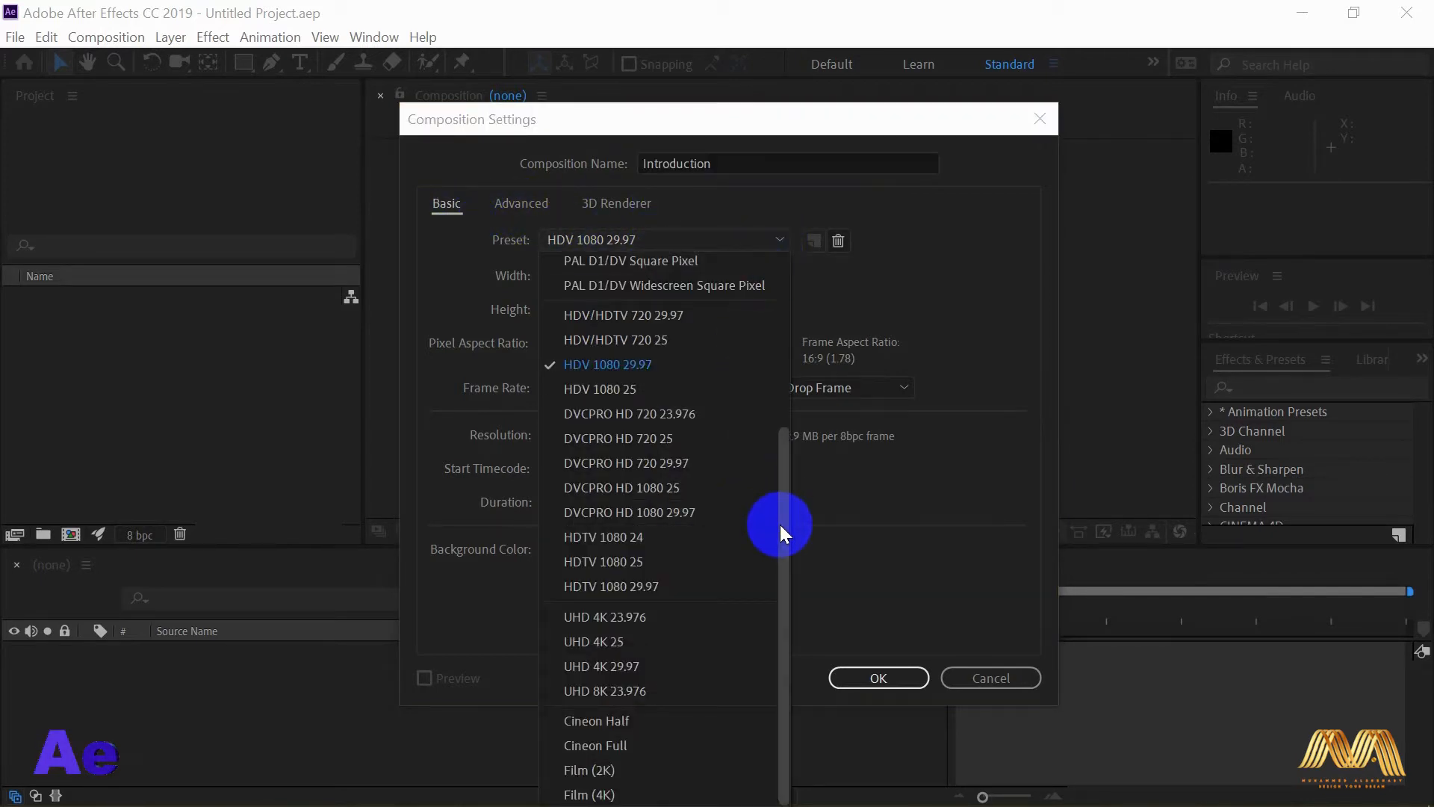
- Browse the Preset list, keeping Custom 1920×1080 with 1.33 pixel aspect
scroll("up", 3)
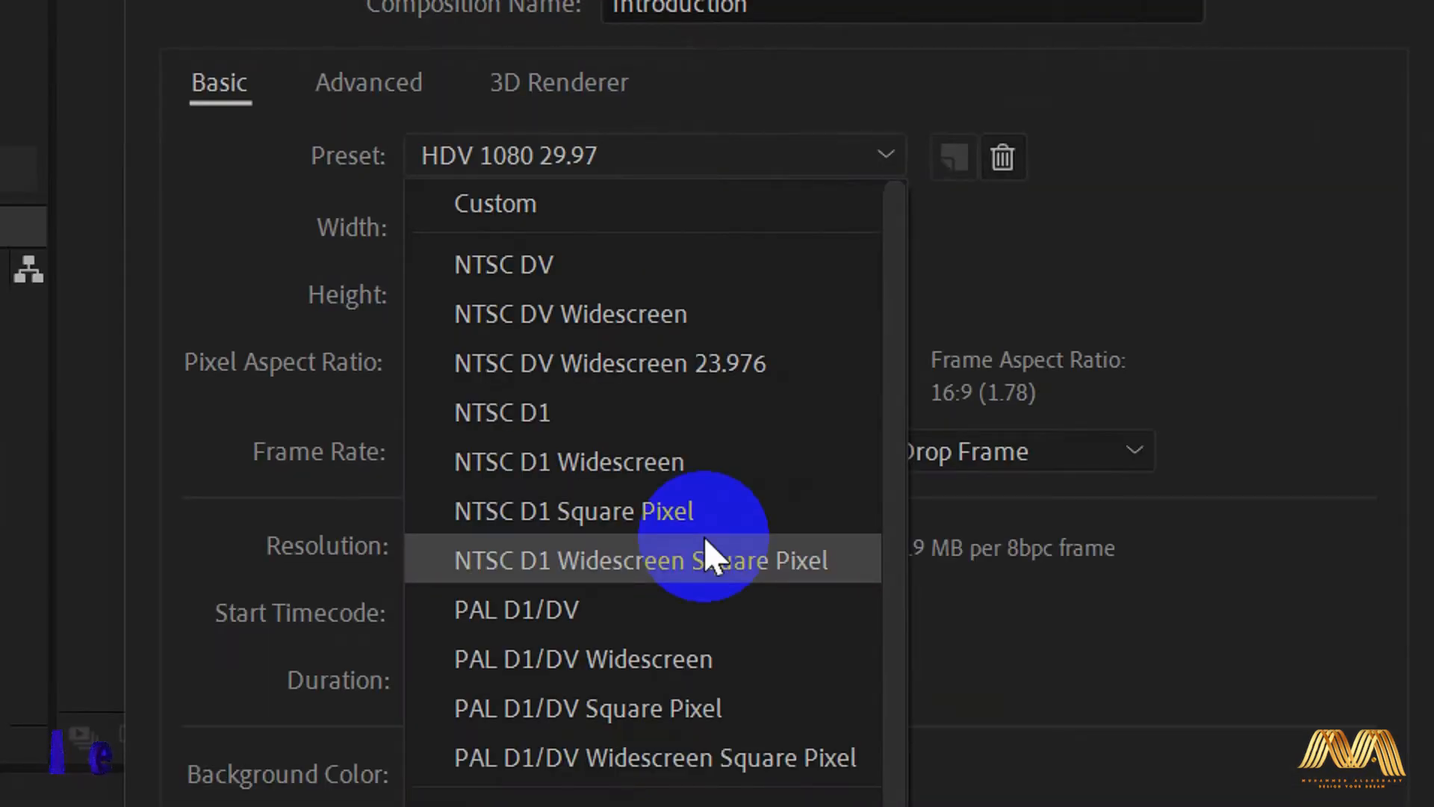
mouse_move(686, 511)
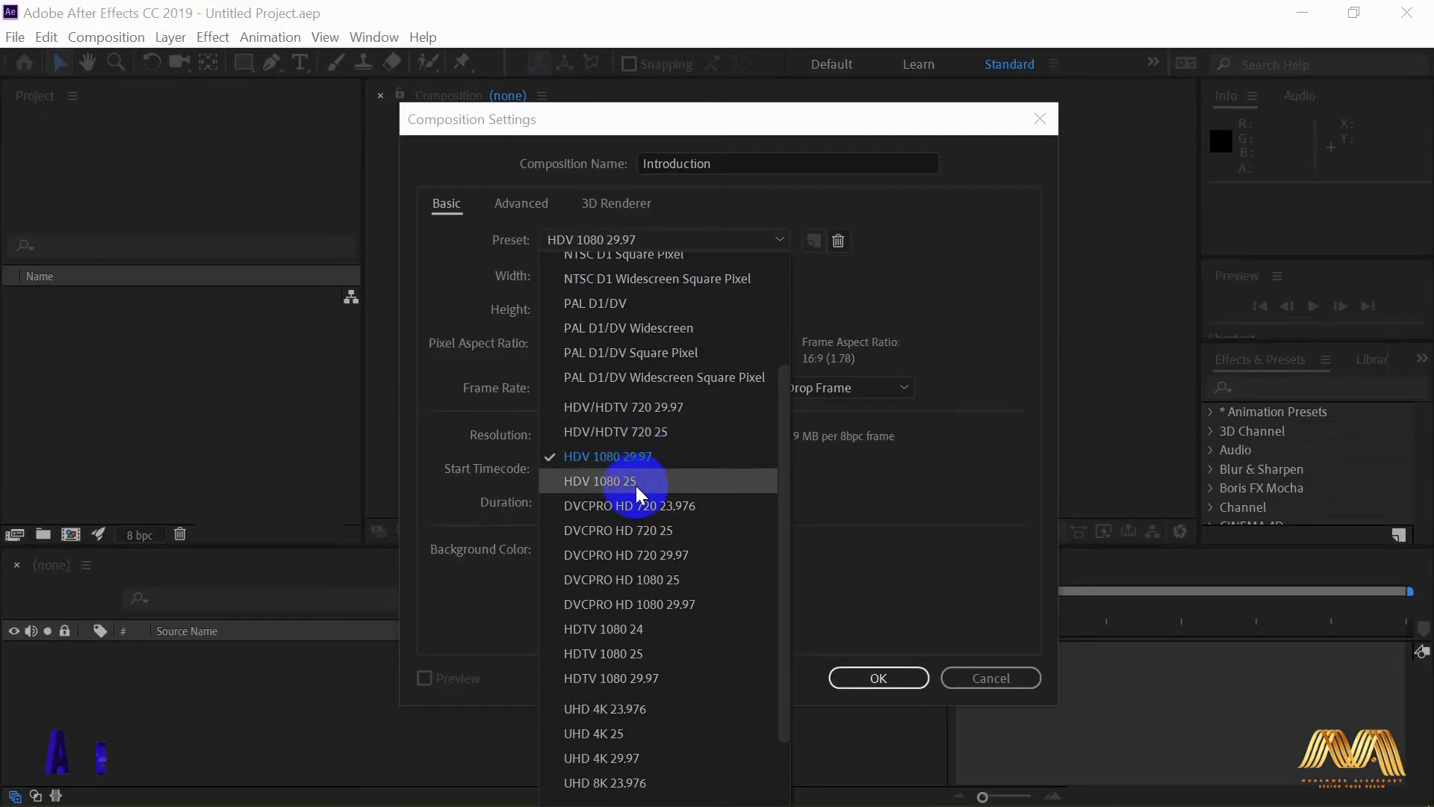
mouse_move(656, 475)
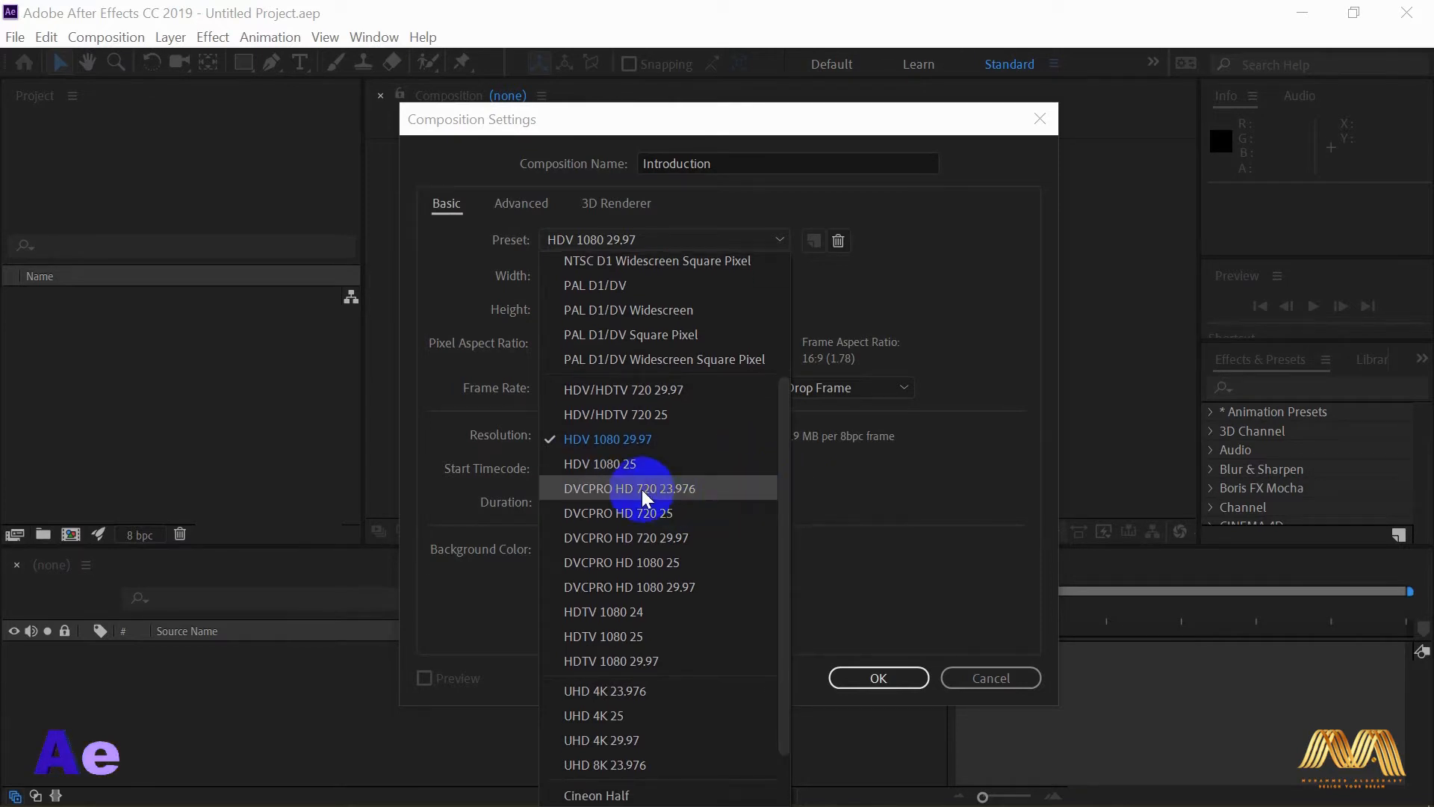
mouse_move(681, 543)
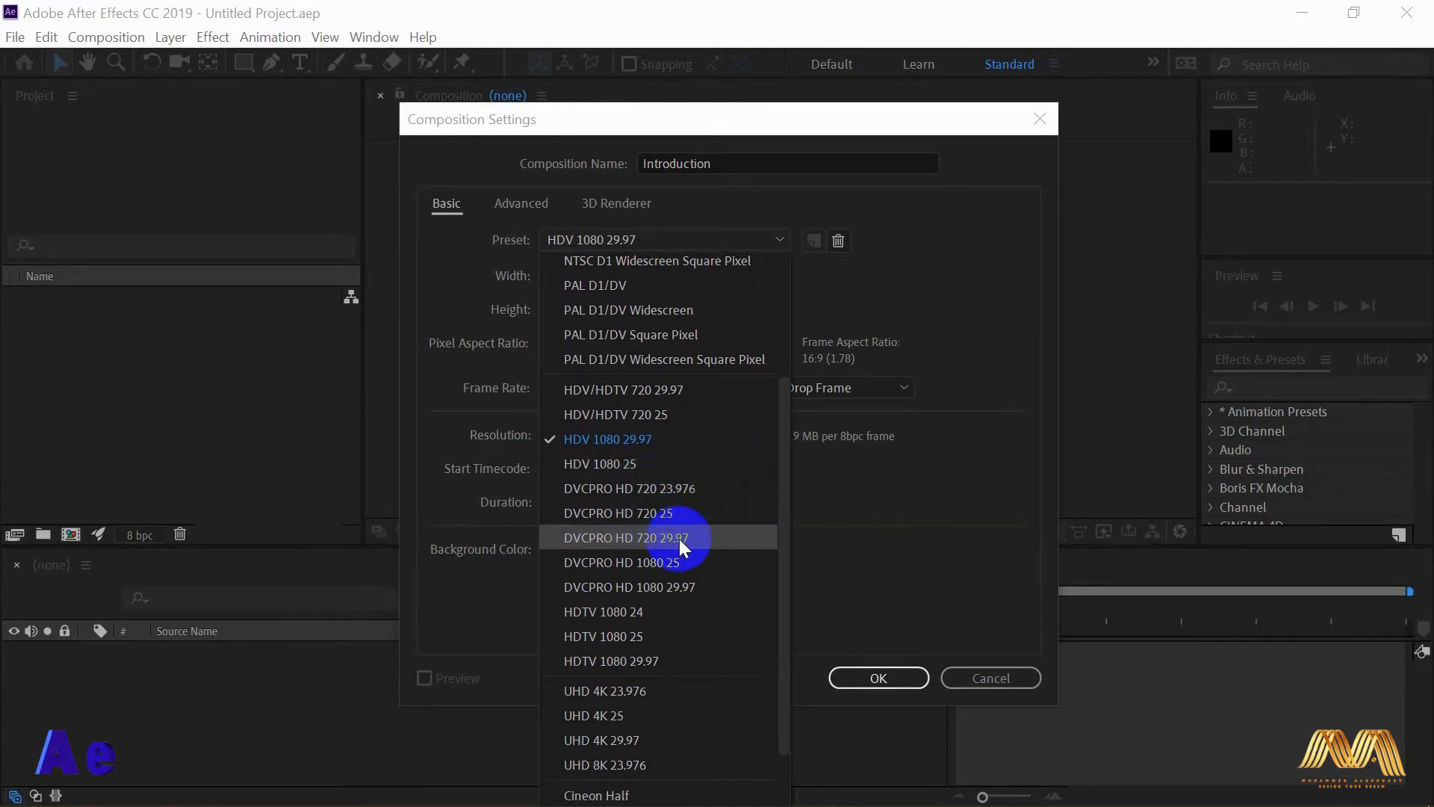
scroll("down", 3)
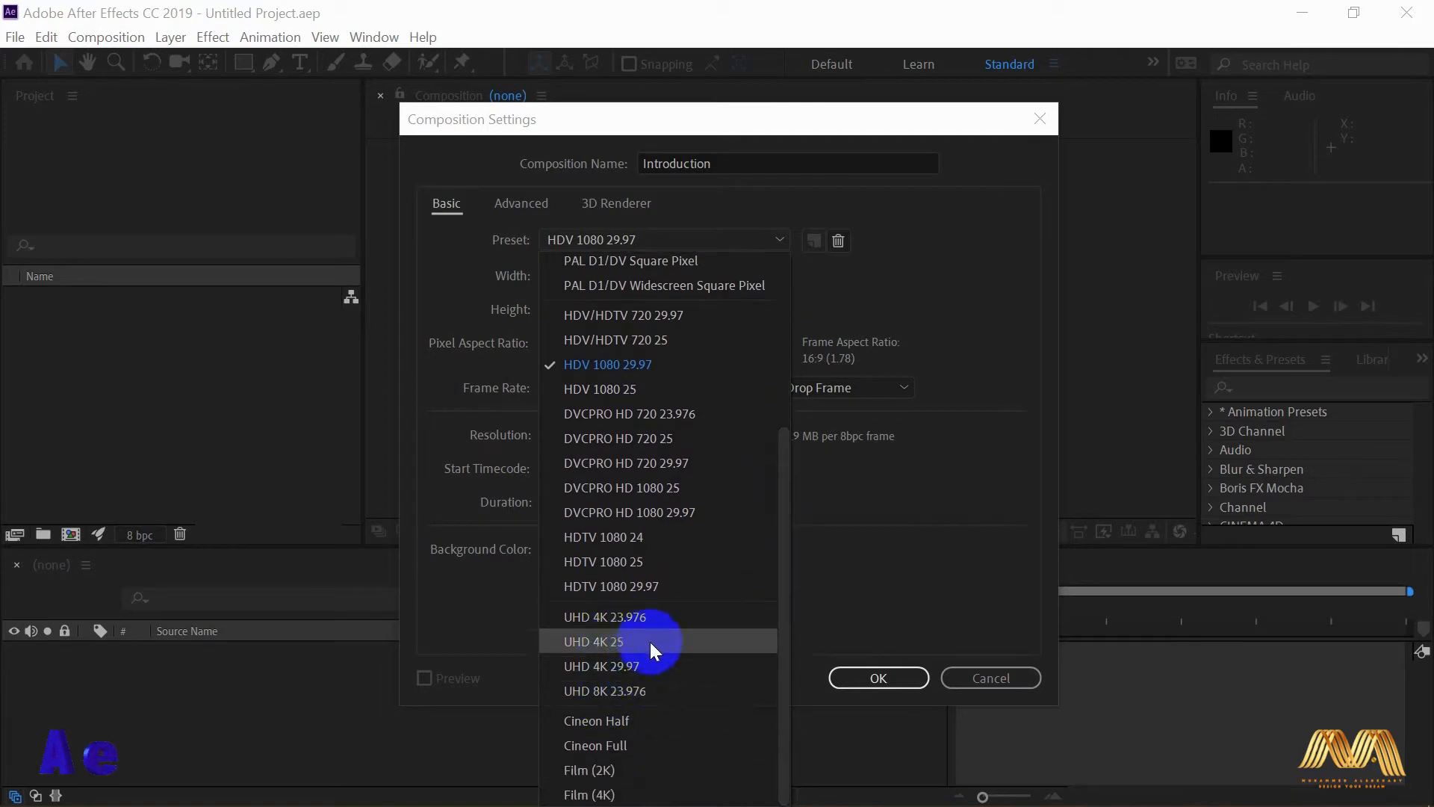
mouse_move(698, 732)
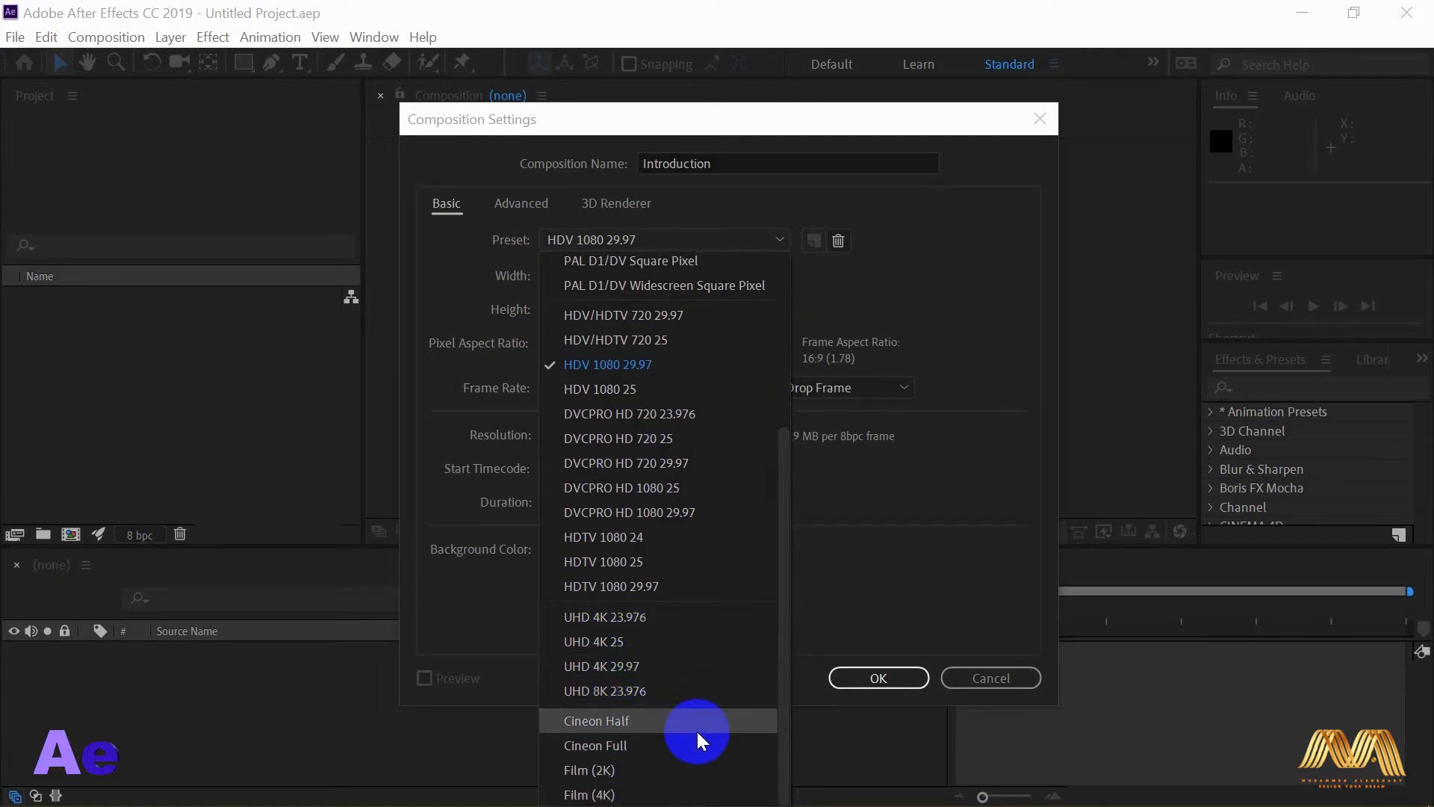
mouse_move(729, 666)
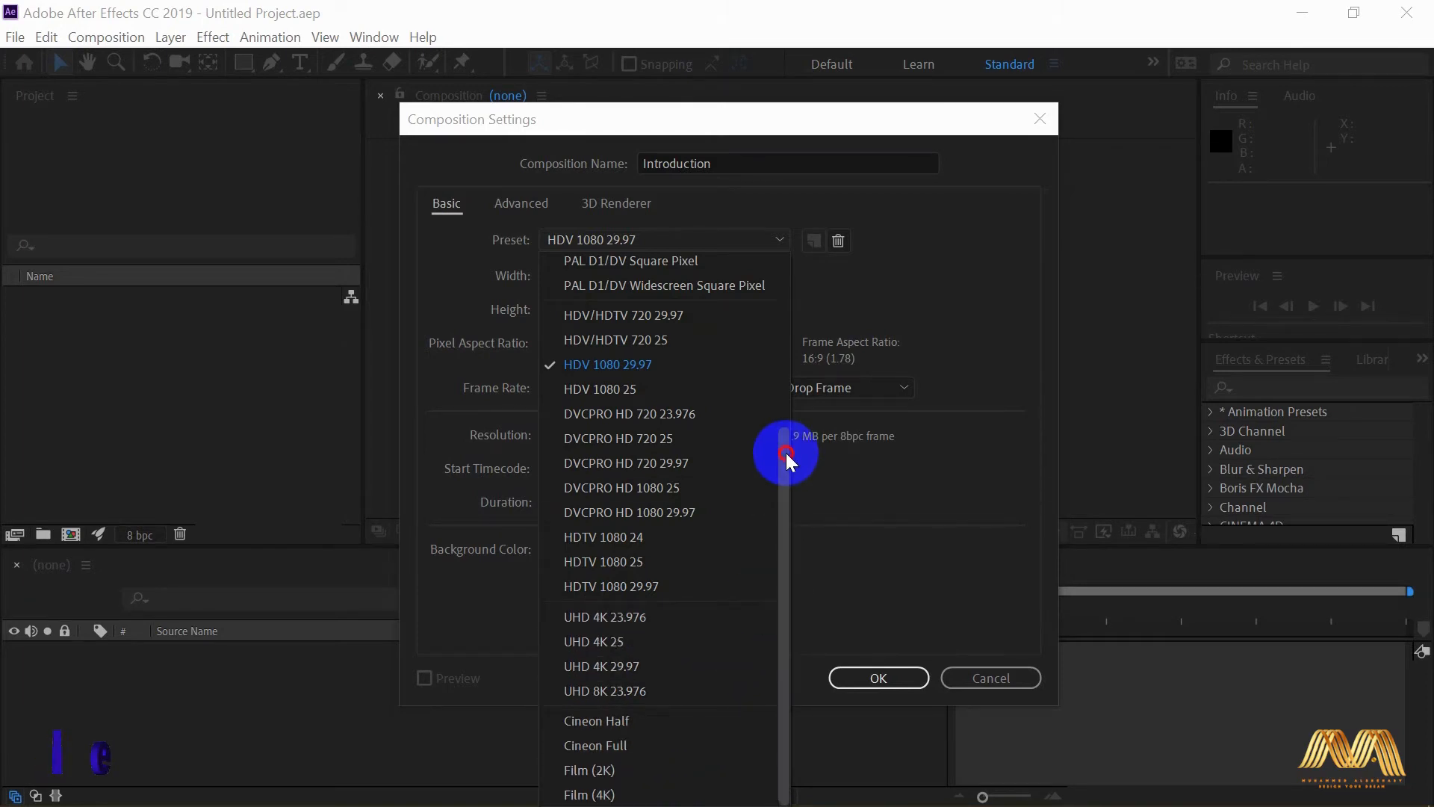
scroll("up", 3)
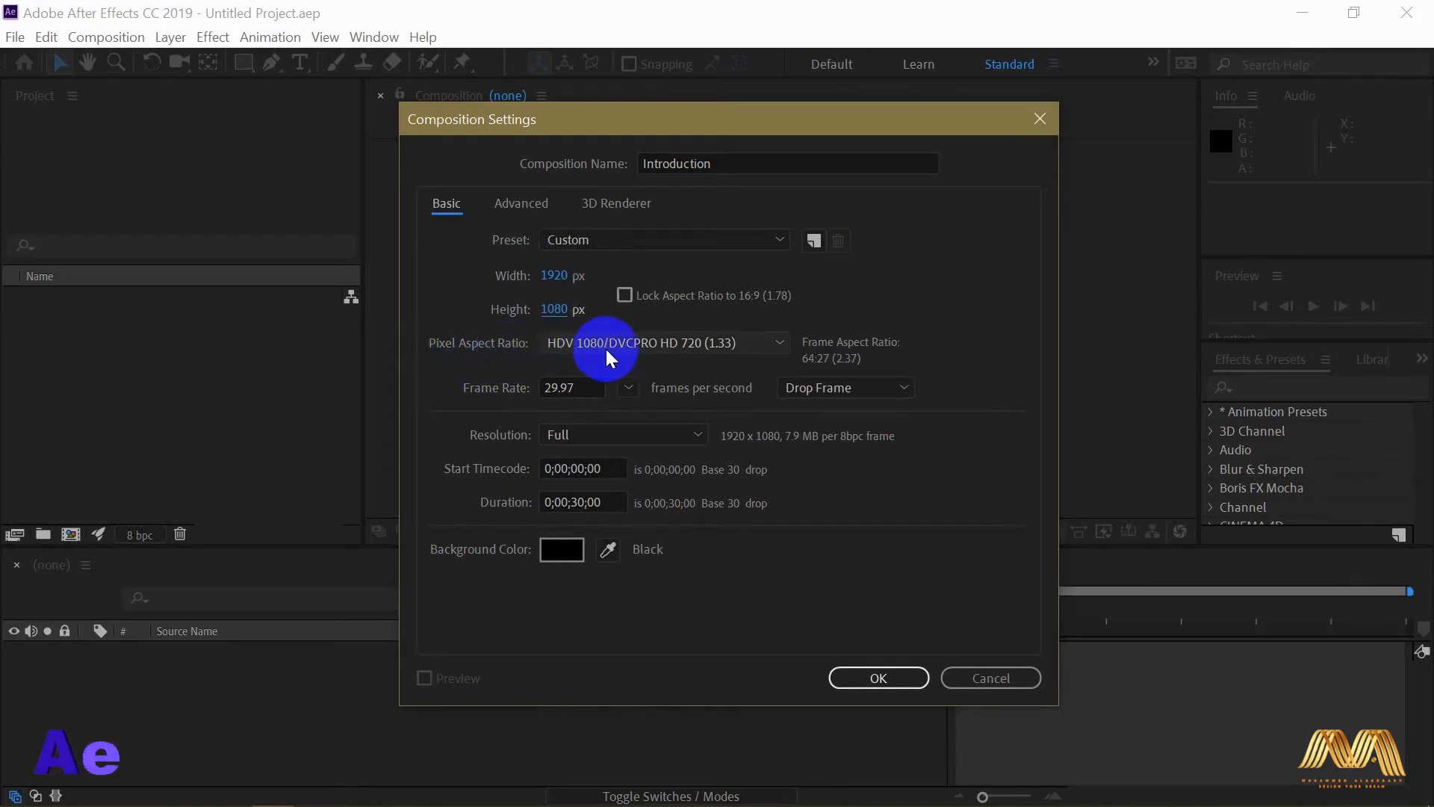
left_click(777, 342)
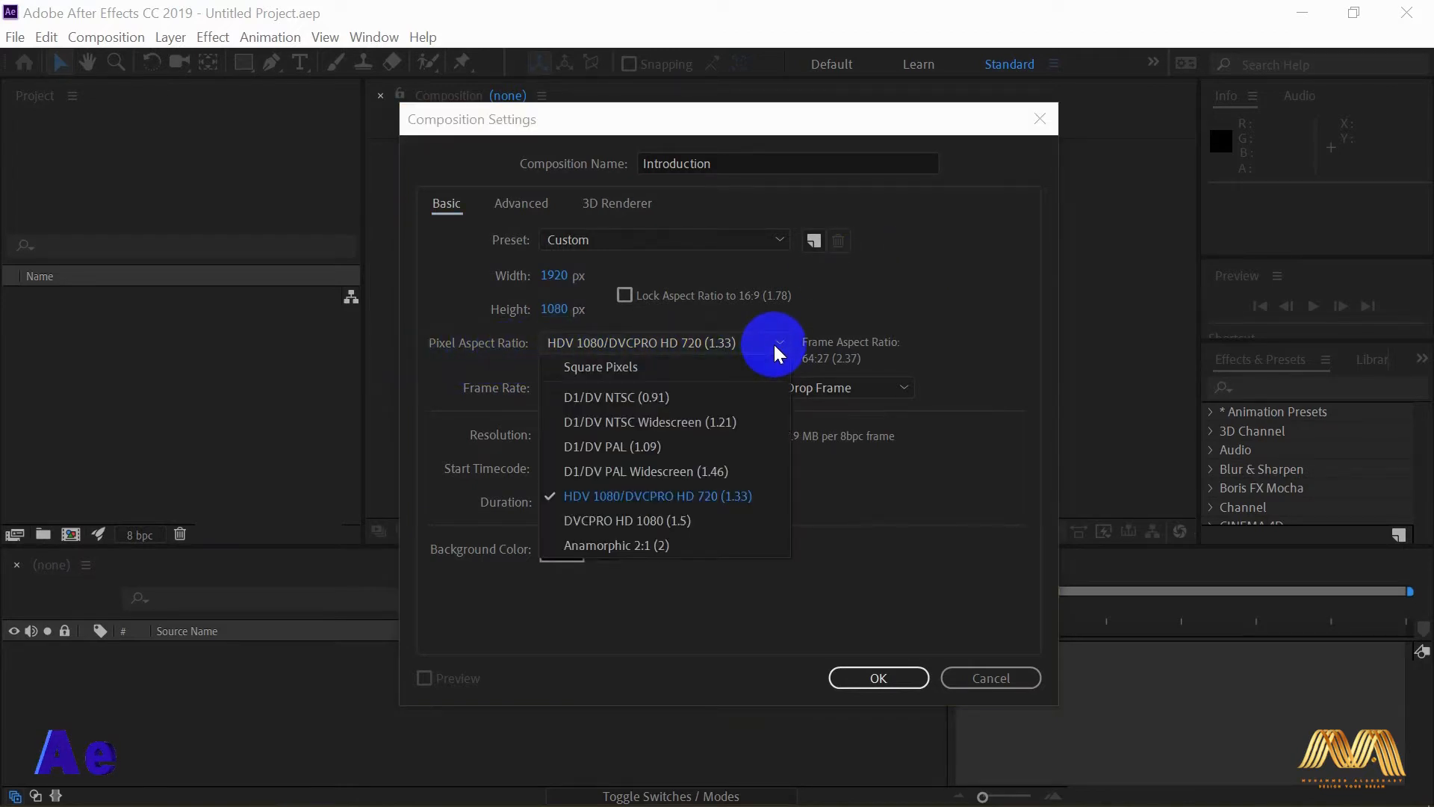
left_click(657, 497)
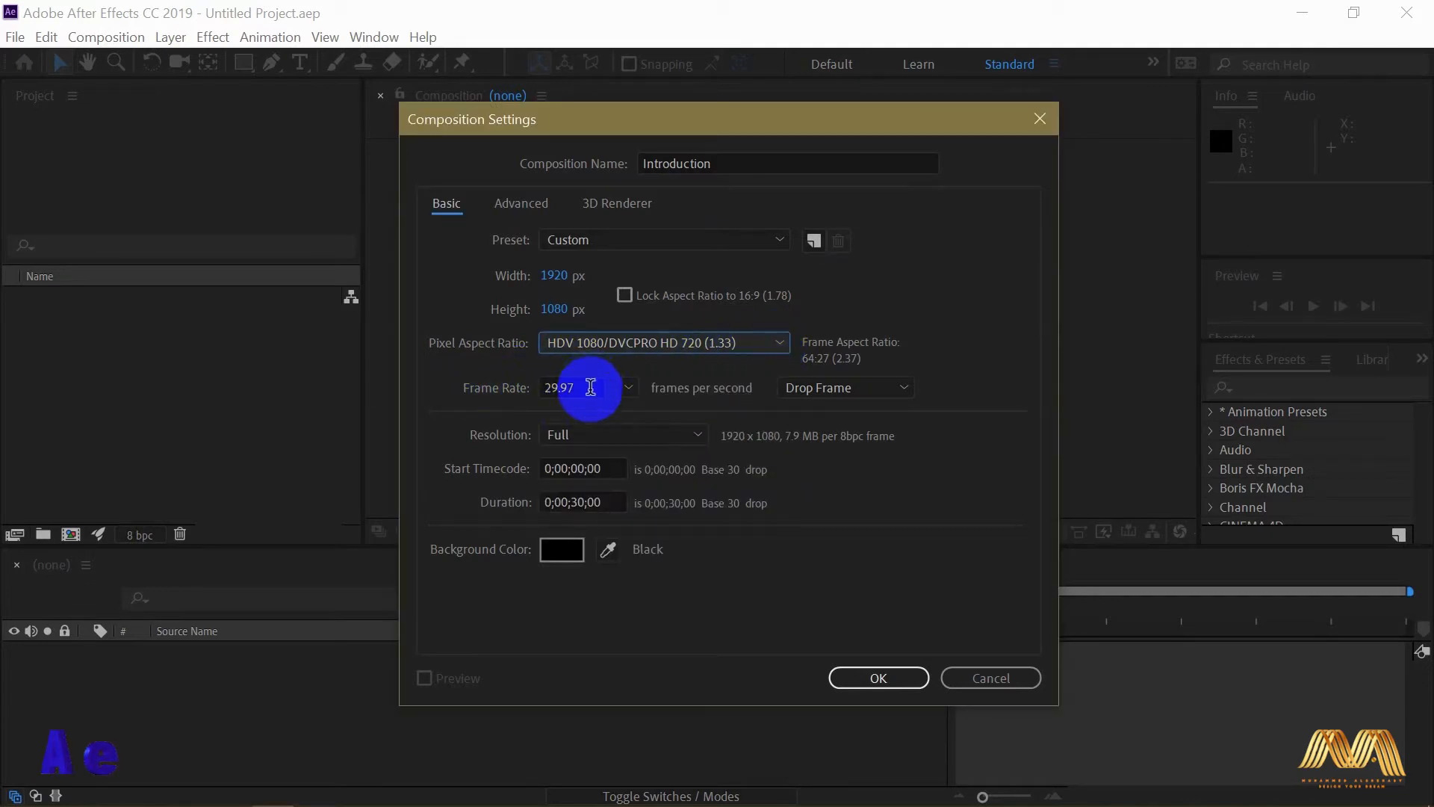
double_click(573, 387)
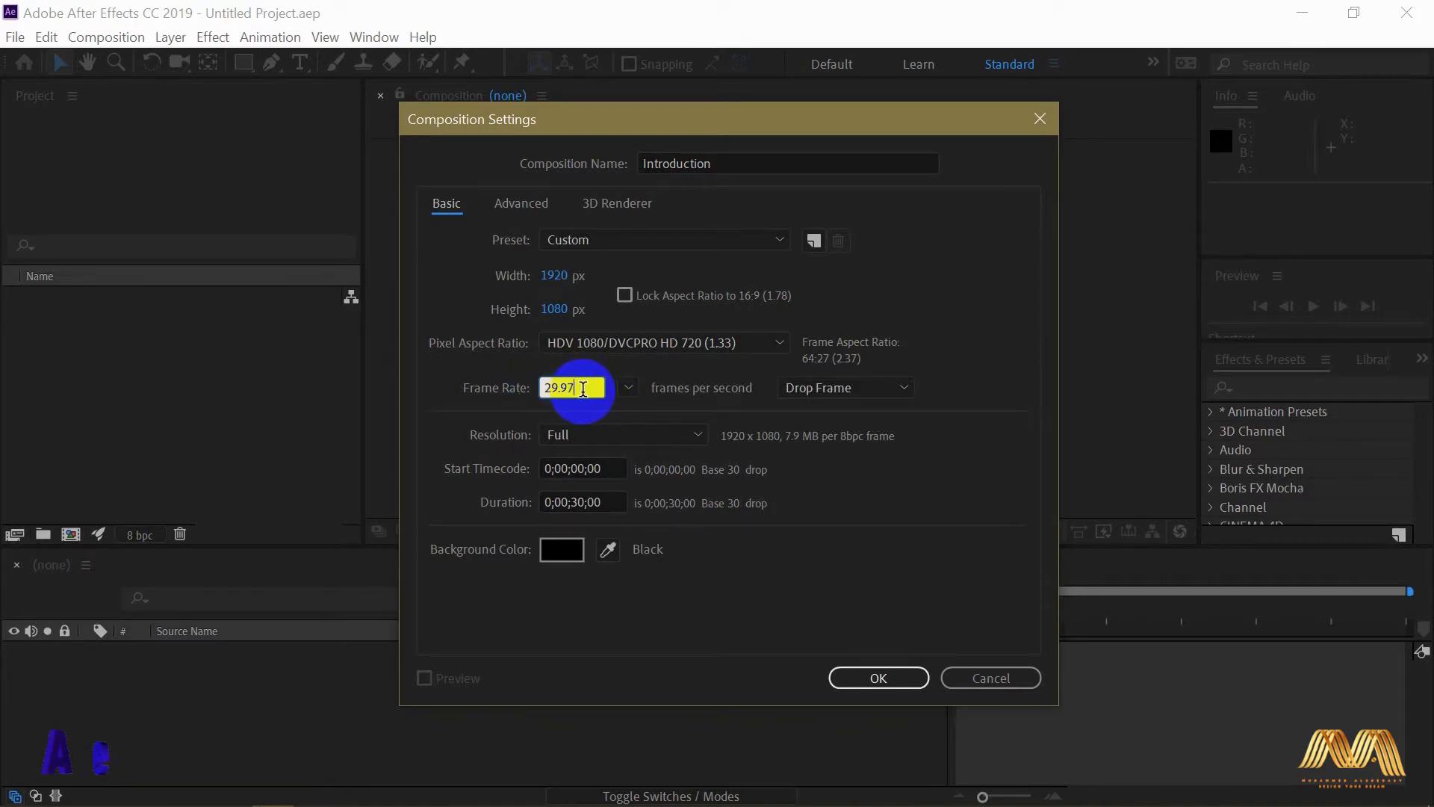
triple_click(572, 387)
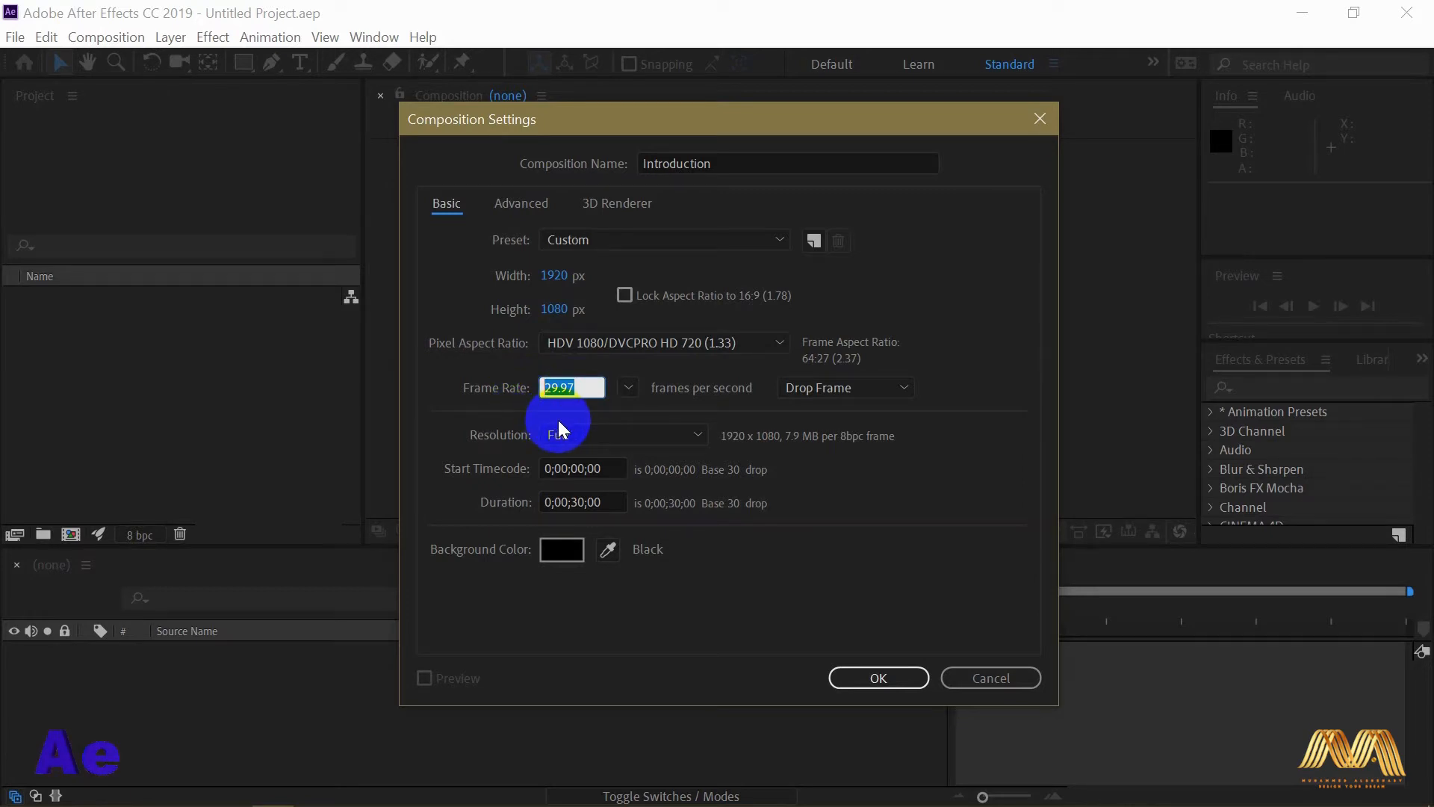
mouse_move(654, 423)
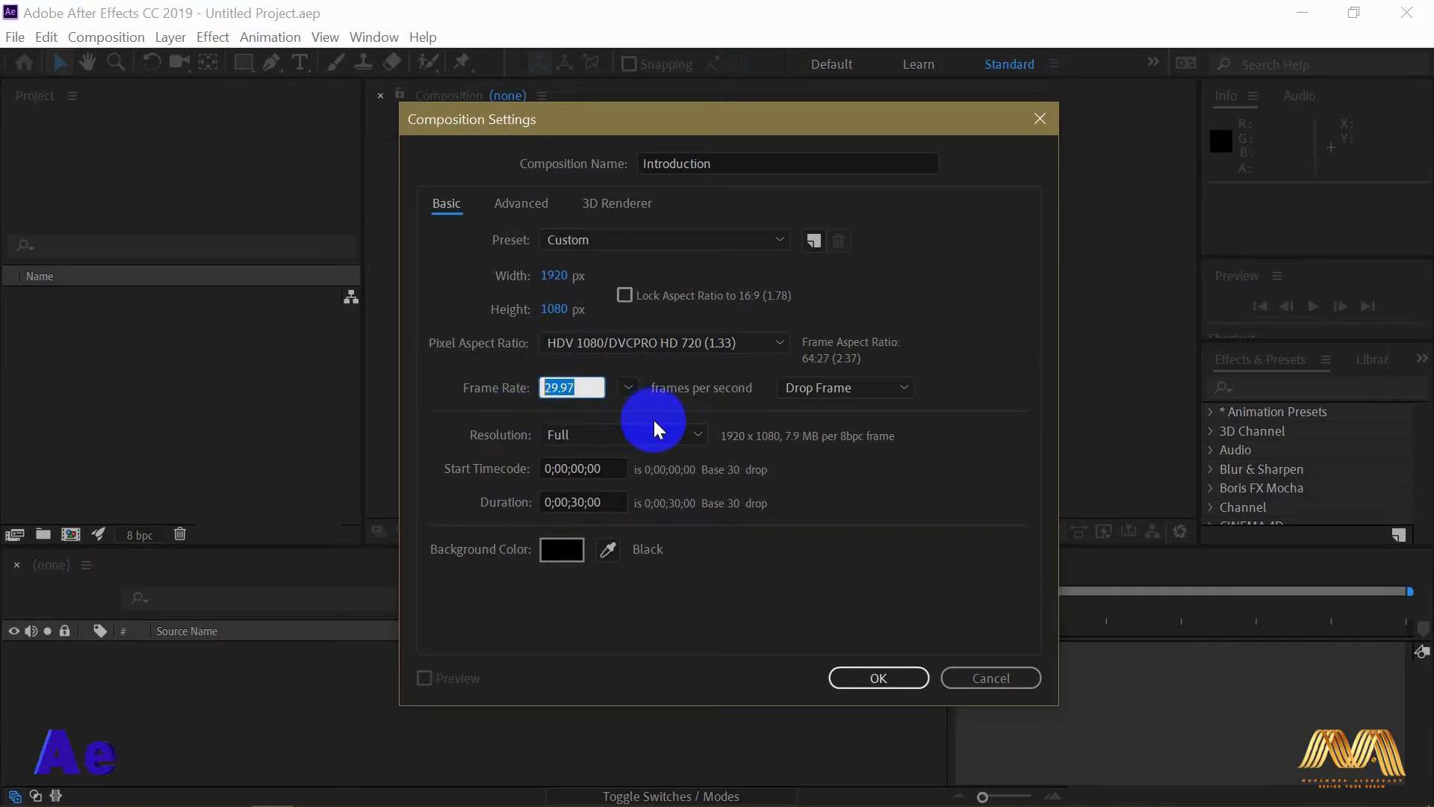
left_click(695, 435)
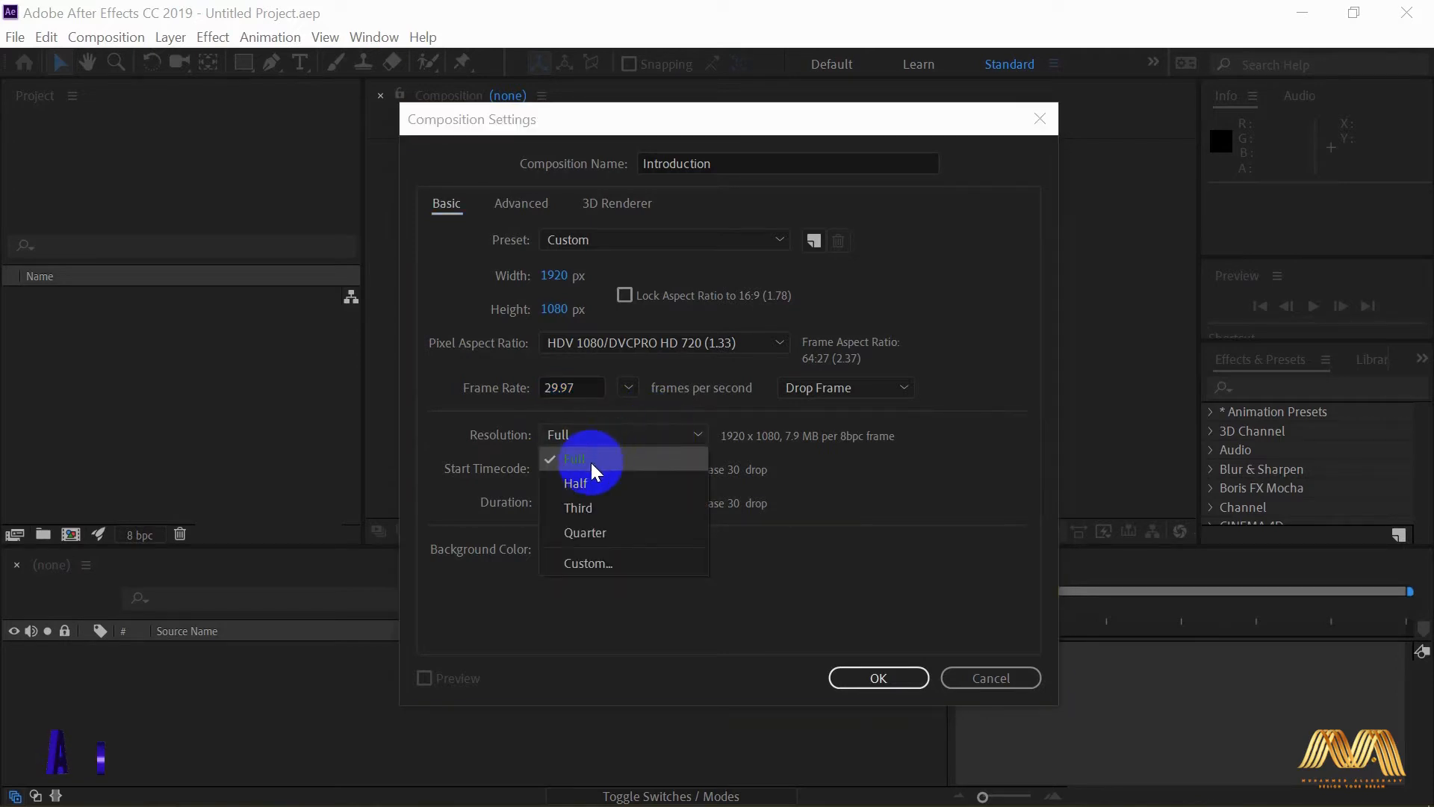
mouse_move(620, 497)
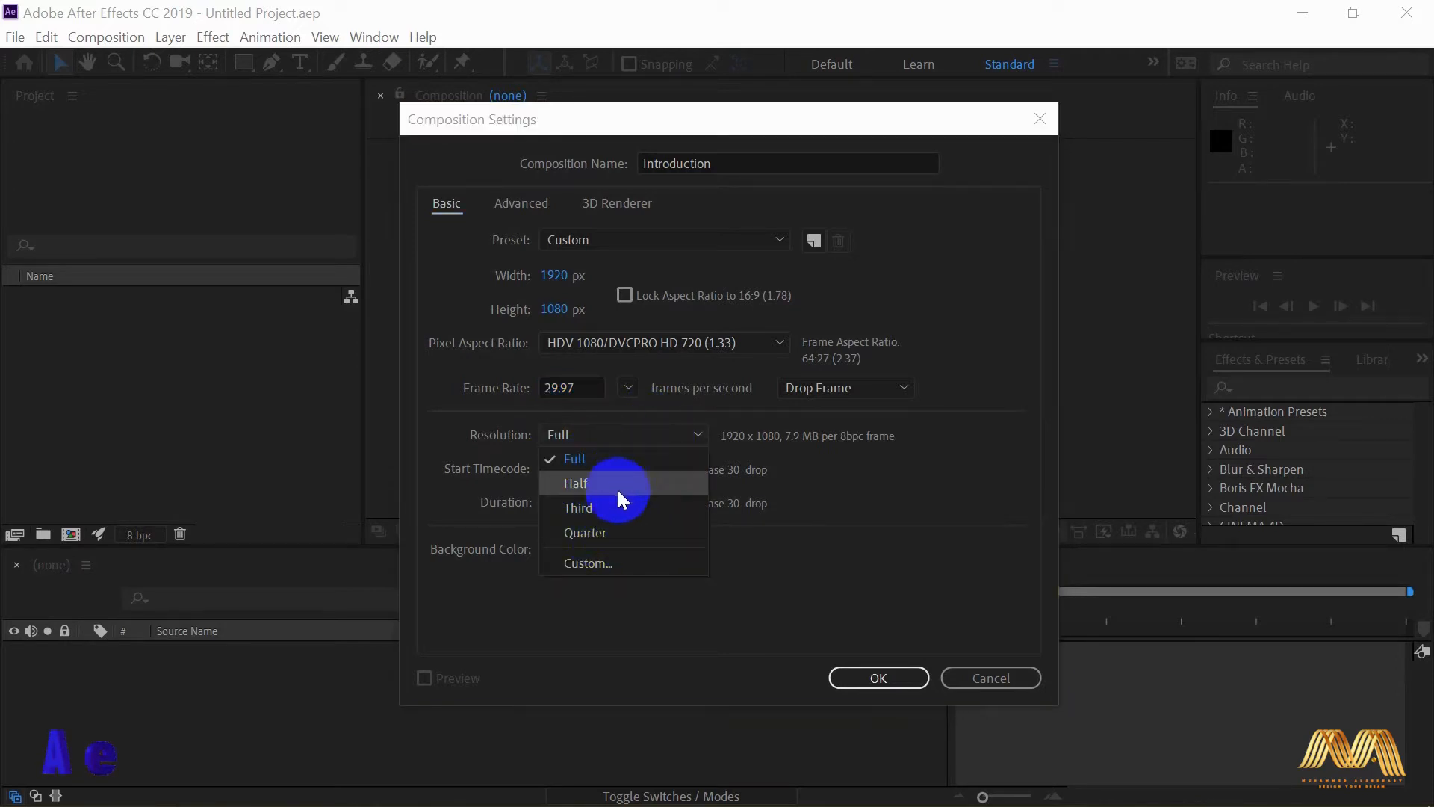
mouse_move(620, 467)
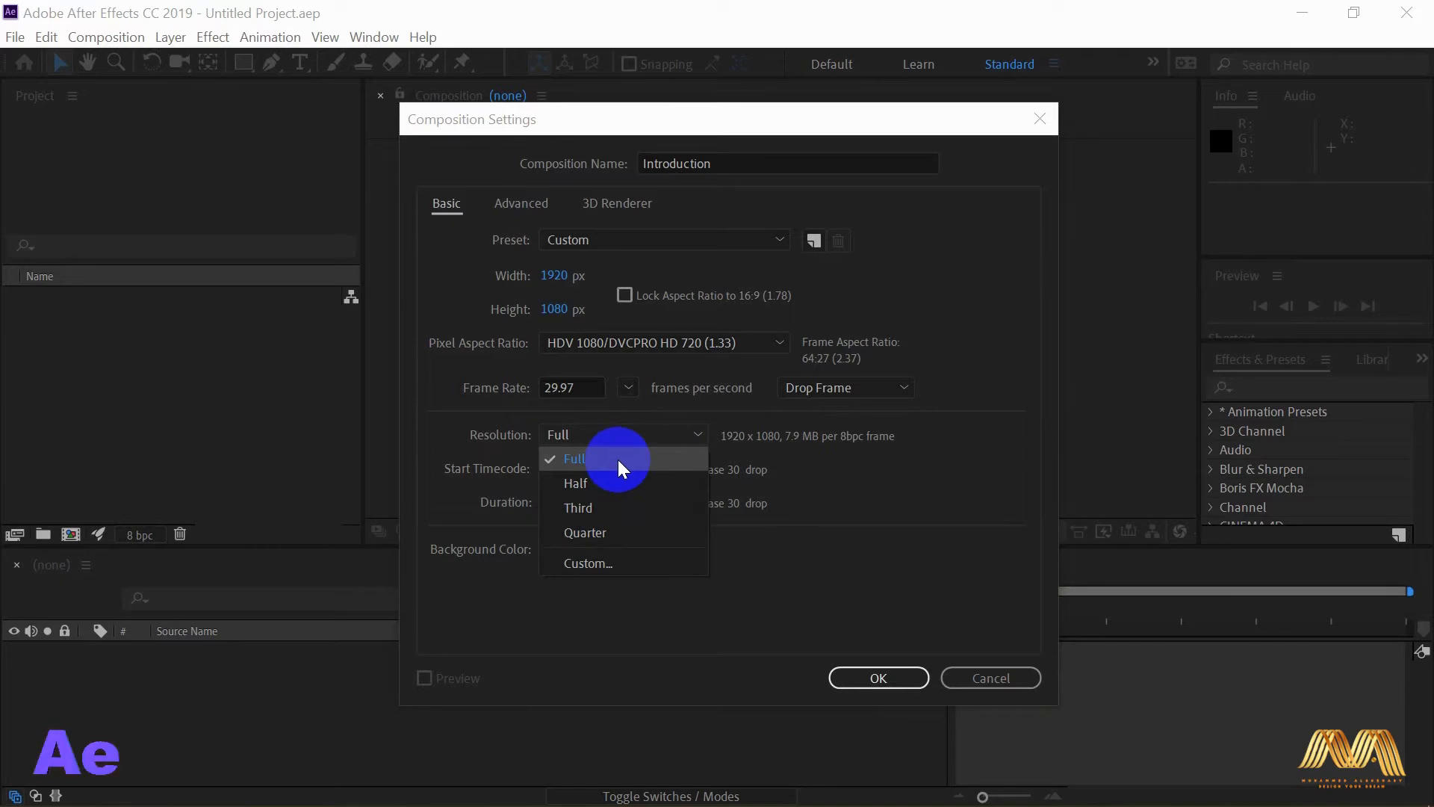
mouse_move(645, 495)
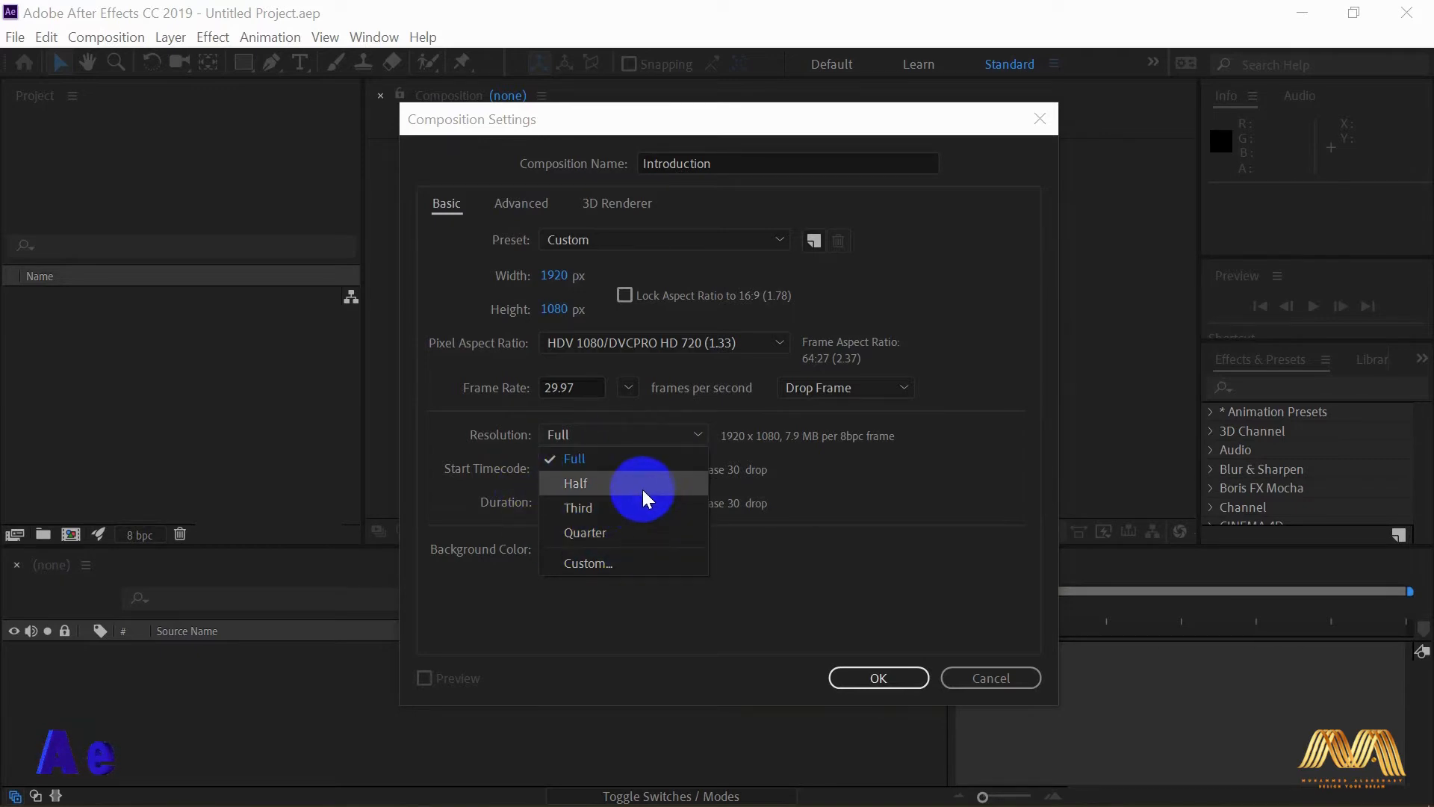
mouse_move(646, 479)
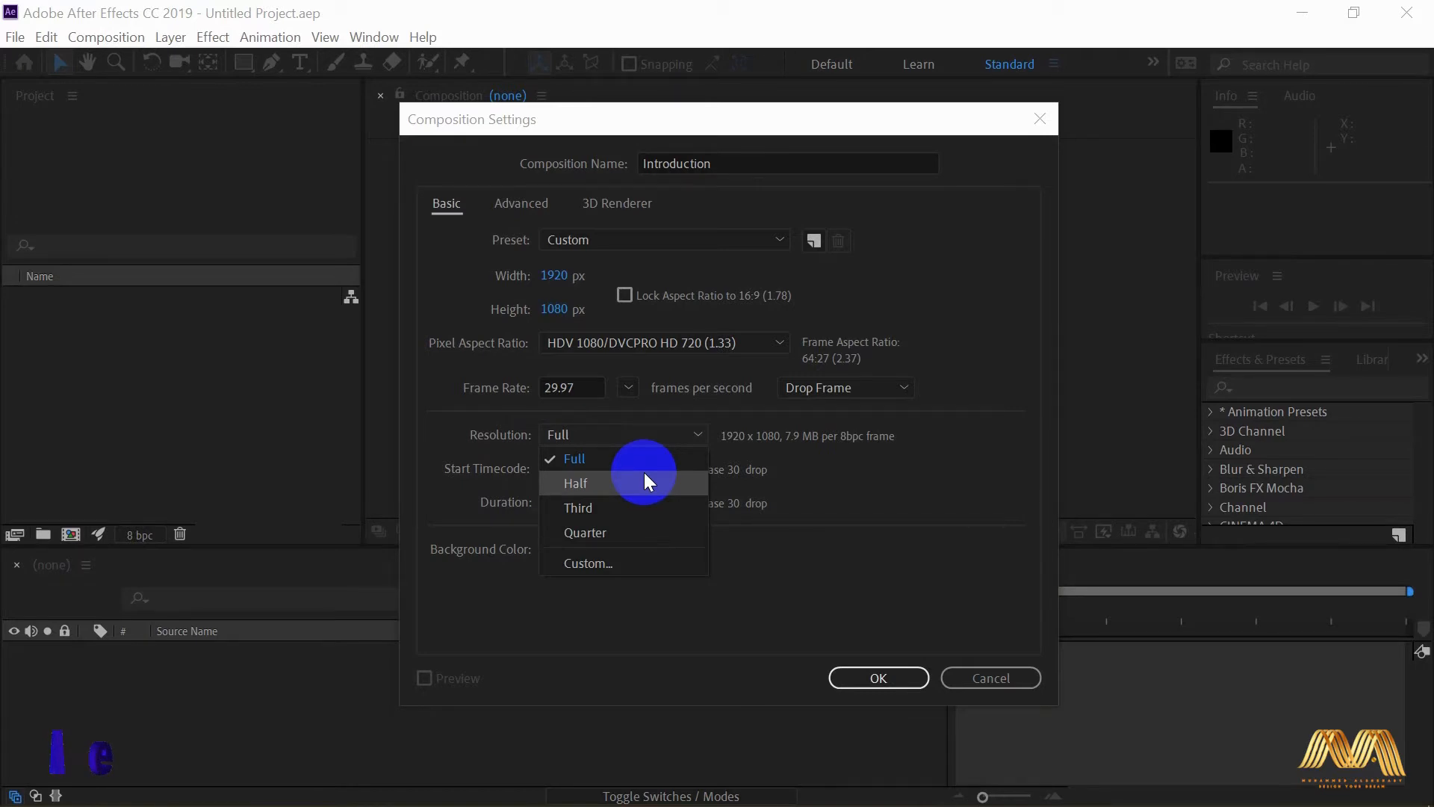
mouse_move(611, 461)
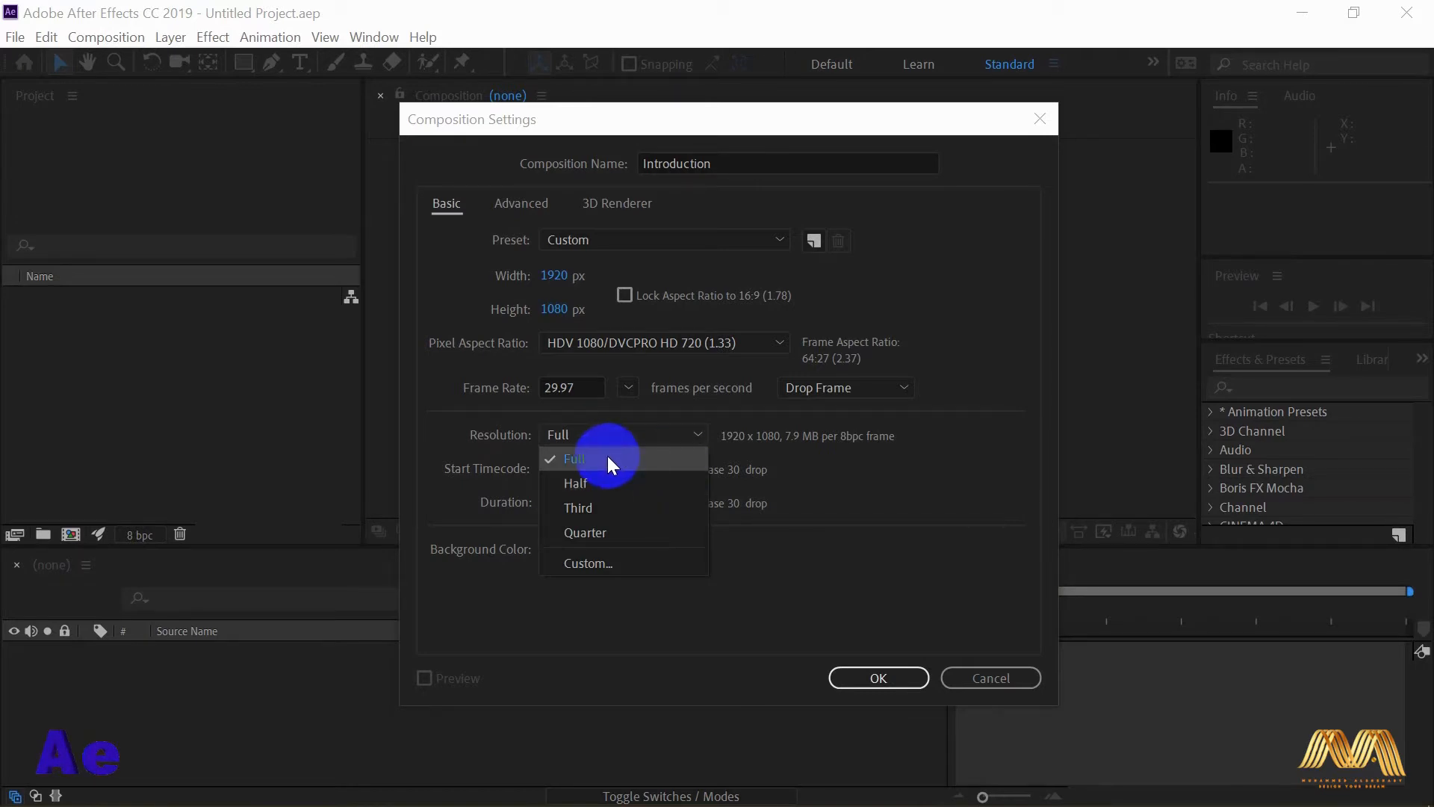
mouse_move(874, 471)
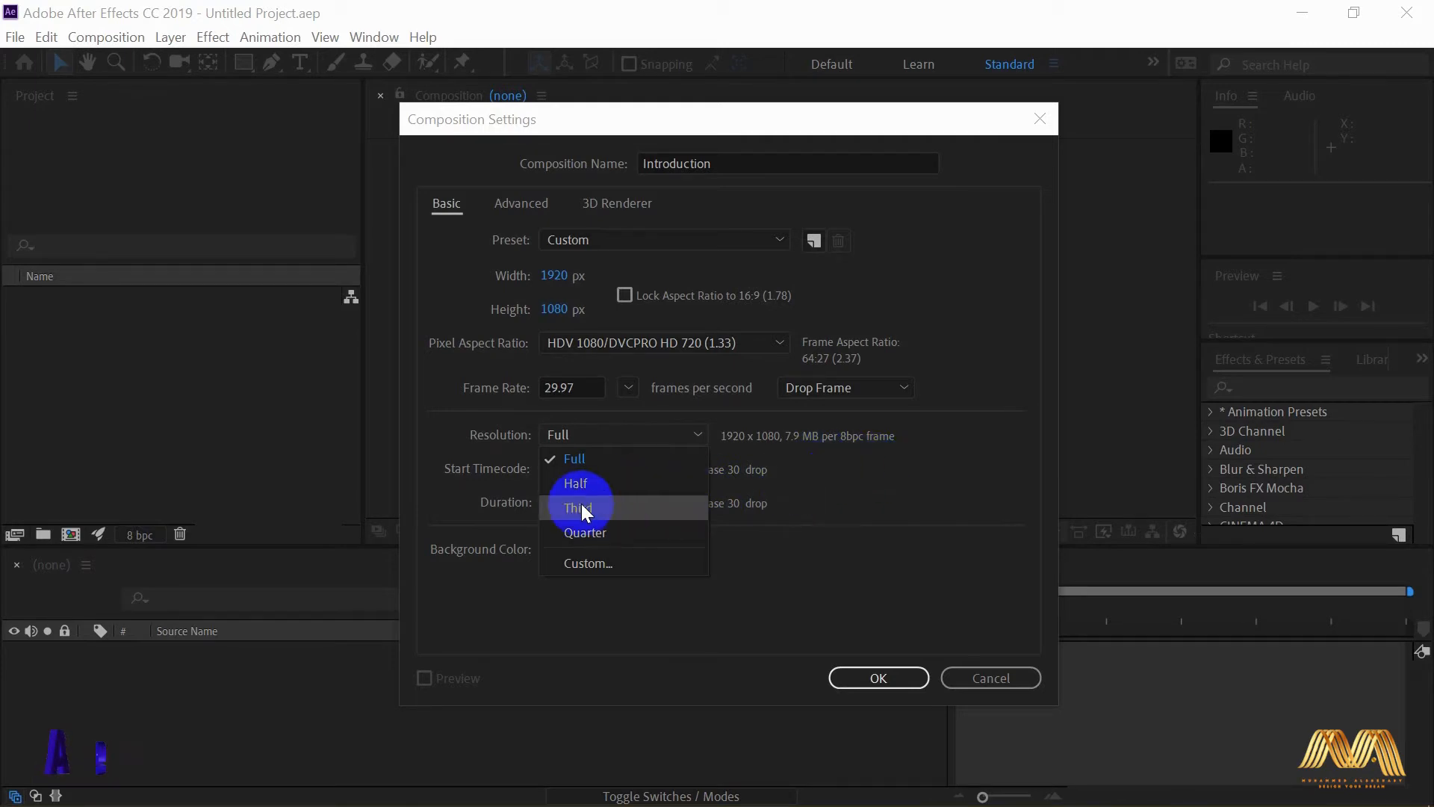
mouse_move(603, 483)
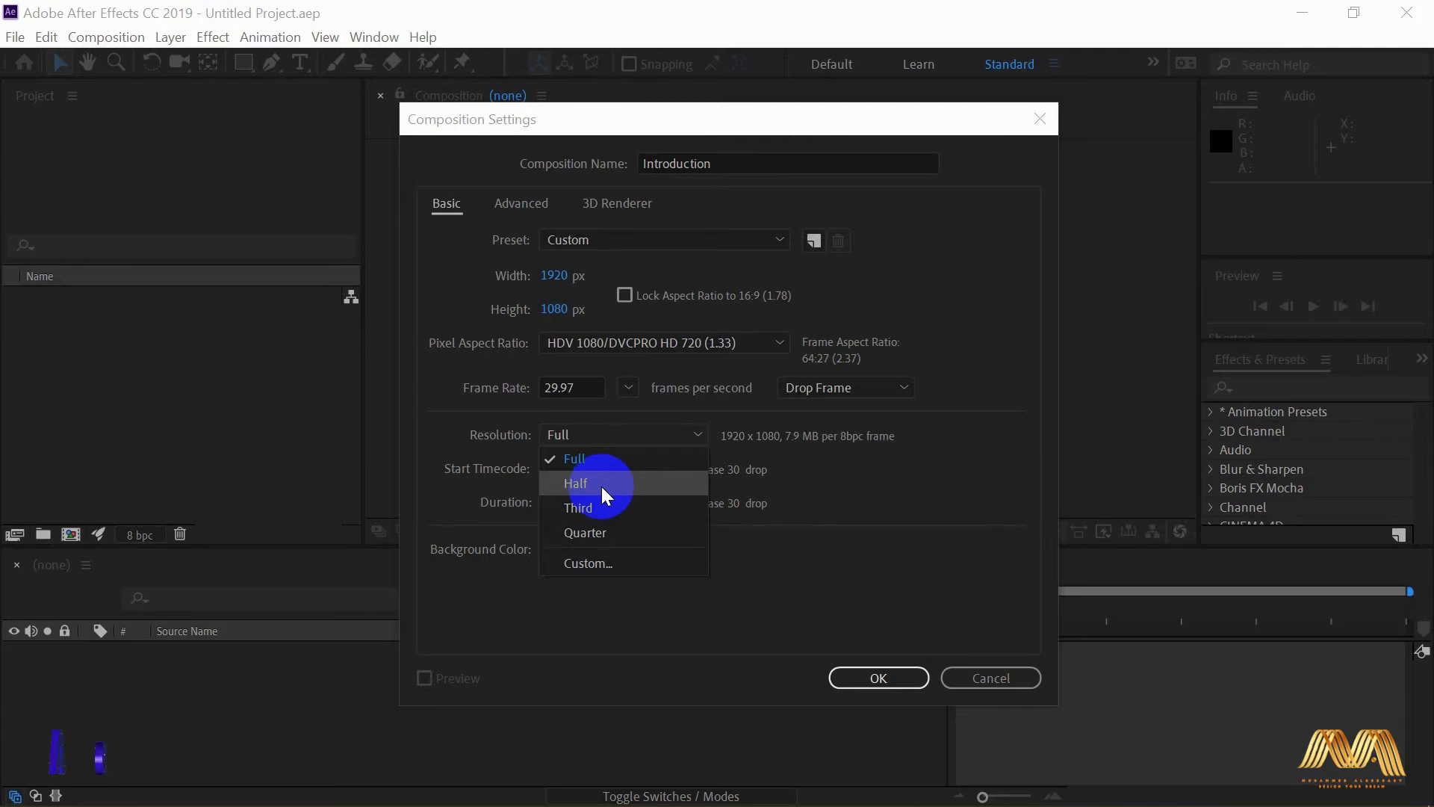
left_click(574, 458)
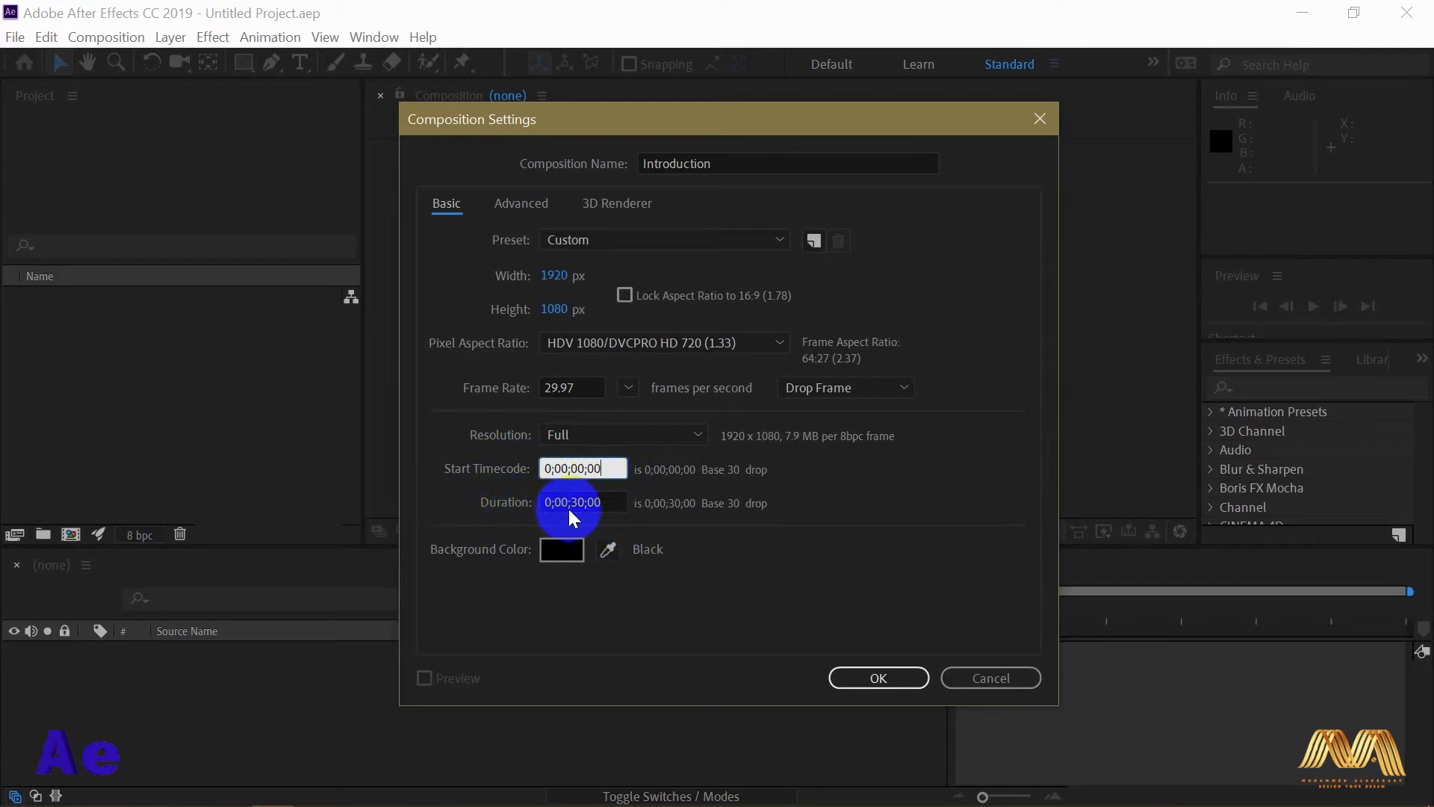
- Review the 0;00;30;00 duration and bring up the Background Color picker
left_click(583, 502)
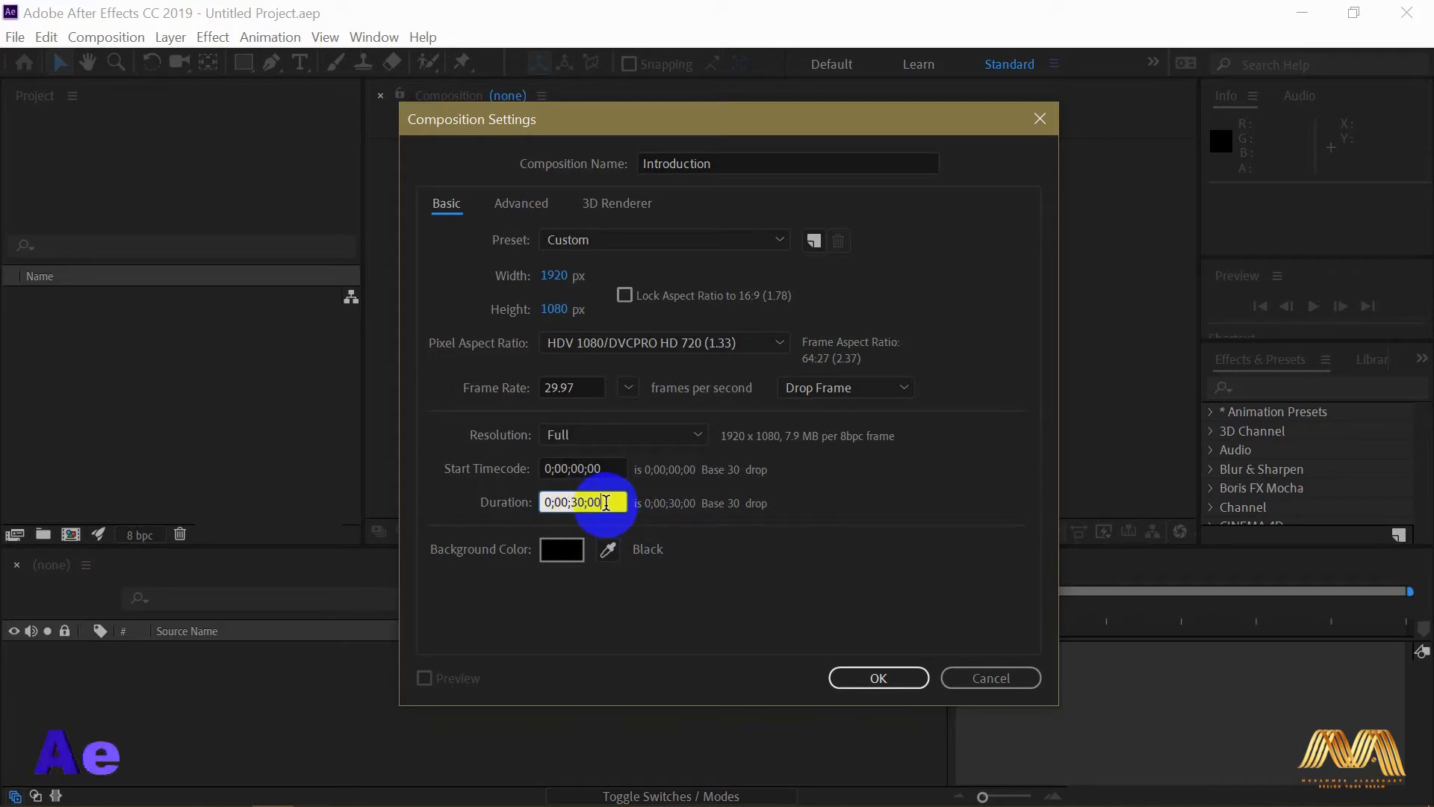
left_click(562, 548)
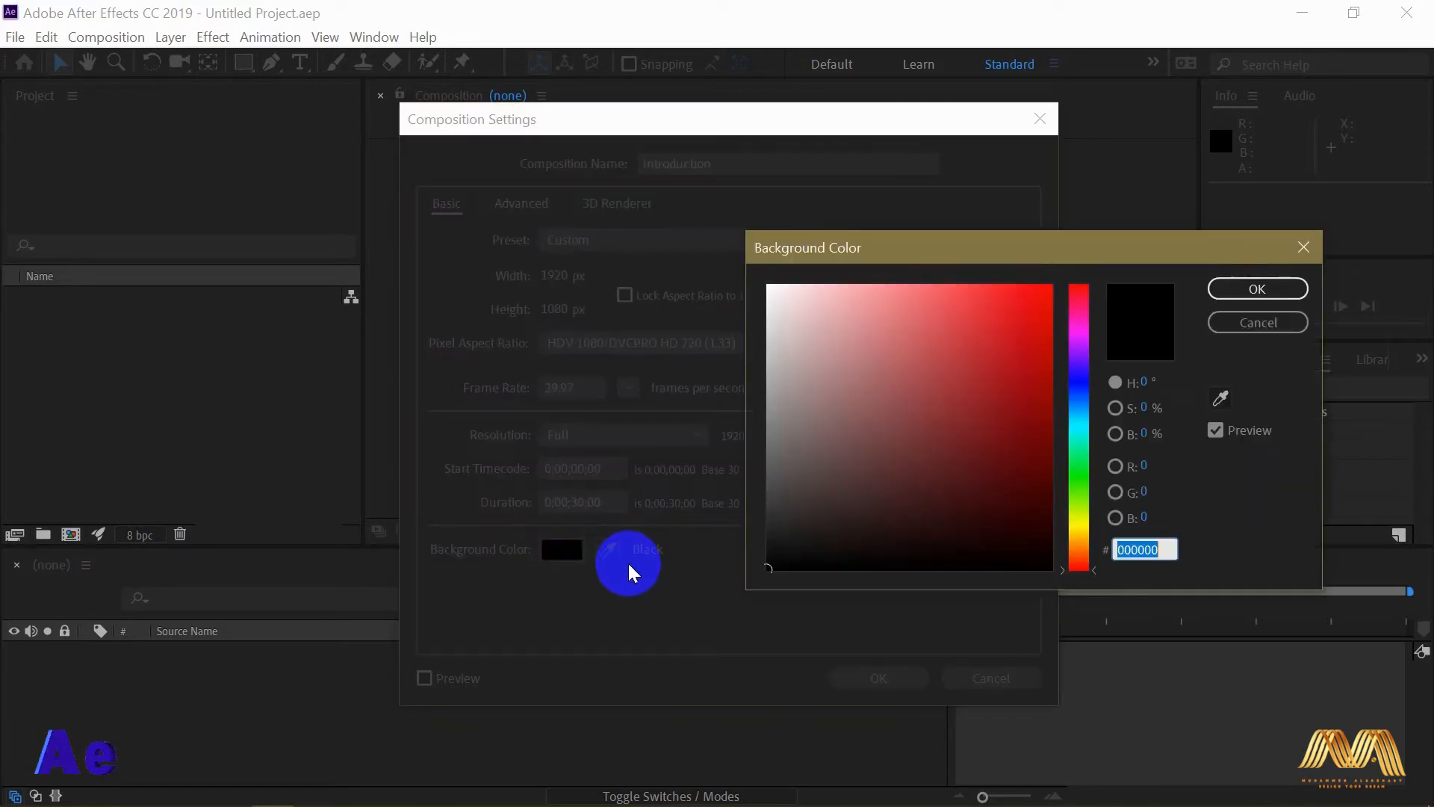
- Keep black as background and confirm Composition Settings to create Introduction
left_click(1256, 289)
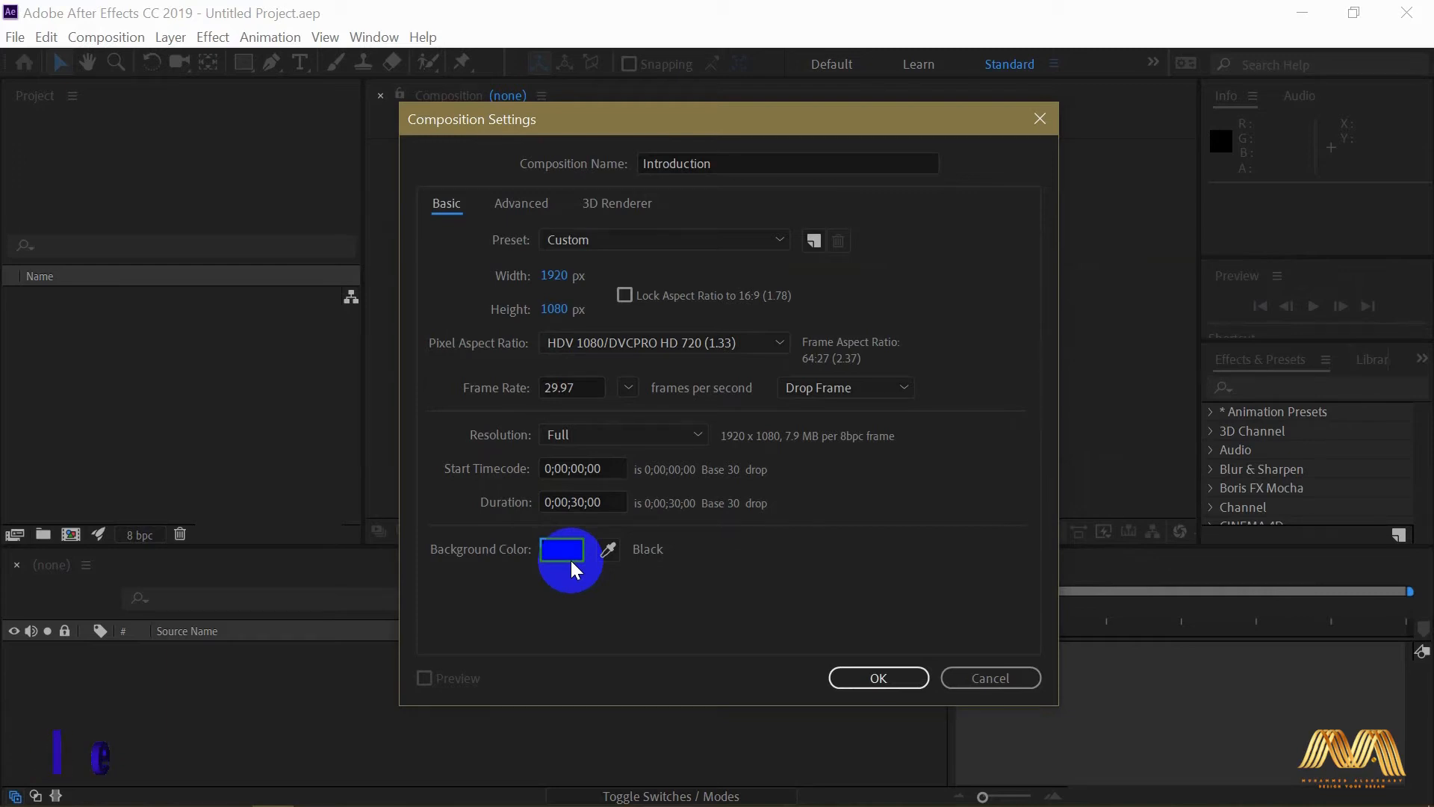
left_click(561, 548)
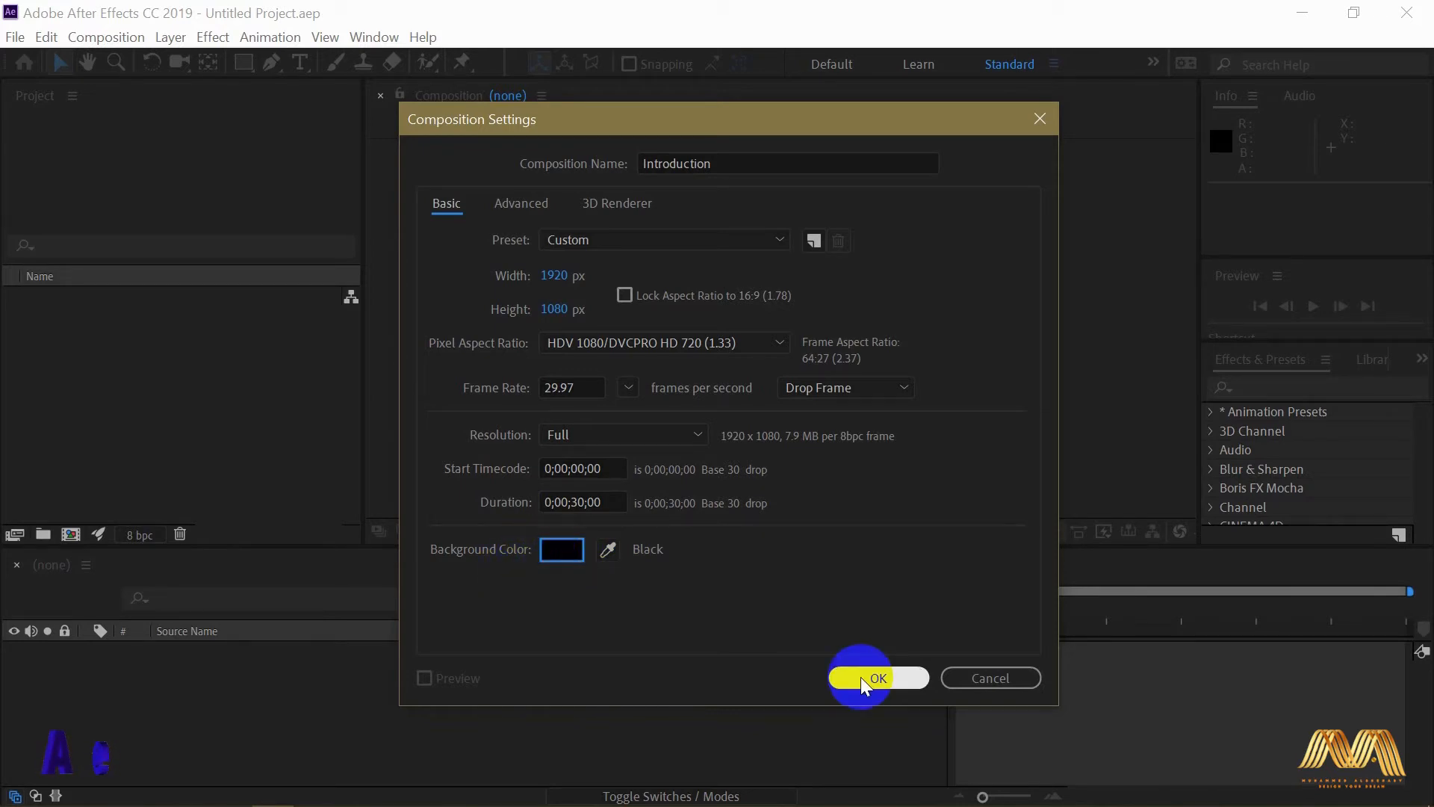
left_click(875, 679)
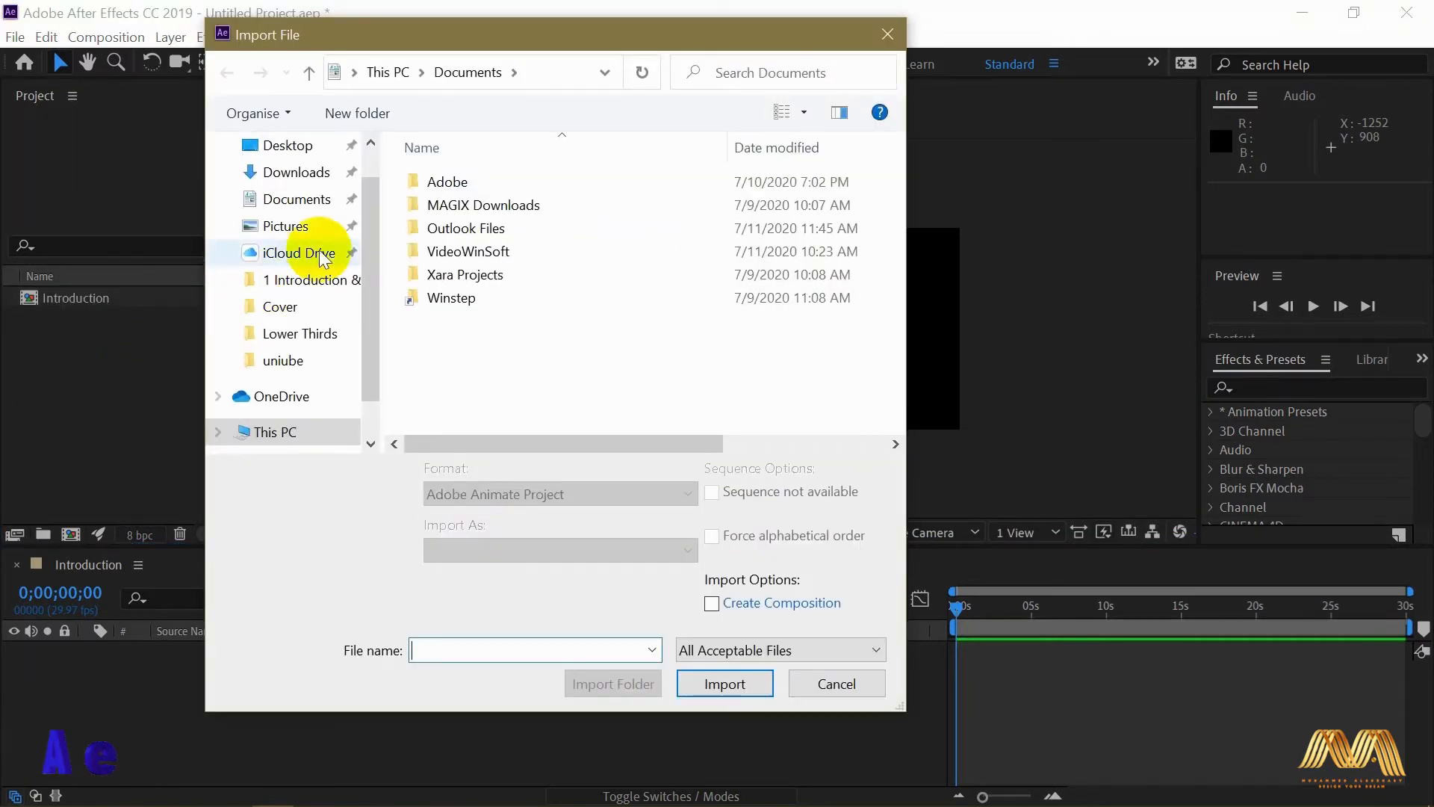
left_click(833, 683)
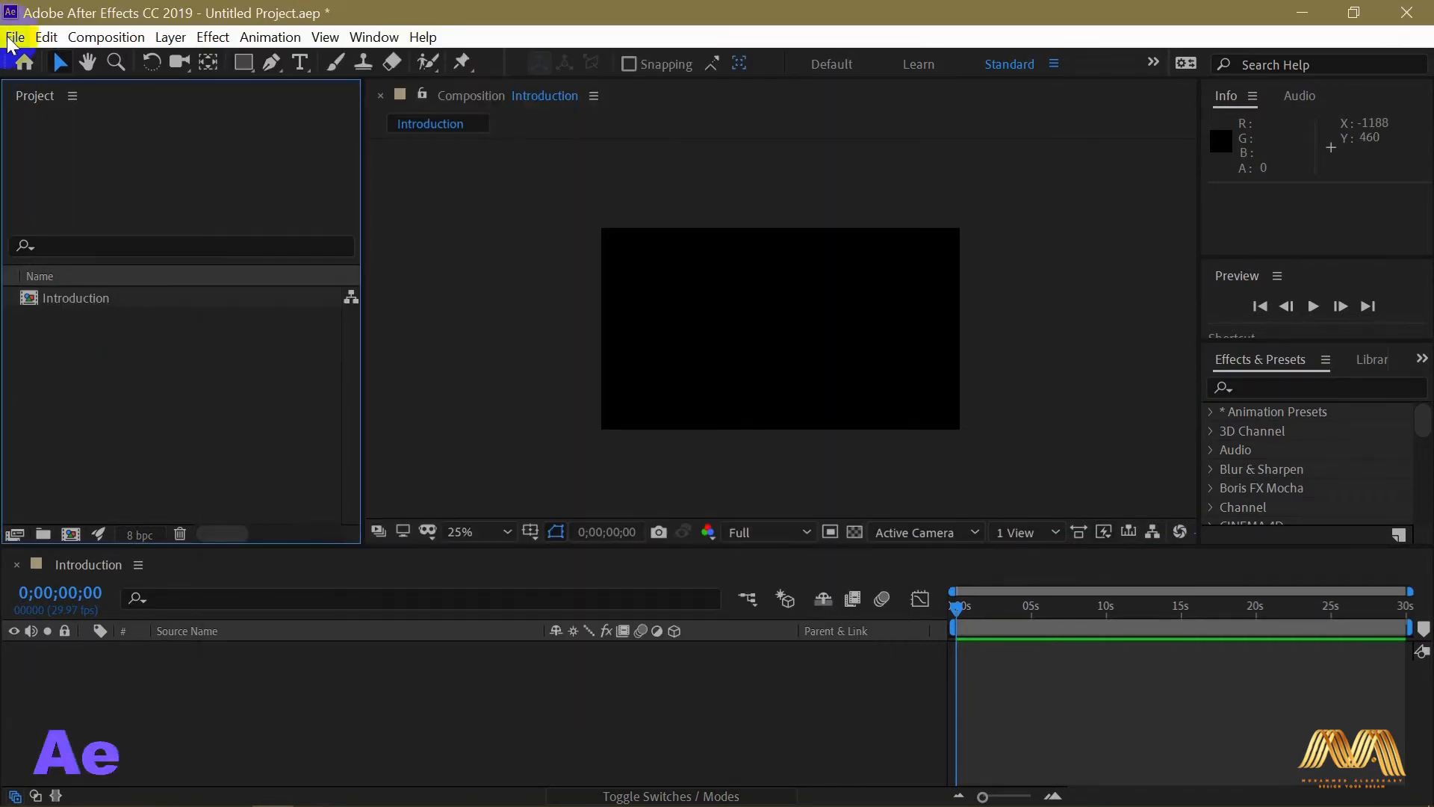
left_click(15, 35)
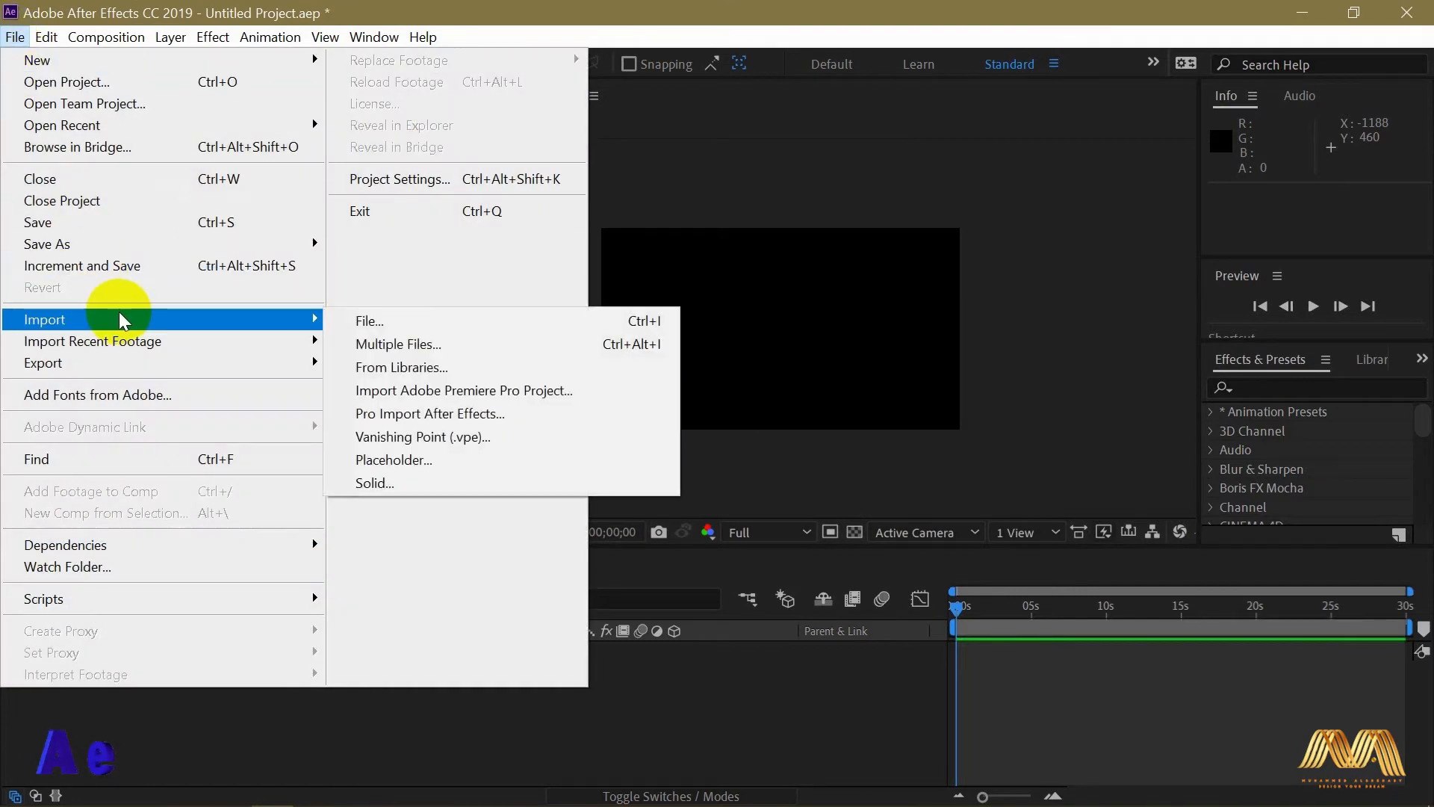
mouse_move(369, 321)
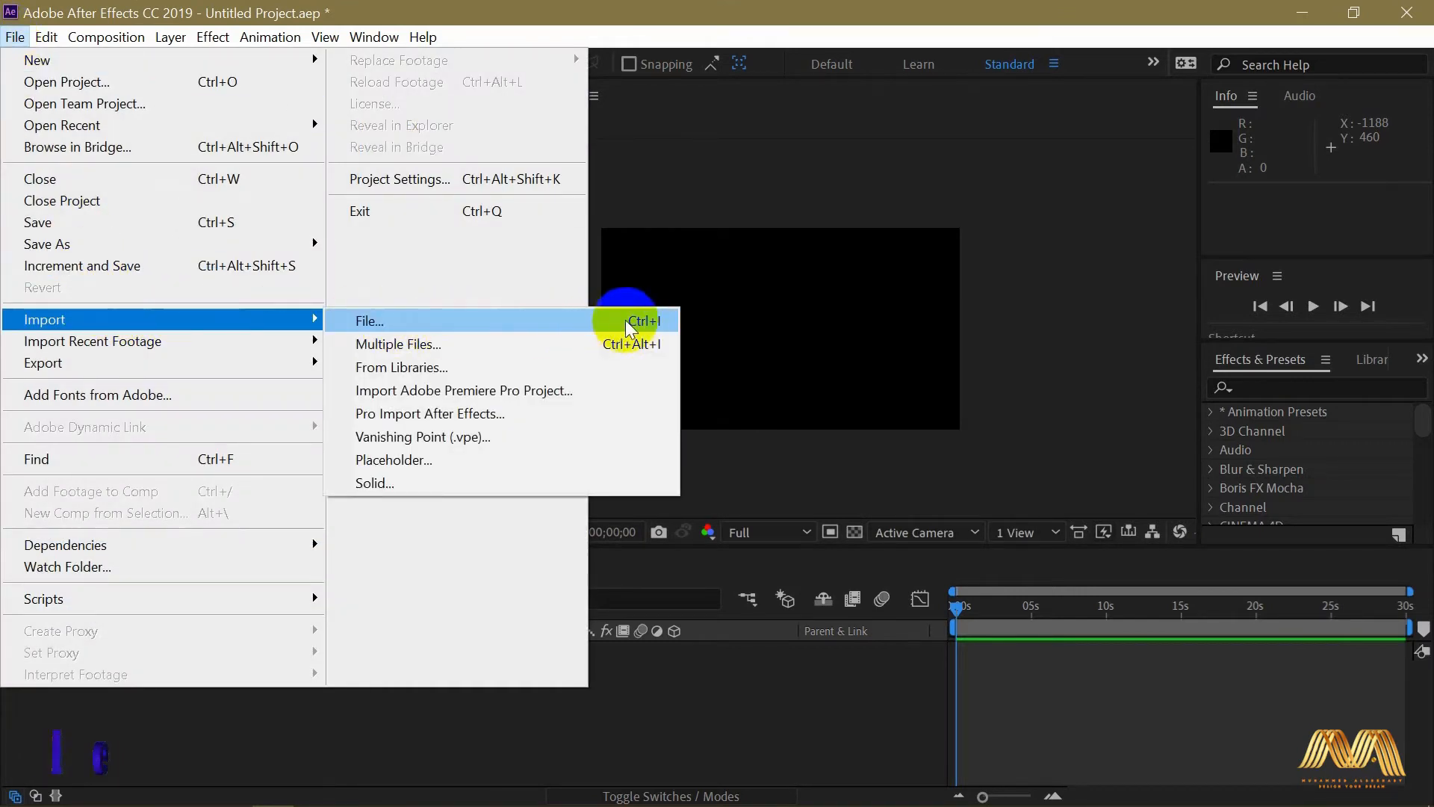
left_click(369, 320)
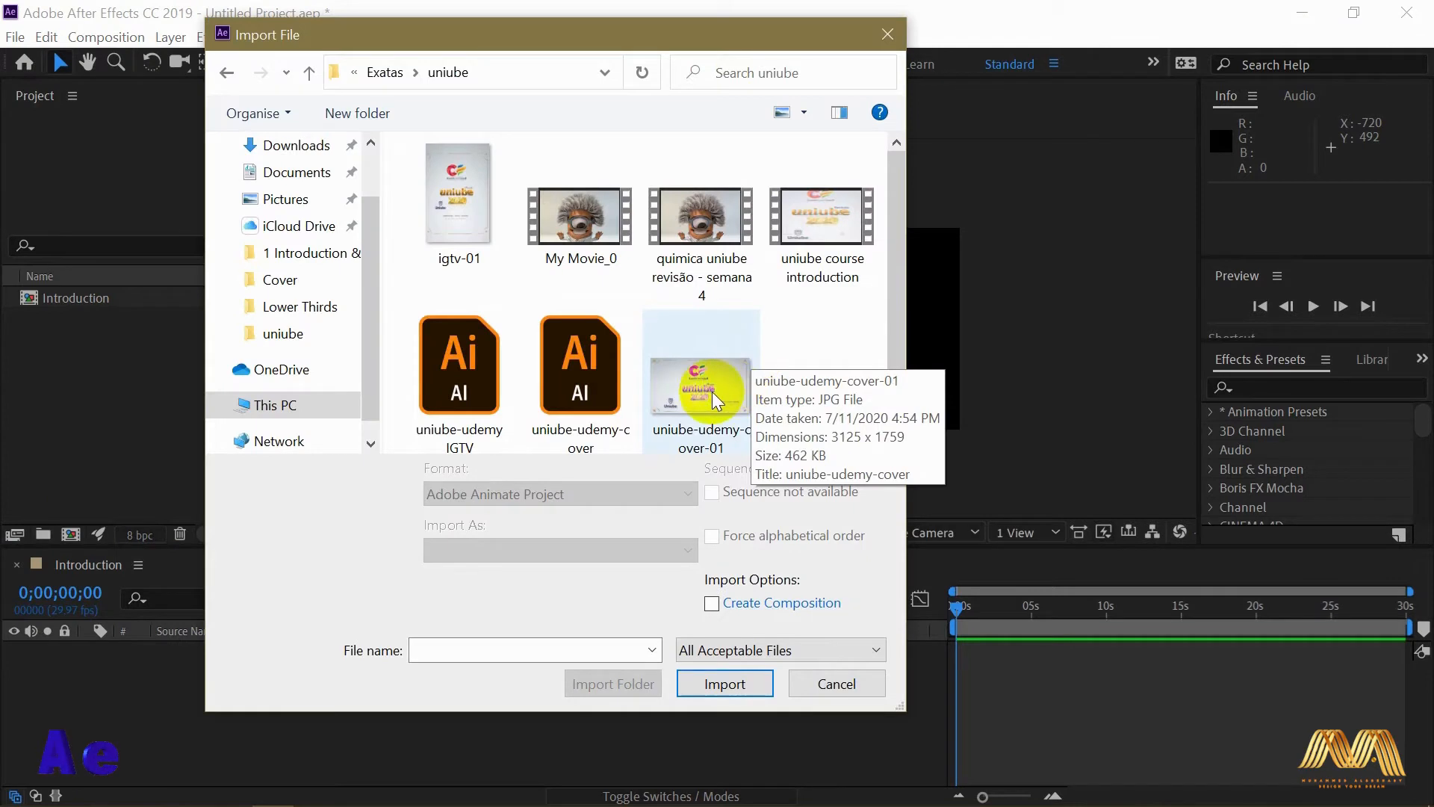
left_click(724, 683)
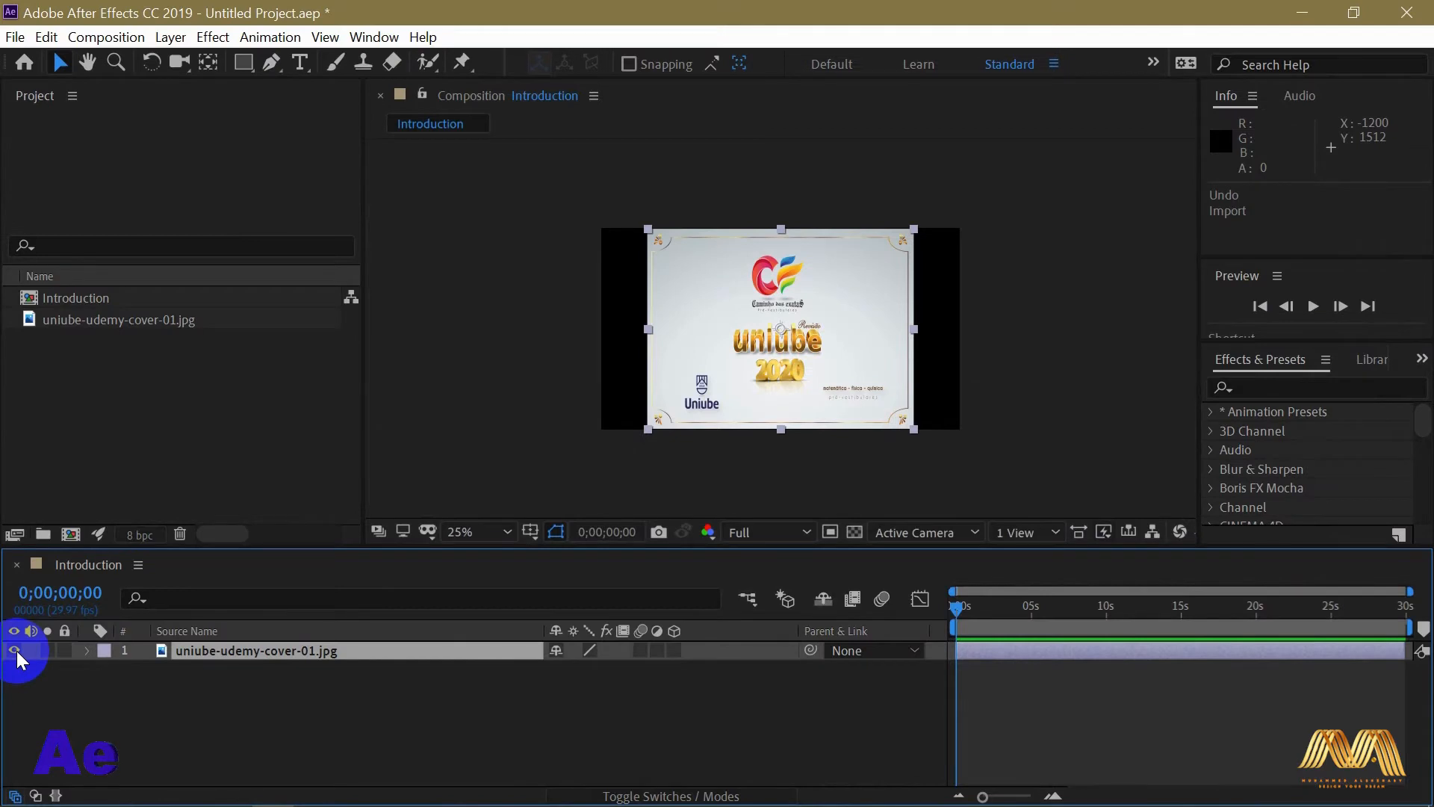
- Hide the Parent & Link column and restore the Layer Switches pane in the timeline
left_click(30, 630)
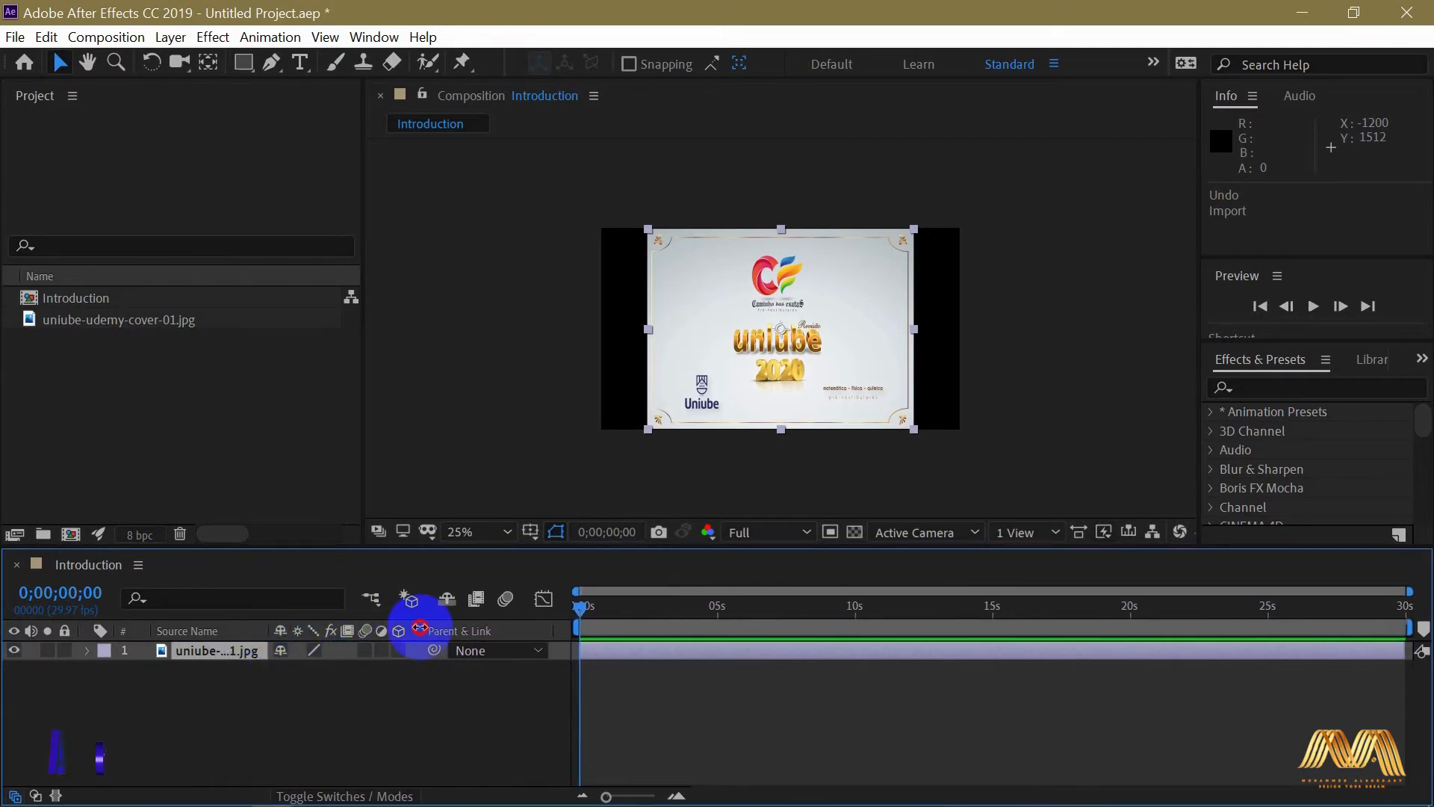
mouse_move(514, 641)
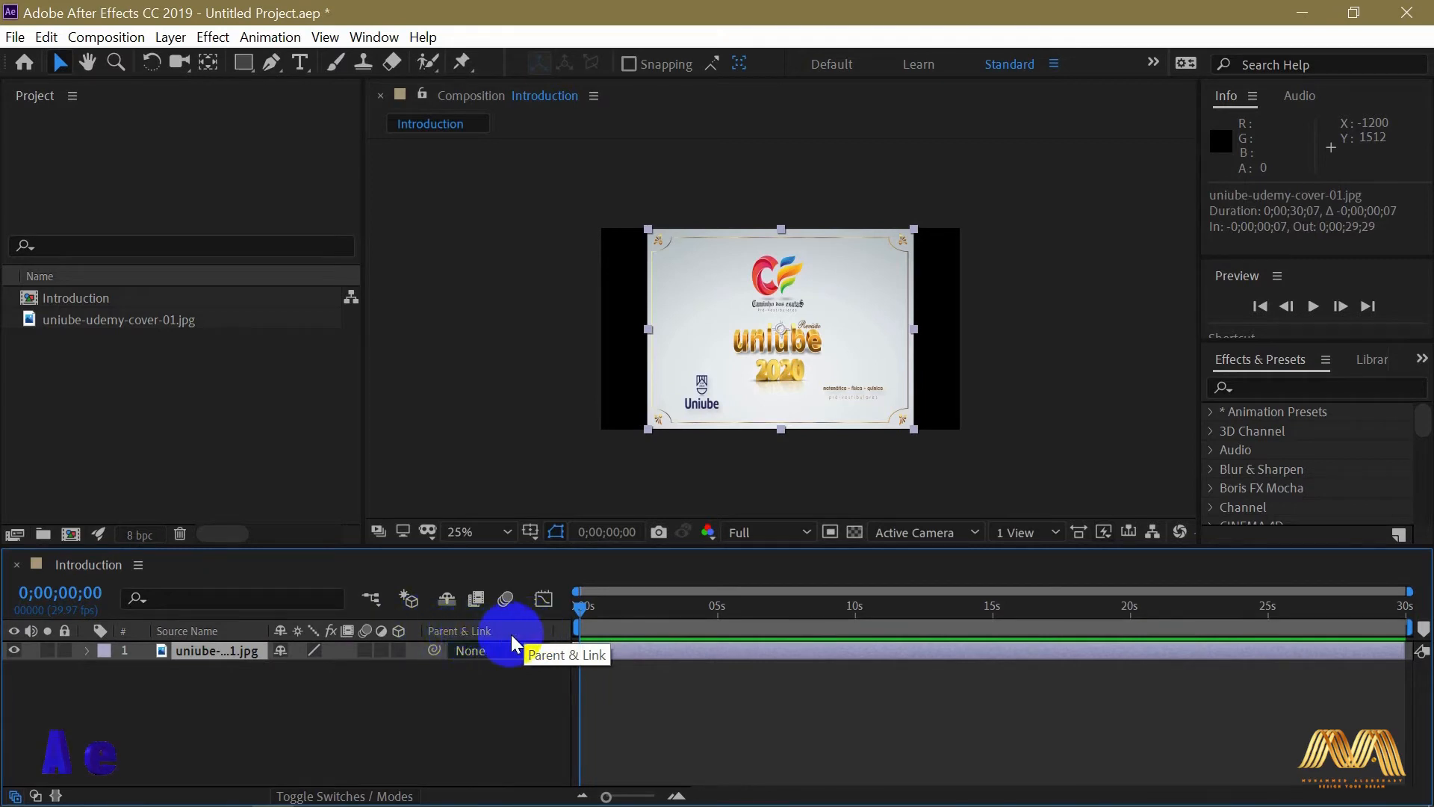
mouse_move(189, 631)
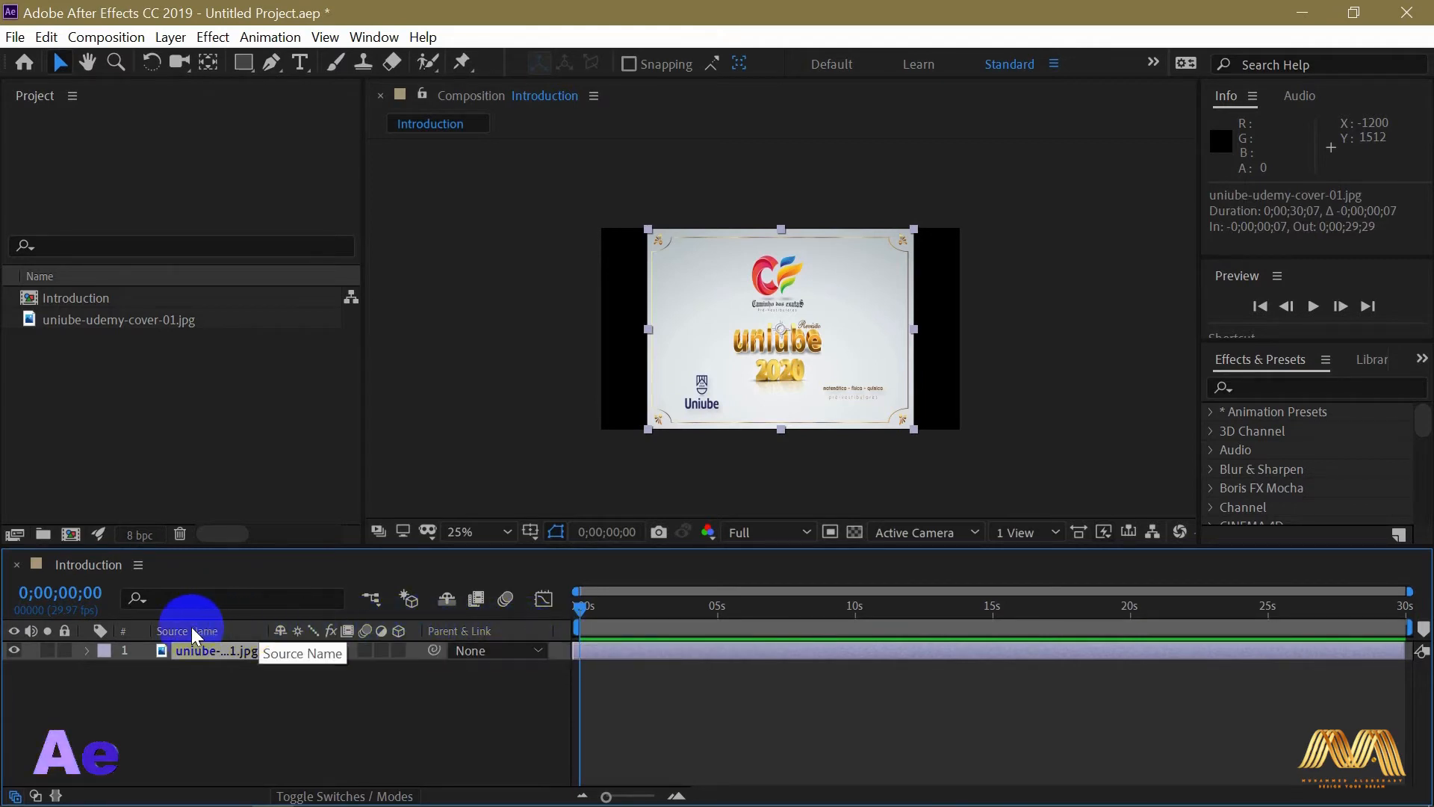
mouse_move(517, 634)
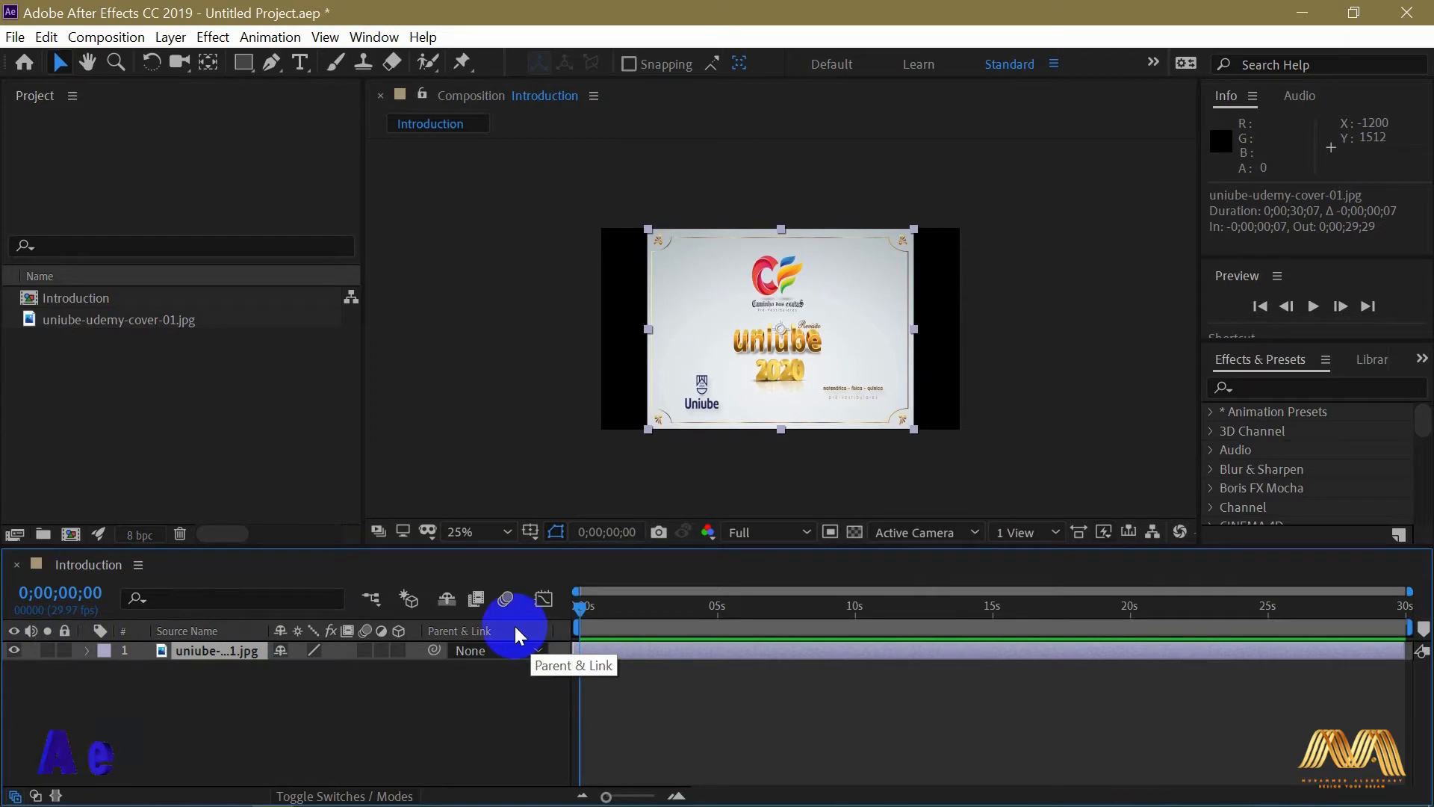
right_click(459, 631)
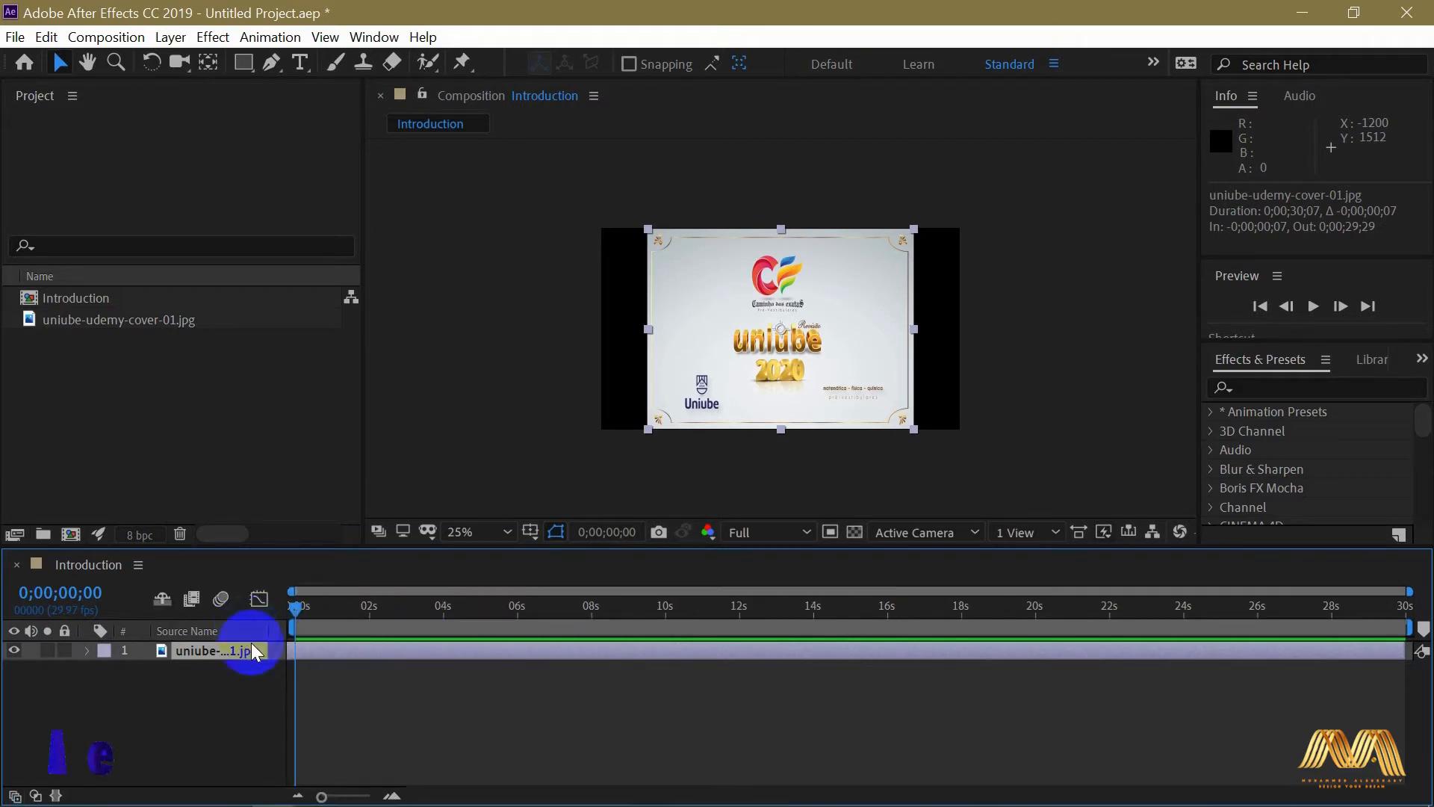
mouse_move(15, 795)
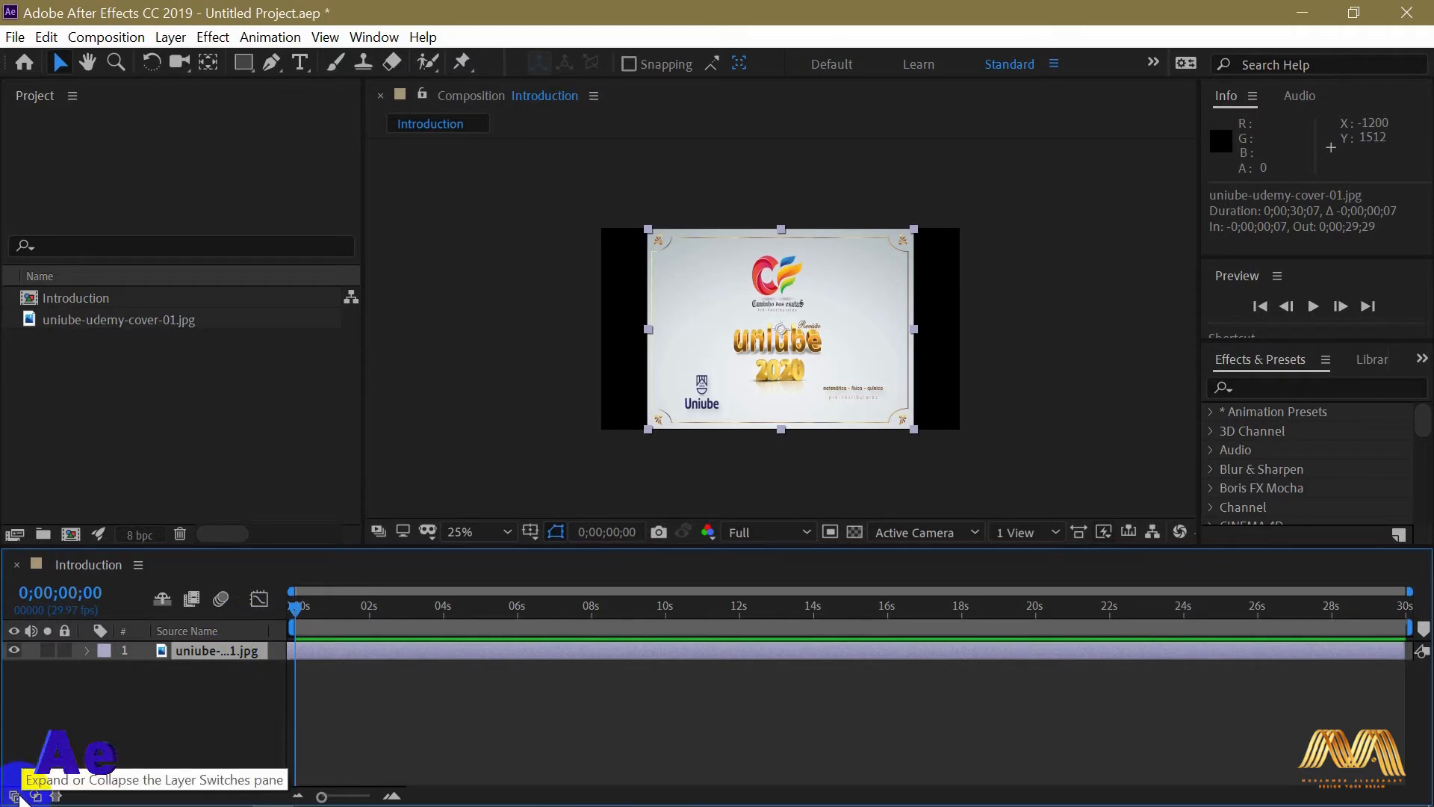
left_click(13, 794)
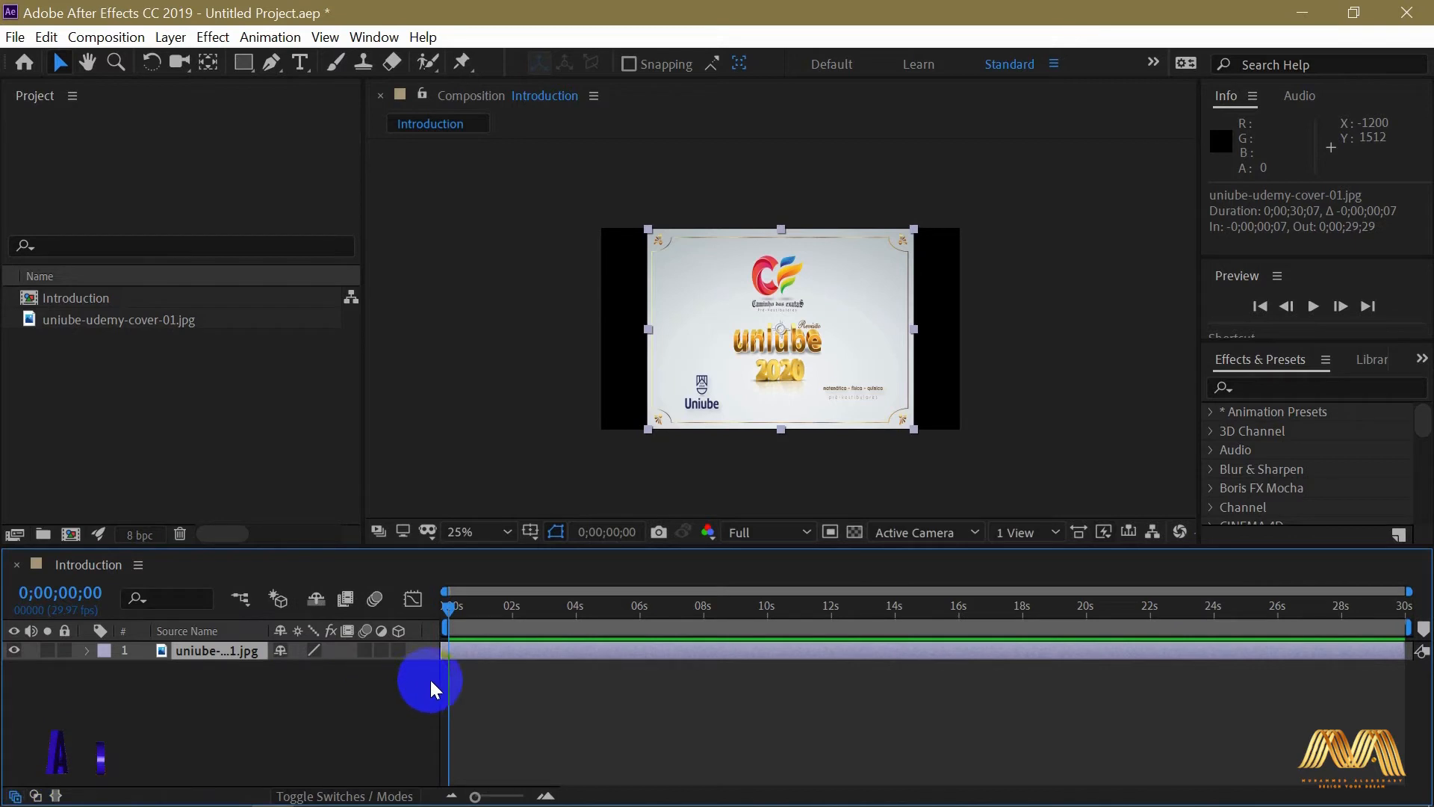
mouse_move(449, 608)
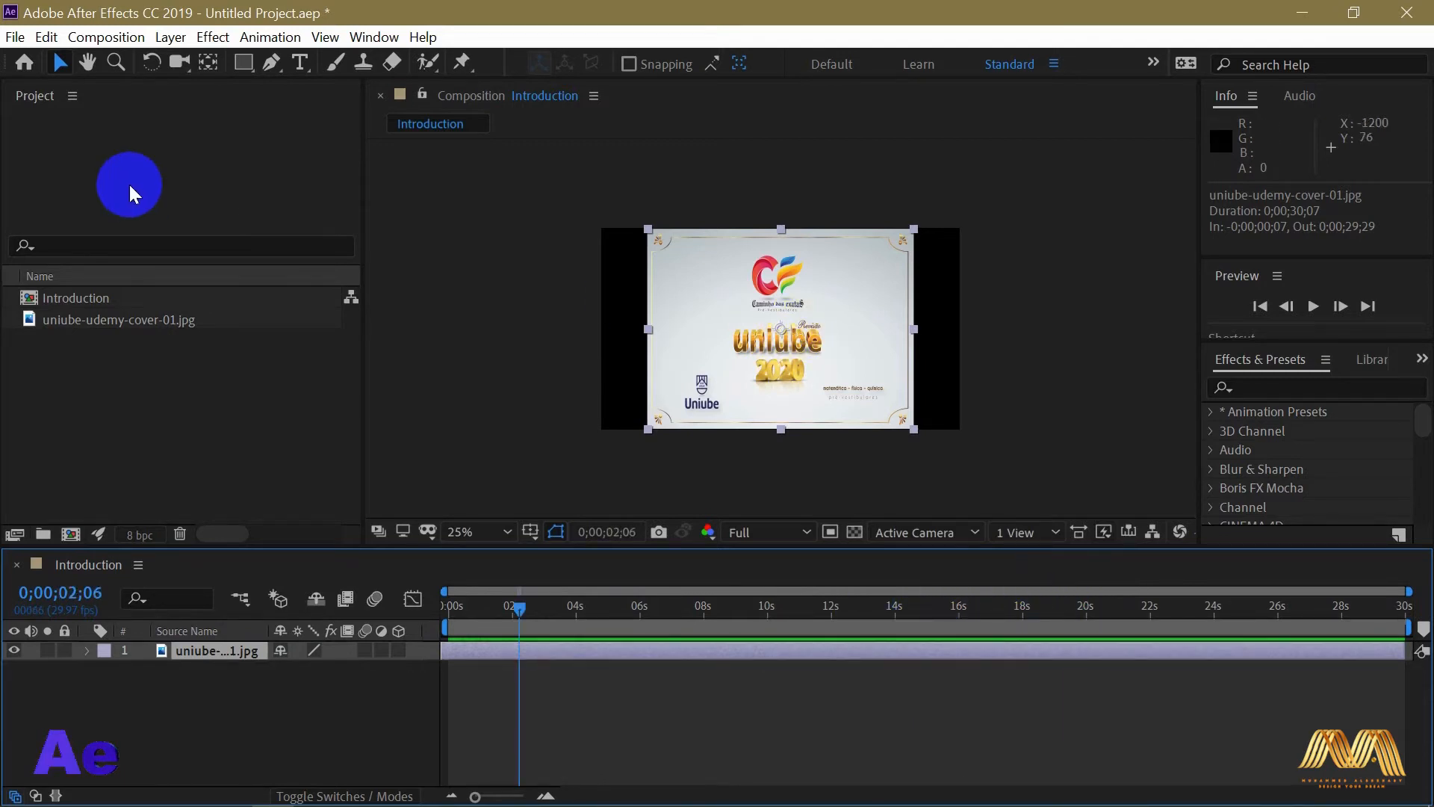
- Import igtv-01.jpg and uniube course introduction.mp4 into the project
left_click(104, 36)
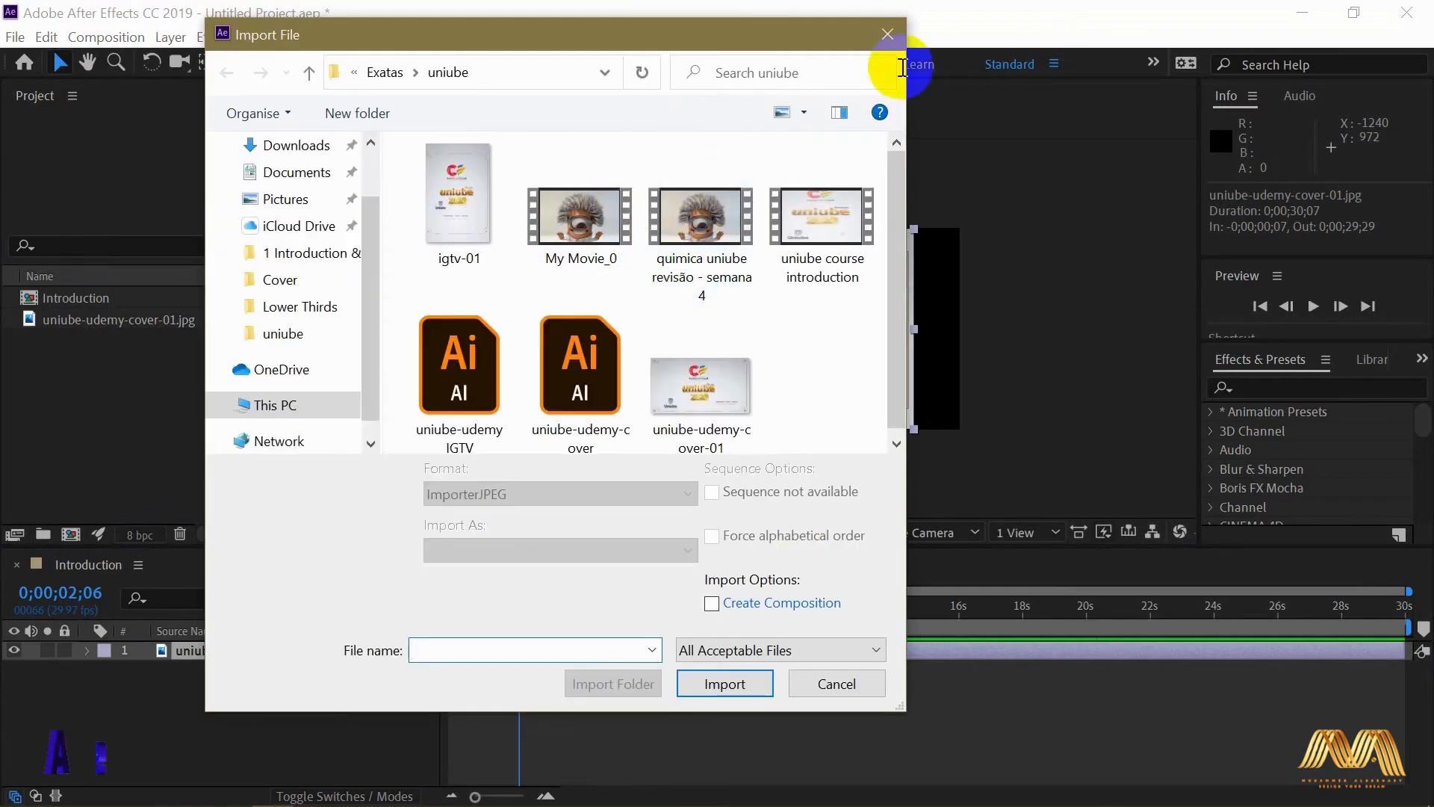
left_click(724, 683)
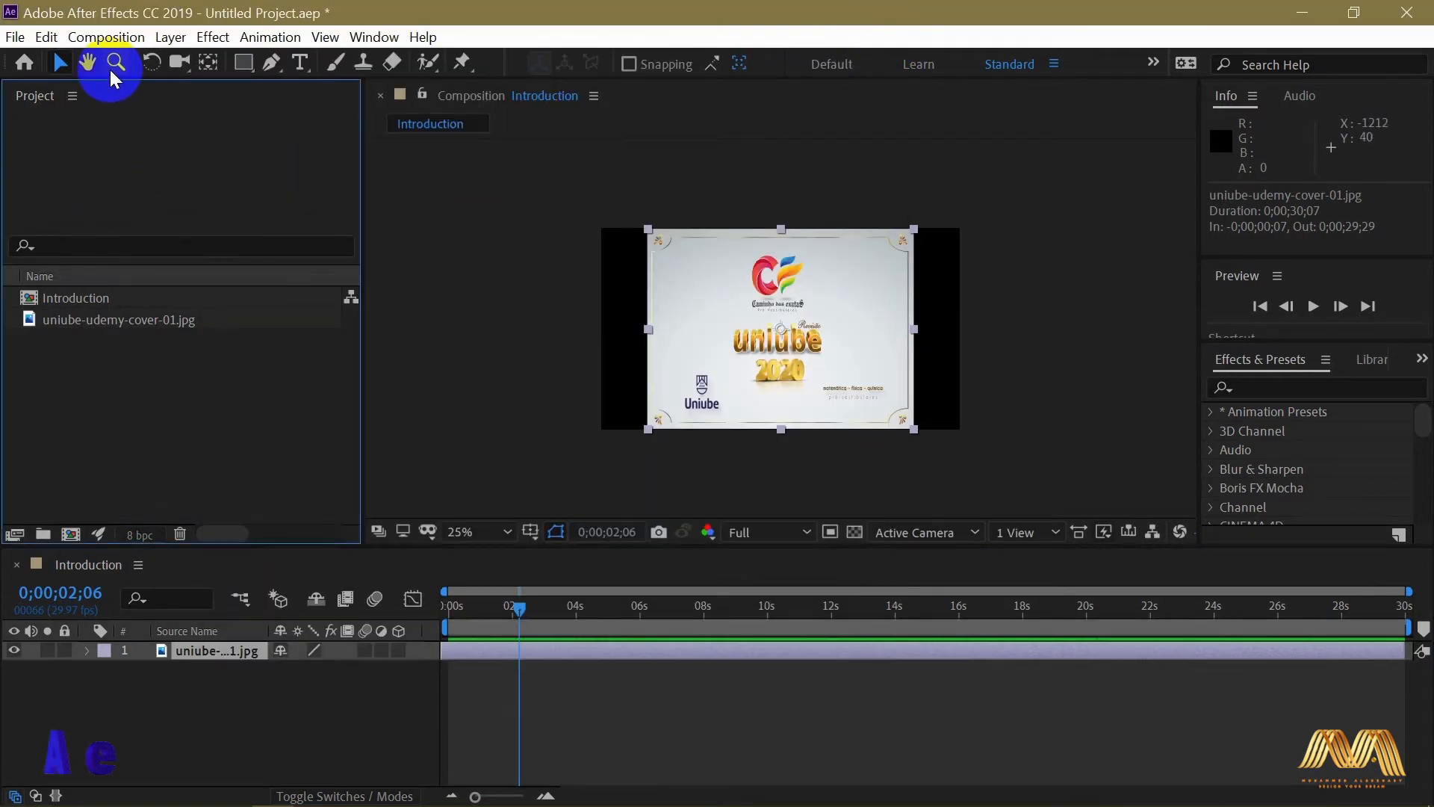
left_click(13, 36)
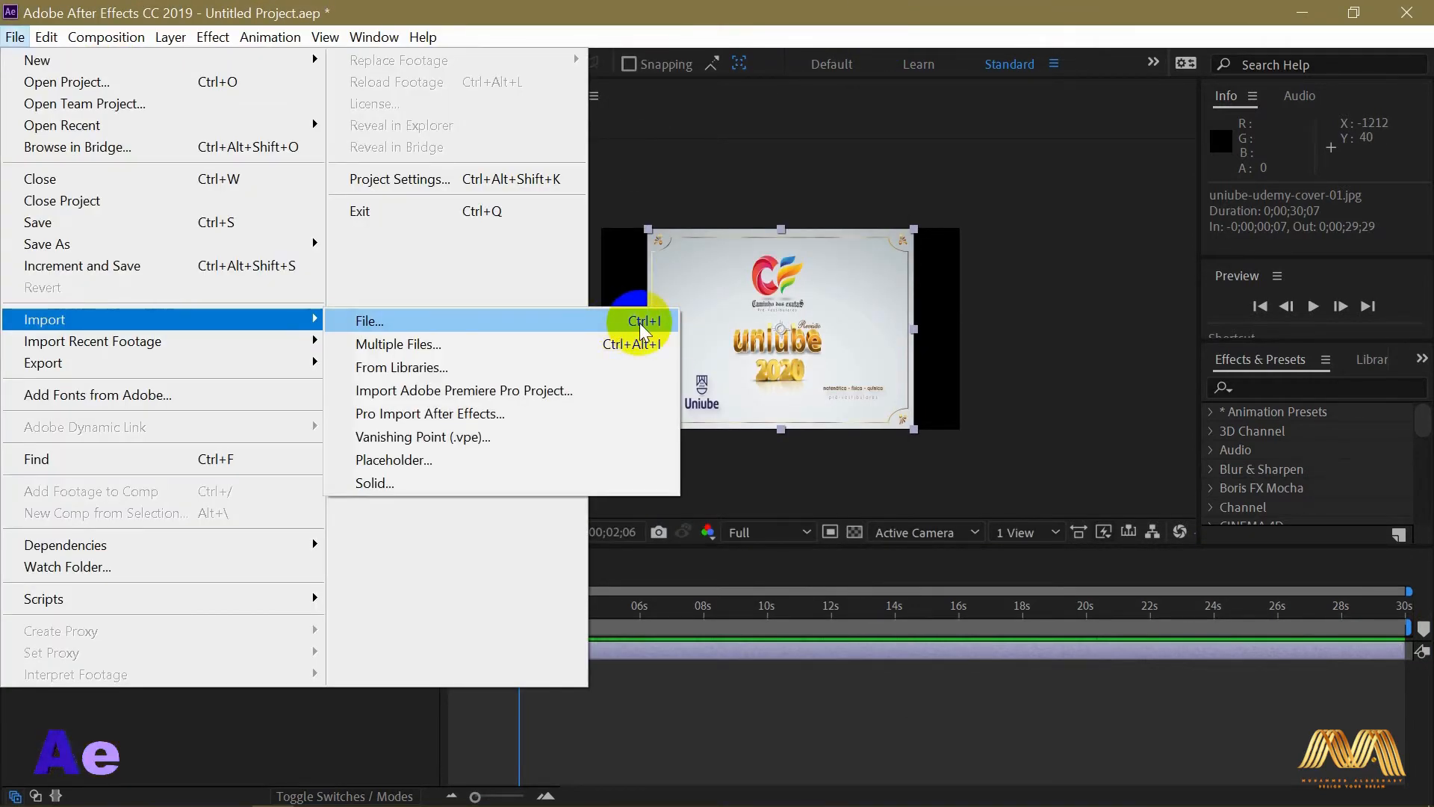
left_click(369, 320)
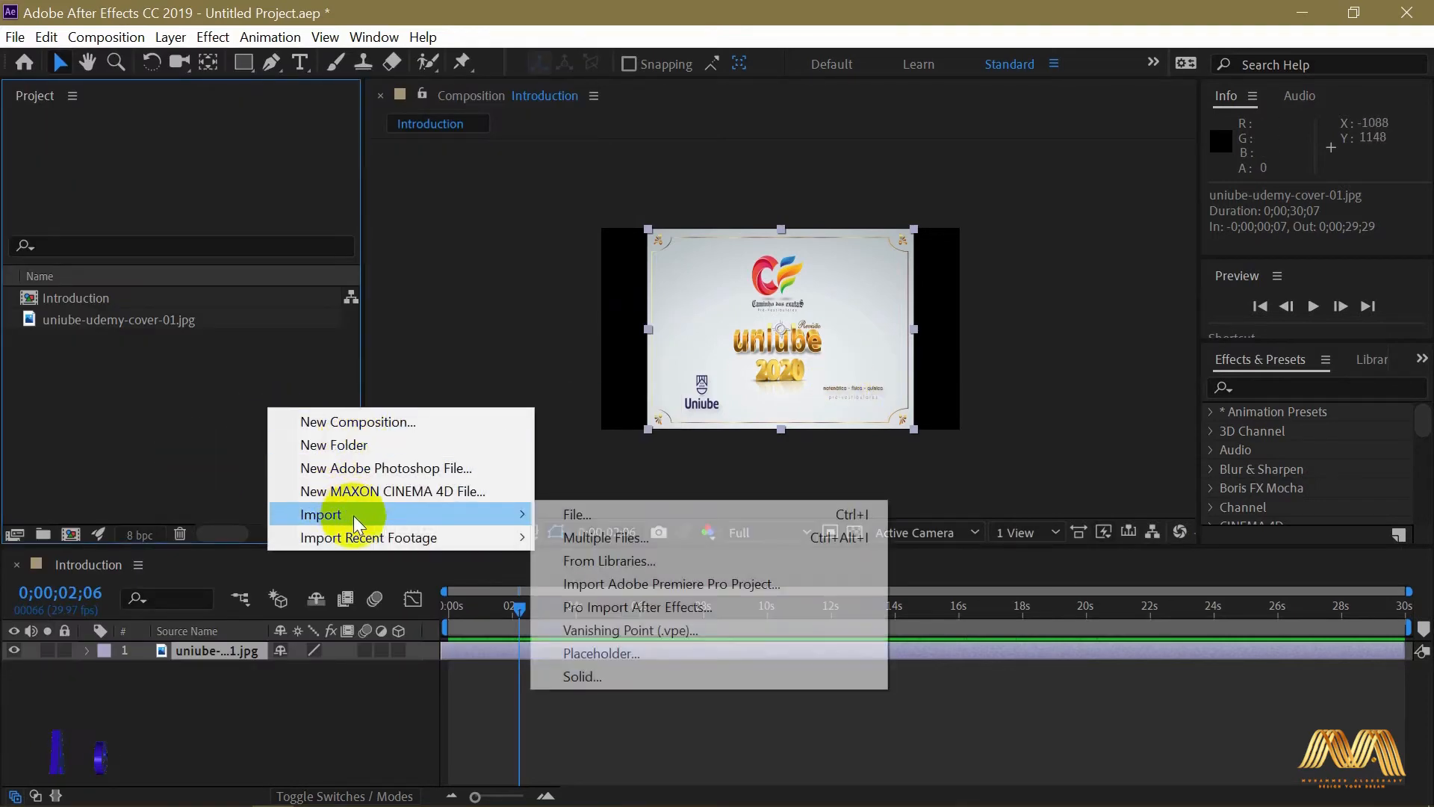
mouse_move(577, 514)
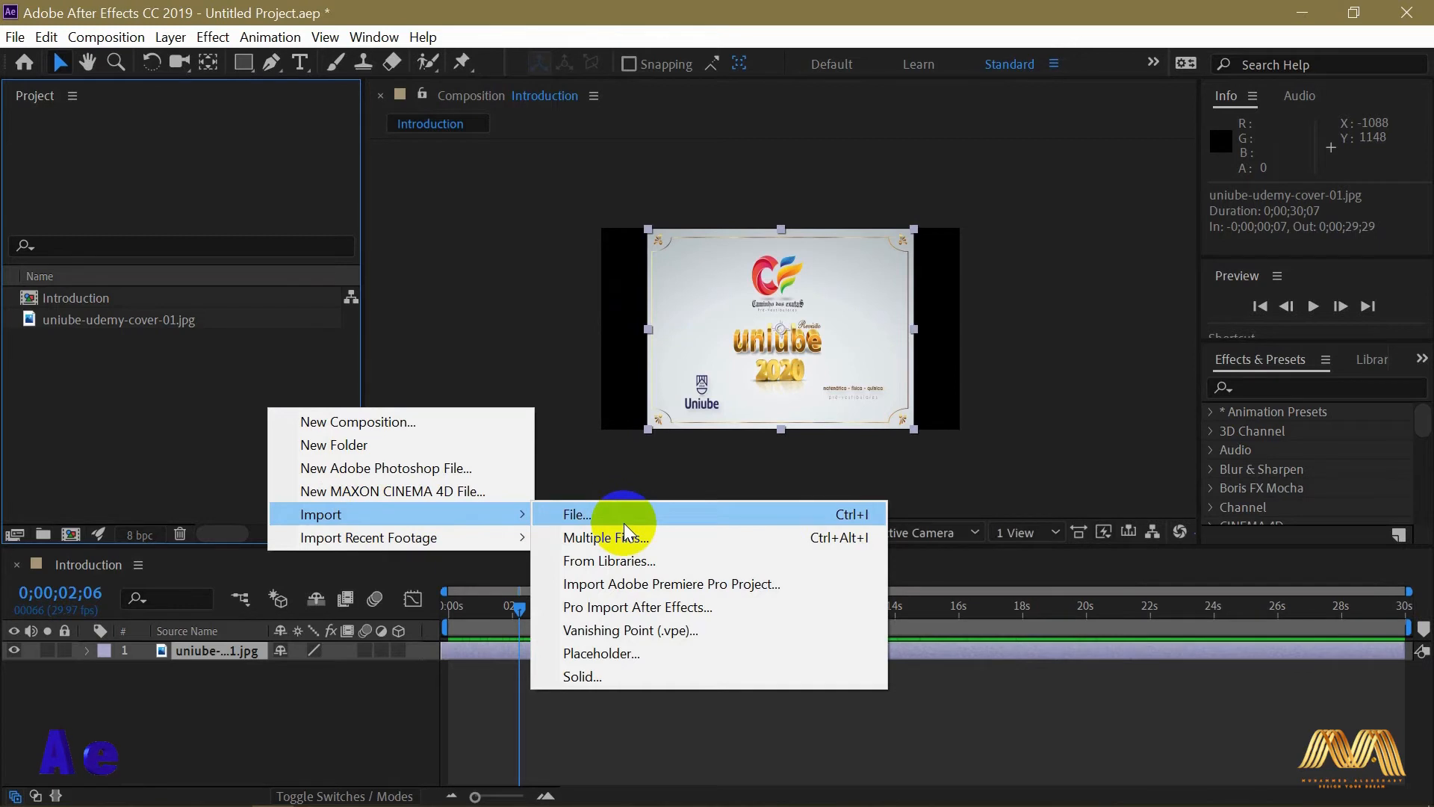
left_click(255, 425)
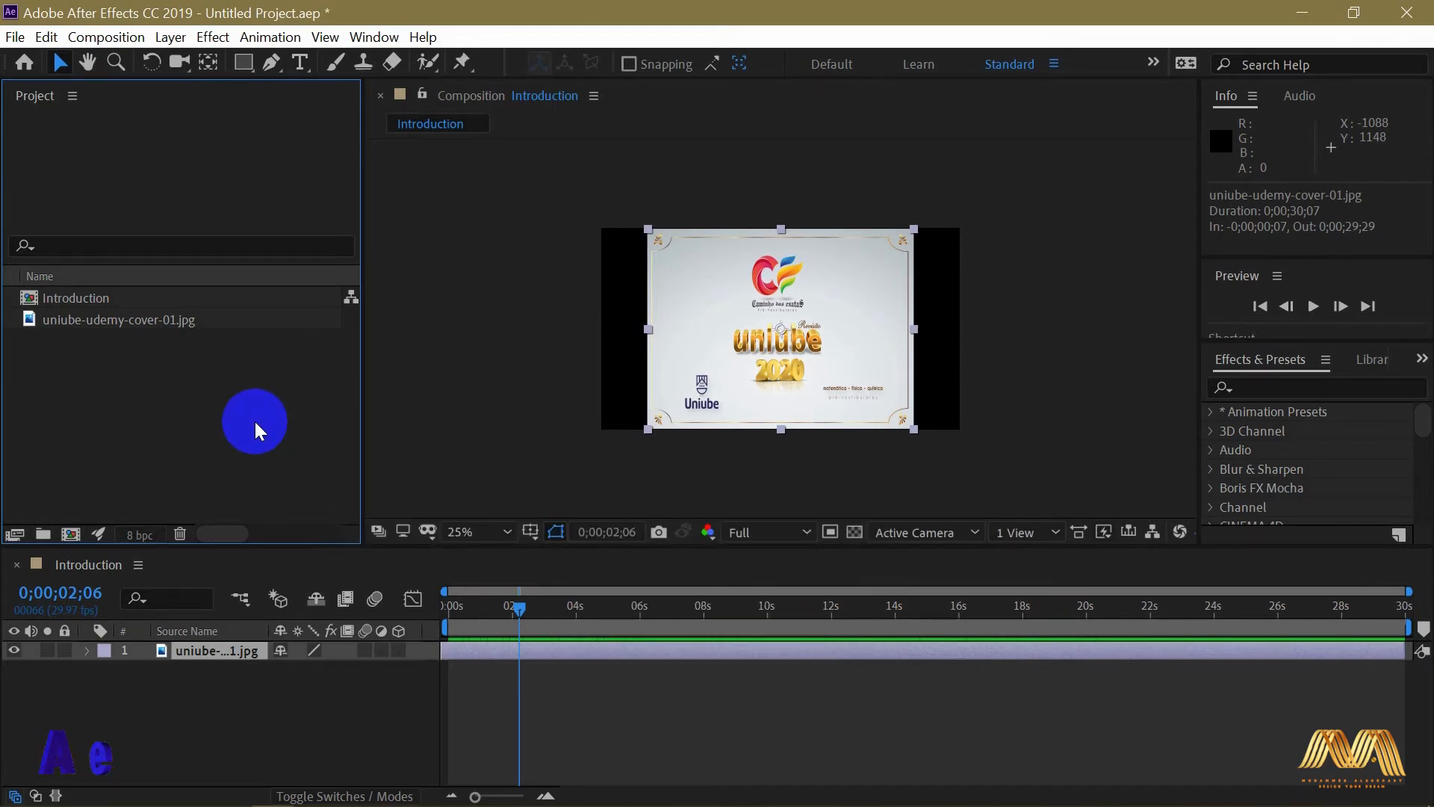
mouse_move(155, 384)
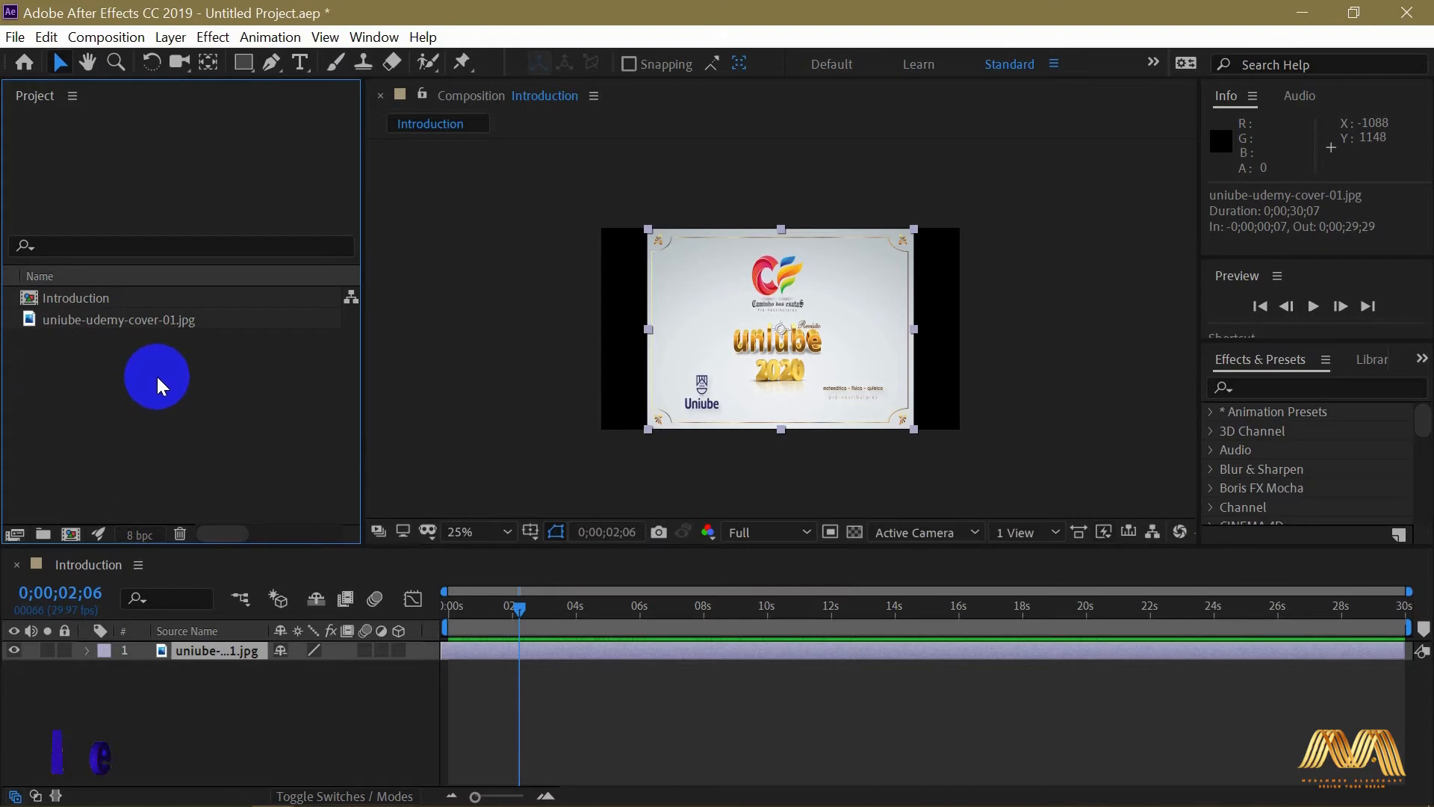
mouse_move(137, 417)
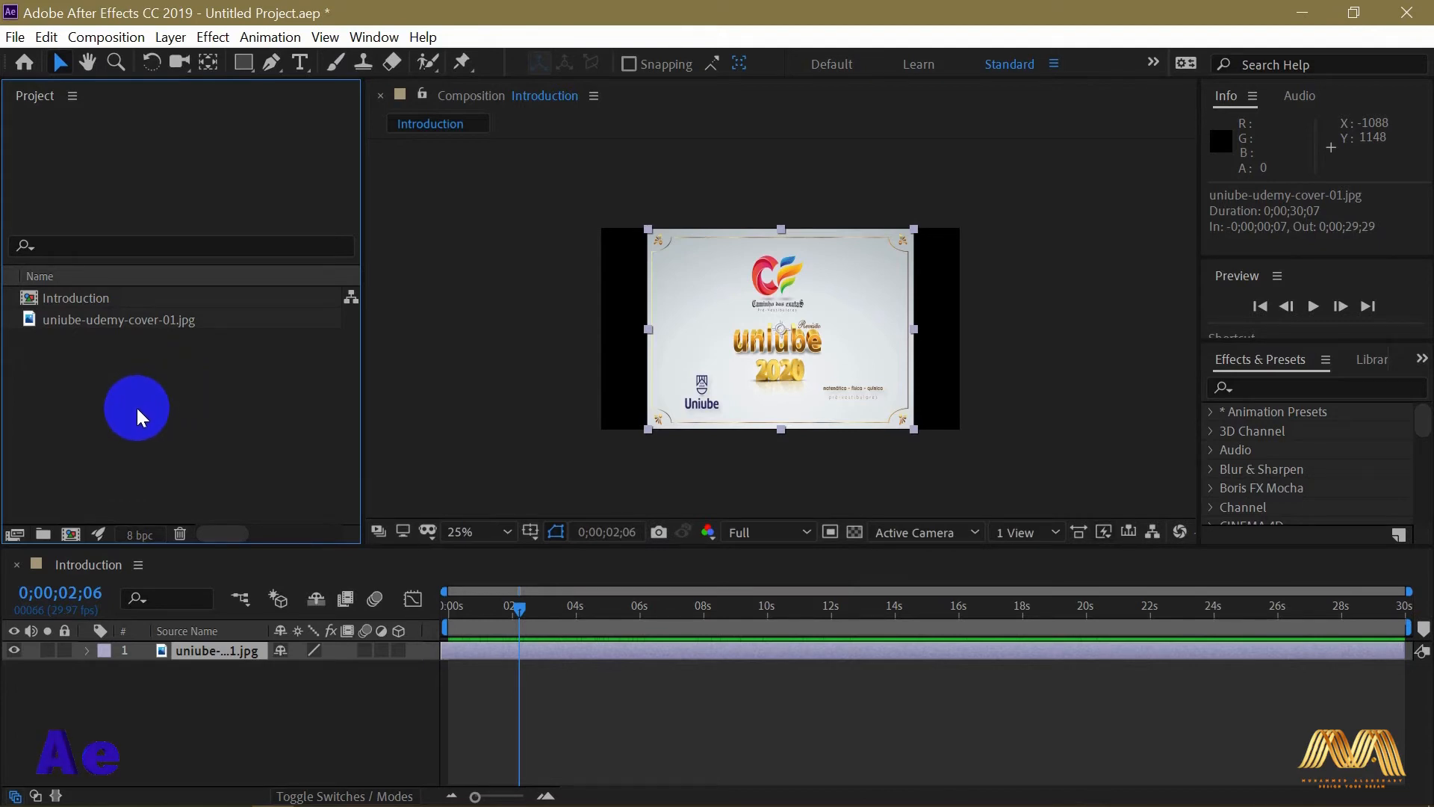
mouse_move(247, 402)
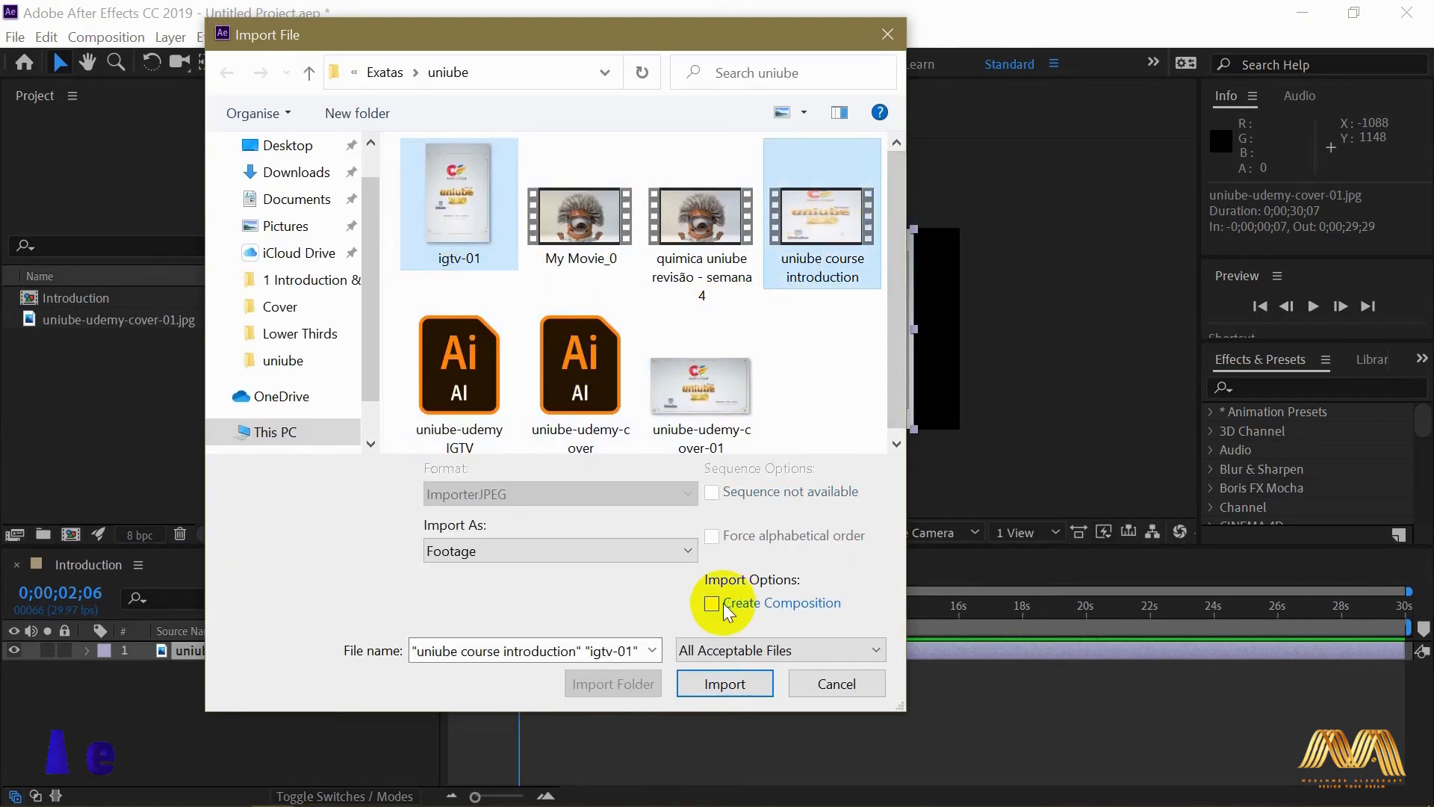
left_click(723, 683)
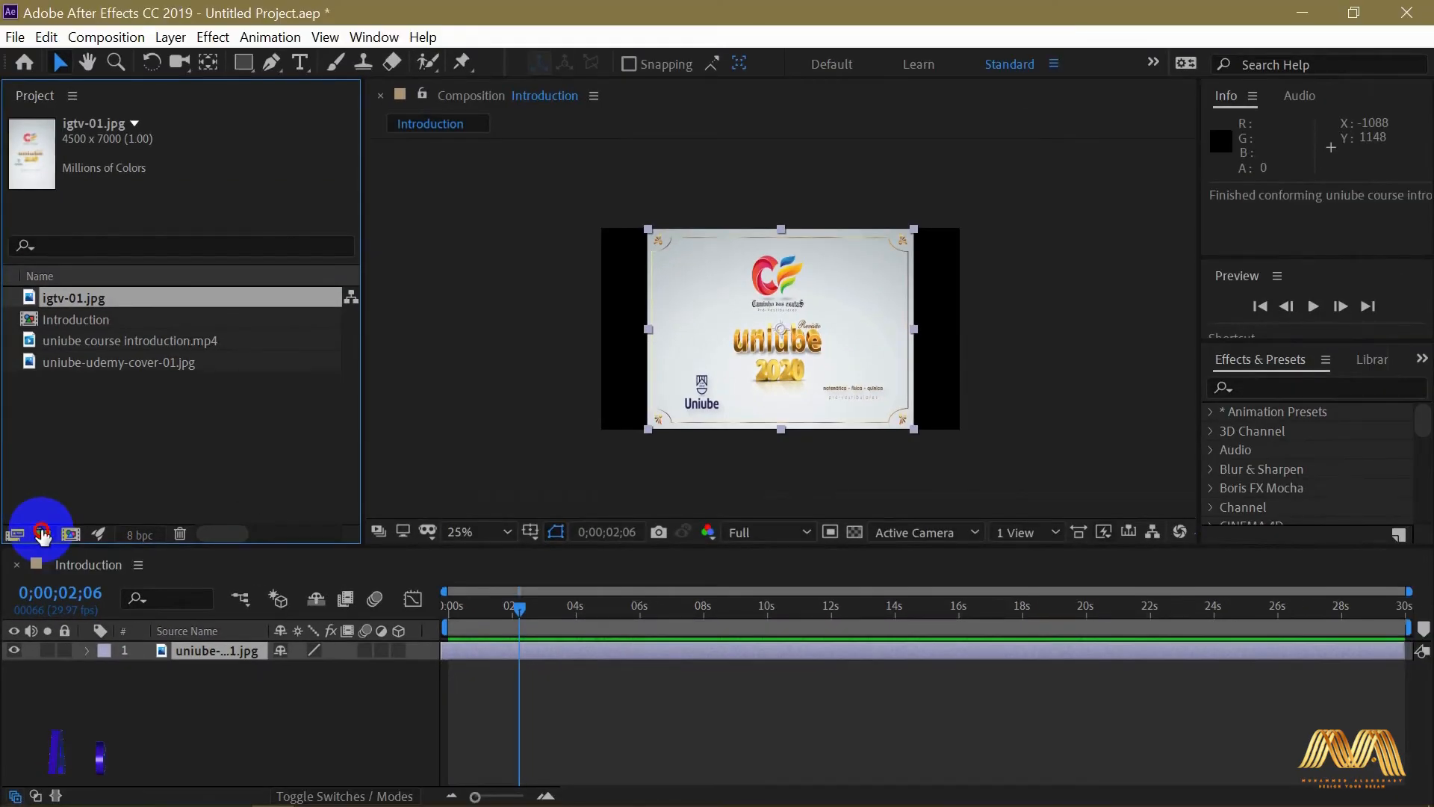
- Create a new project folder named uniube
left_click(44, 535)
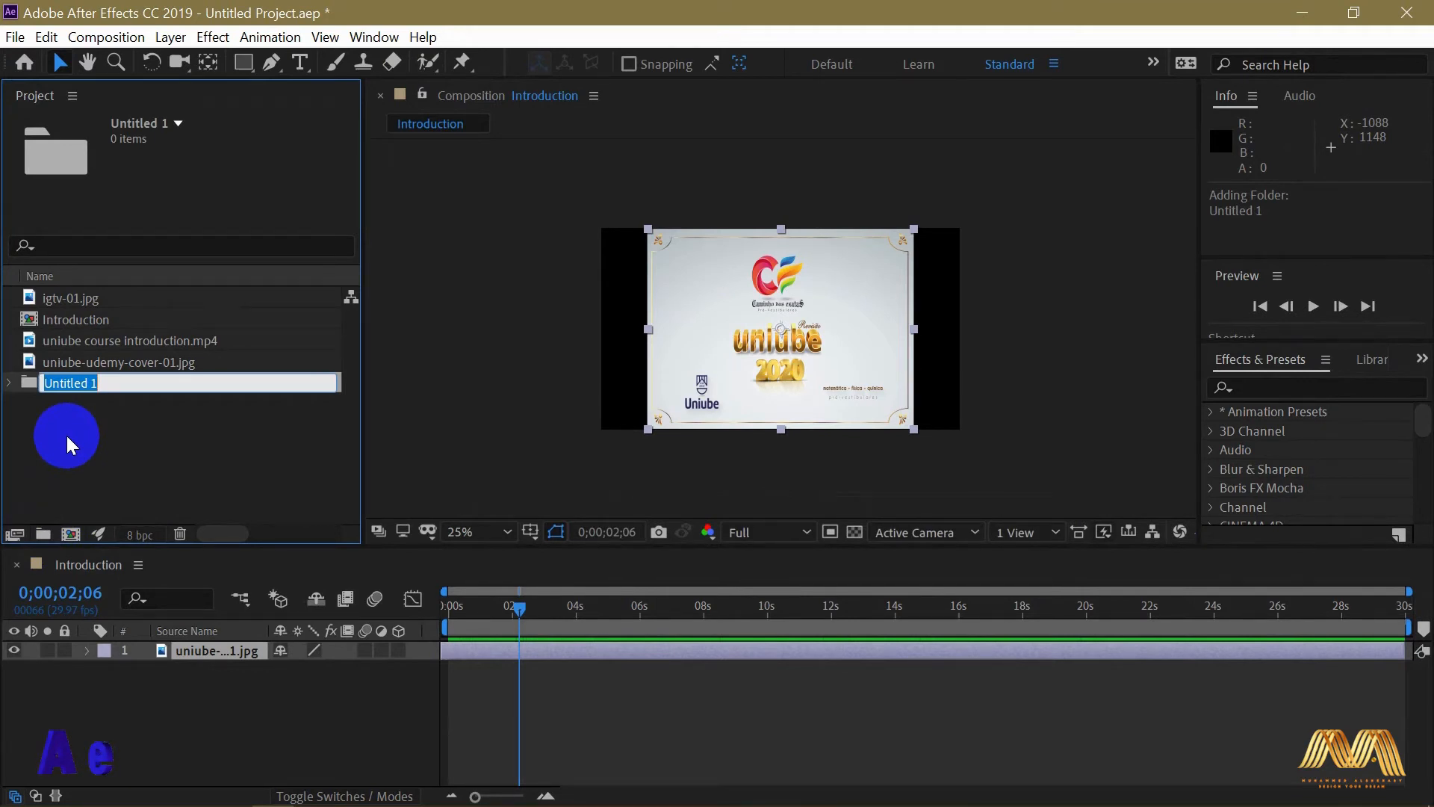
type("un")
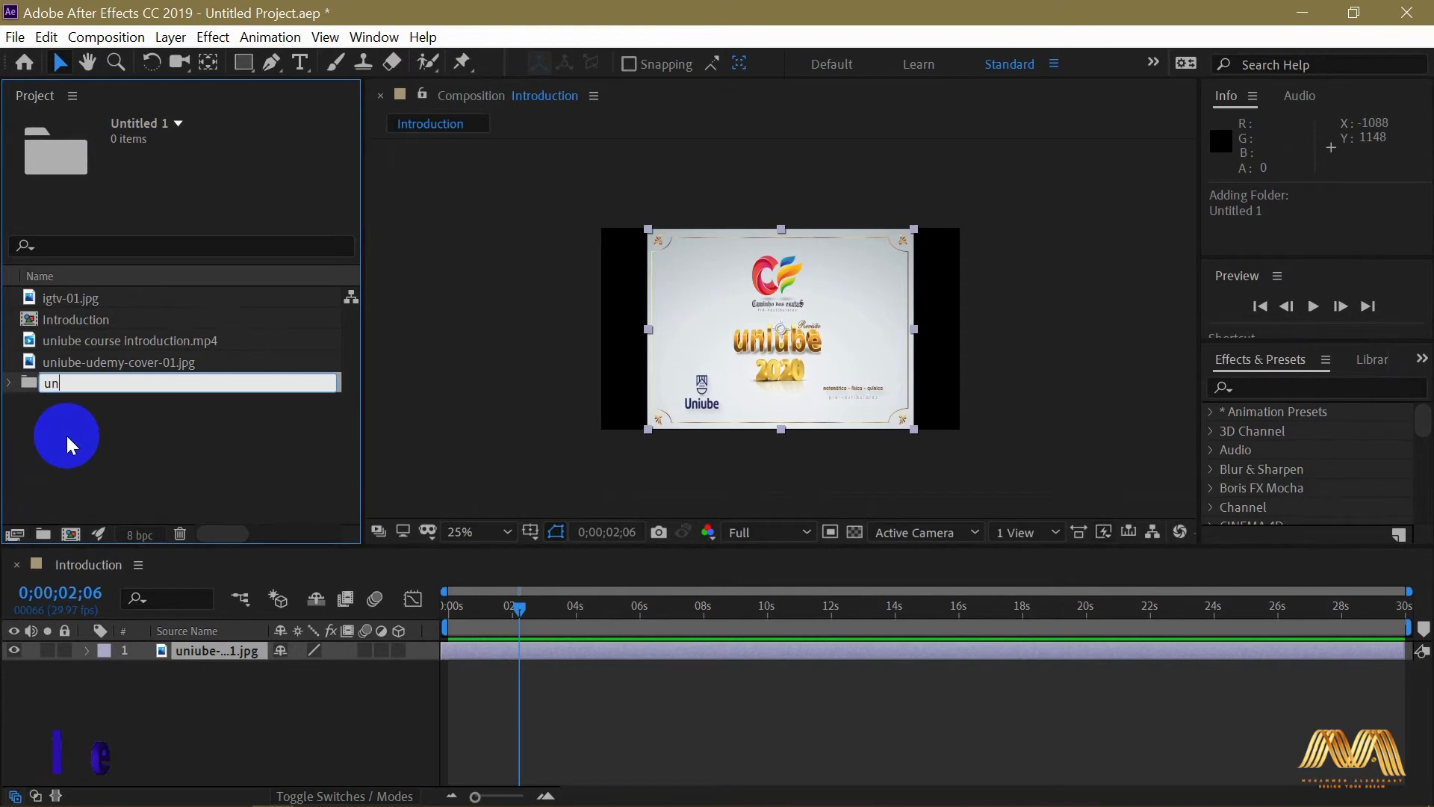
type("iube")
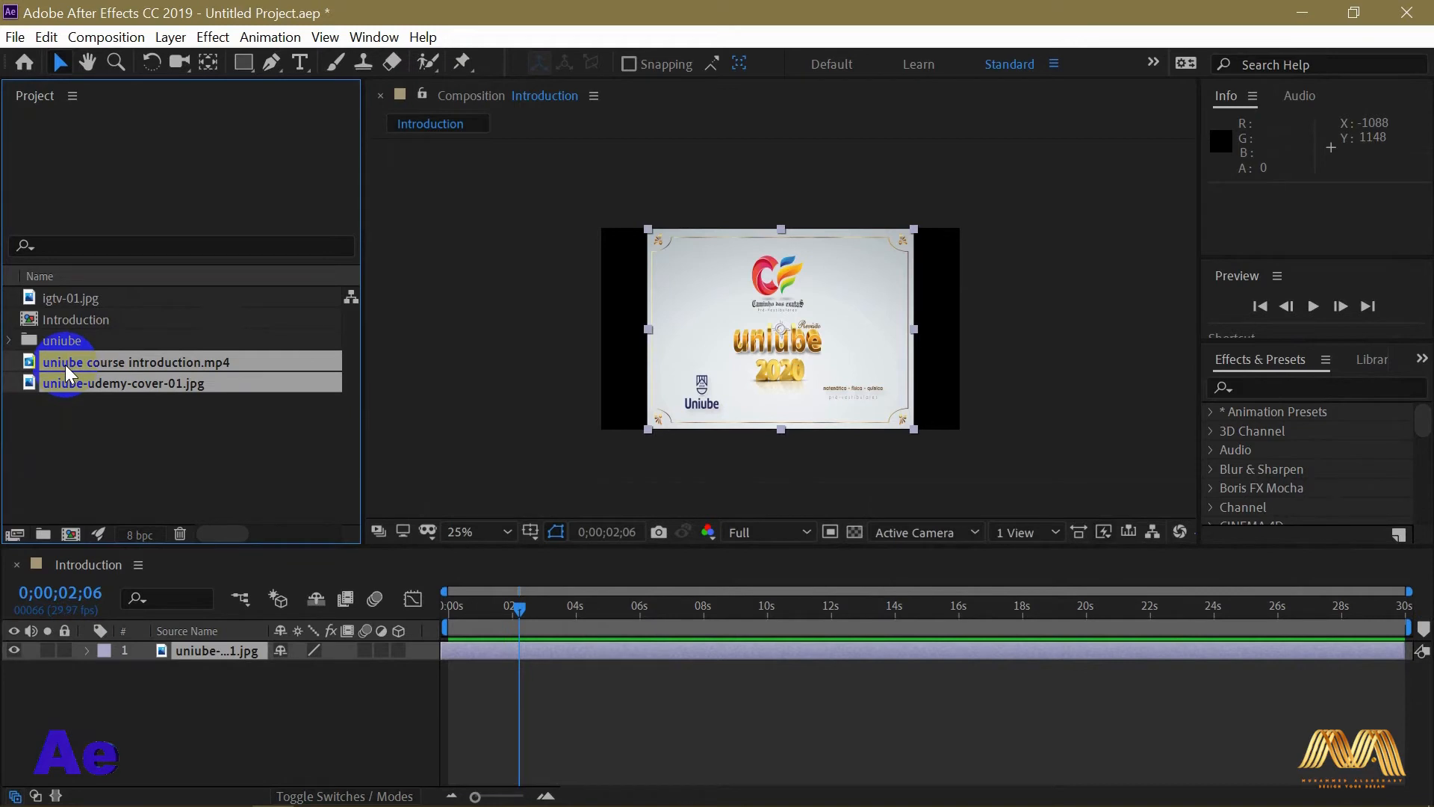
- Move igtv-01.jpg, the course introduction video and cover image into uniube and collapse it
left_click(71, 299)
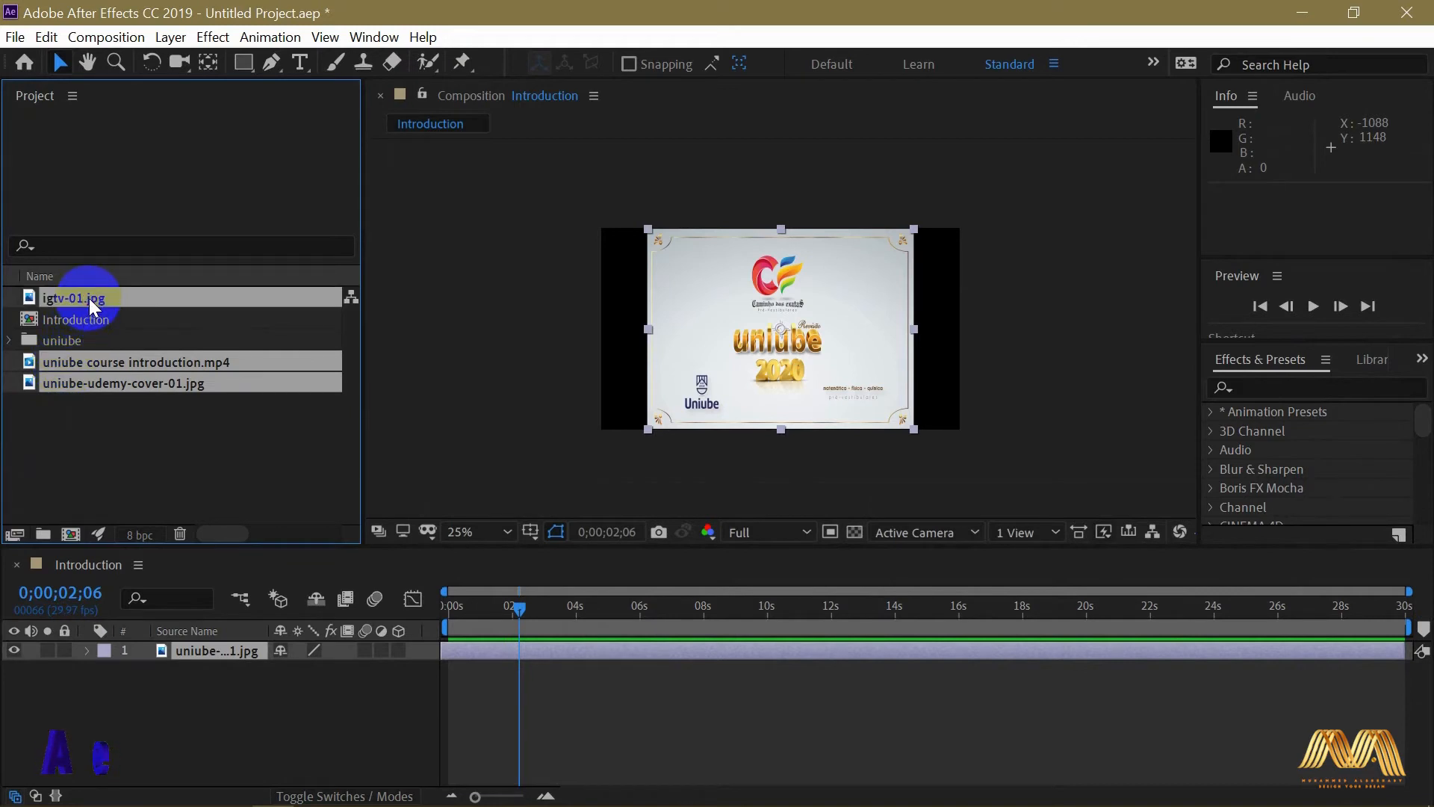
left_click(9, 341)
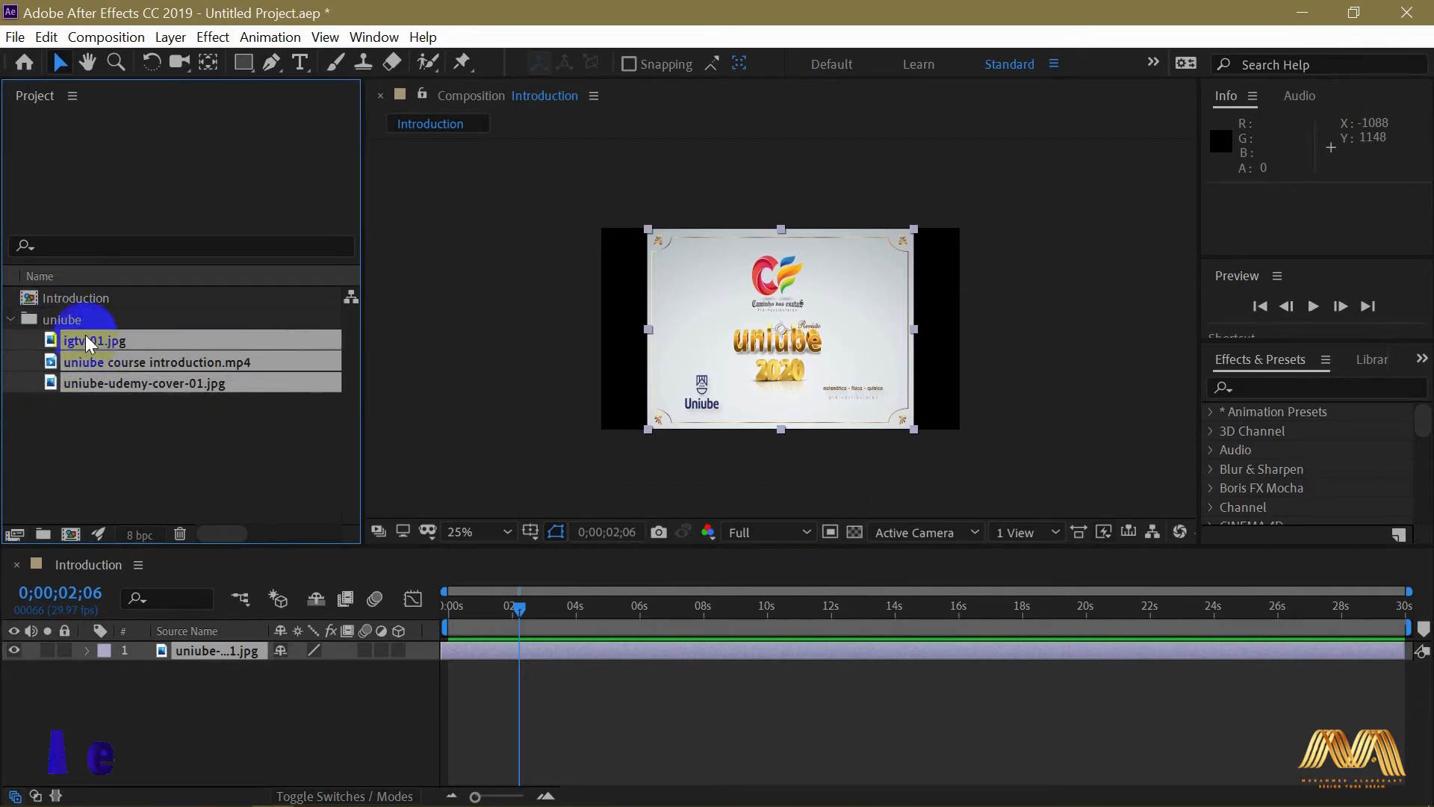
left_click(11, 320)
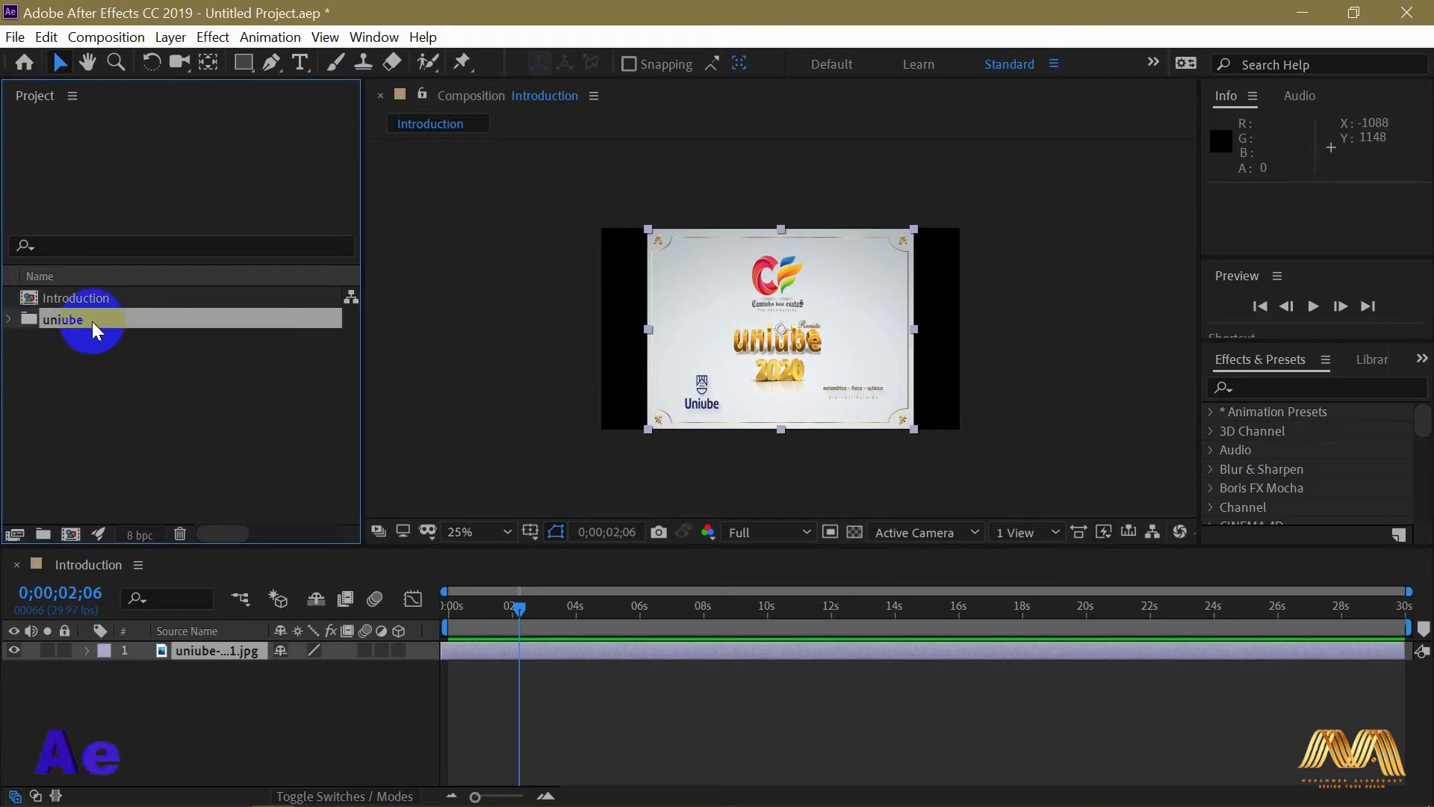
left_click(9, 317)
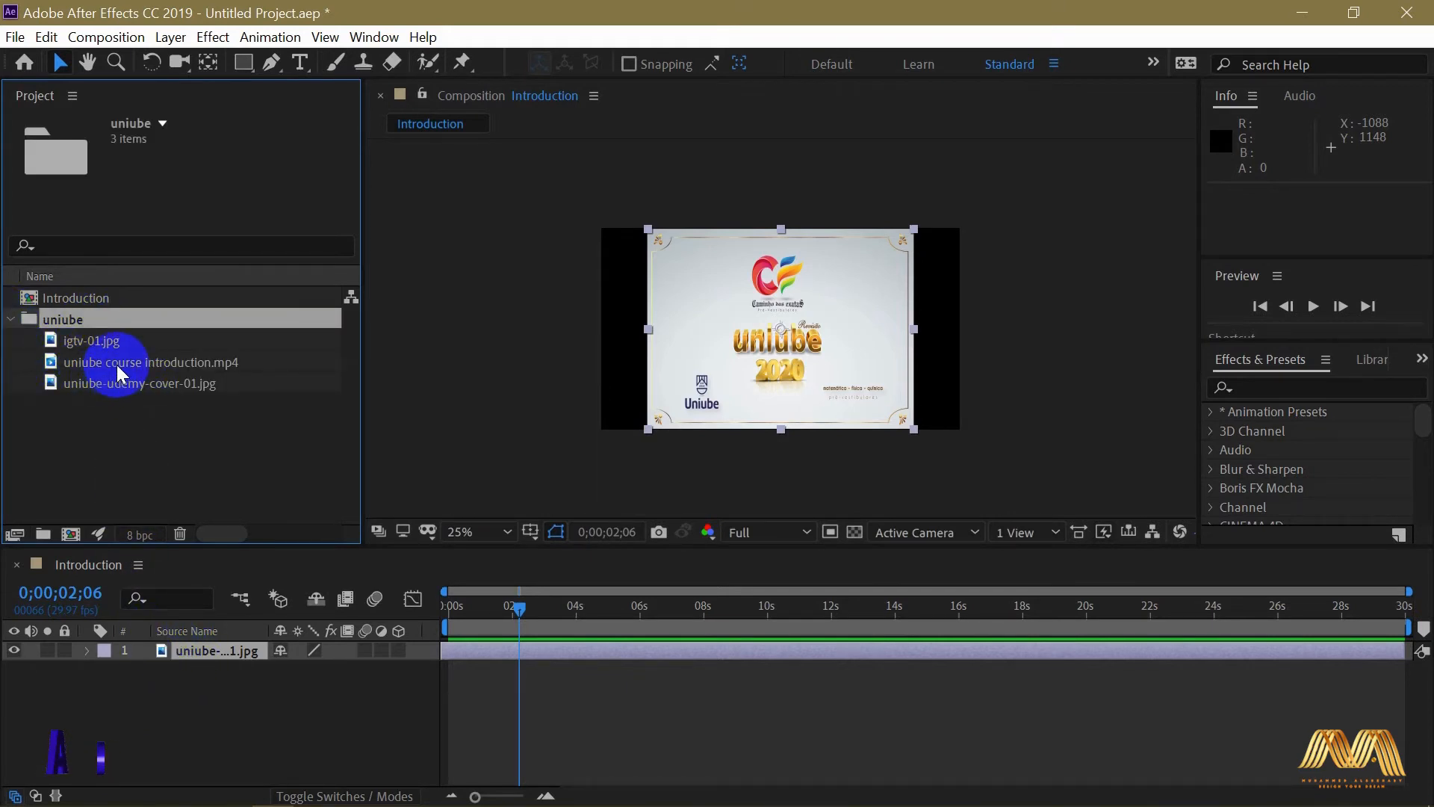
- Select the course introduction video, clear the selection, then collapse the uniube folder in the Project panel
left_click(153, 362)
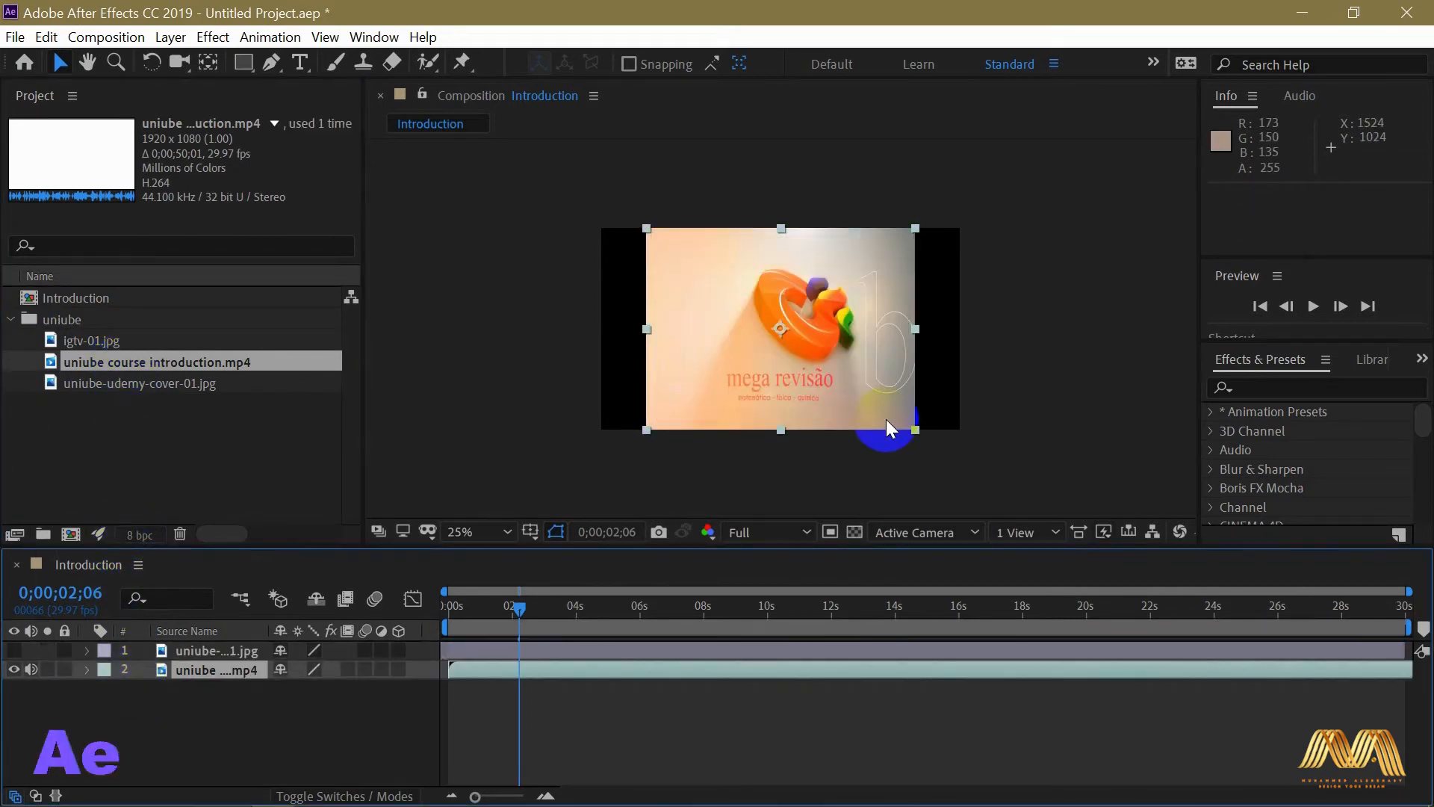
mouse_move(901, 402)
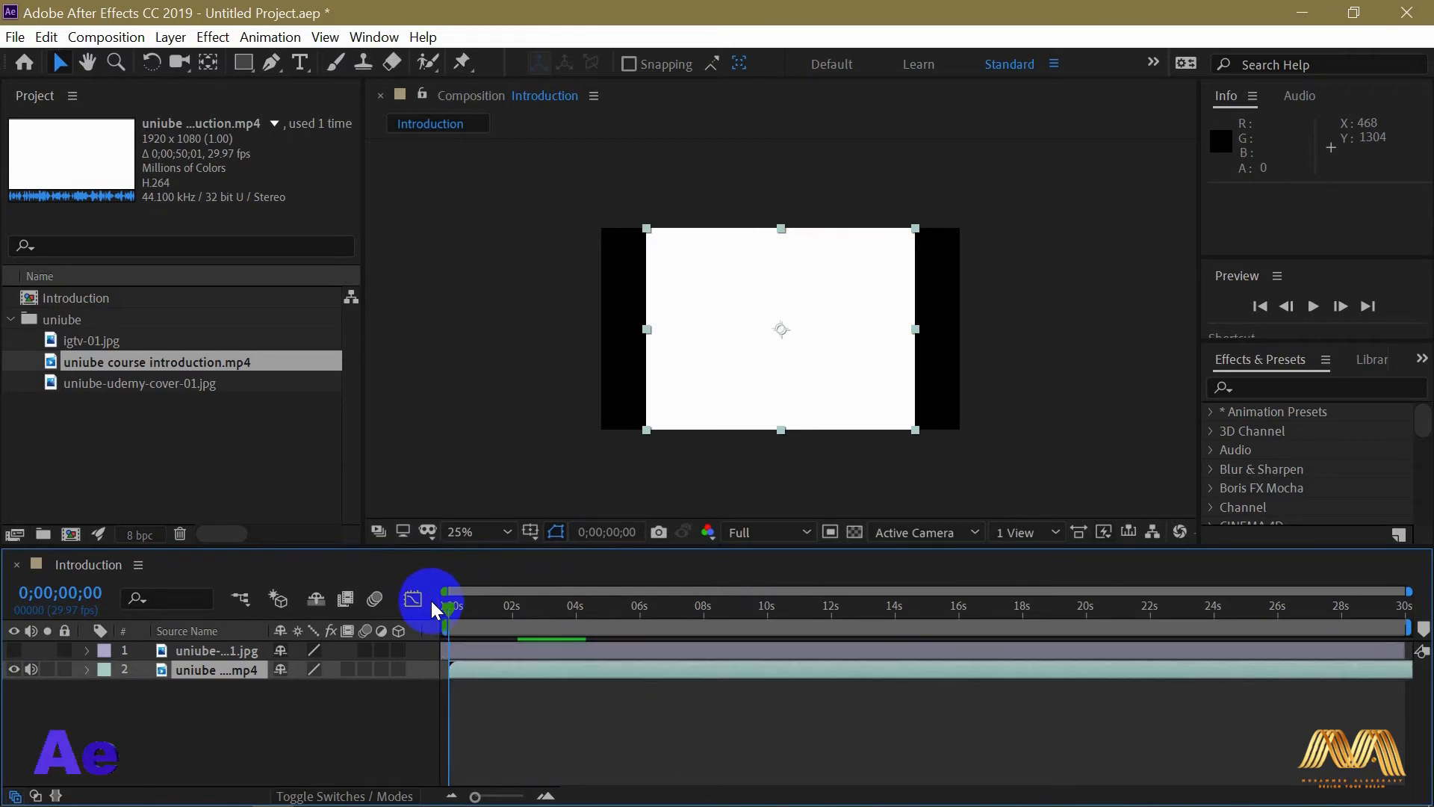
left_click(216, 670)
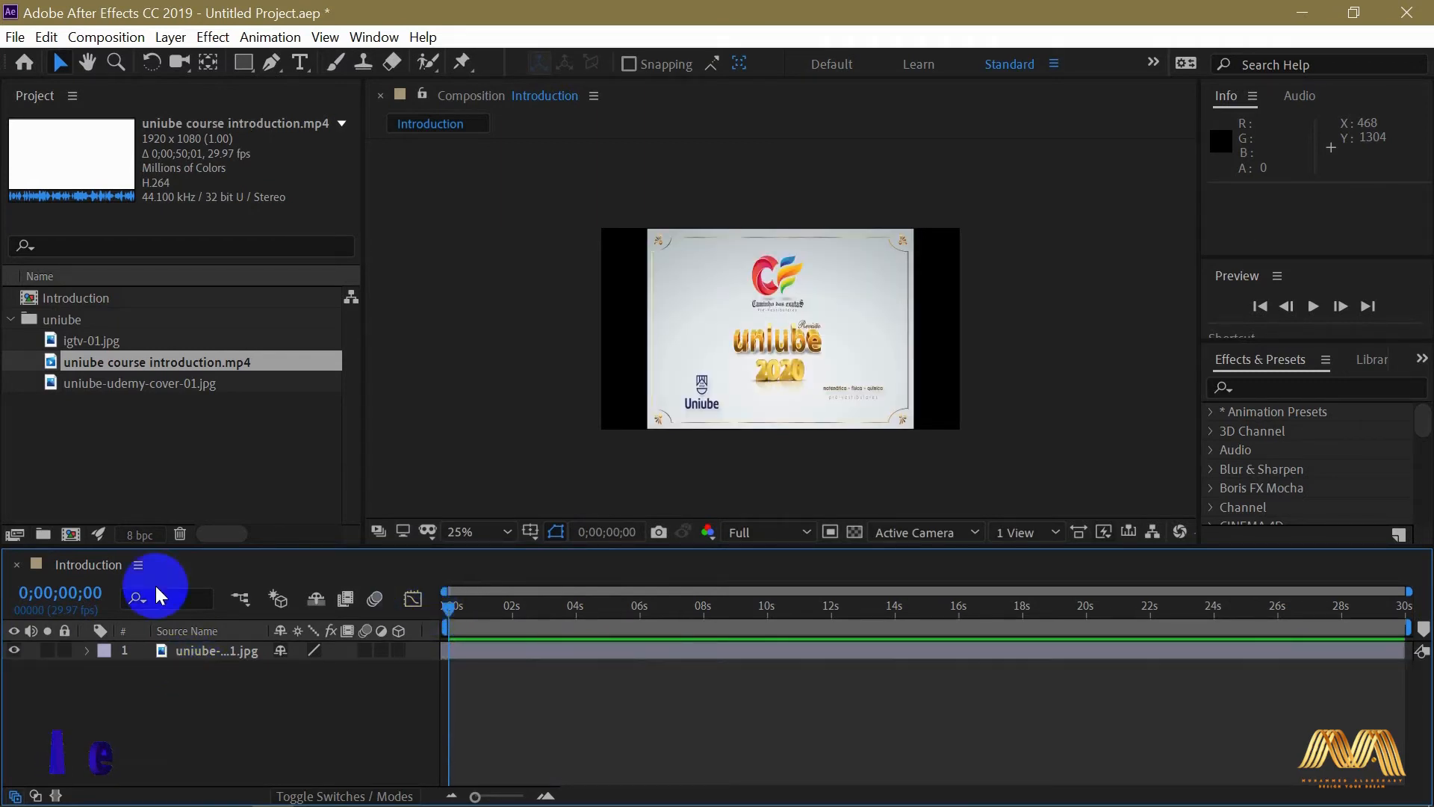
left_click(10, 320)
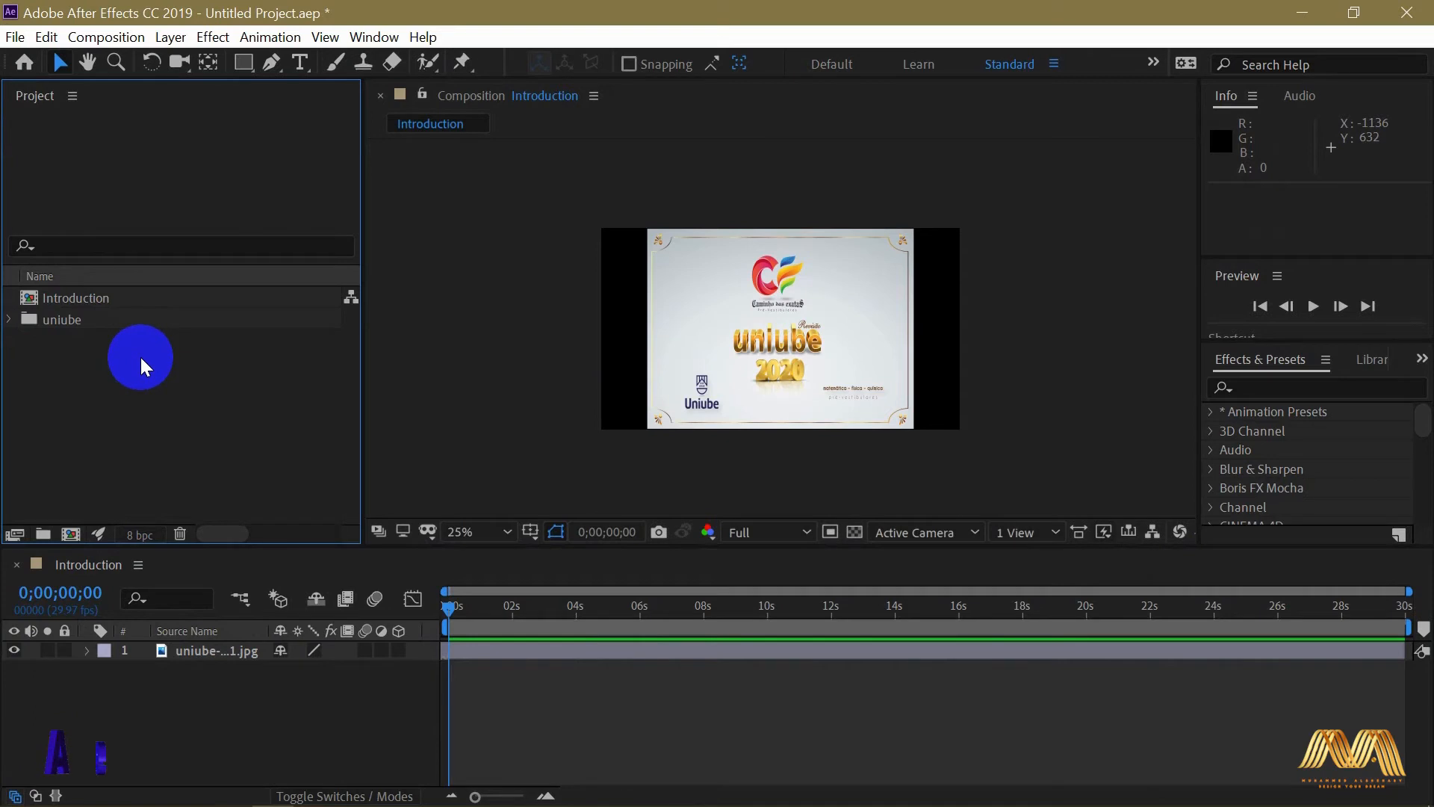
left_click(9, 319)
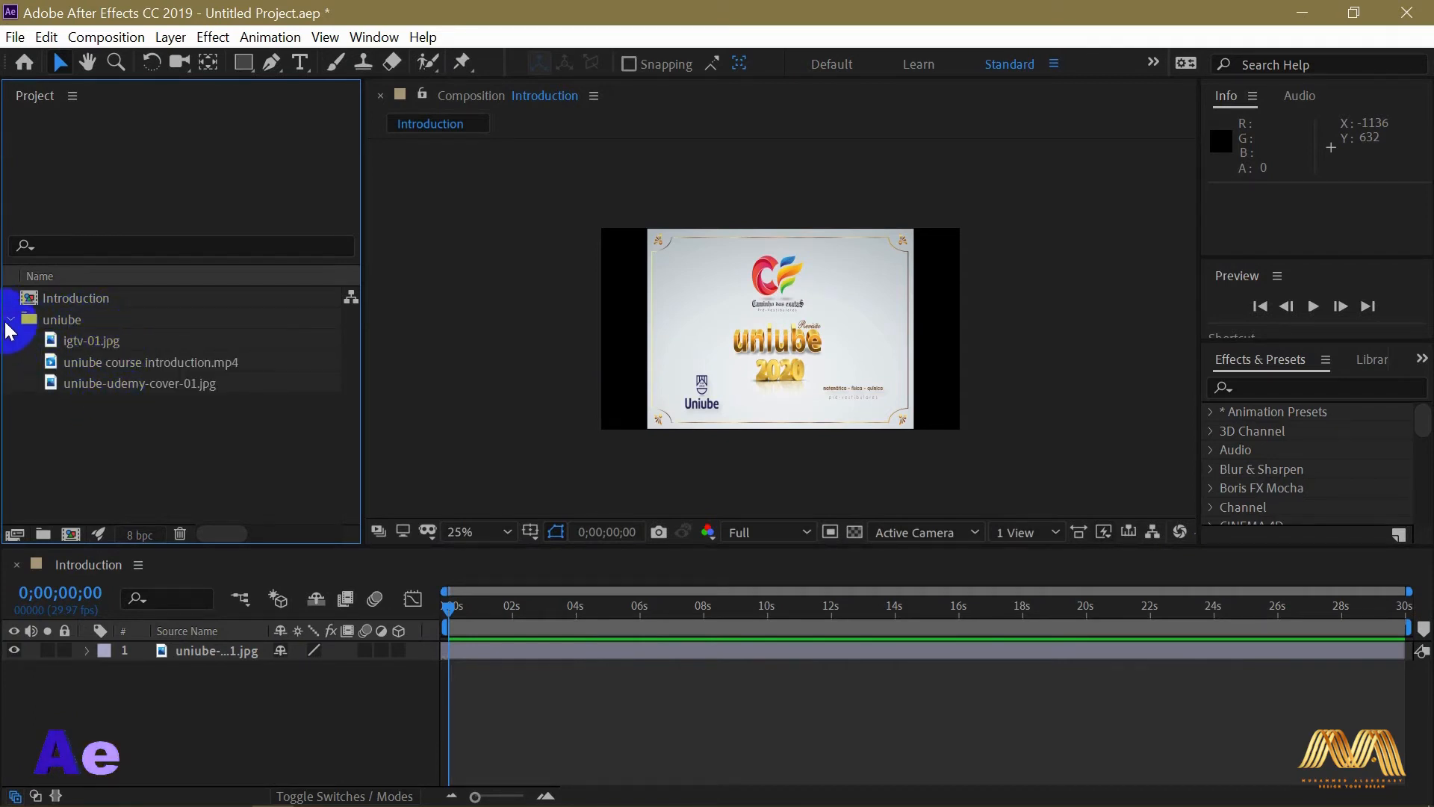
left_click(9, 320)
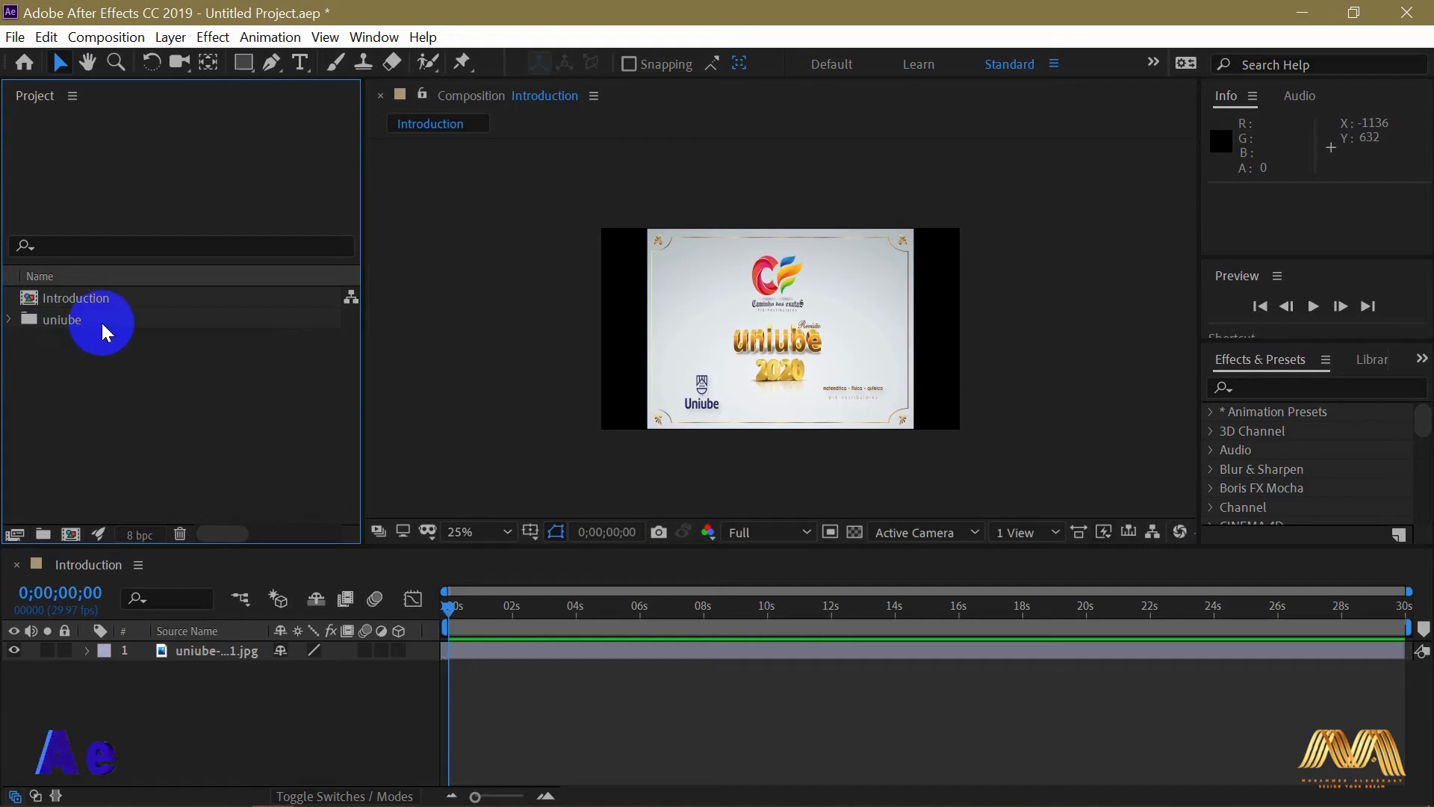
mouse_move(181, 695)
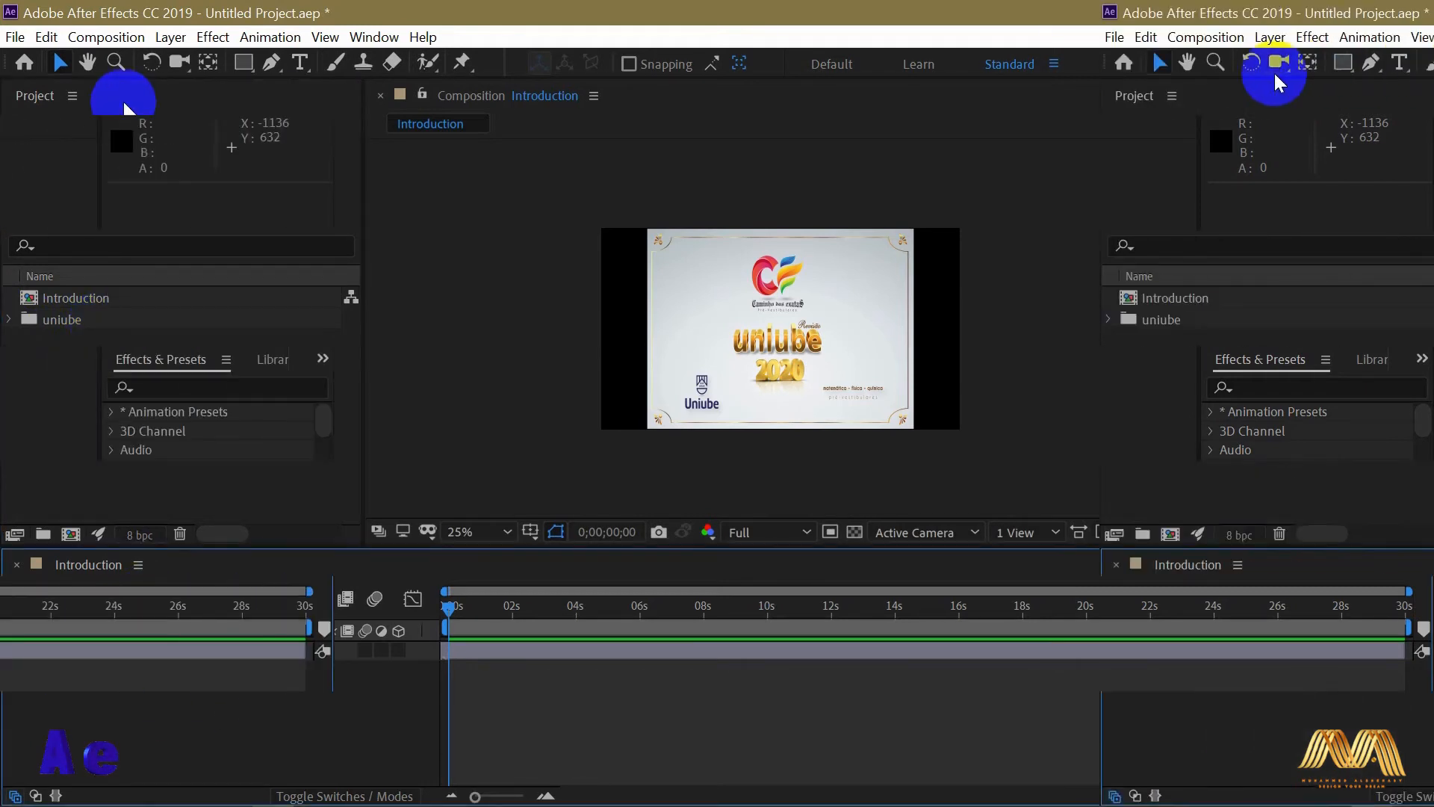
left_click(729, 309)
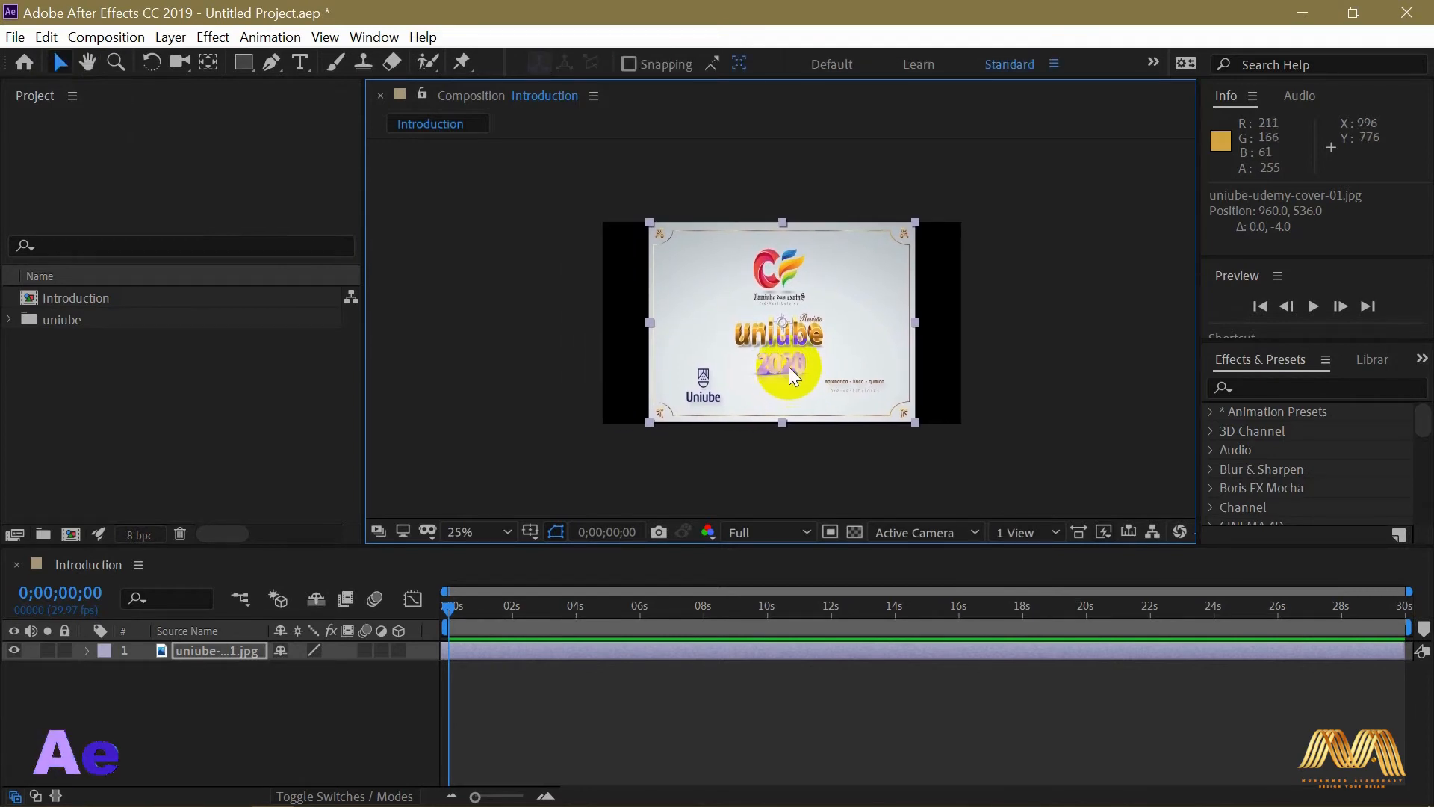
mouse_move(789, 357)
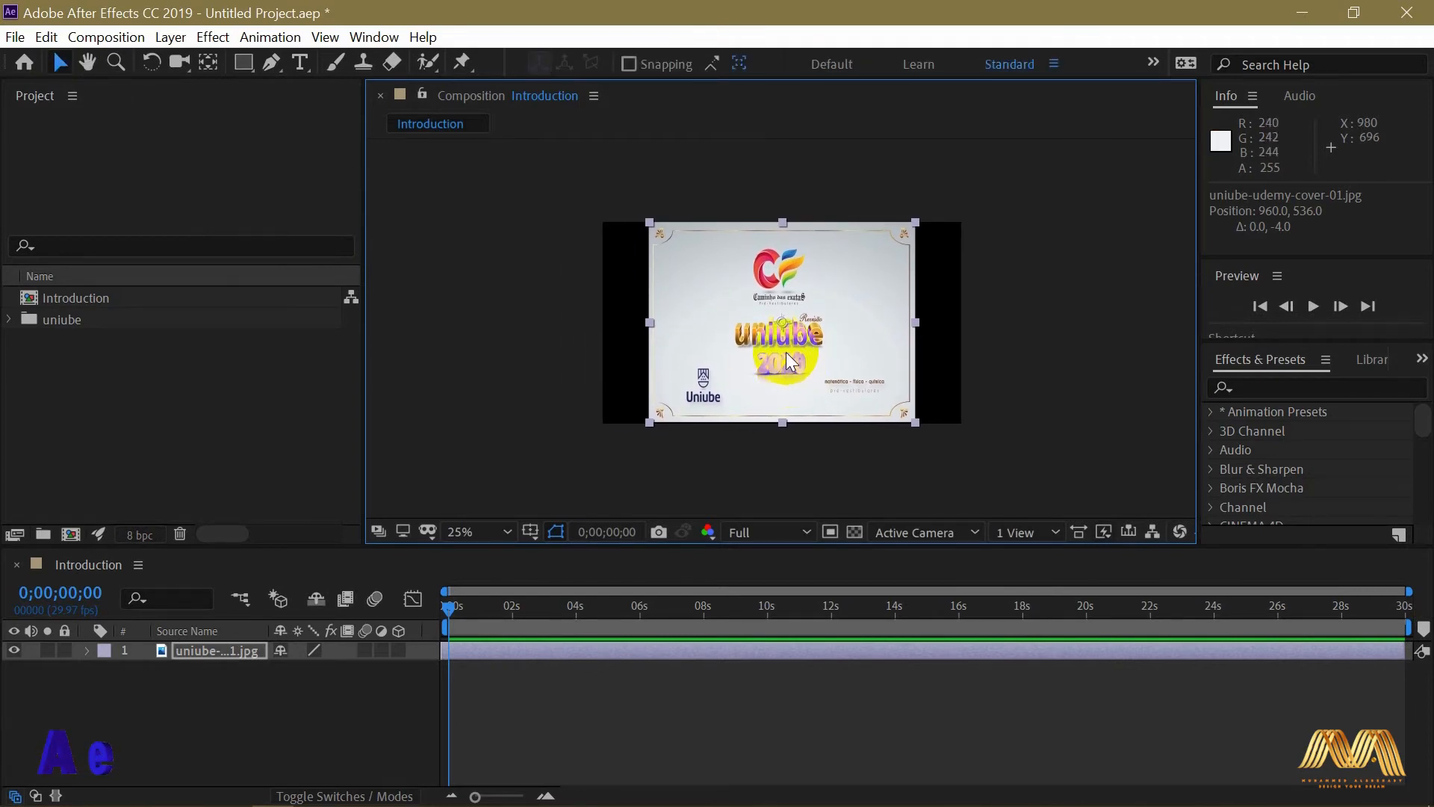
left_click(475, 532)
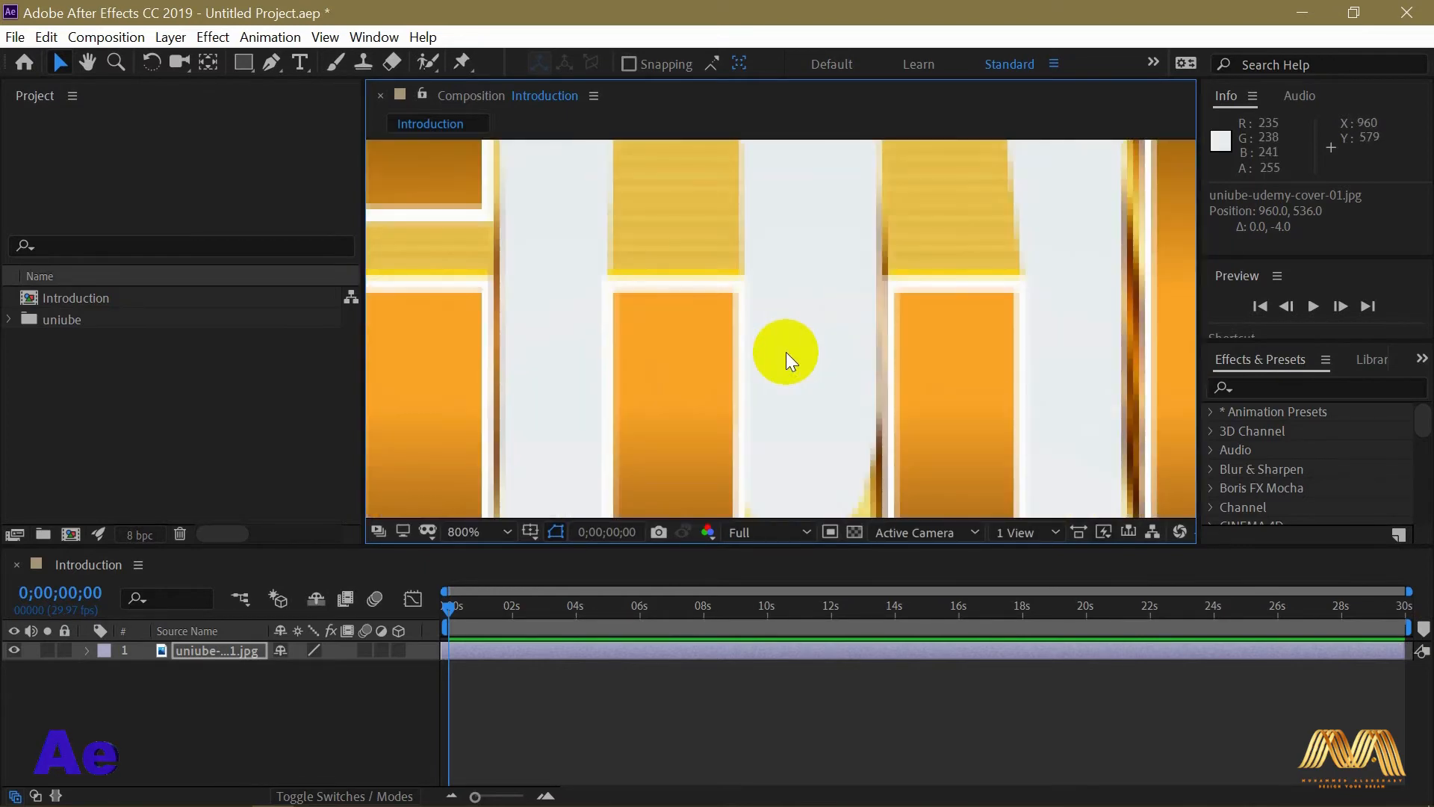
left_click(463, 532)
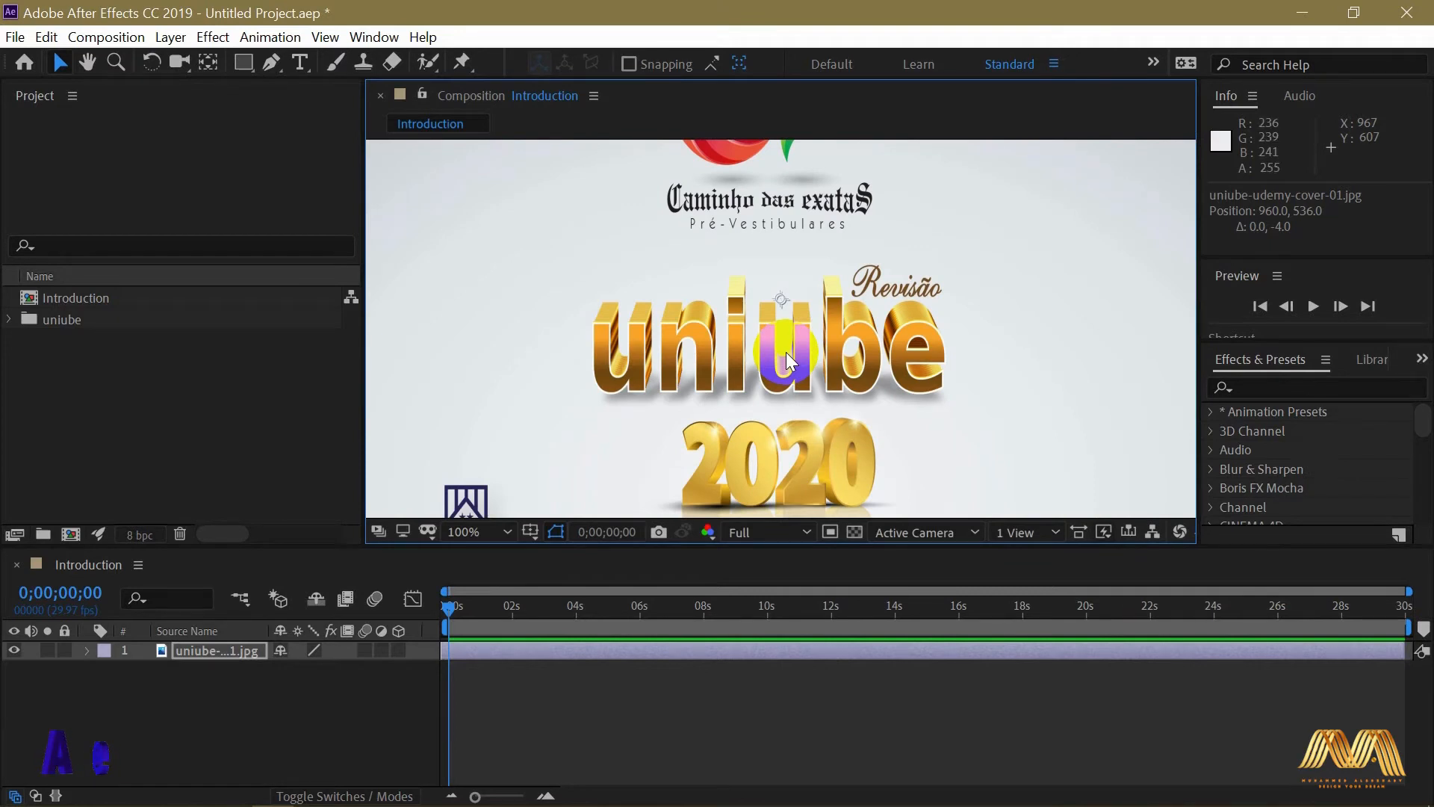
left_click(475, 532)
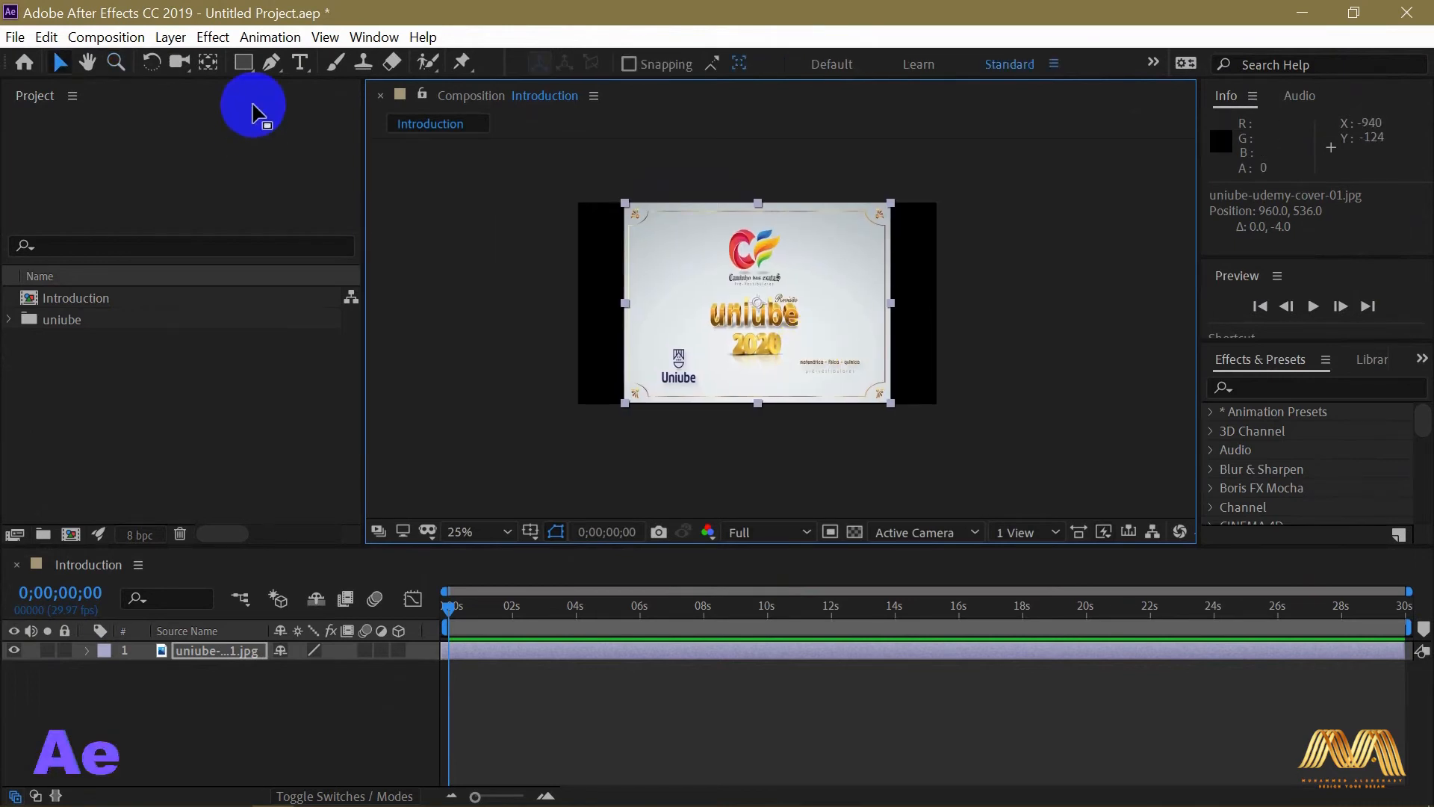
mouse_move(155, 73)
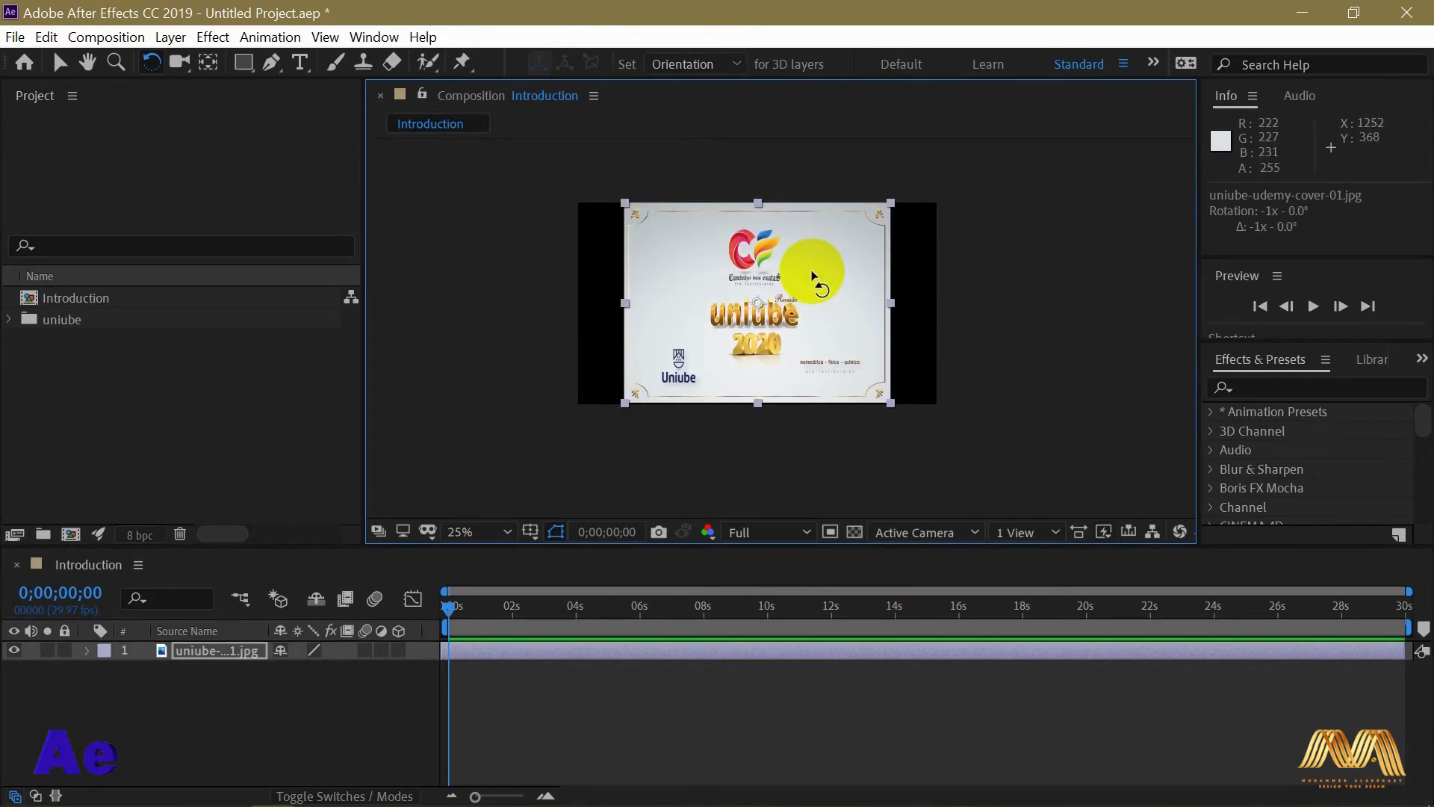
- Return to the Selection tool and delete the uniube cover image layer, leaving Introduction empty
left_click(181, 63)
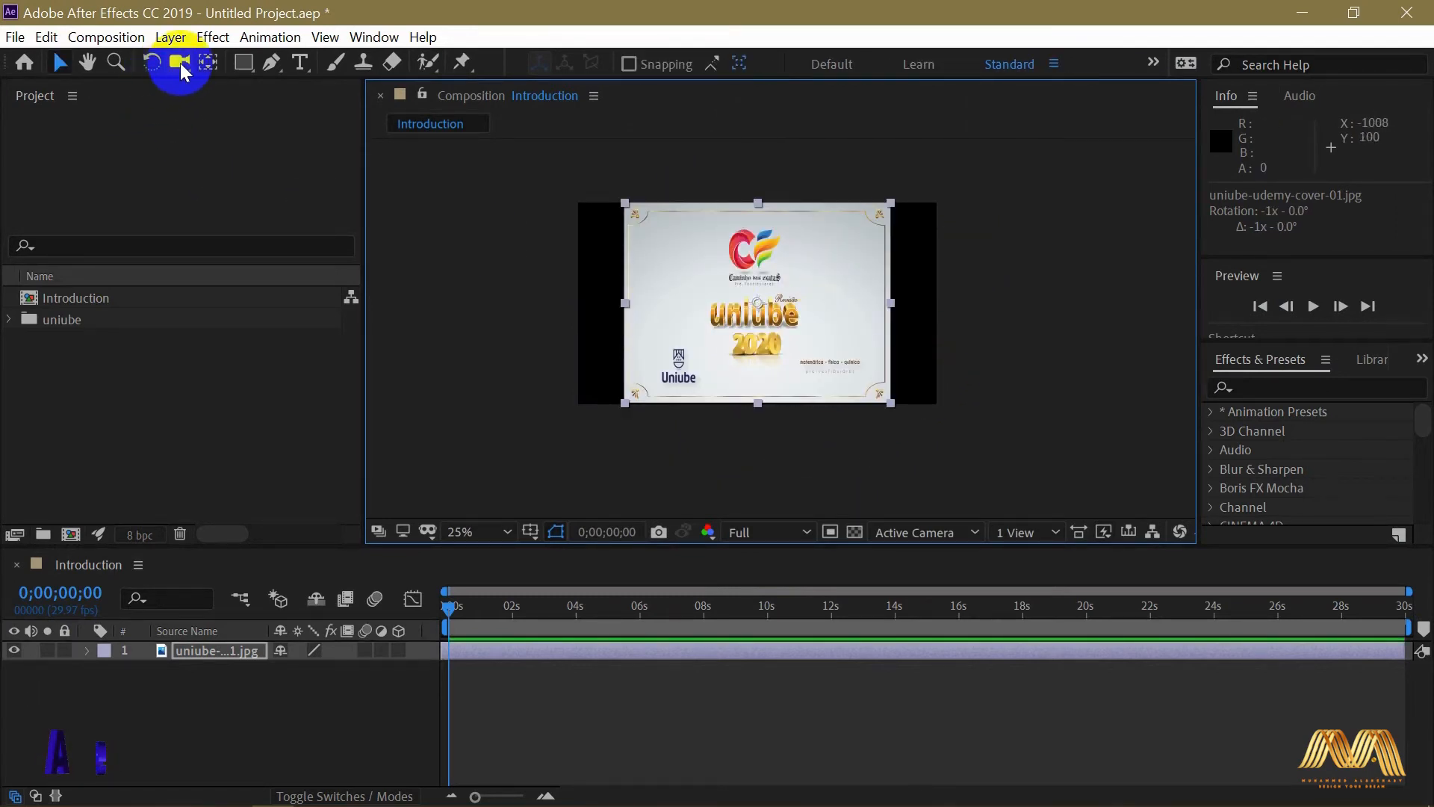
left_click(179, 63)
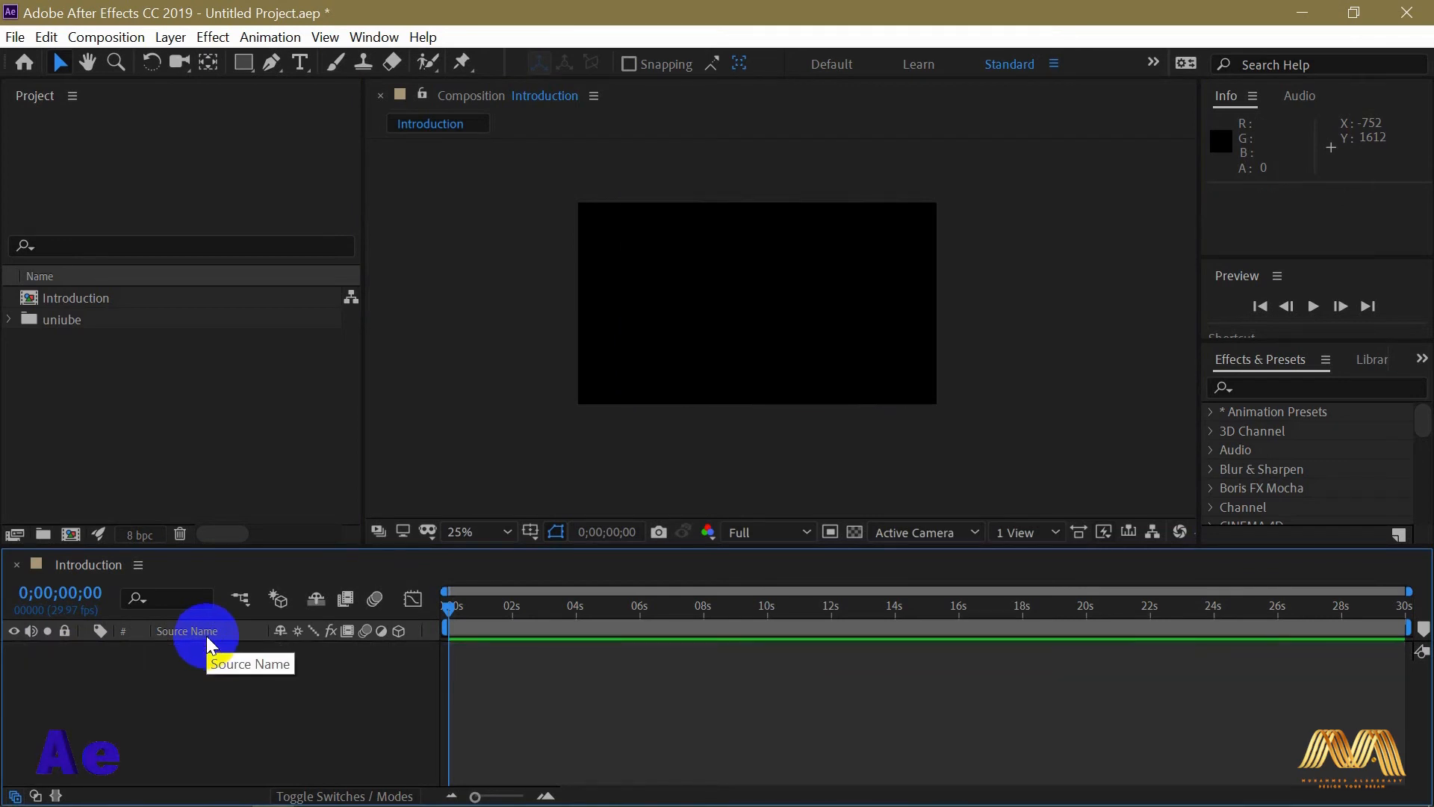
- Draw a rectangle shape layer, collapse its properties, and centre its anchor point with Pan Behind
left_click(244, 63)
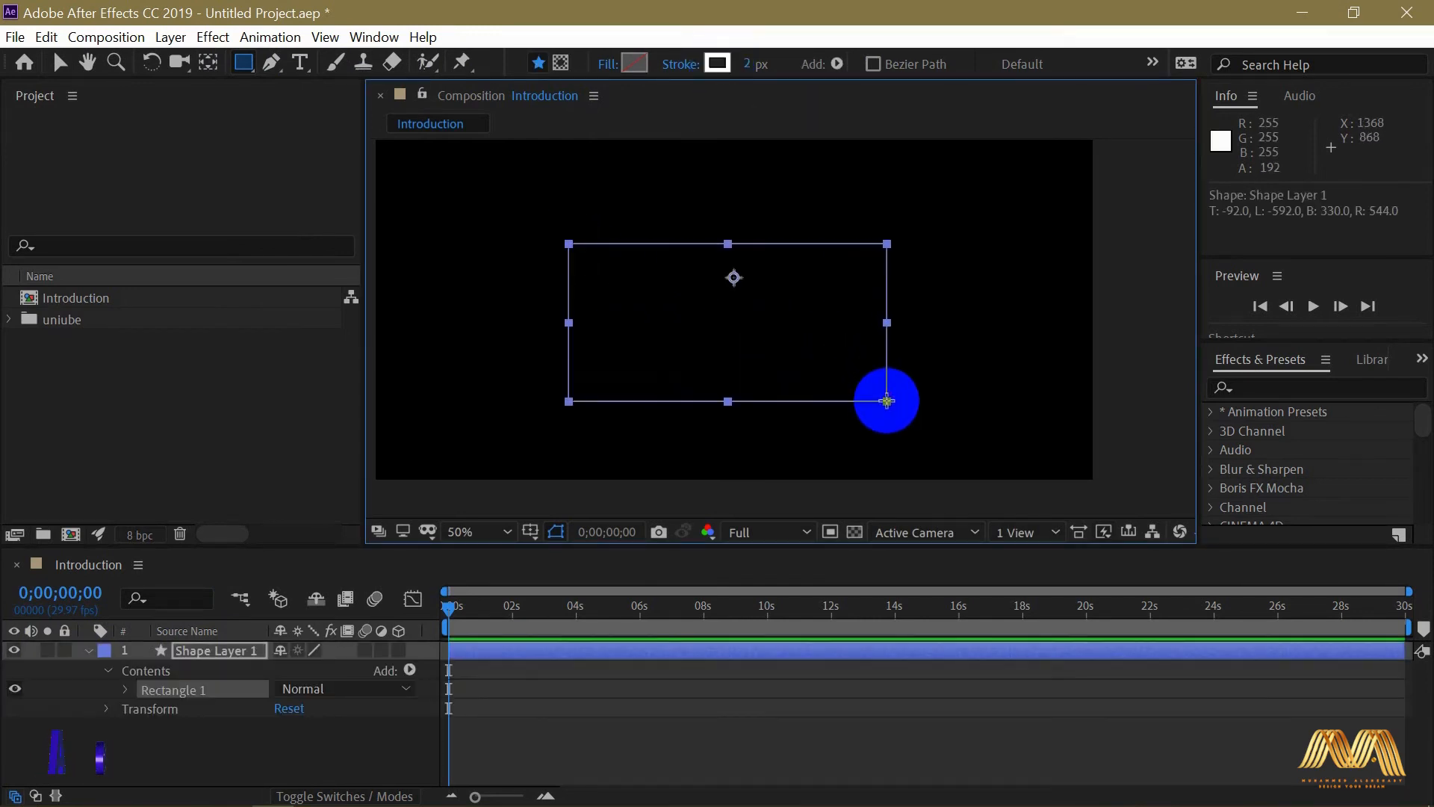
left_click(59, 63)
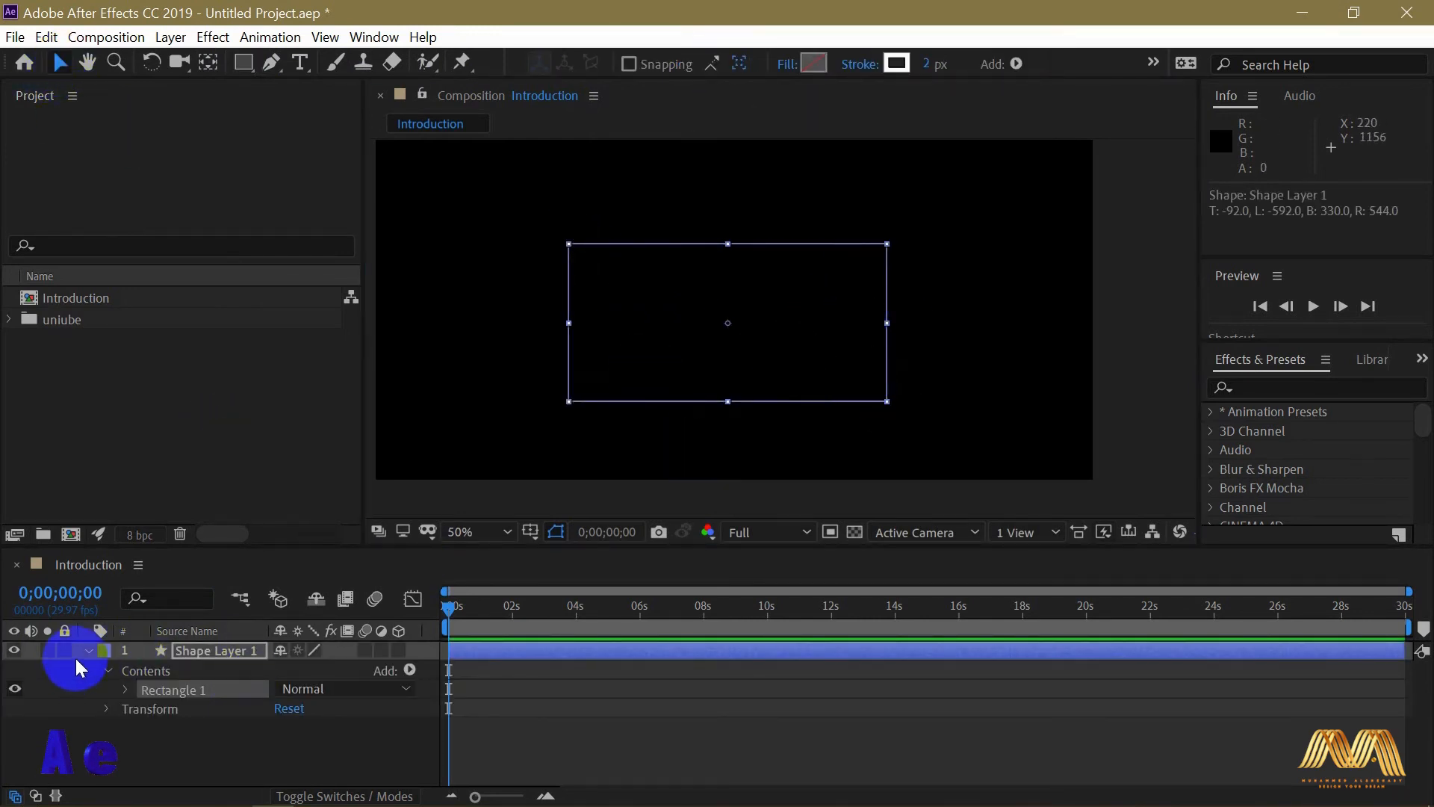
left_click(88, 650)
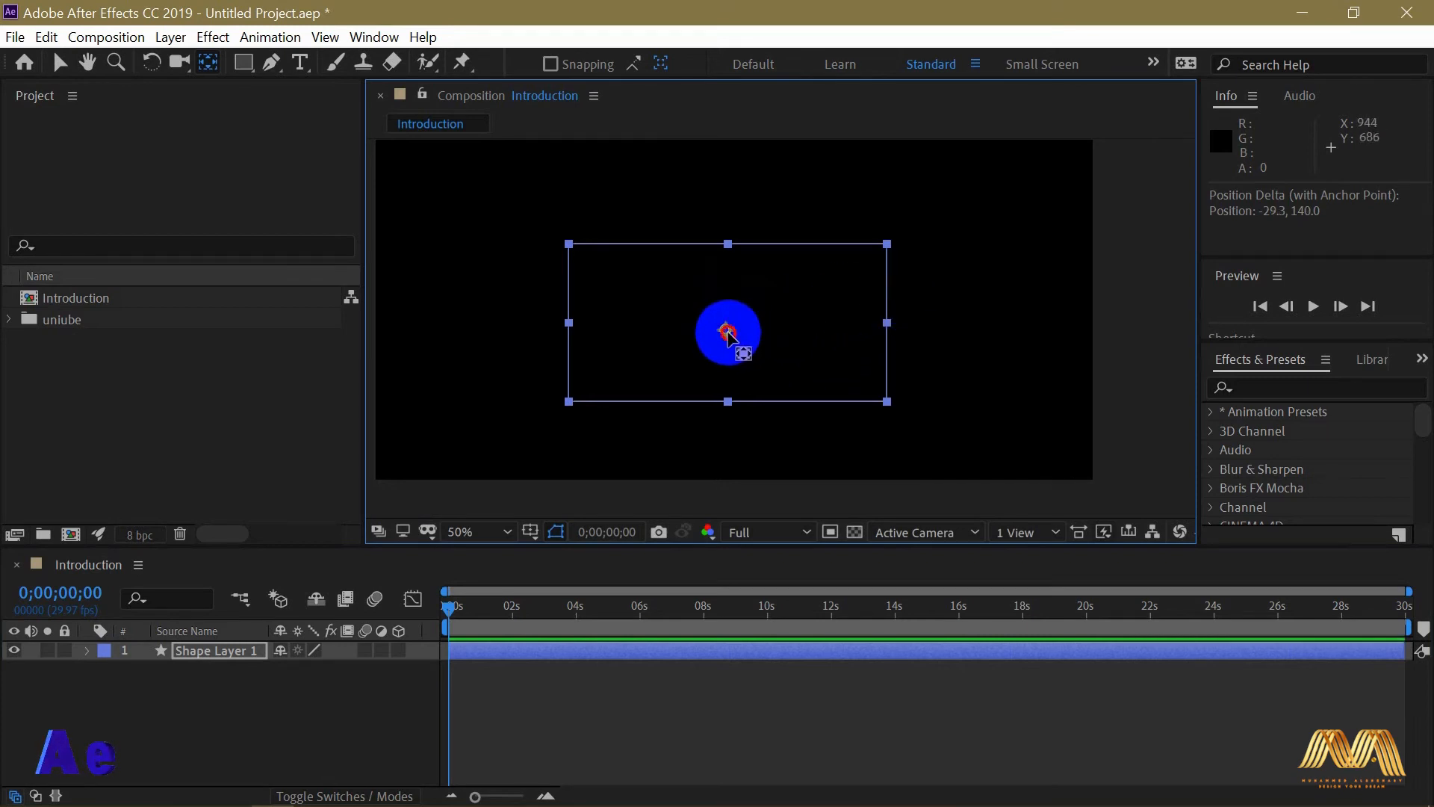
left_click(243, 63)
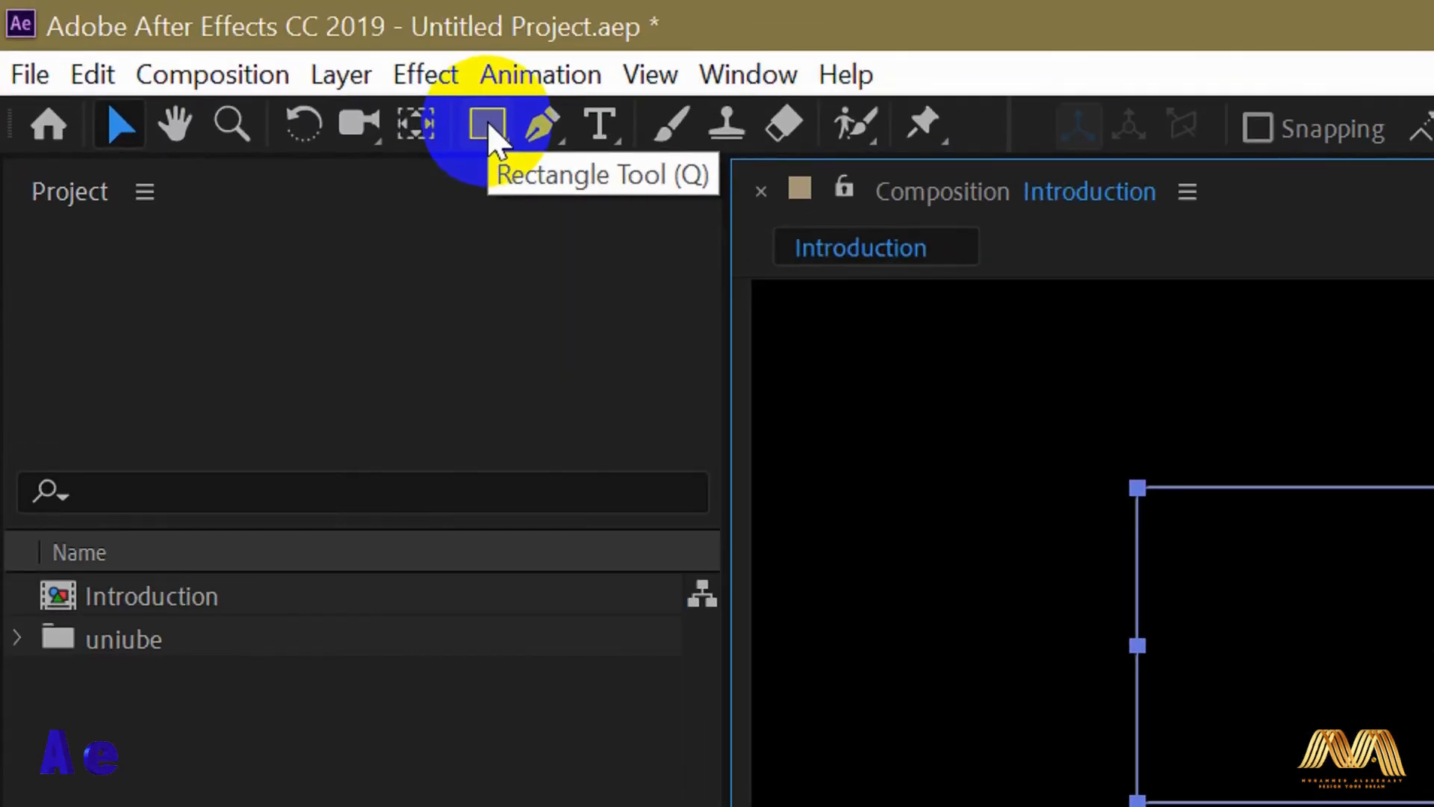
mouse_move(490, 142)
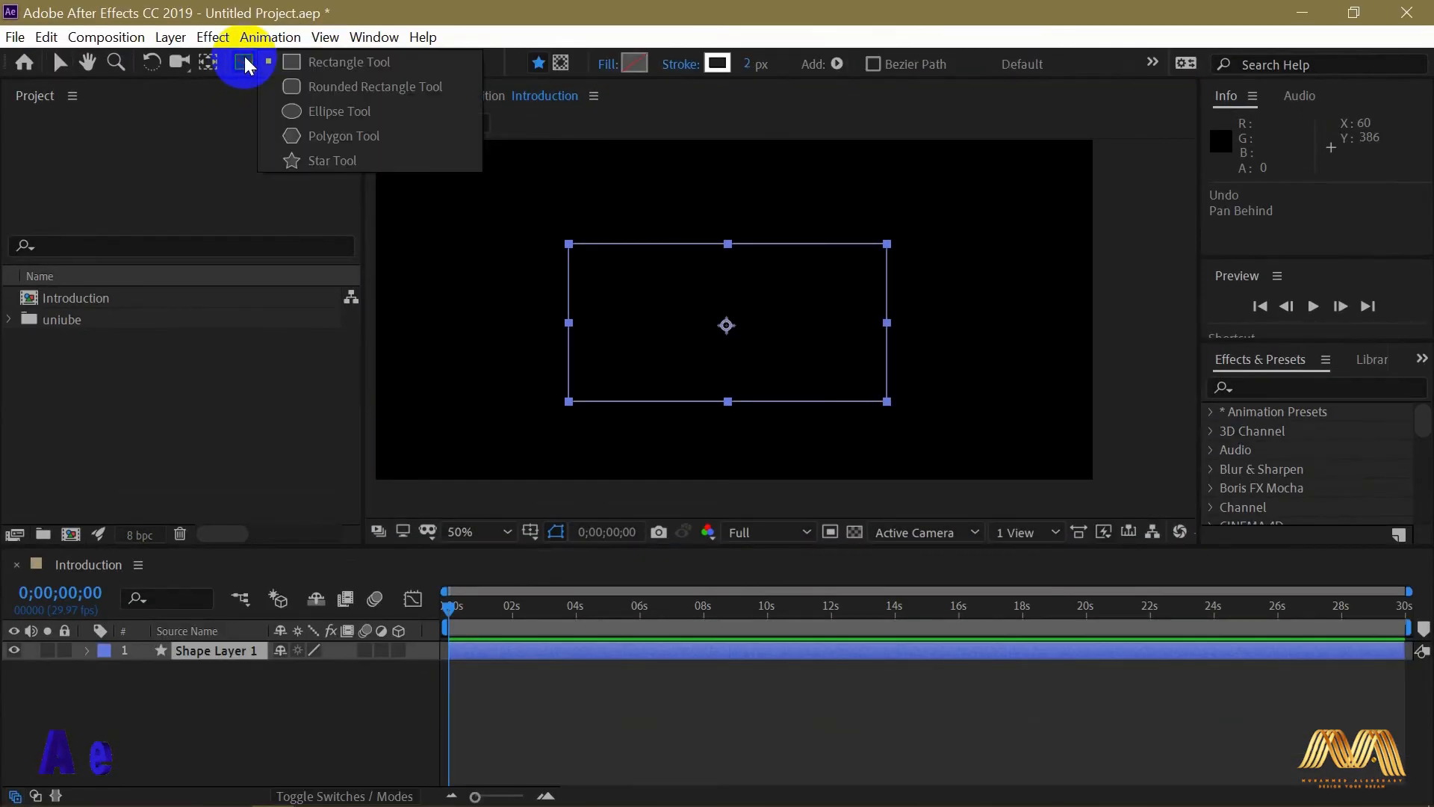
mouse_move(440, 87)
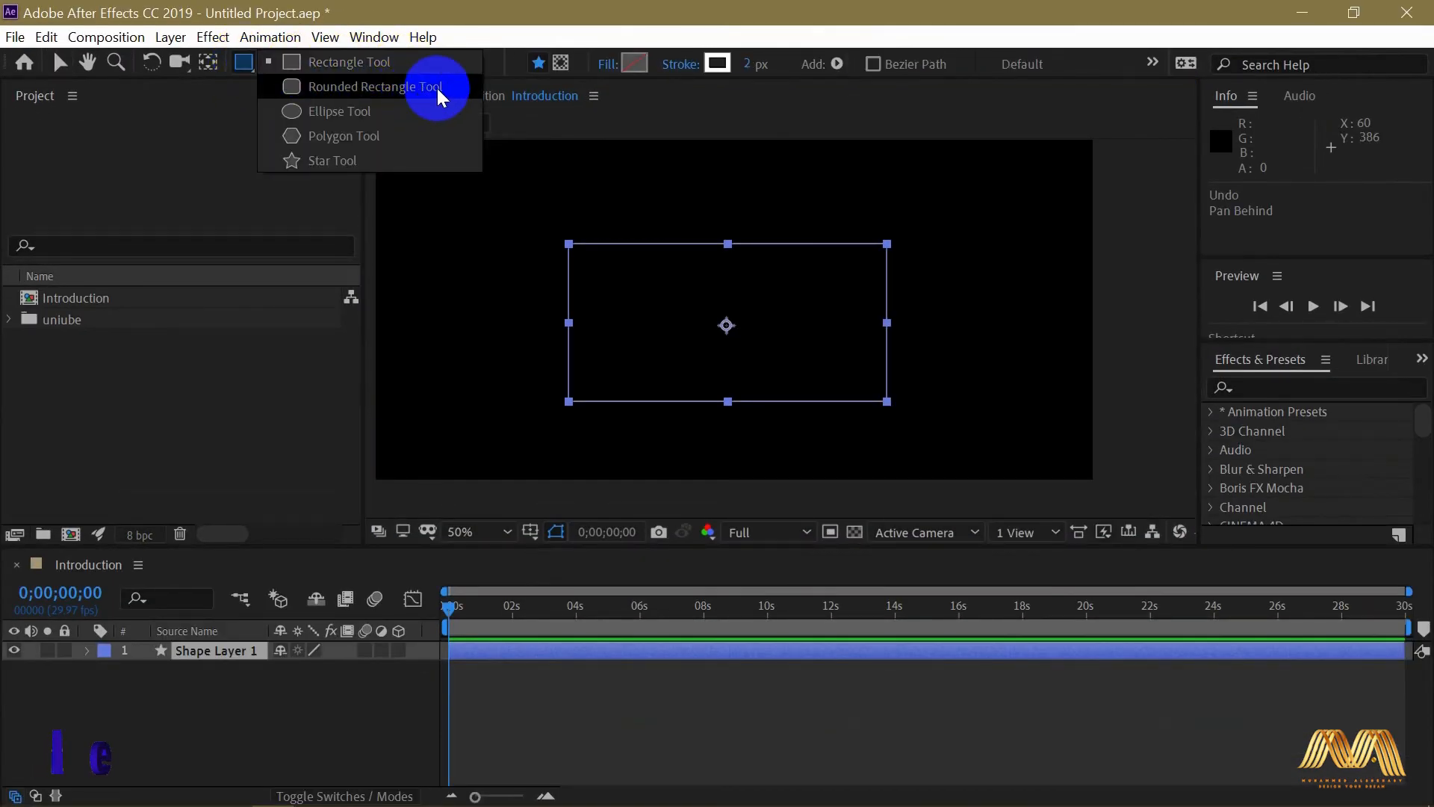
mouse_move(409, 160)
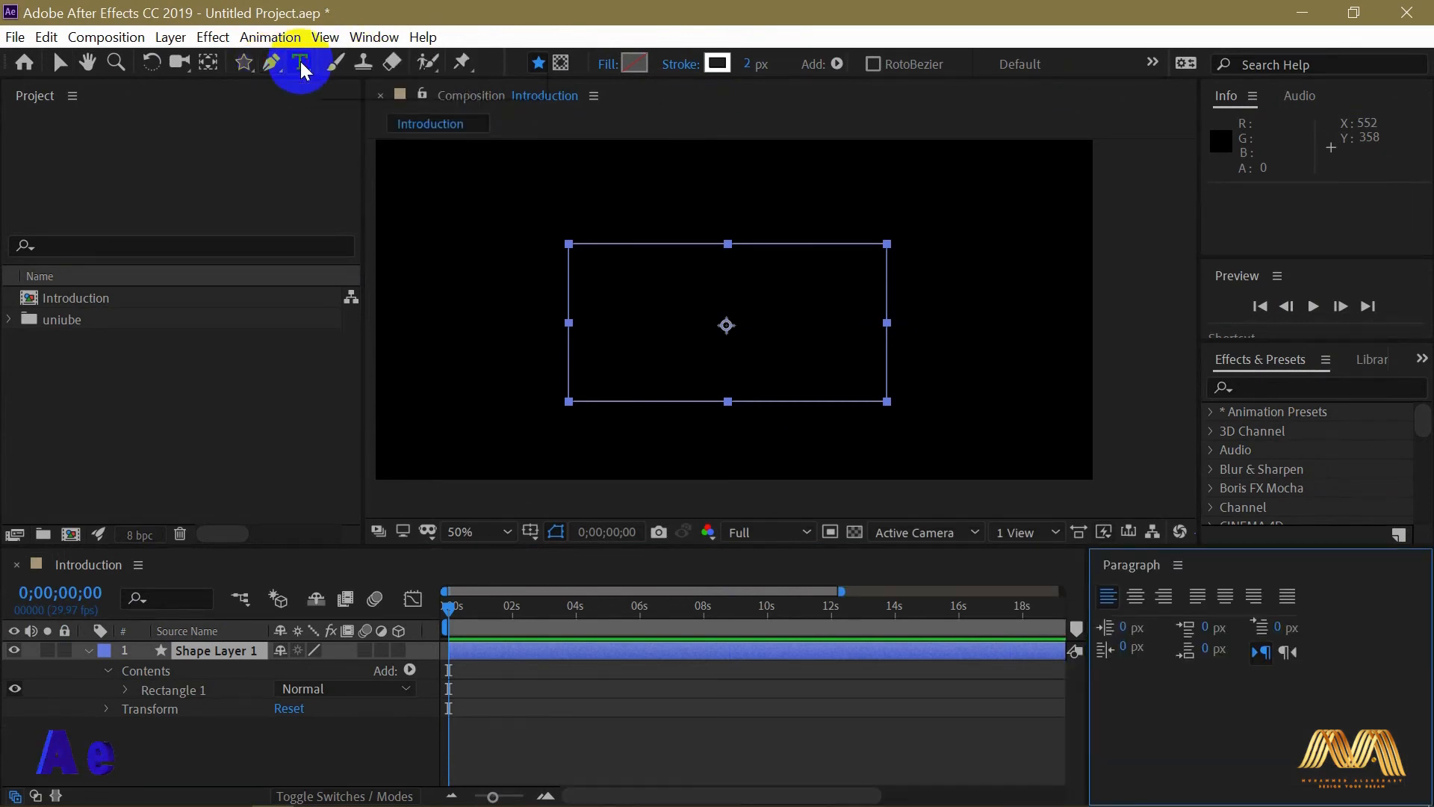
- Activate the Type tool so the Character panel appears on the right
left_click(302, 63)
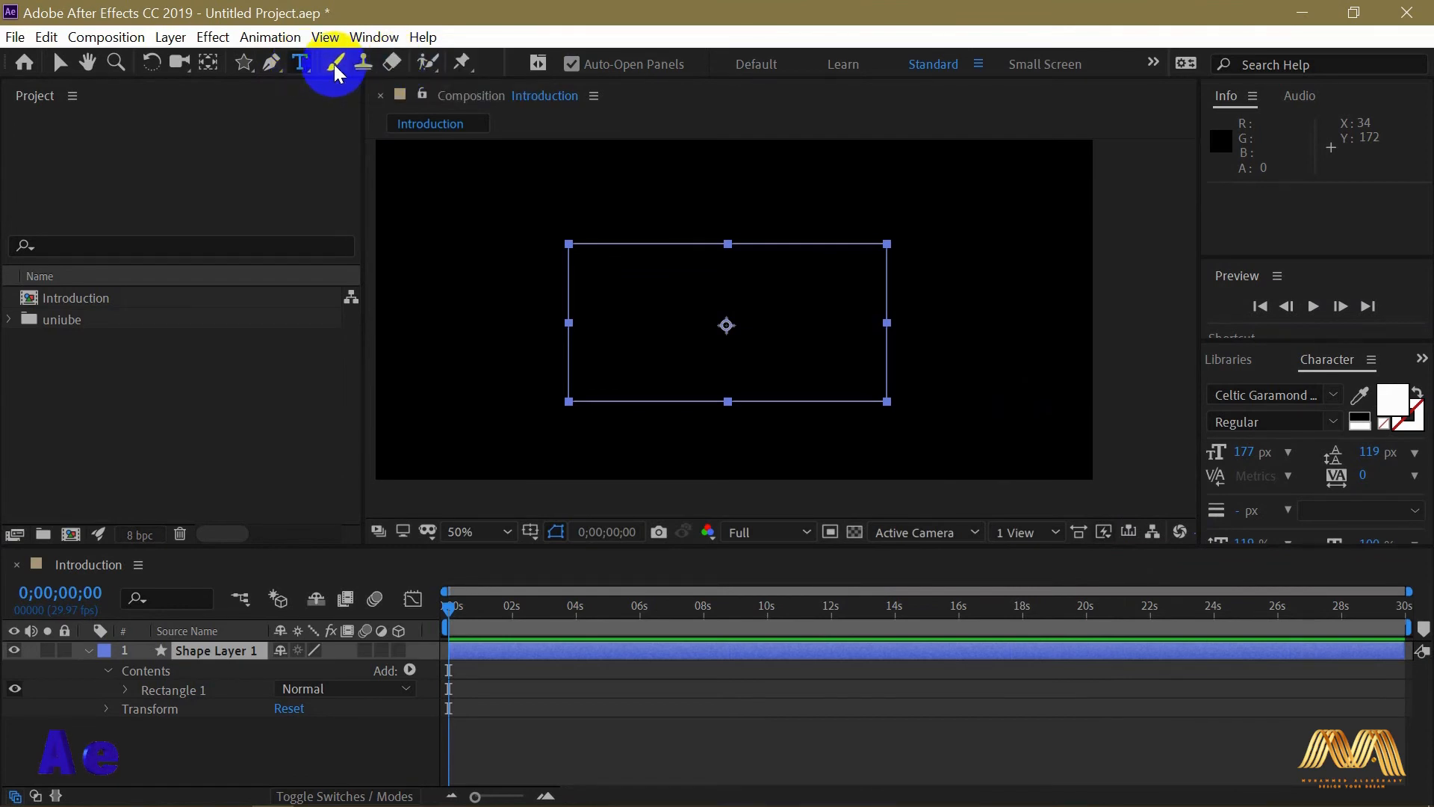
mouse_move(339, 62)
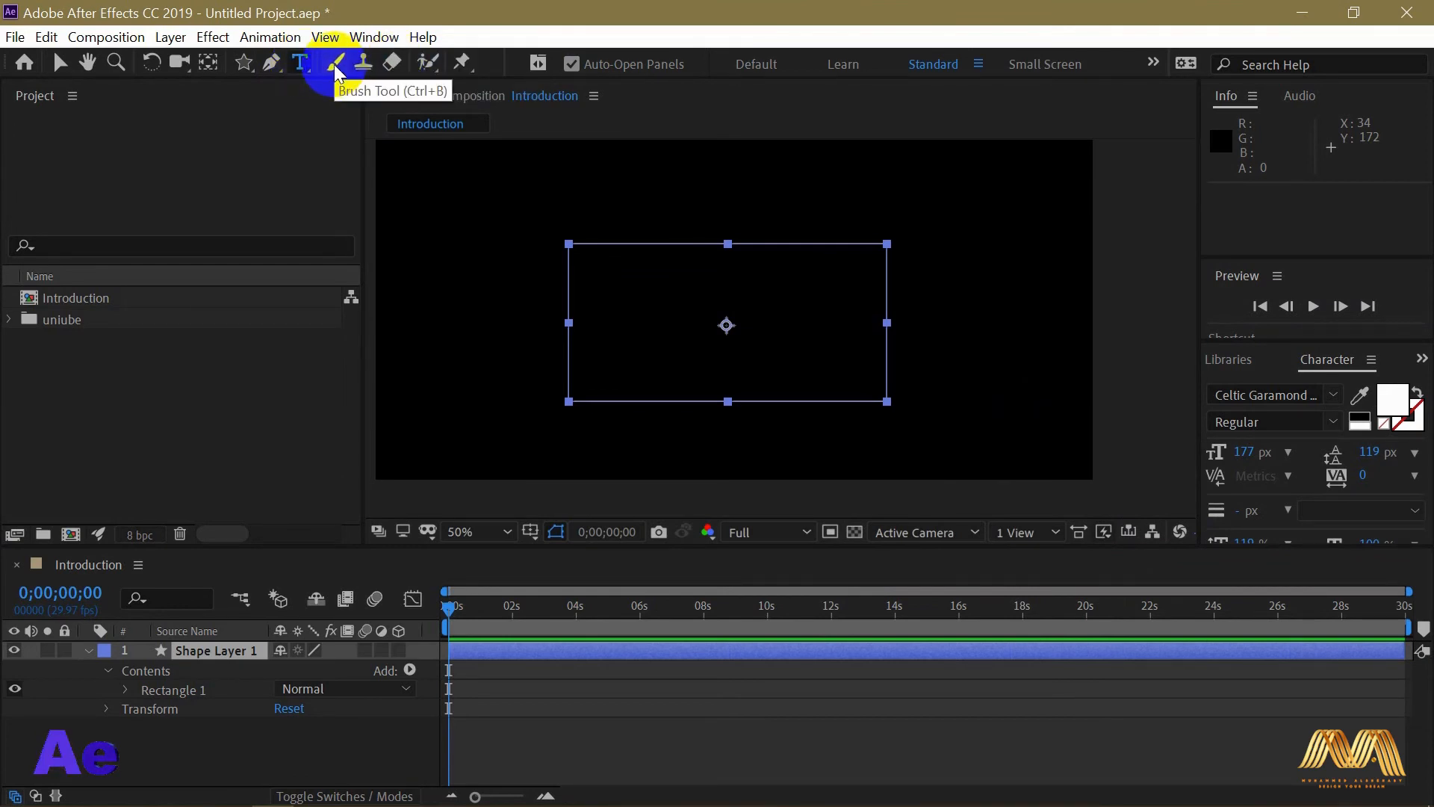
mouse_move(390, 61)
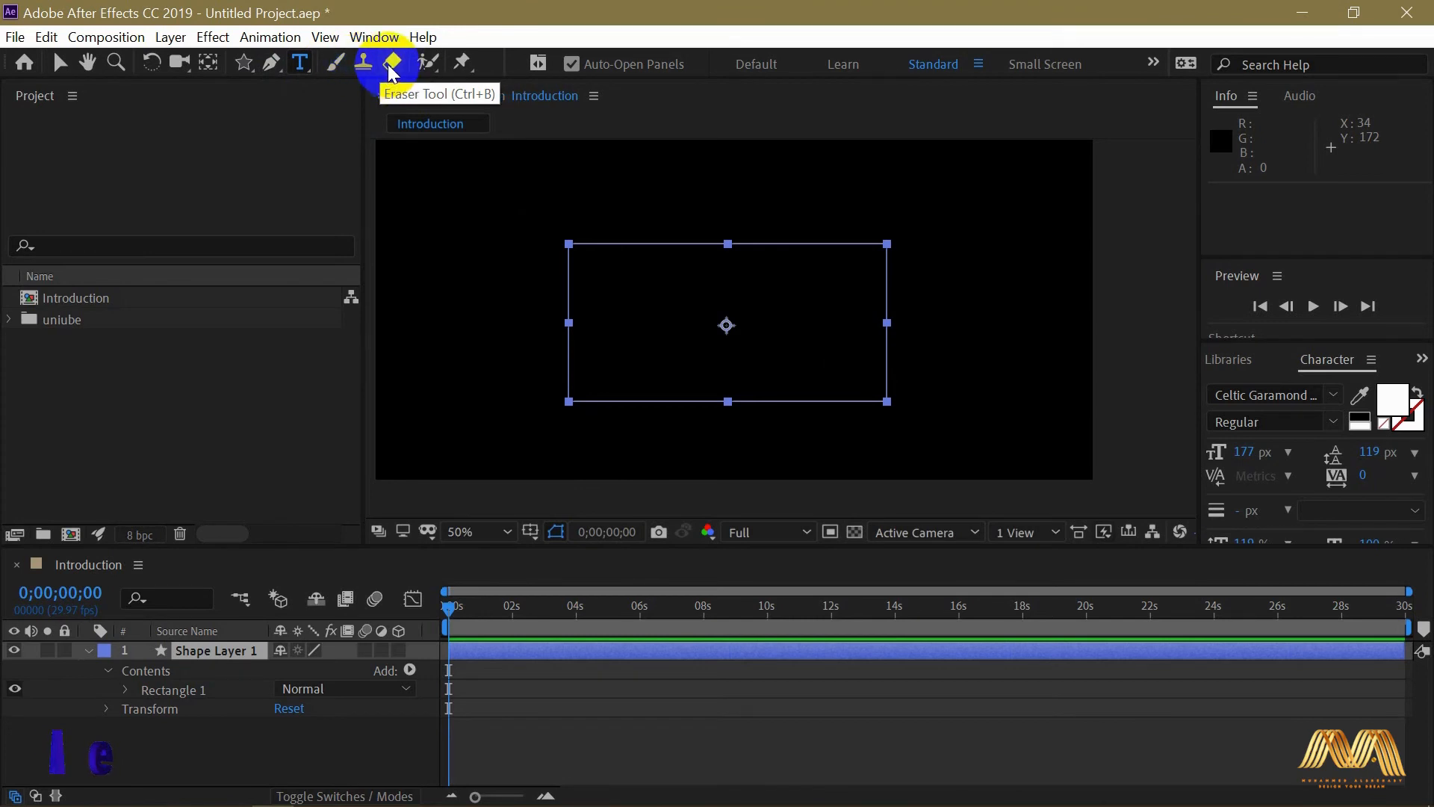
mouse_move(429, 62)
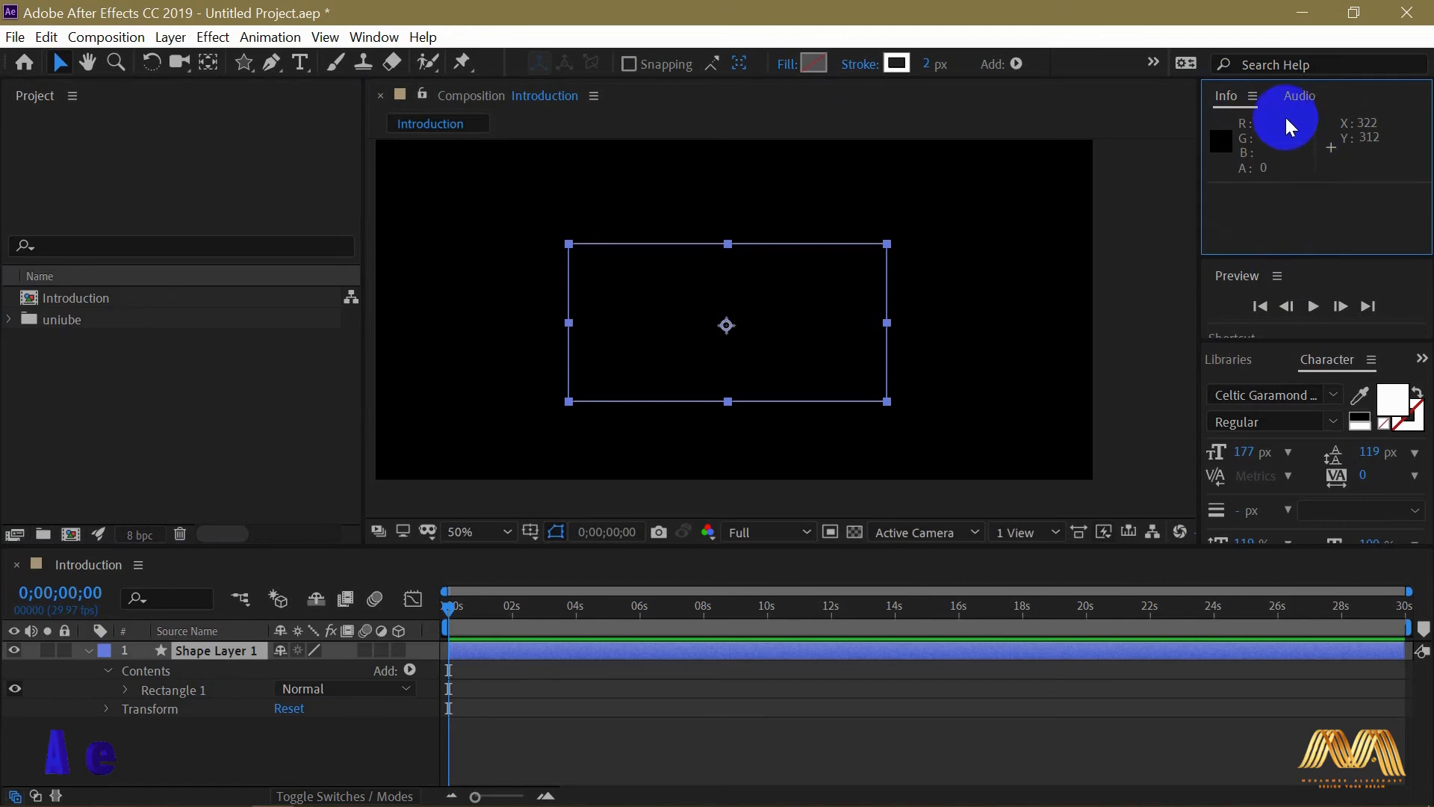
mouse_move(1331, 472)
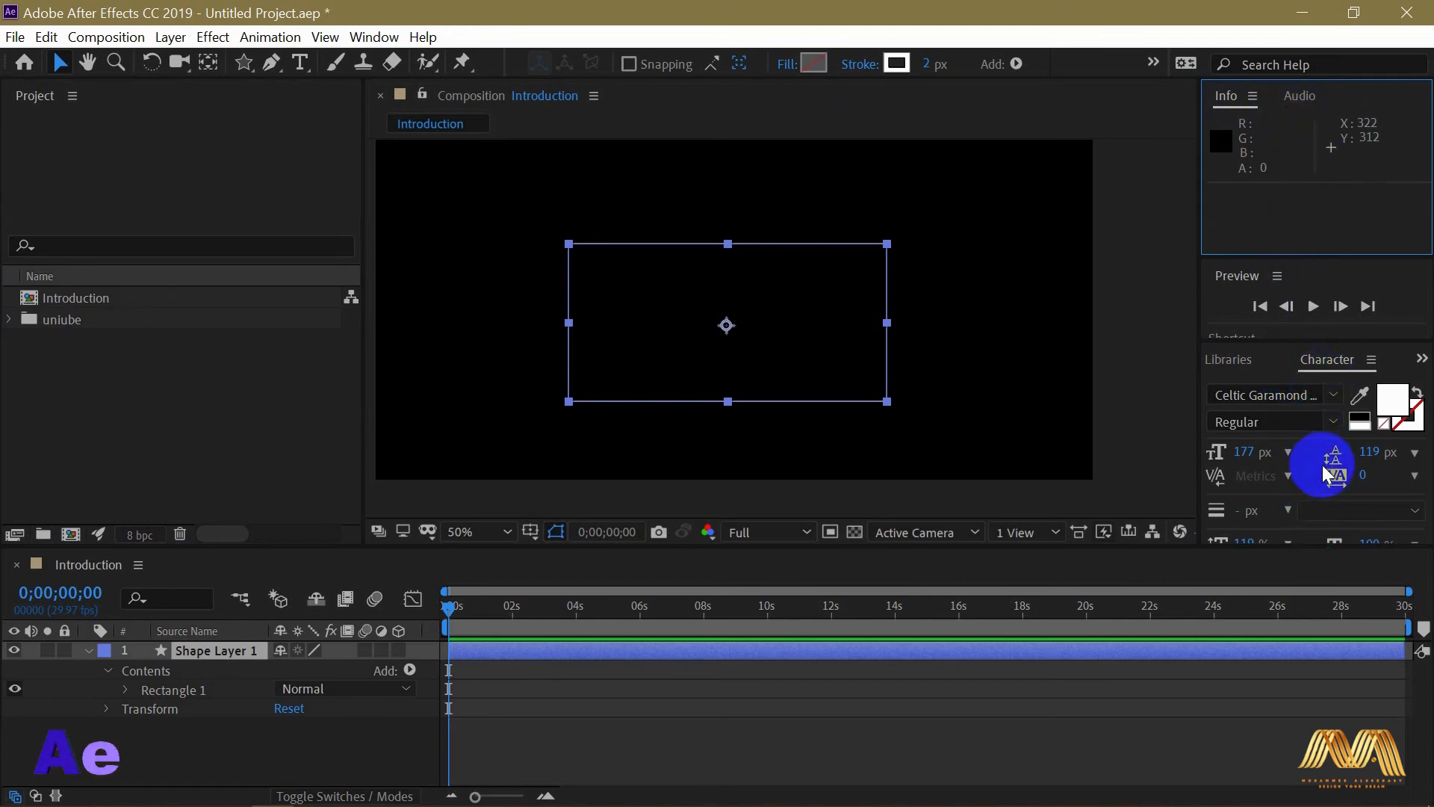
- Show the Window menu listing the panels that can be shown or hidden
left_click(373, 36)
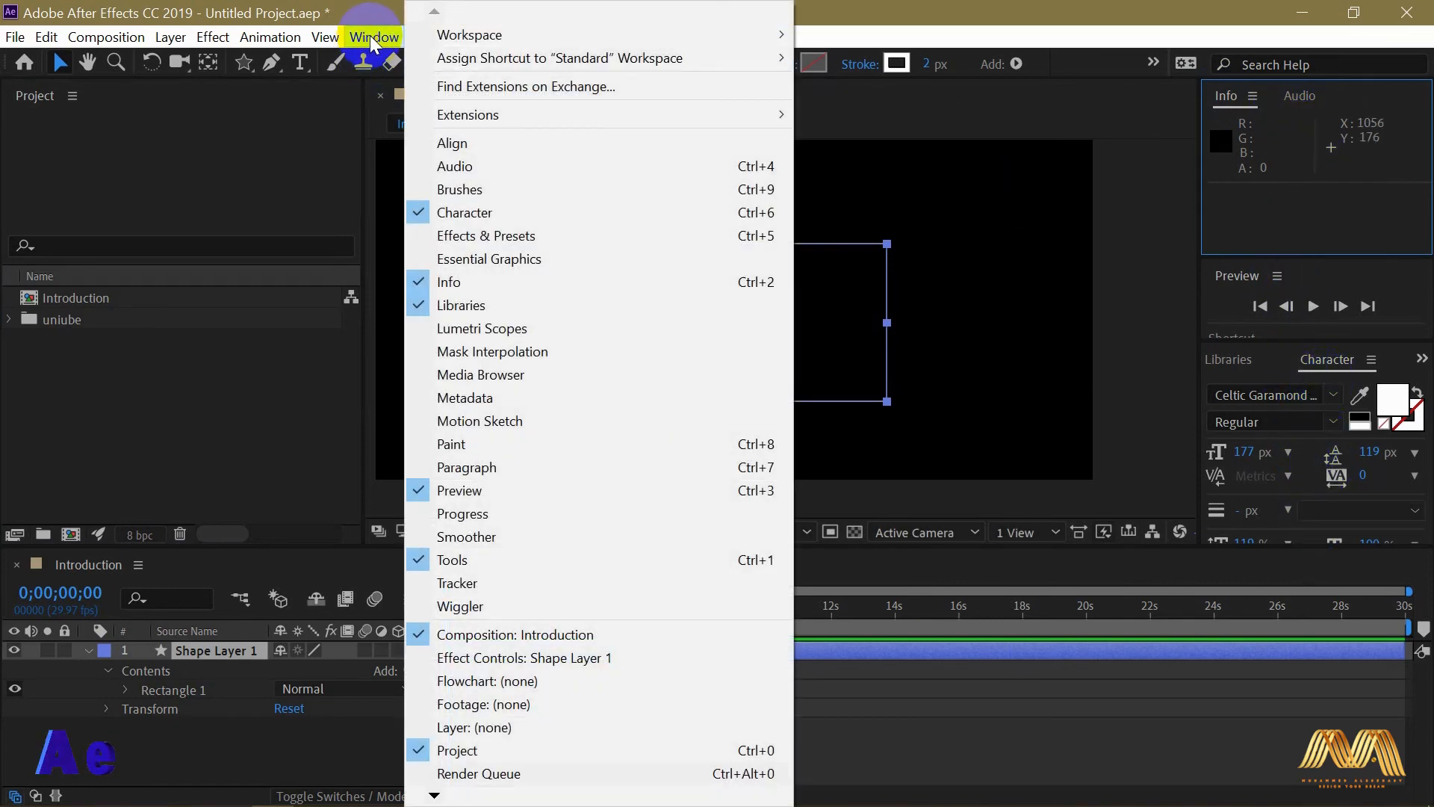
mouse_move(492, 351)
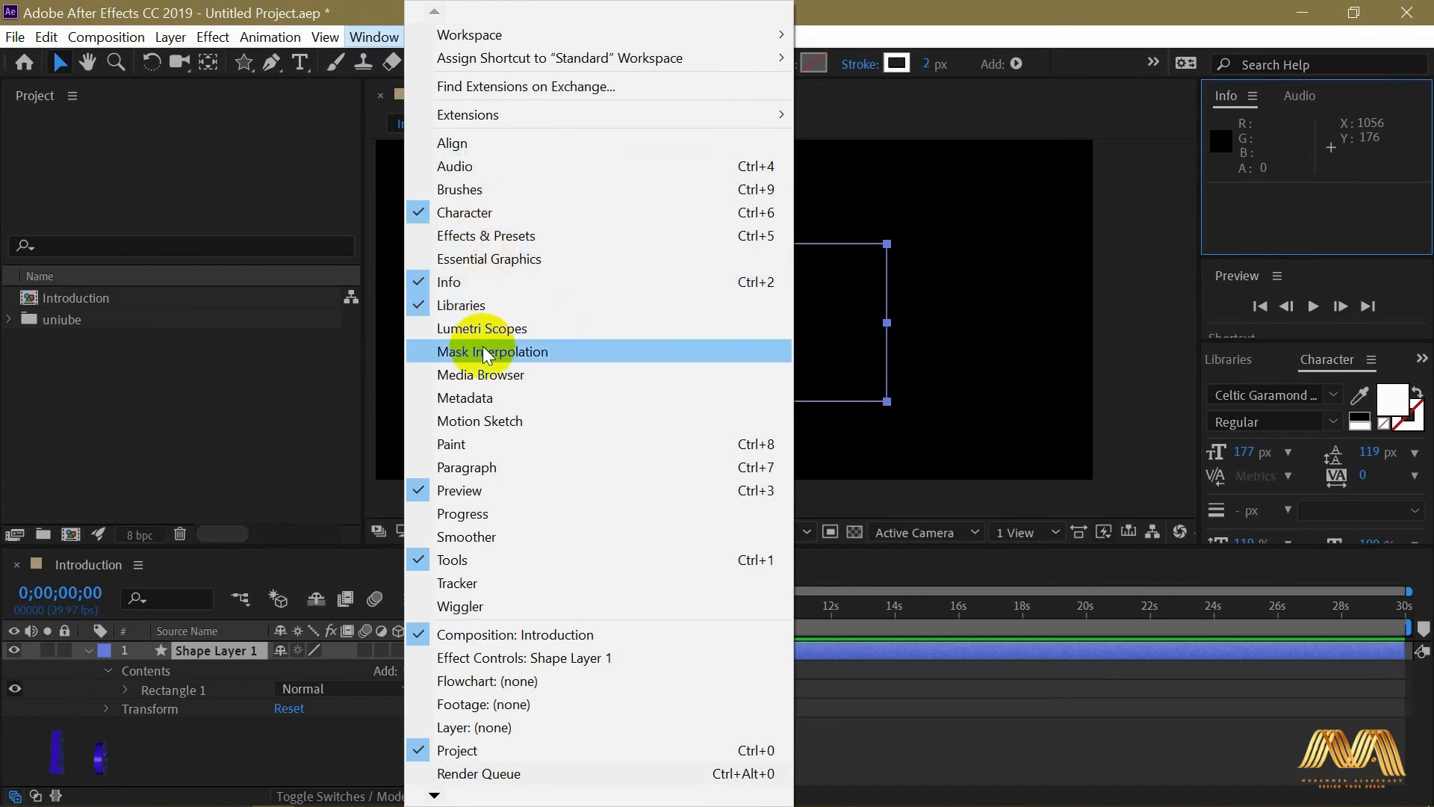
mouse_move(492, 449)
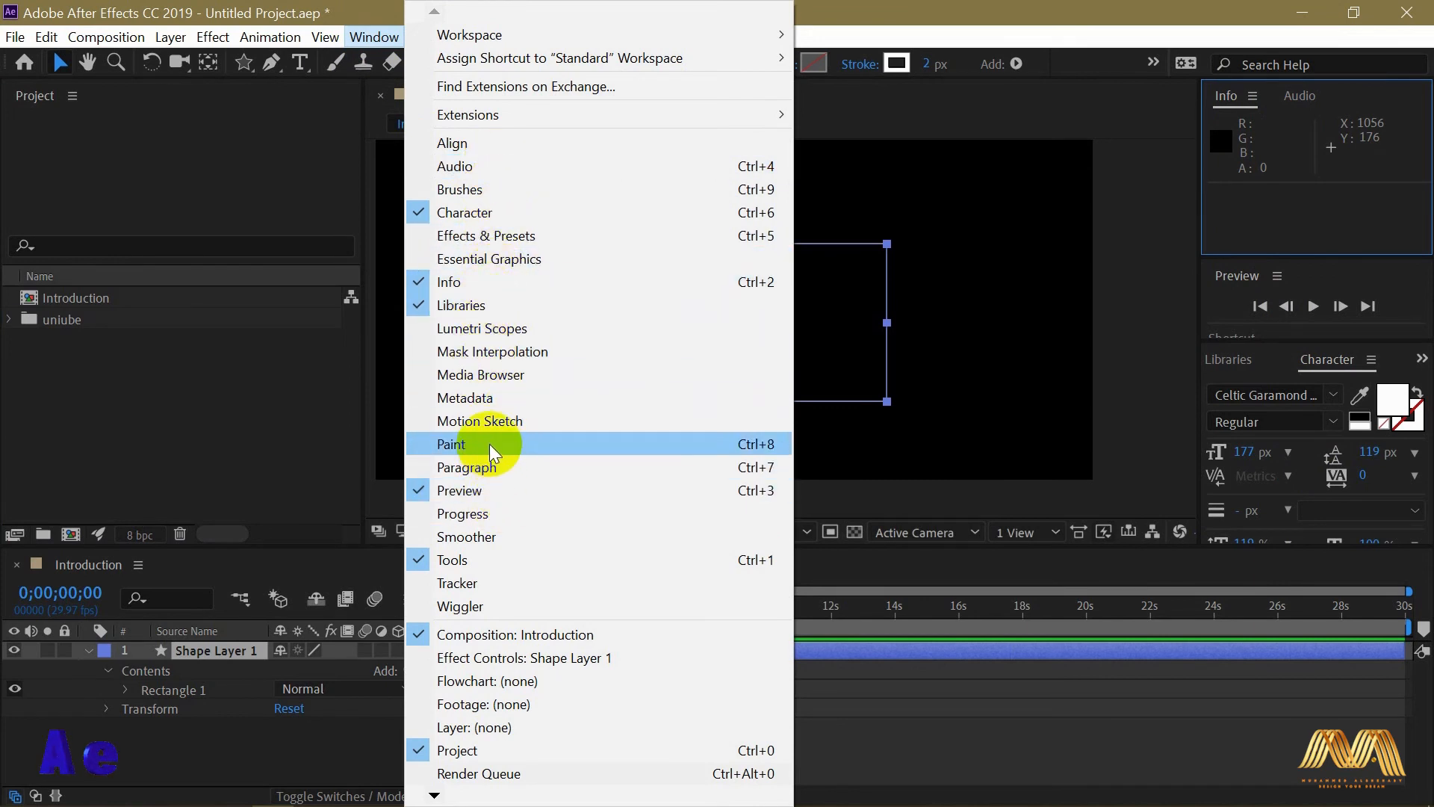
mouse_move(503, 143)
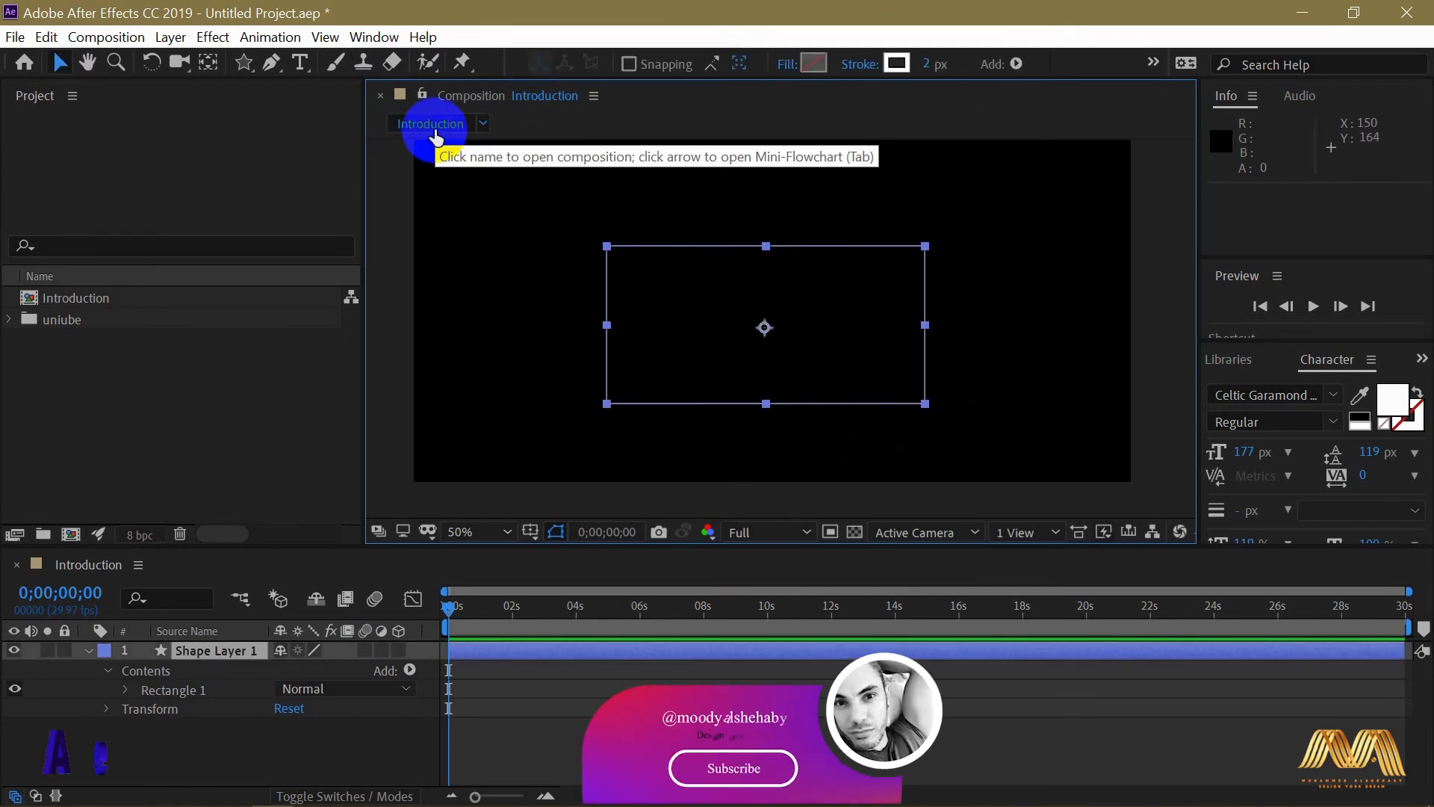
left_click(507, 532)
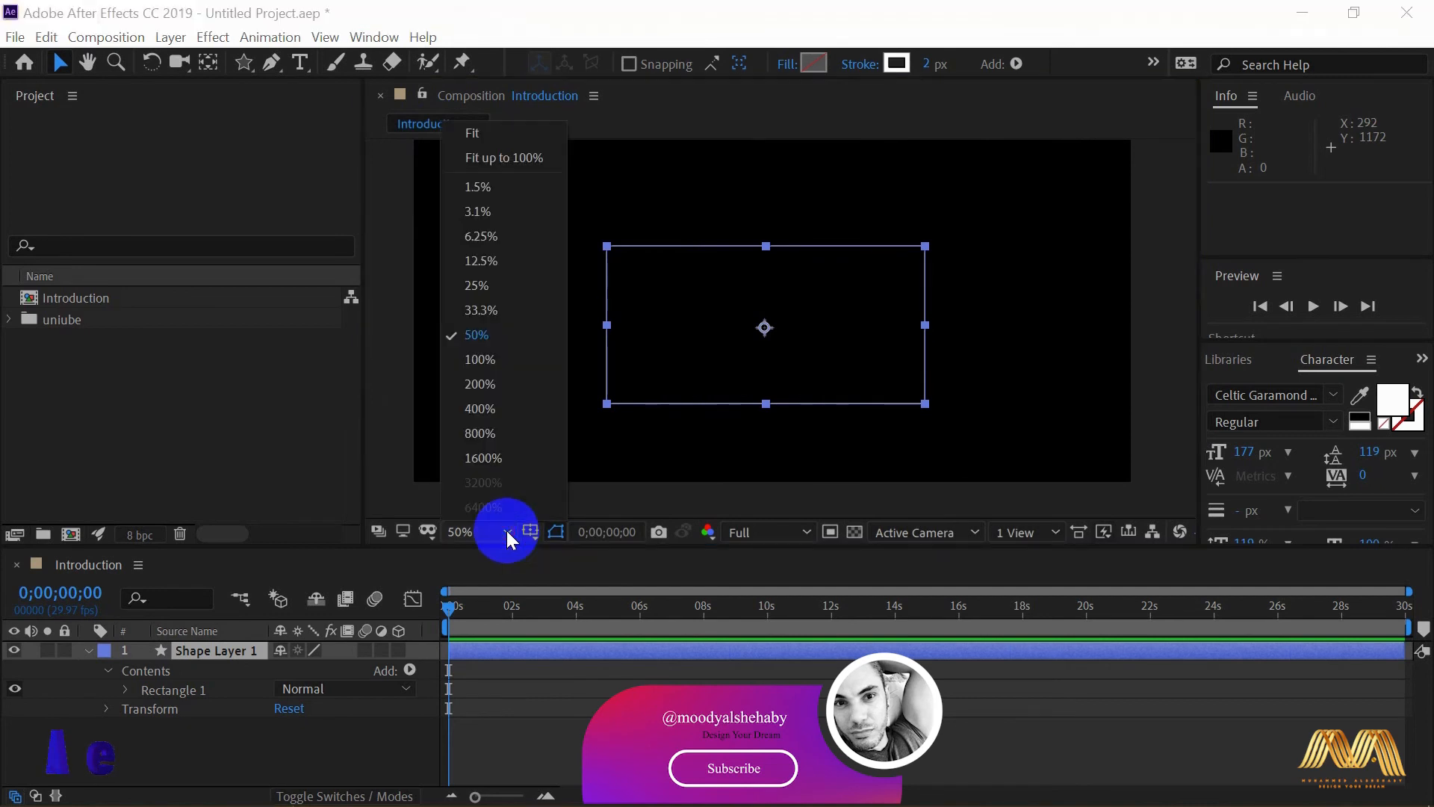
mouse_move(513, 310)
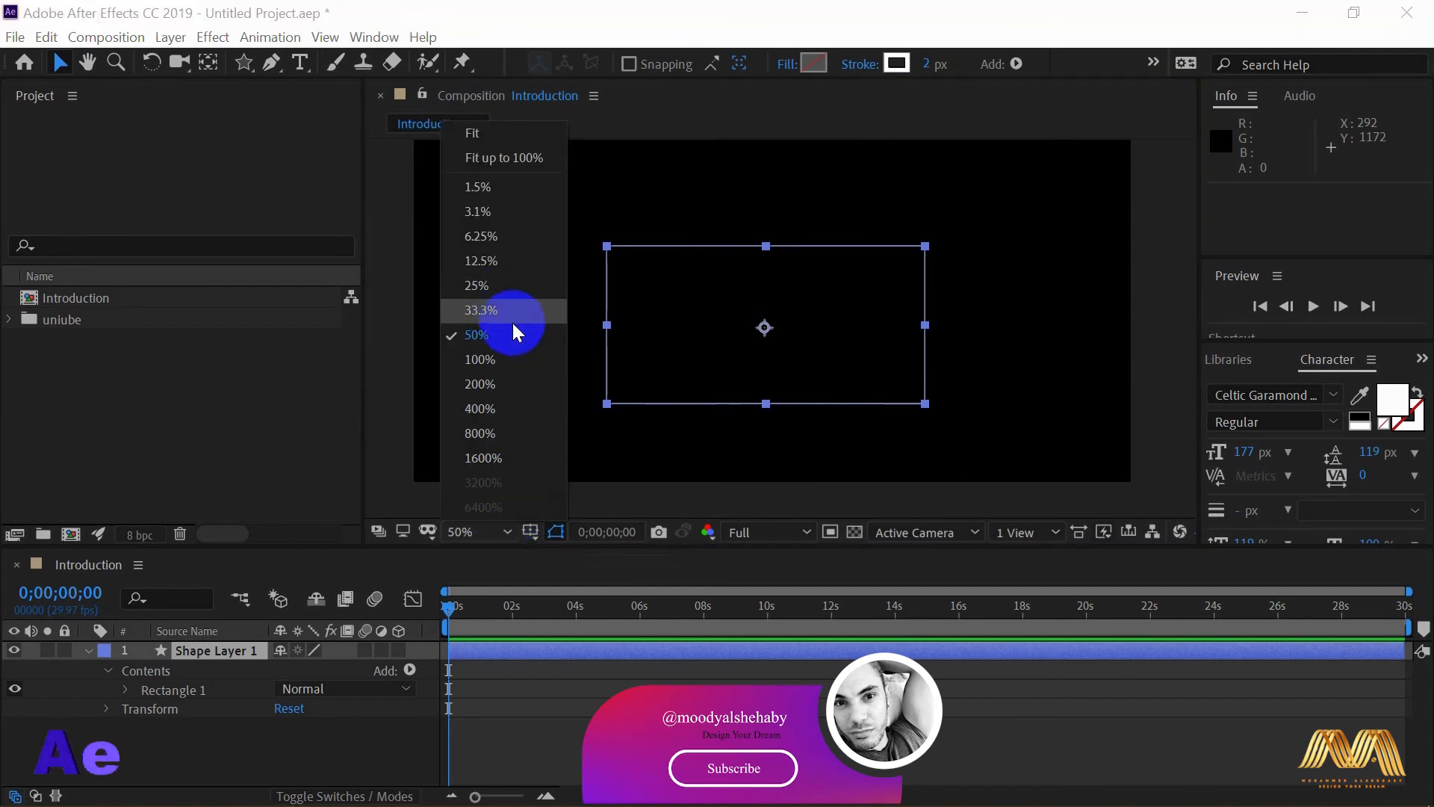
left_click(472, 133)
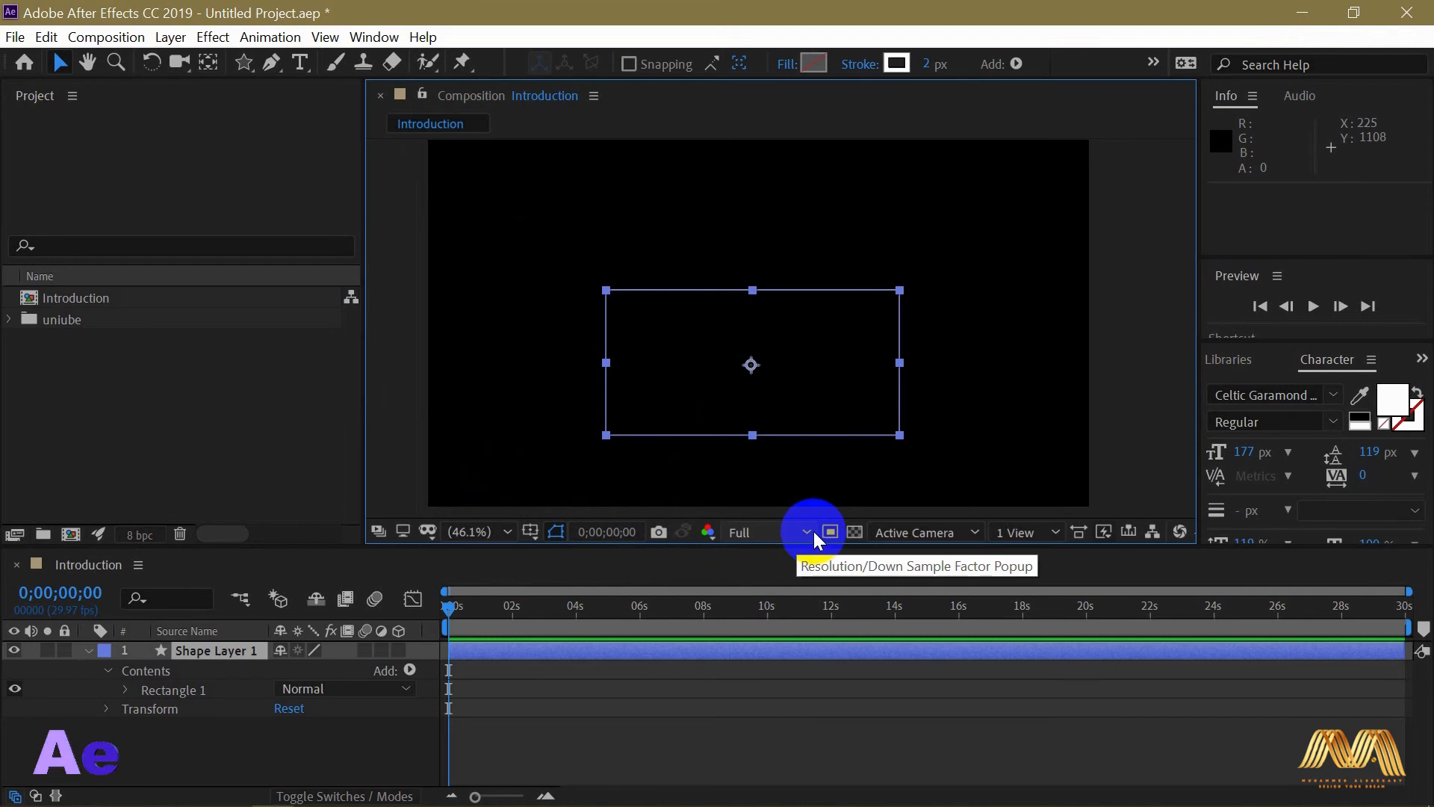
left_click(806, 533)
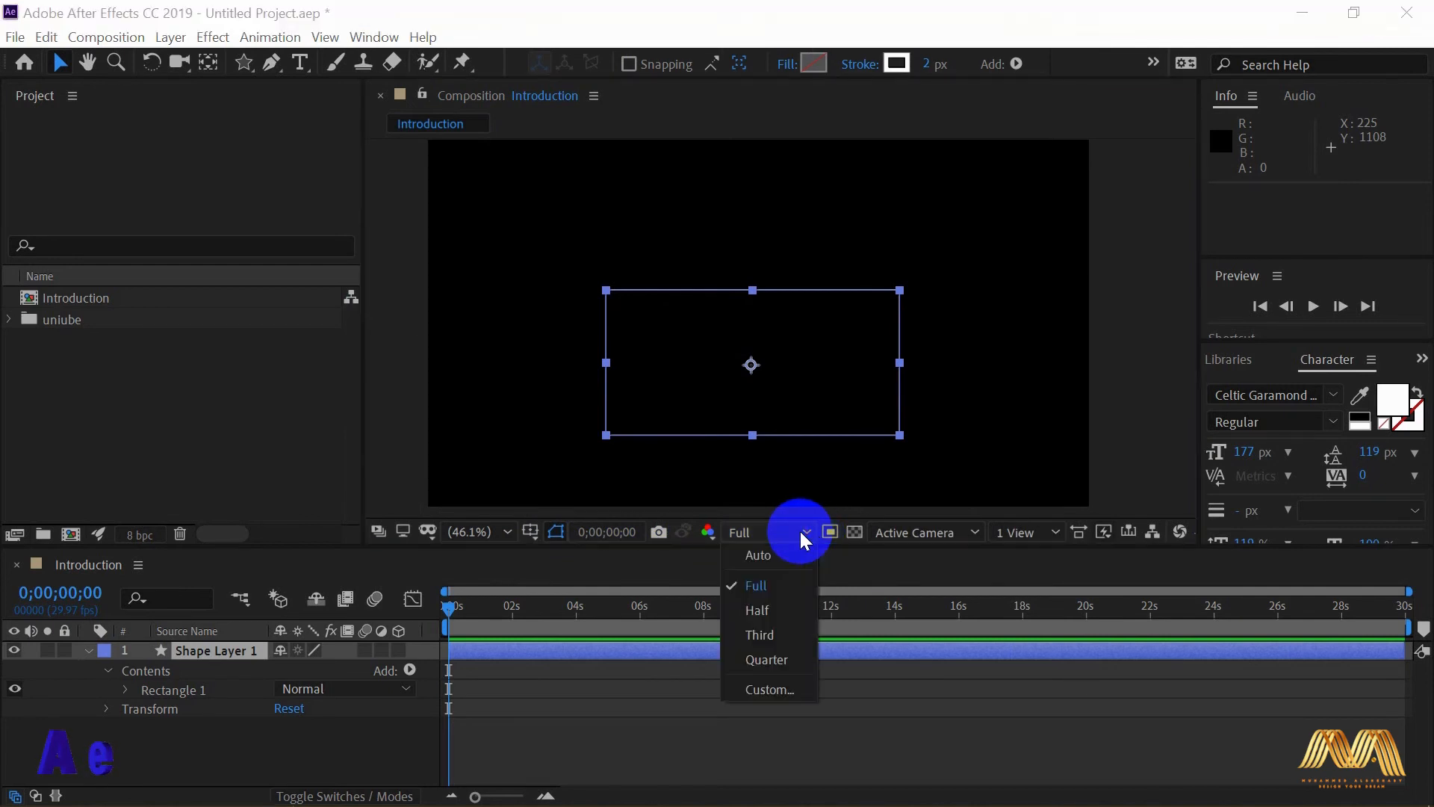
mouse_move(782, 621)
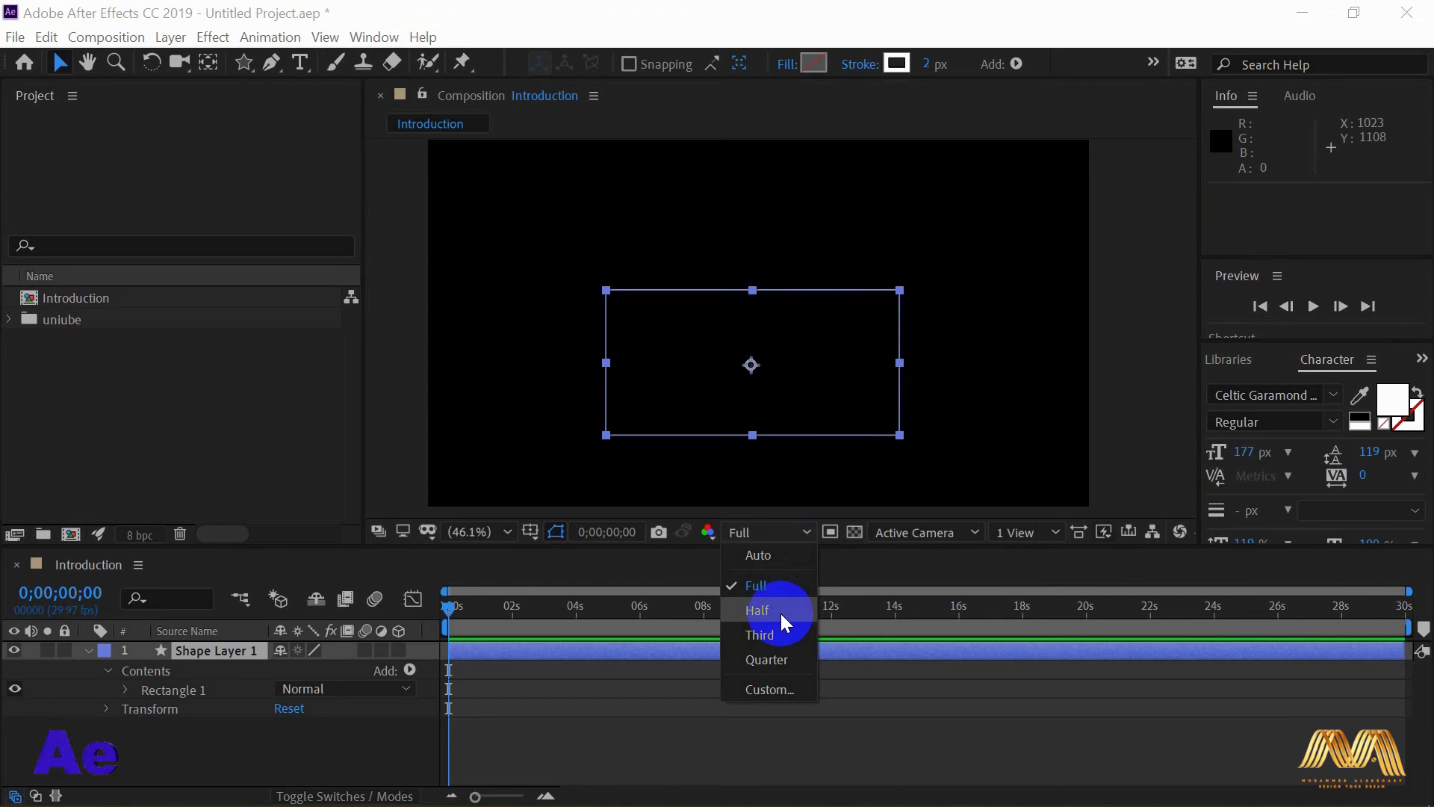
mouse_move(772, 608)
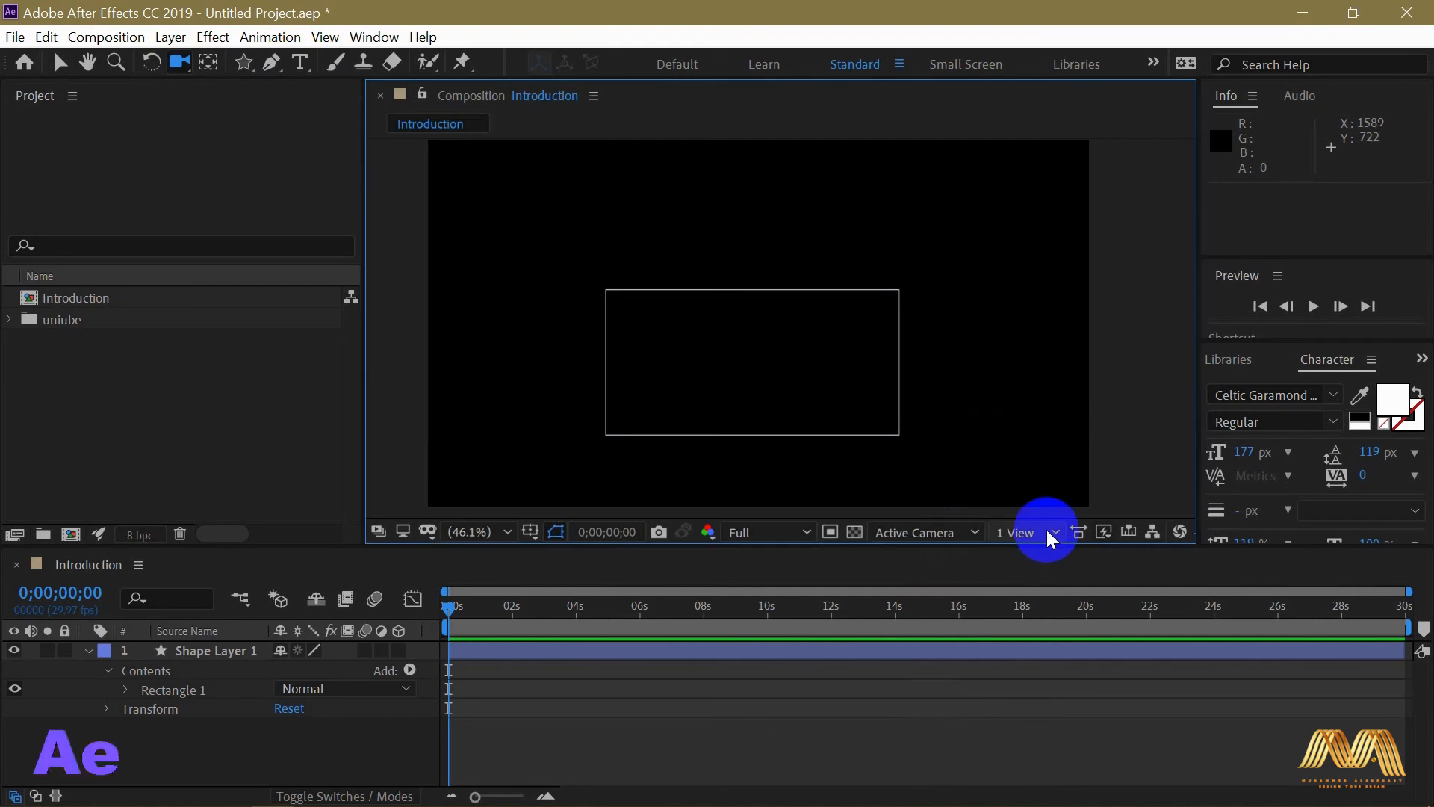
- Close the Audio and Info panels and expand Preview to show its playback options
left_click(1025, 532)
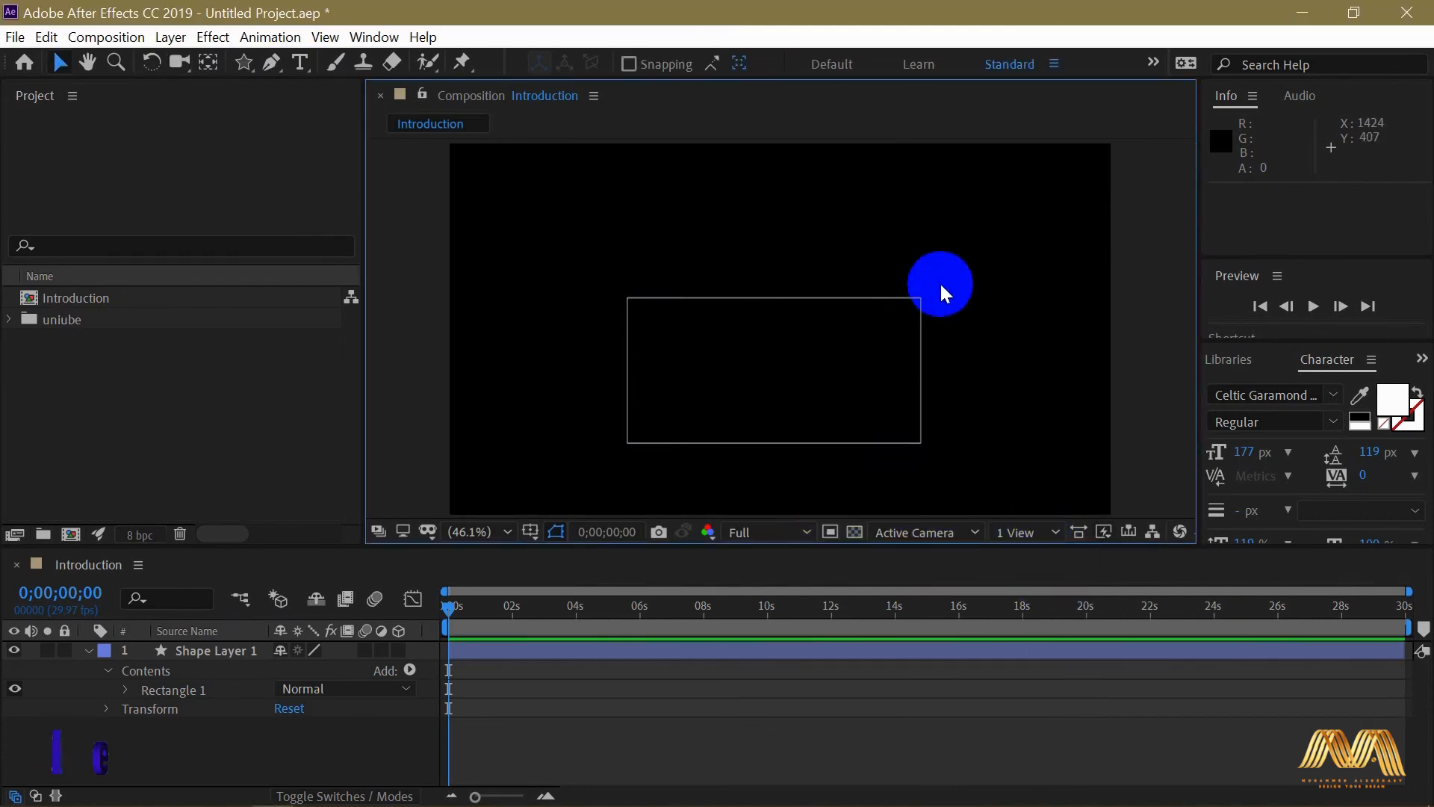
left_click(1299, 96)
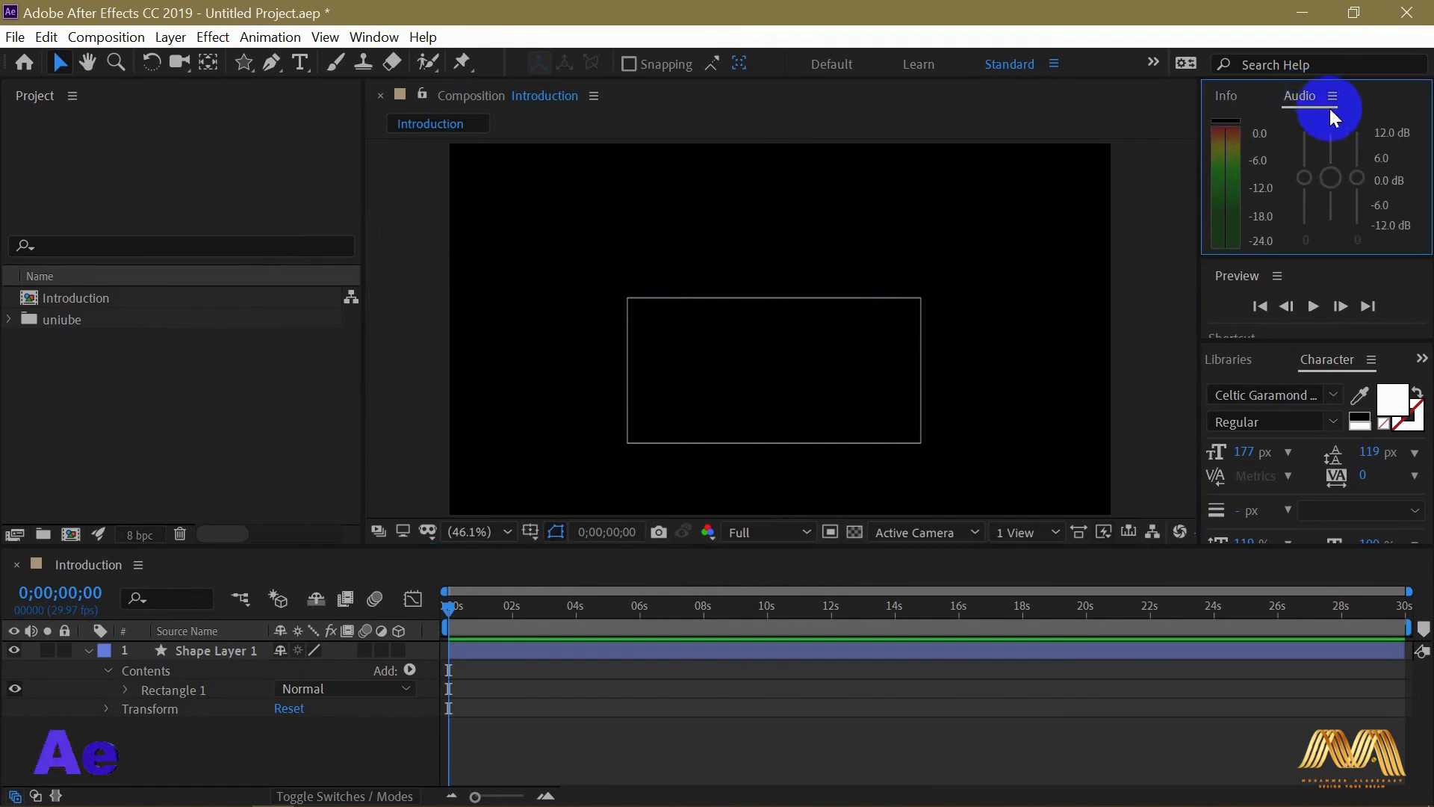
left_click(1336, 99)
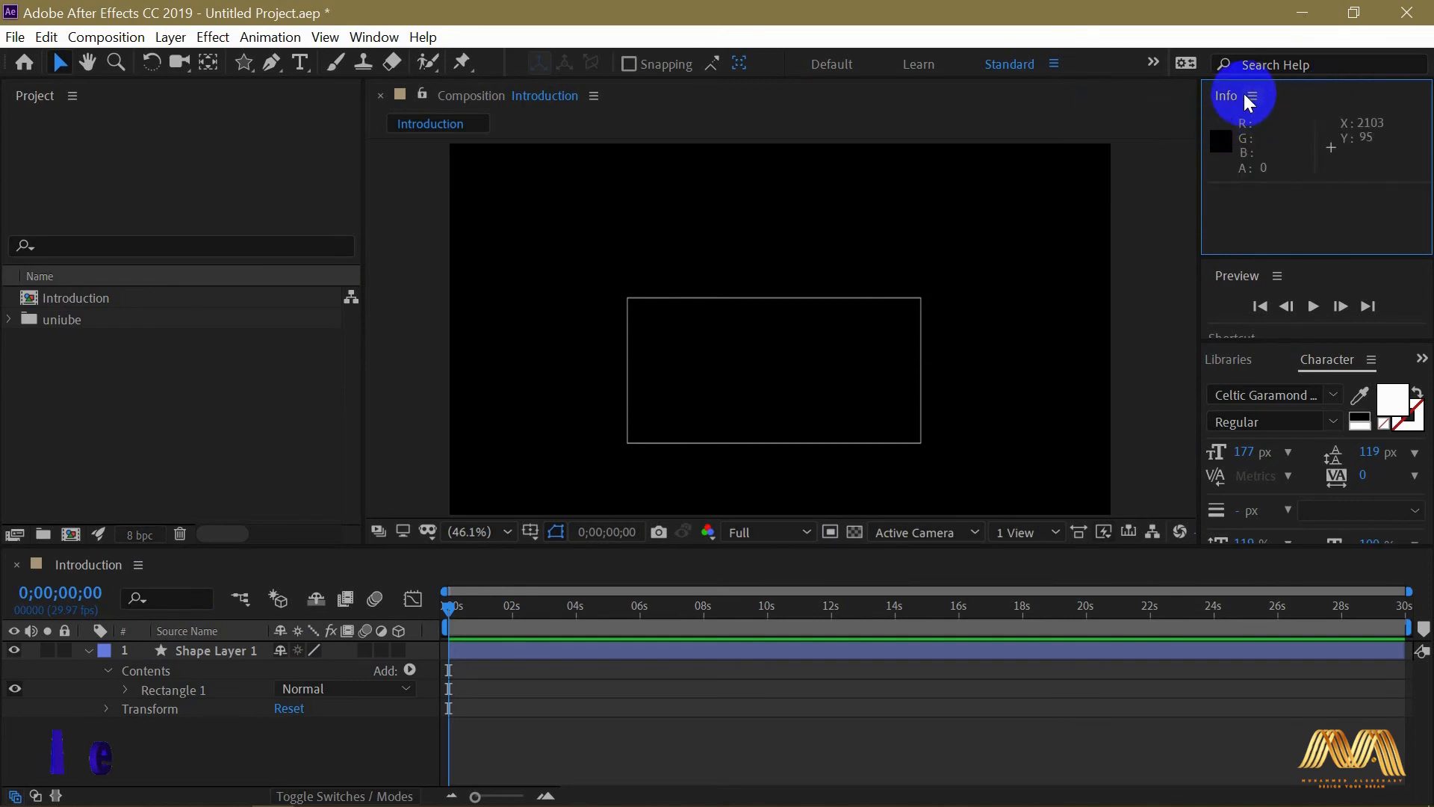
left_click(1252, 96)
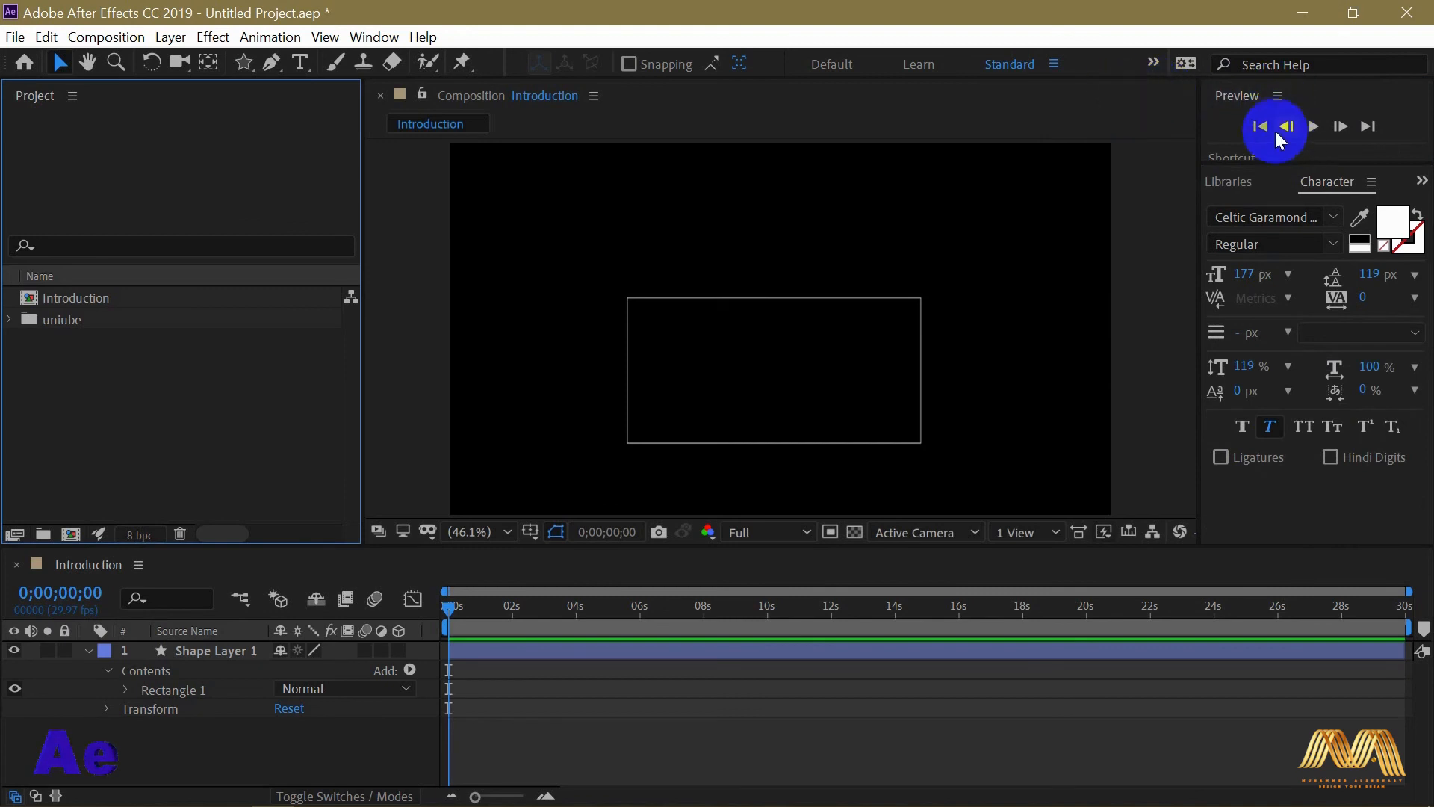
left_click(1273, 95)
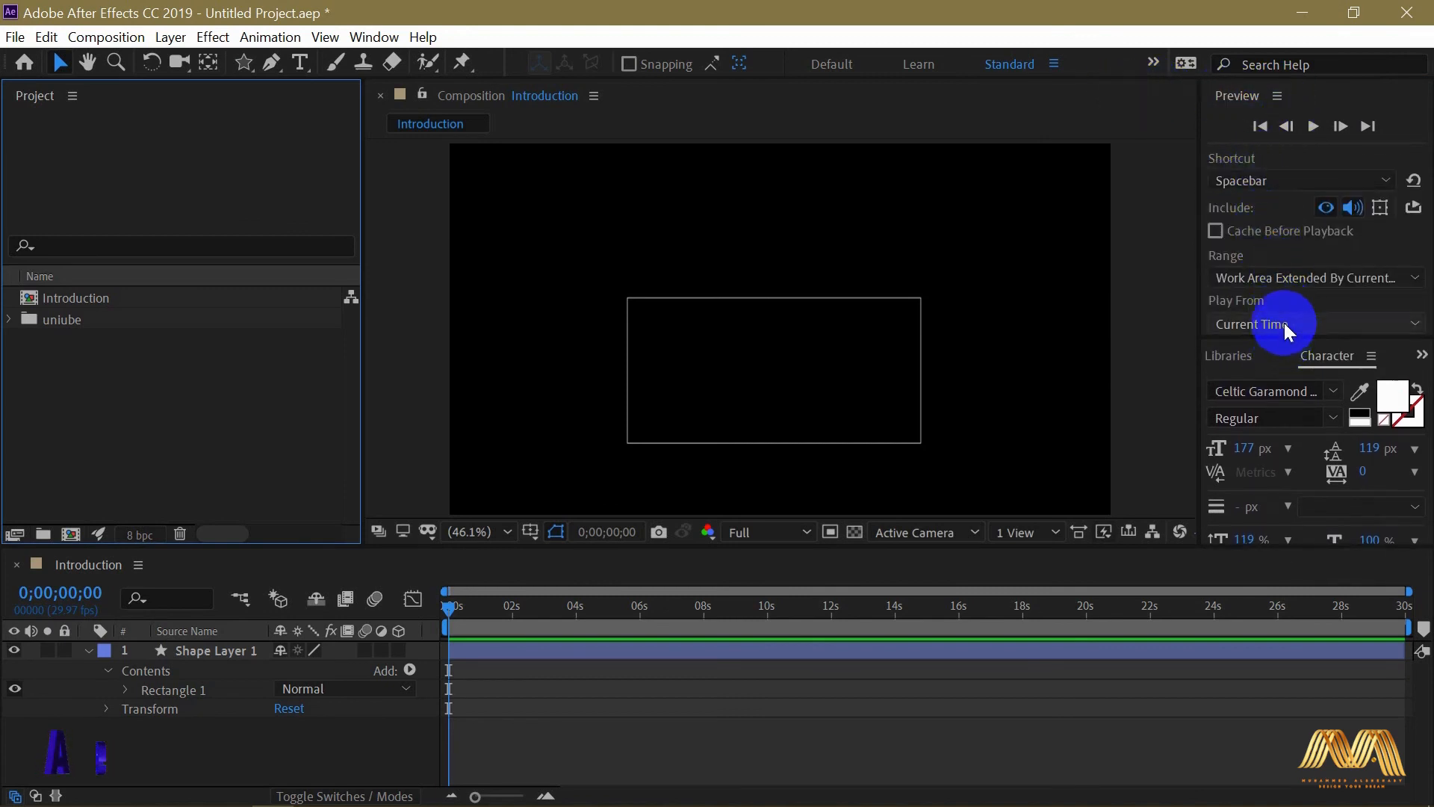
mouse_move(1232, 356)
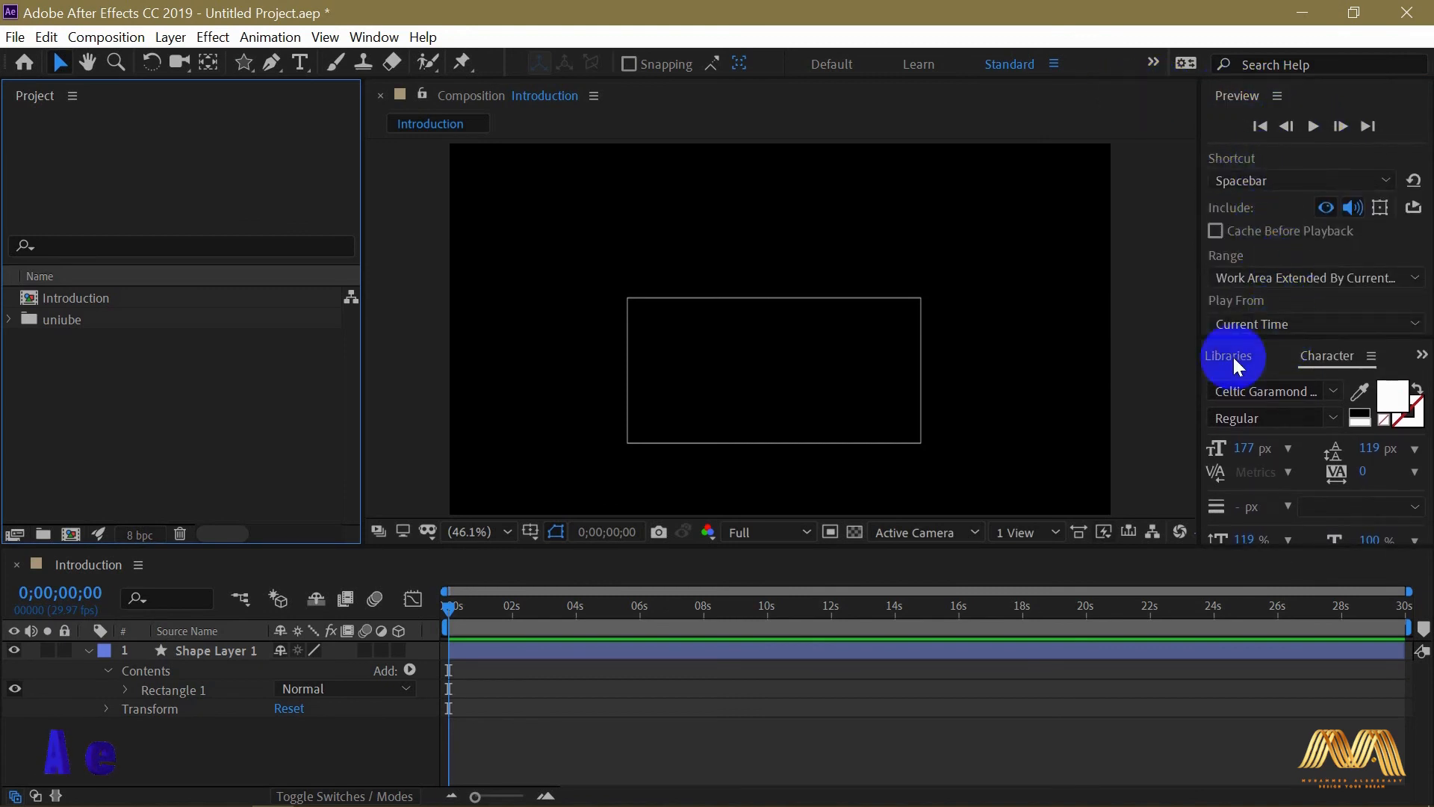
- Close the Libraries panel and bring Effects & Presets to the front of its group
left_click(1316, 355)
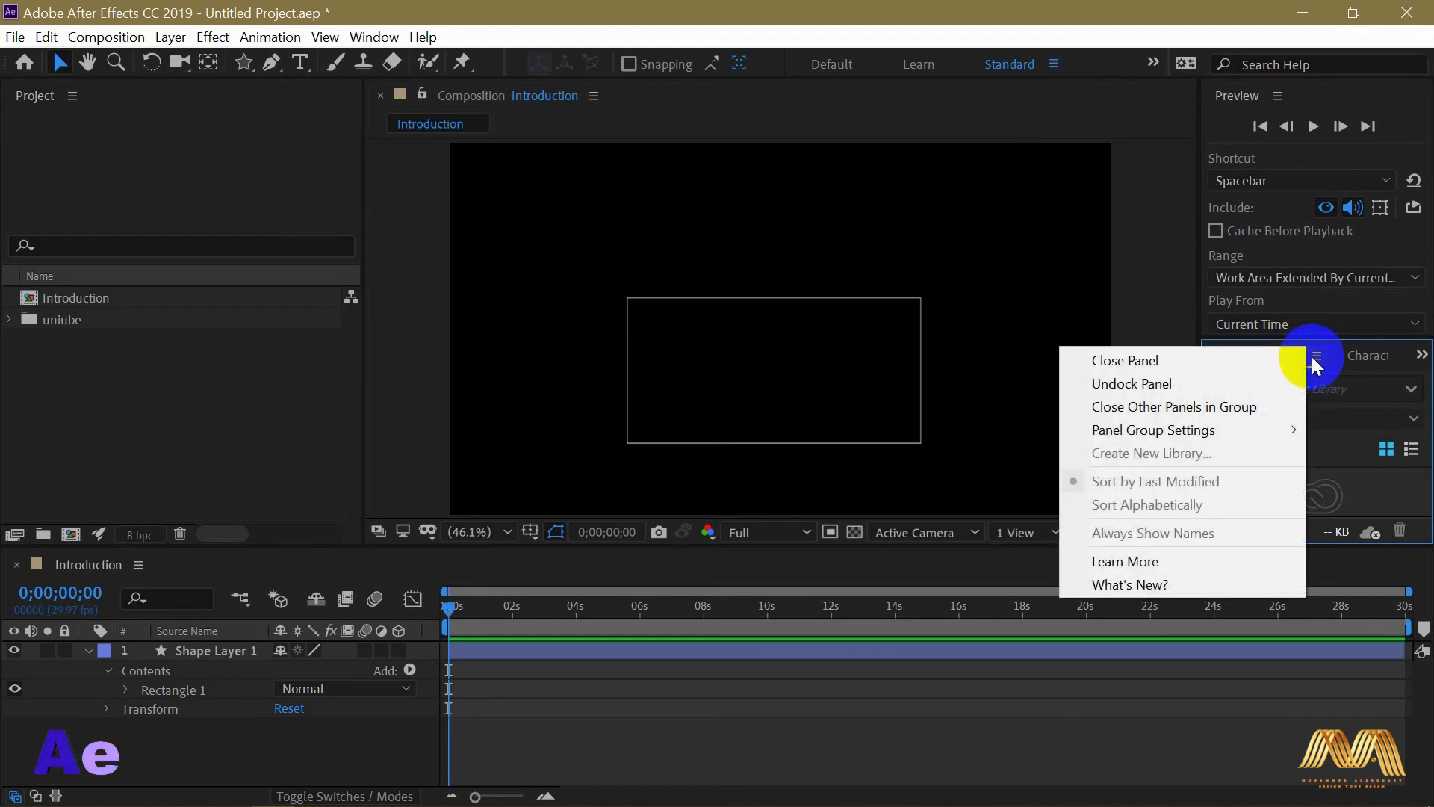
left_click(1315, 356)
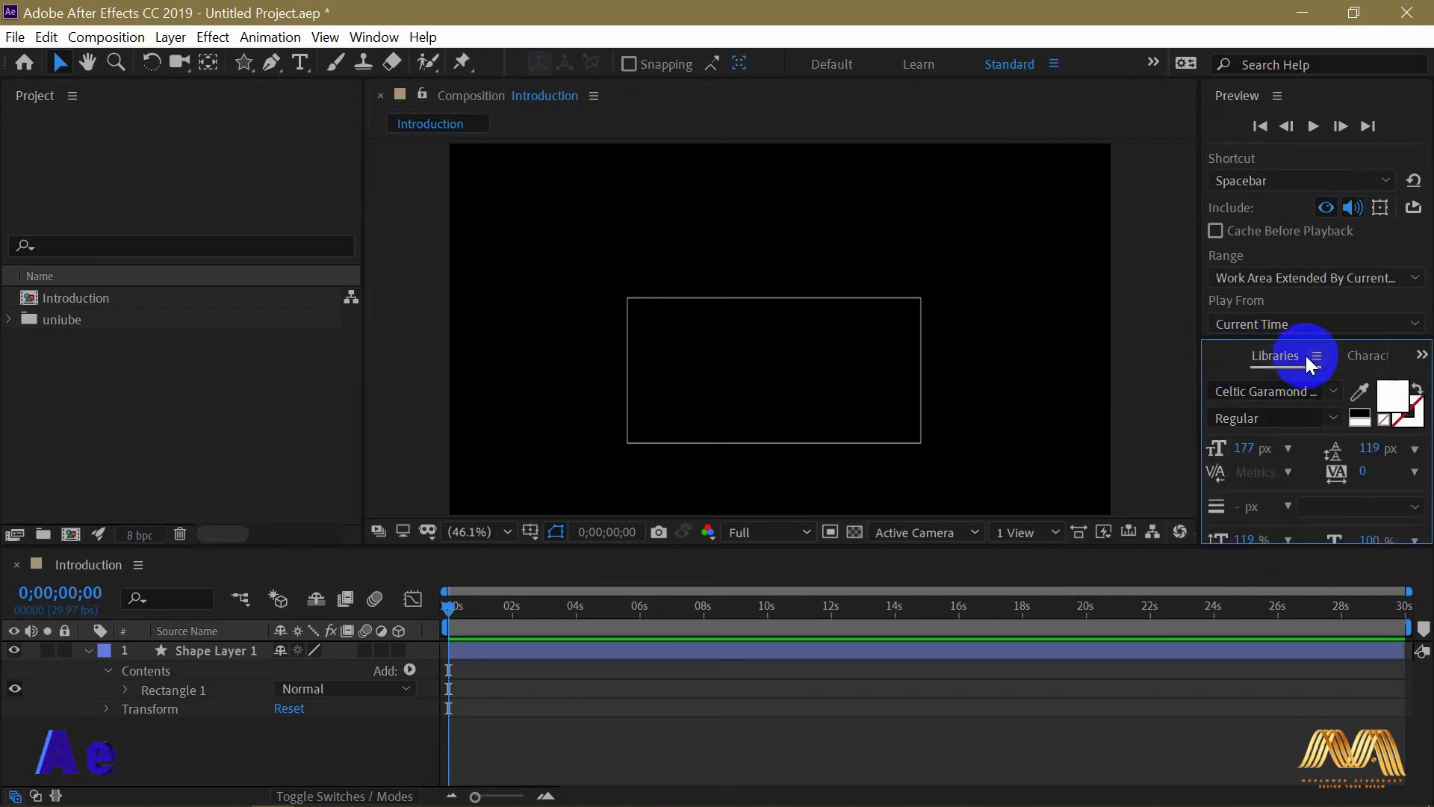
left_click(1327, 356)
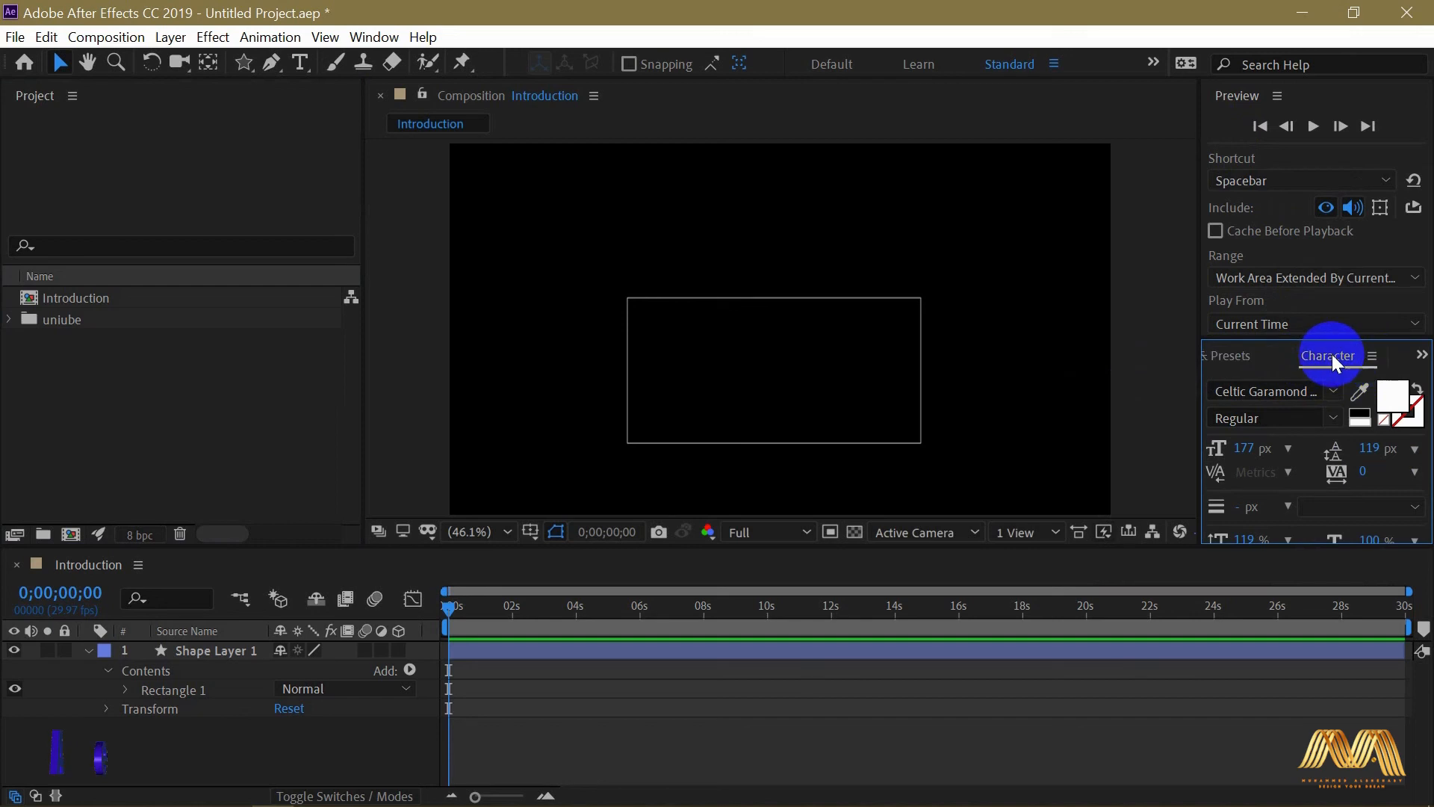
left_click(1424, 356)
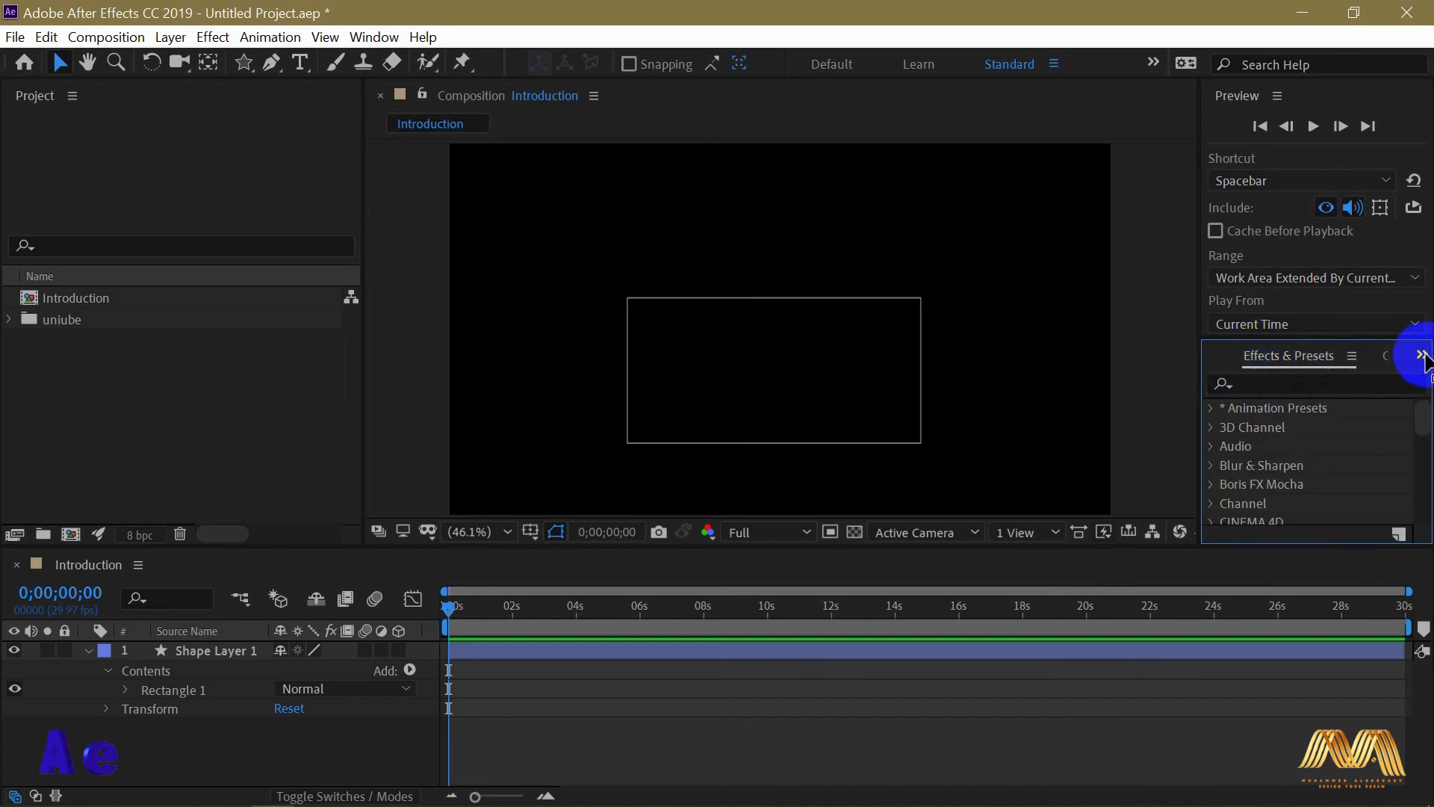
left_click(1421, 356)
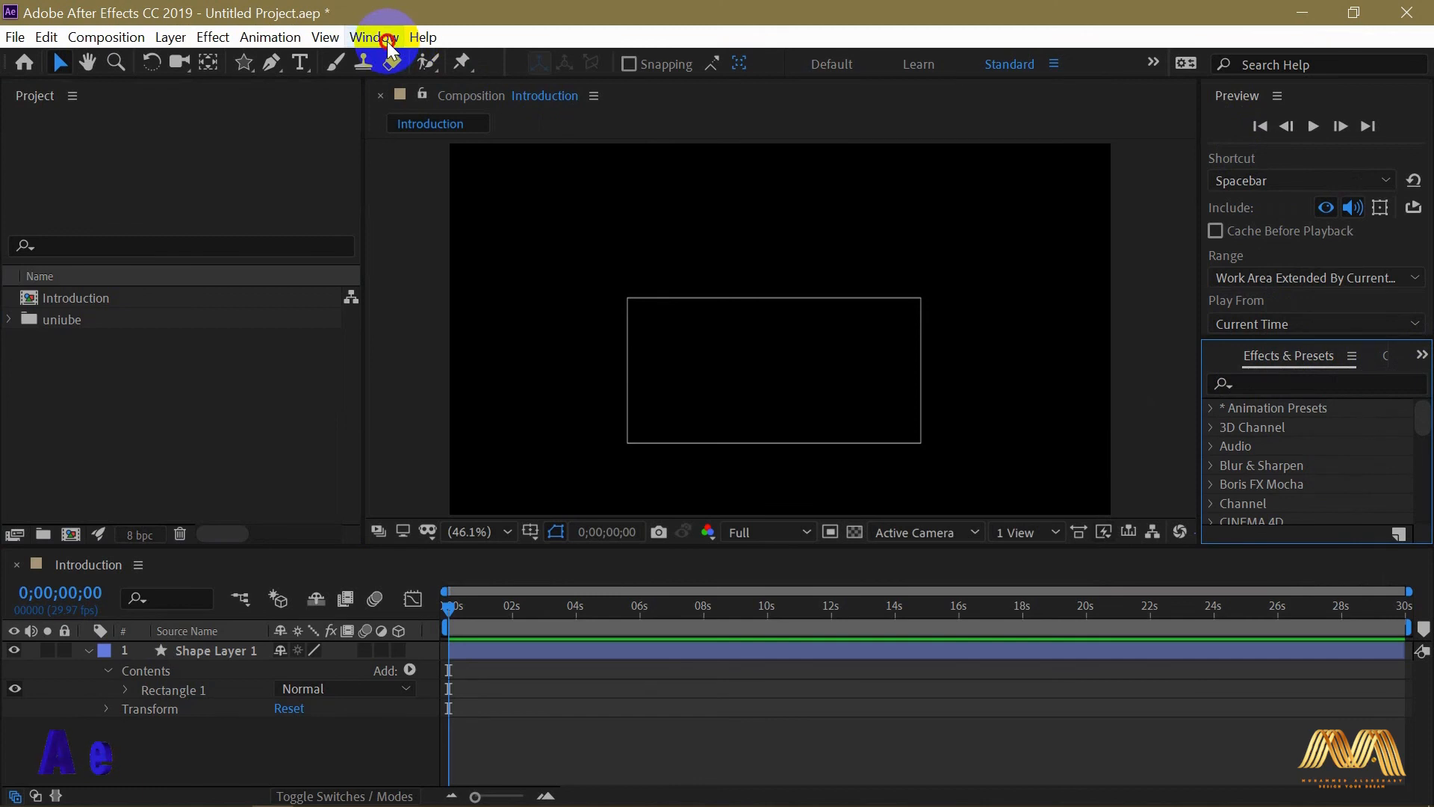
- Drag Preview into the top-right group with Character and Effects & Presets, then return to Character
left_click(374, 36)
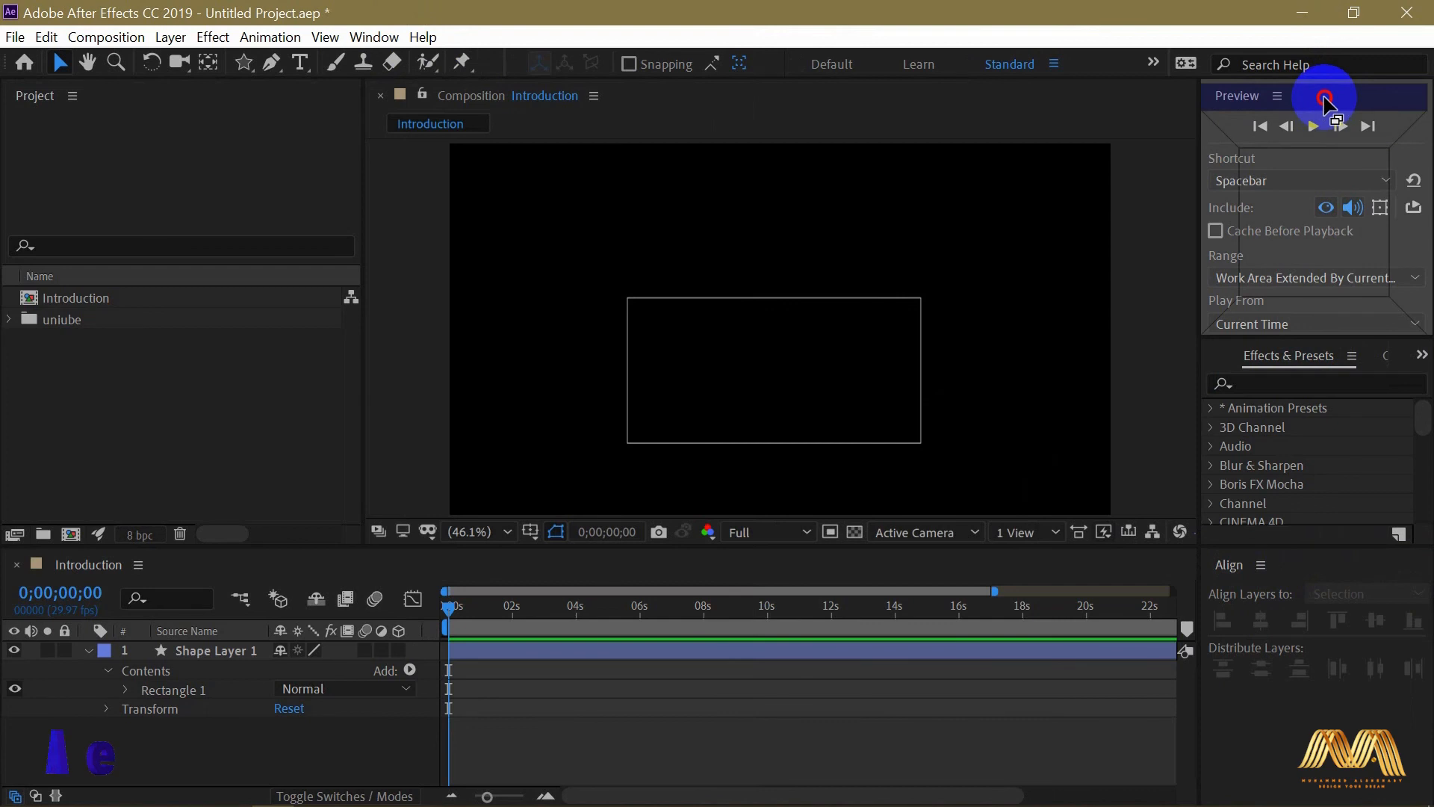
left_click(1321, 95)
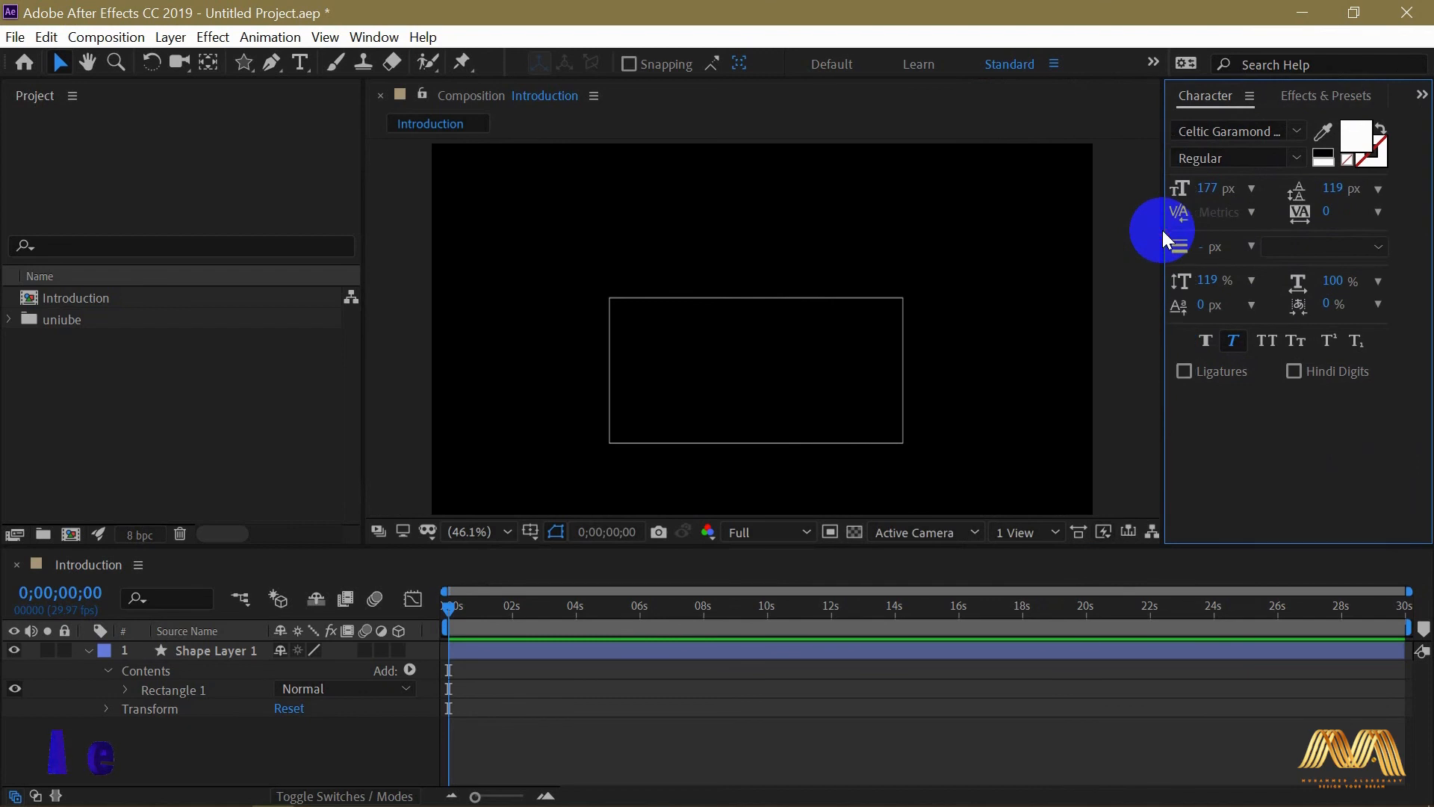
left_click(1325, 96)
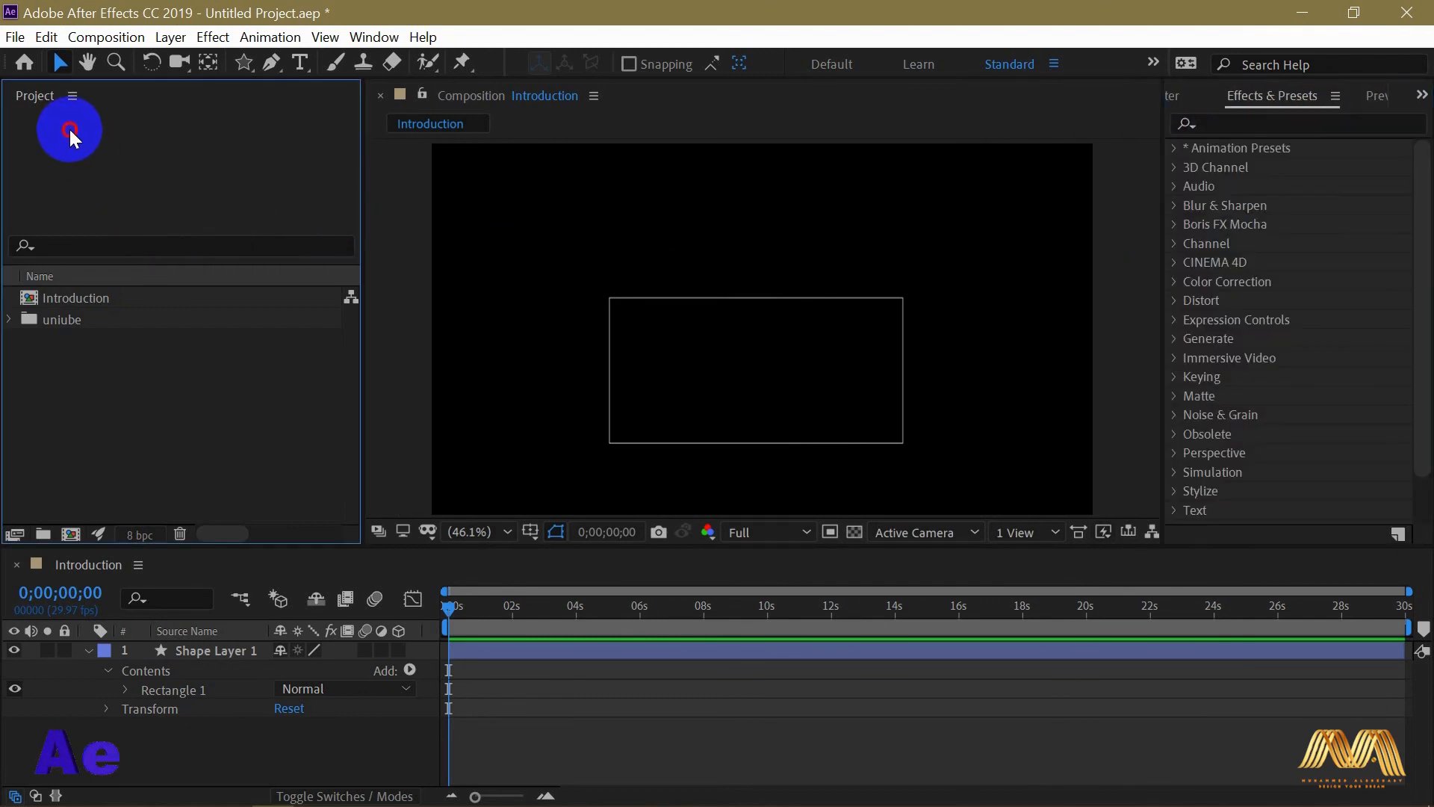
mouse_move(178, 172)
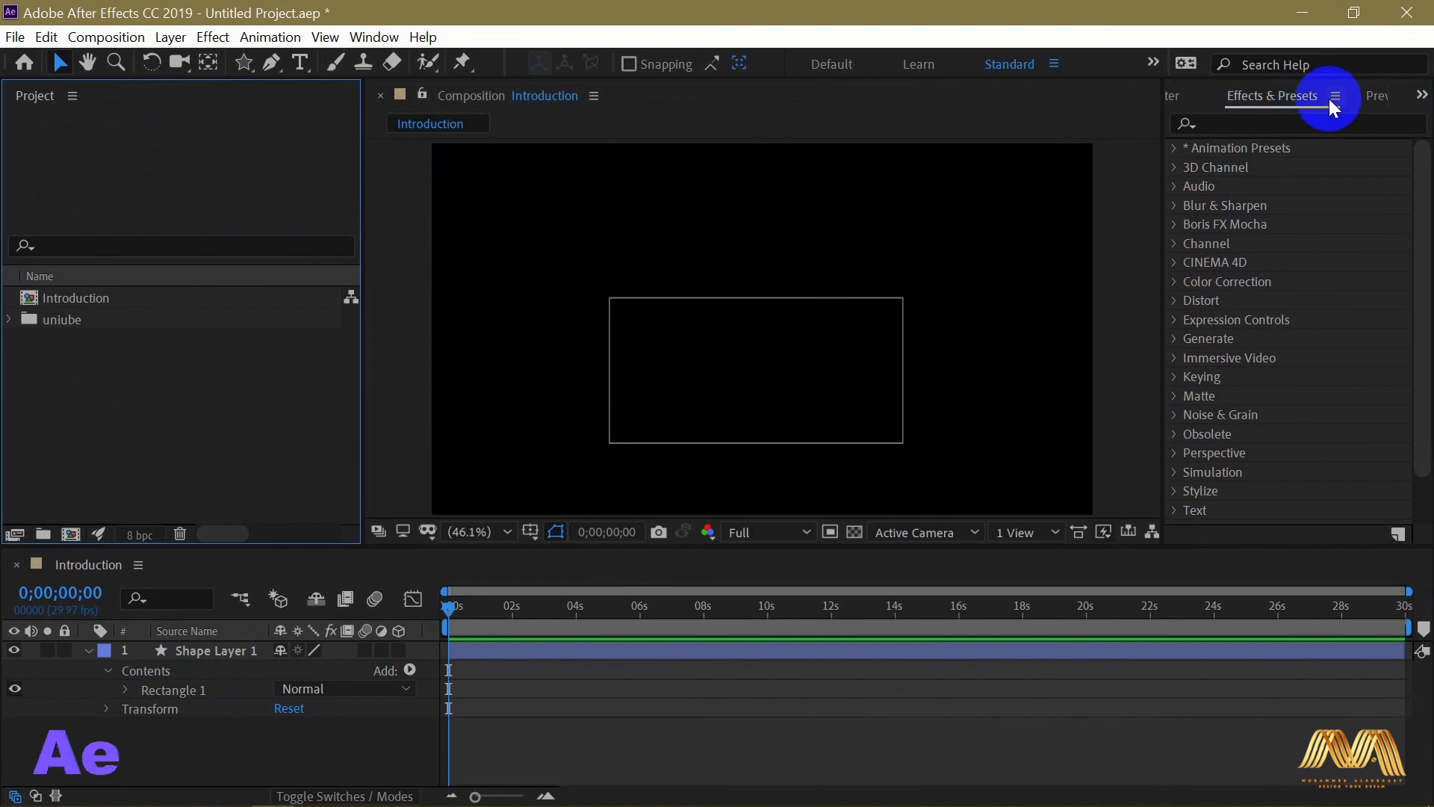
left_click(1377, 96)
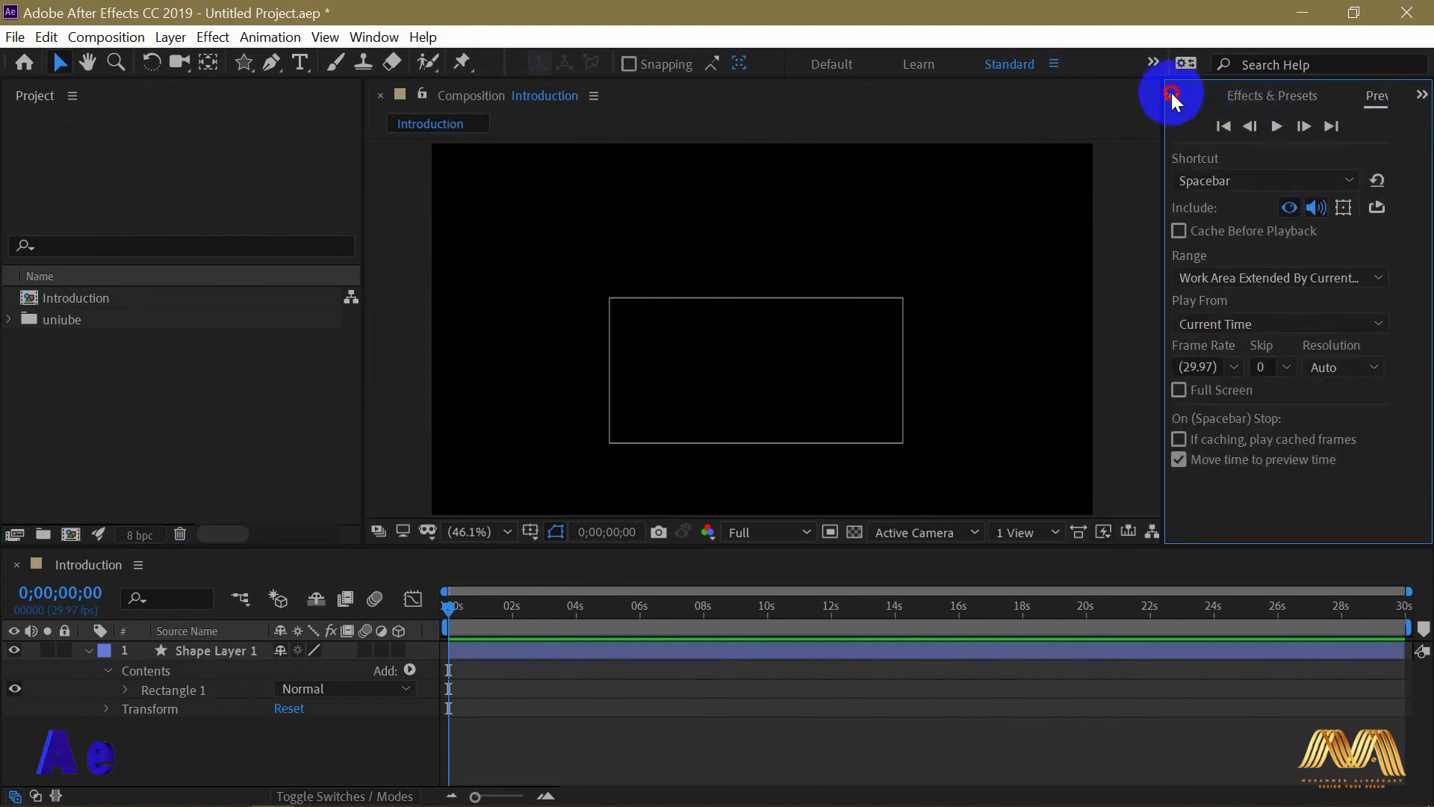
left_click(1206, 95)
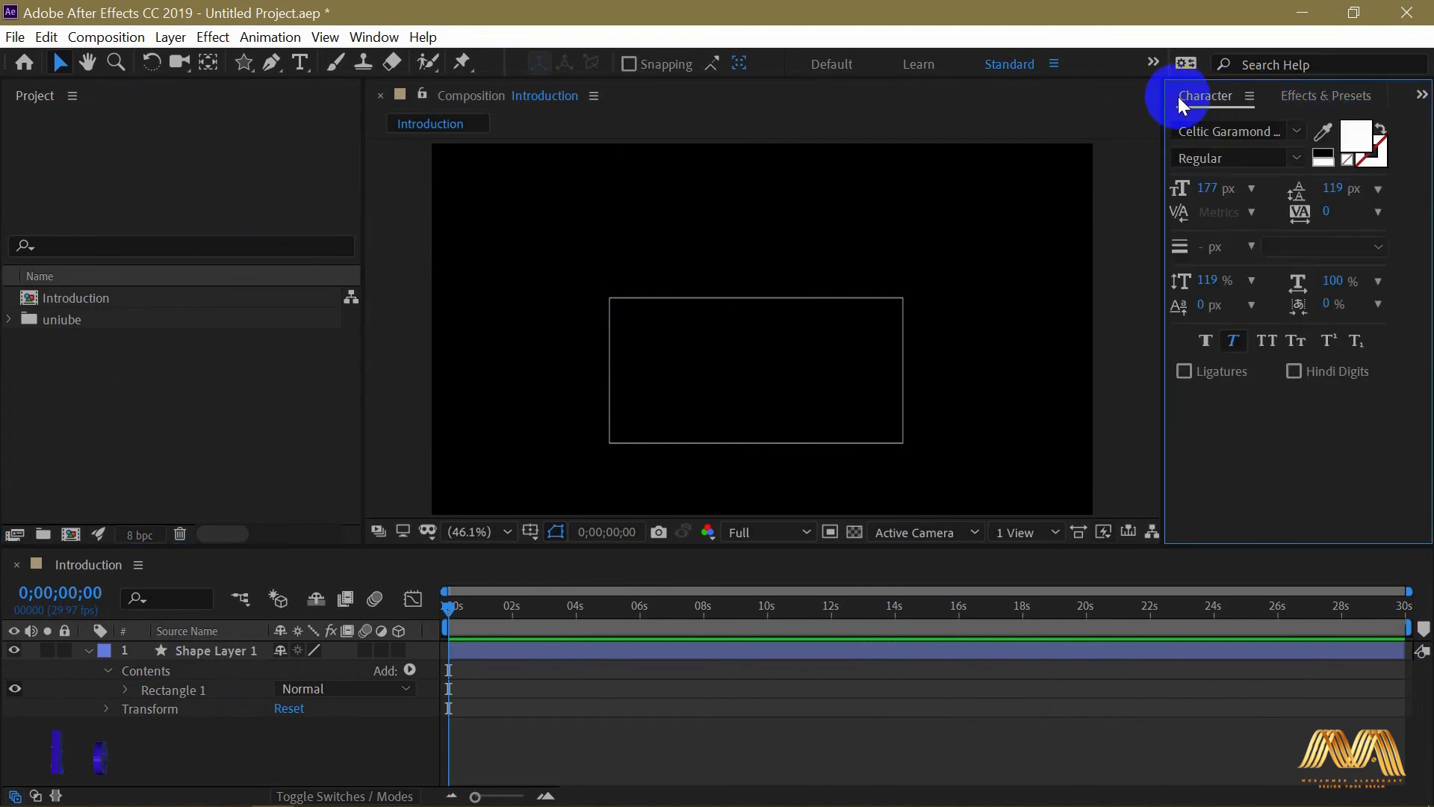
left_click(374, 36)
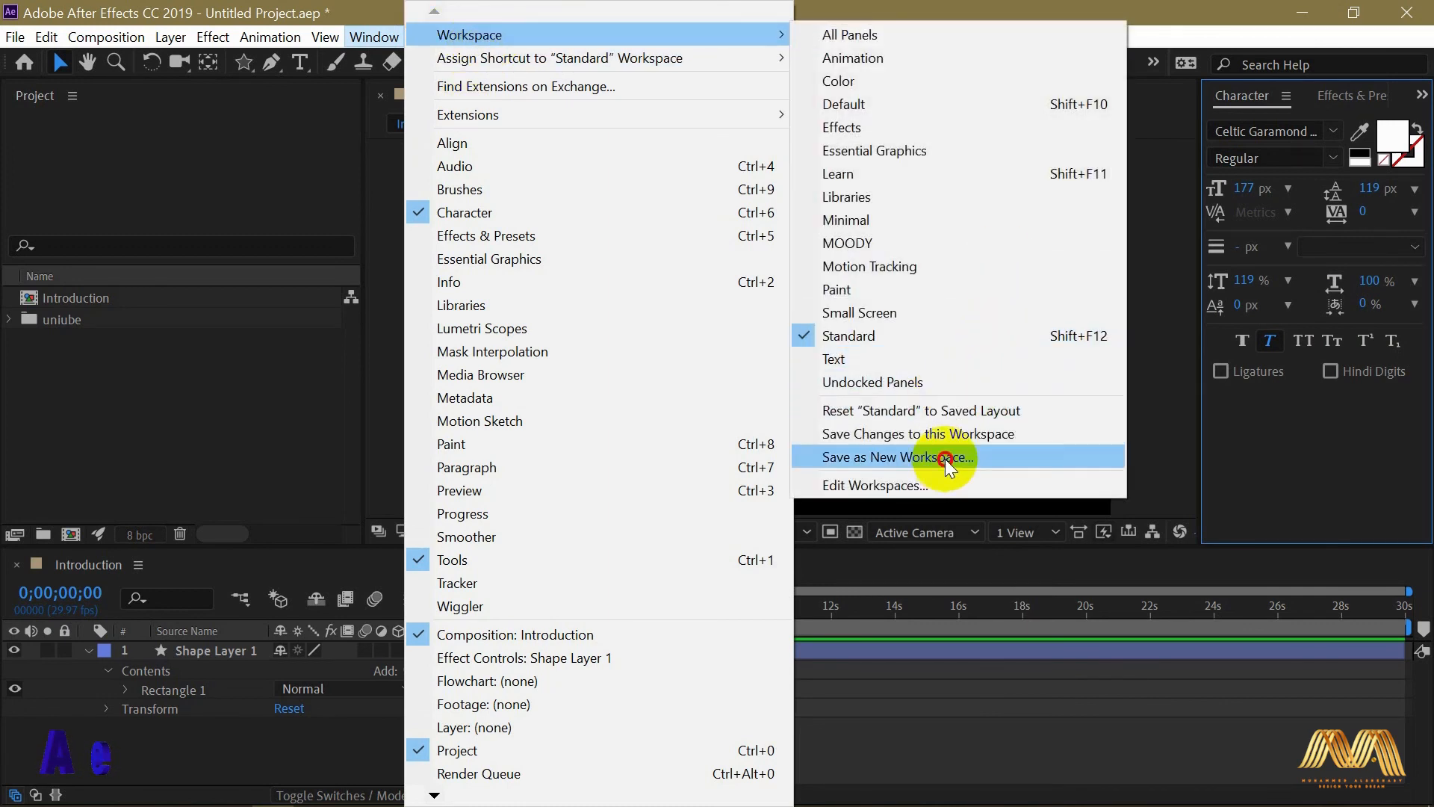
- Save the layout as a new workspace named 'Favorite' via Save as New Workspace
left_click(894, 457)
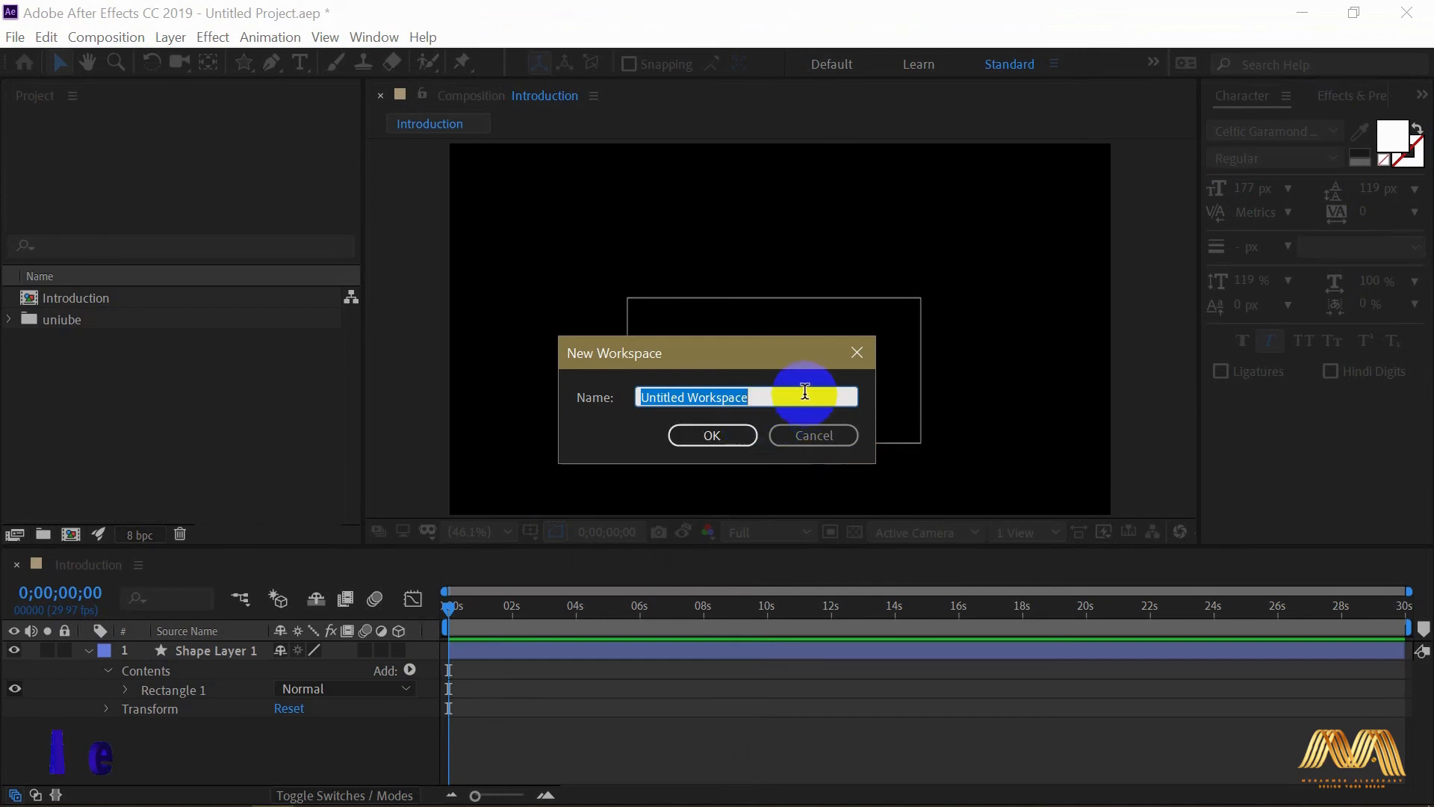
type("Favorite")
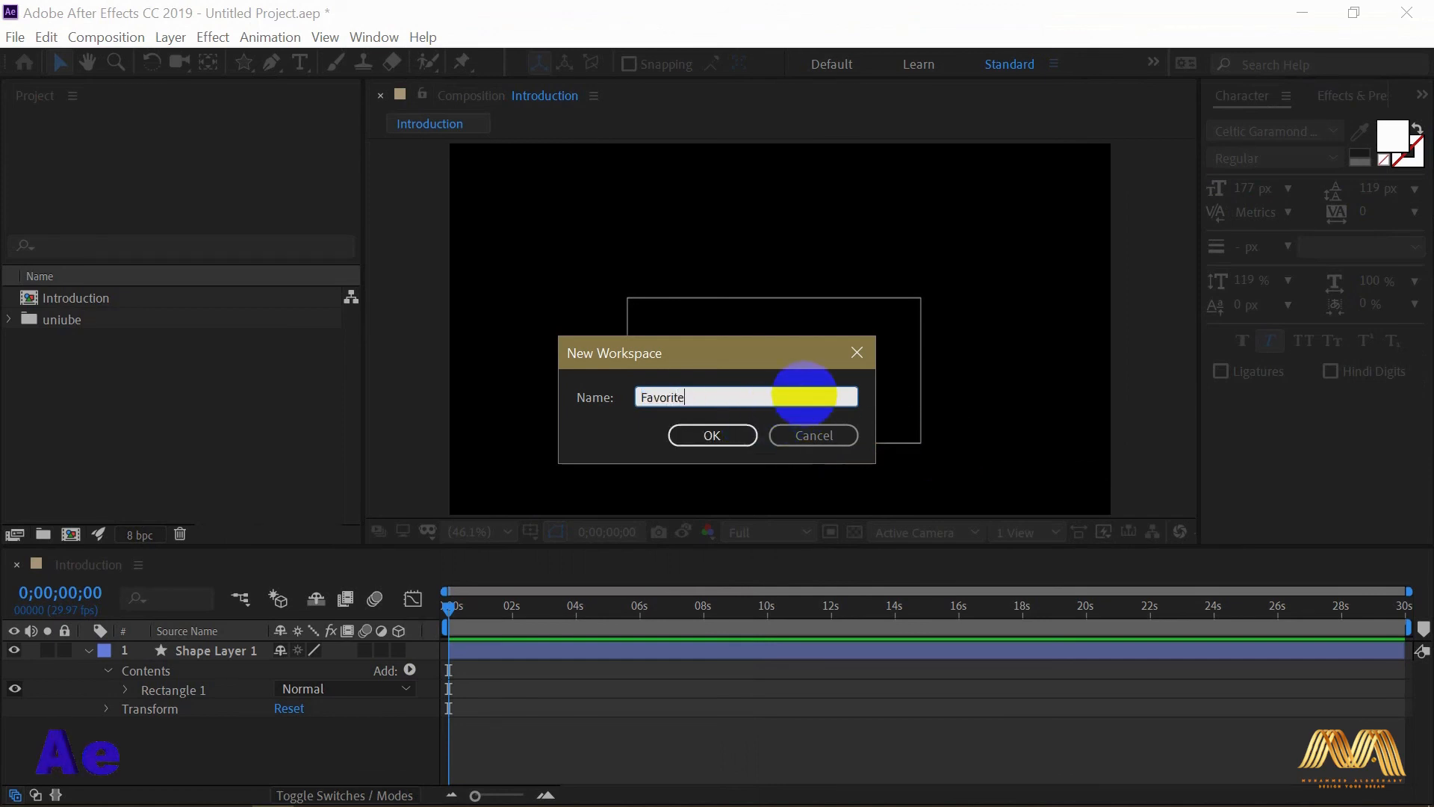
mouse_move(630, 531)
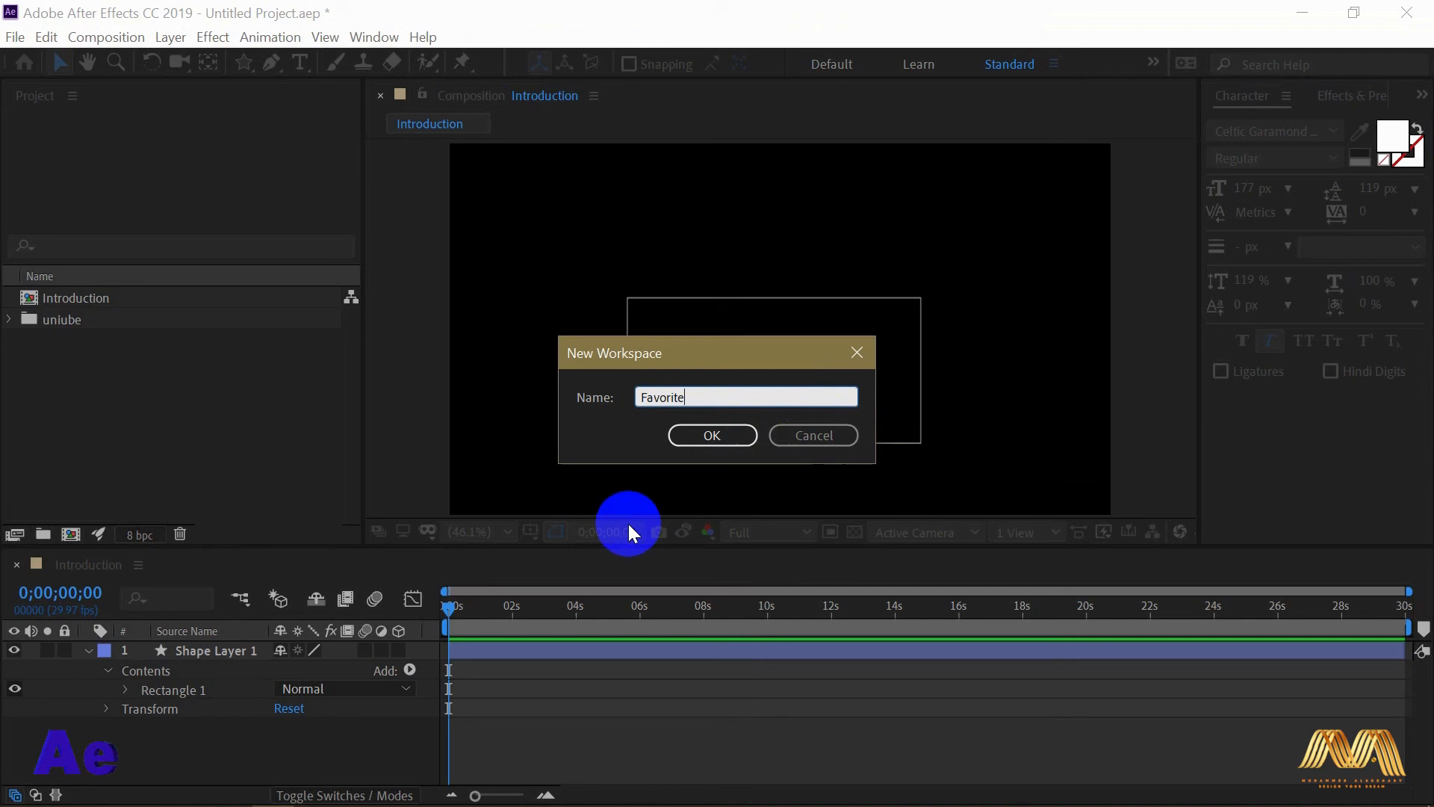
left_click(712, 434)
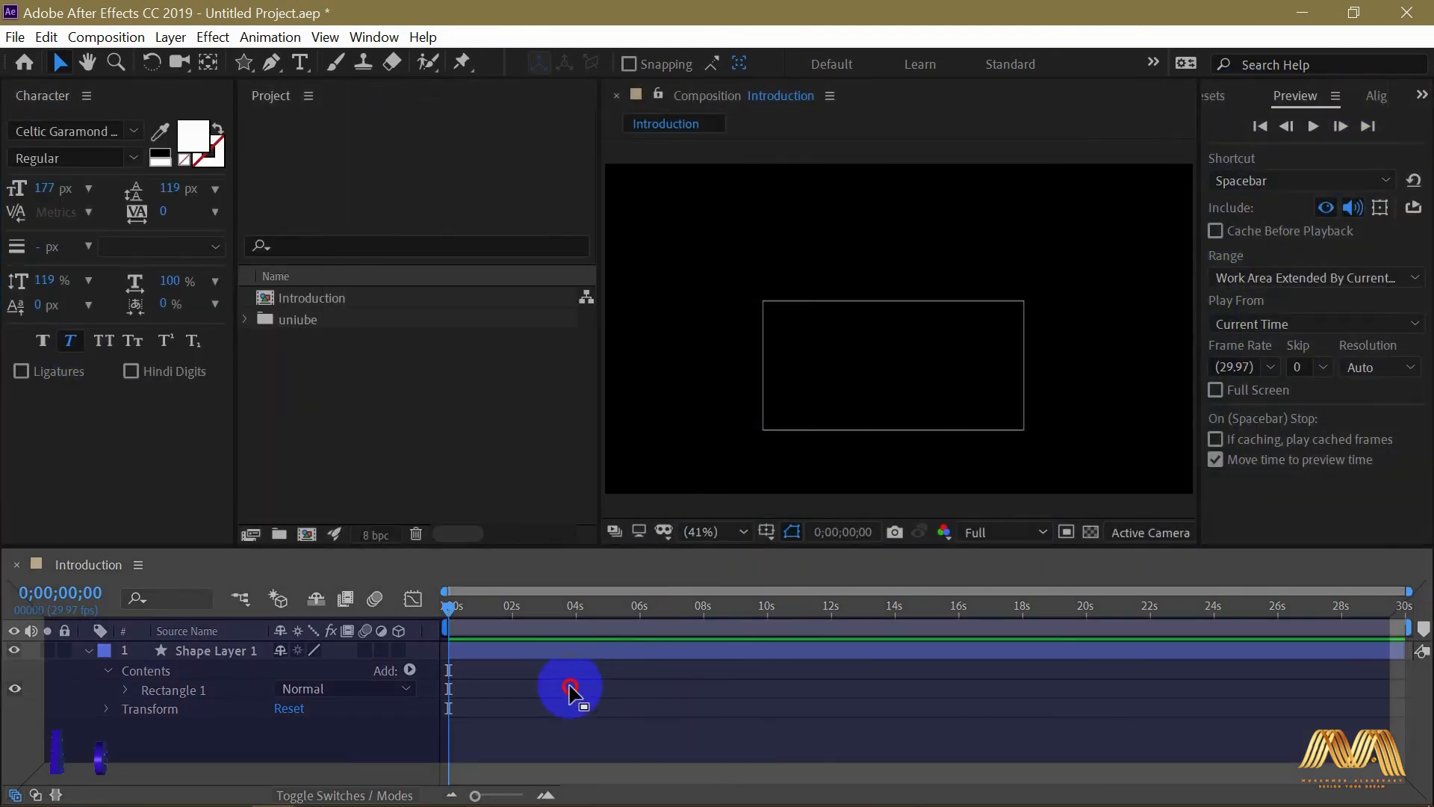
left_click(374, 36)
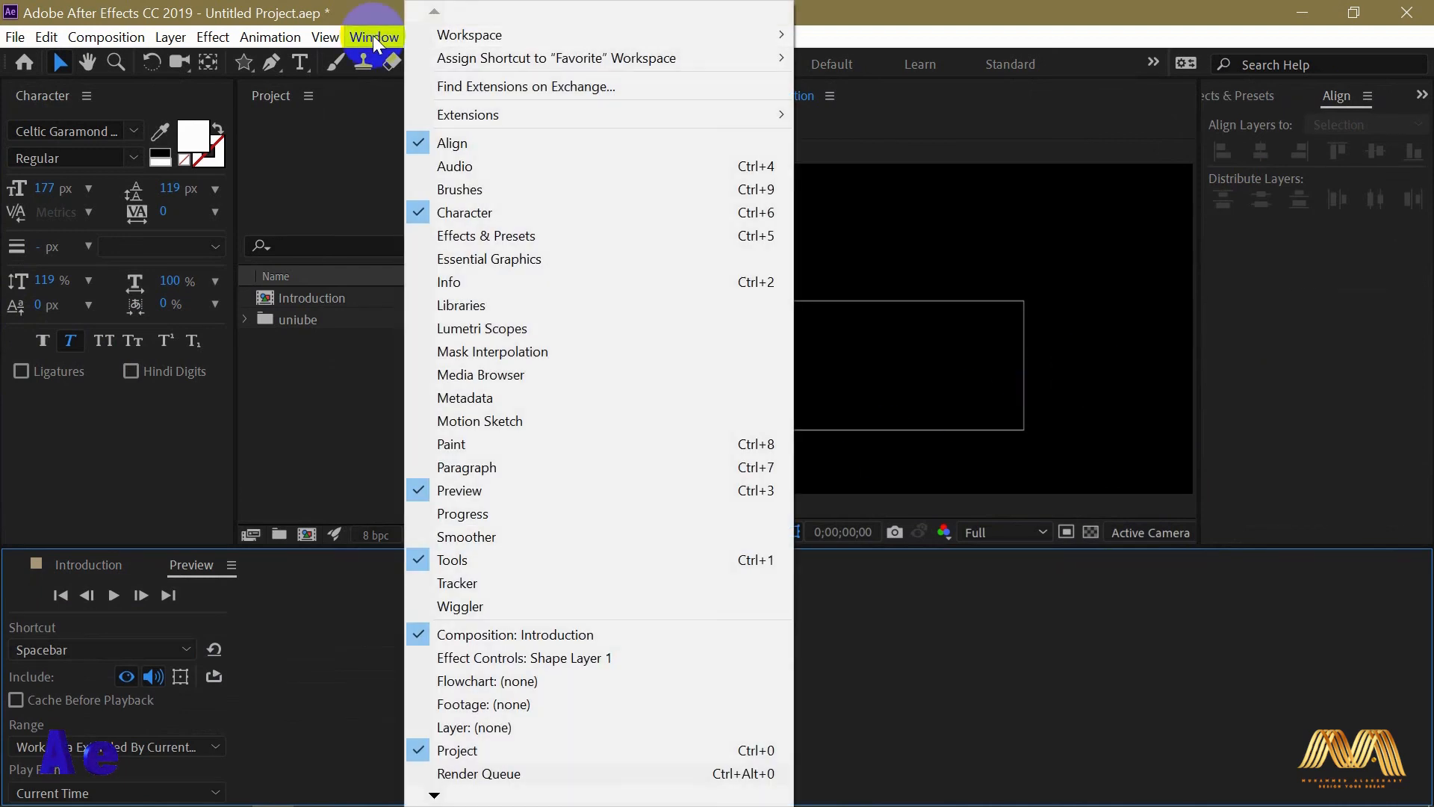